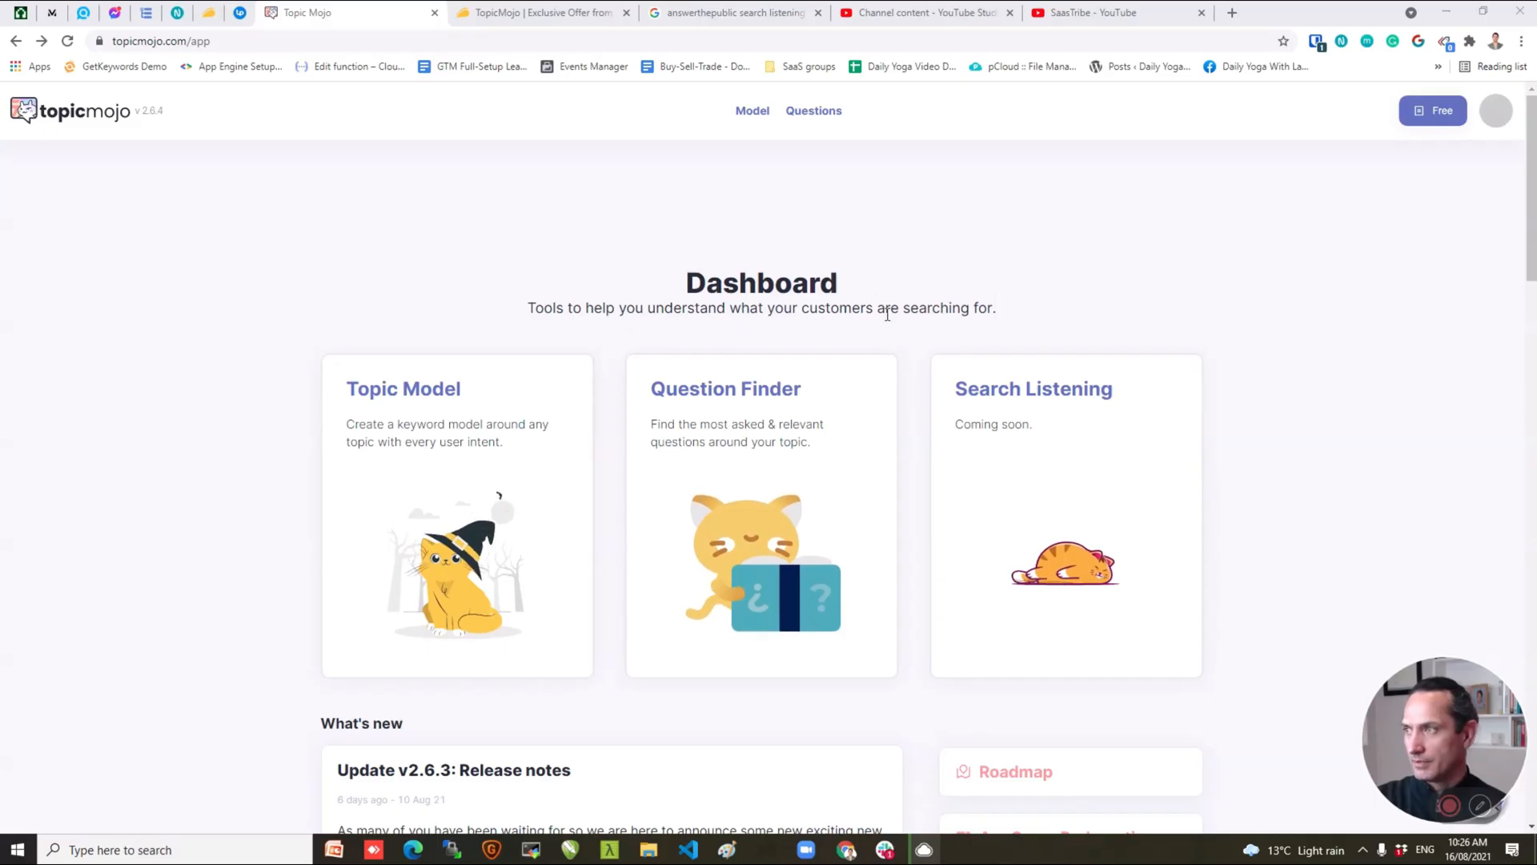
pyautogui.moveTo(429, 493)
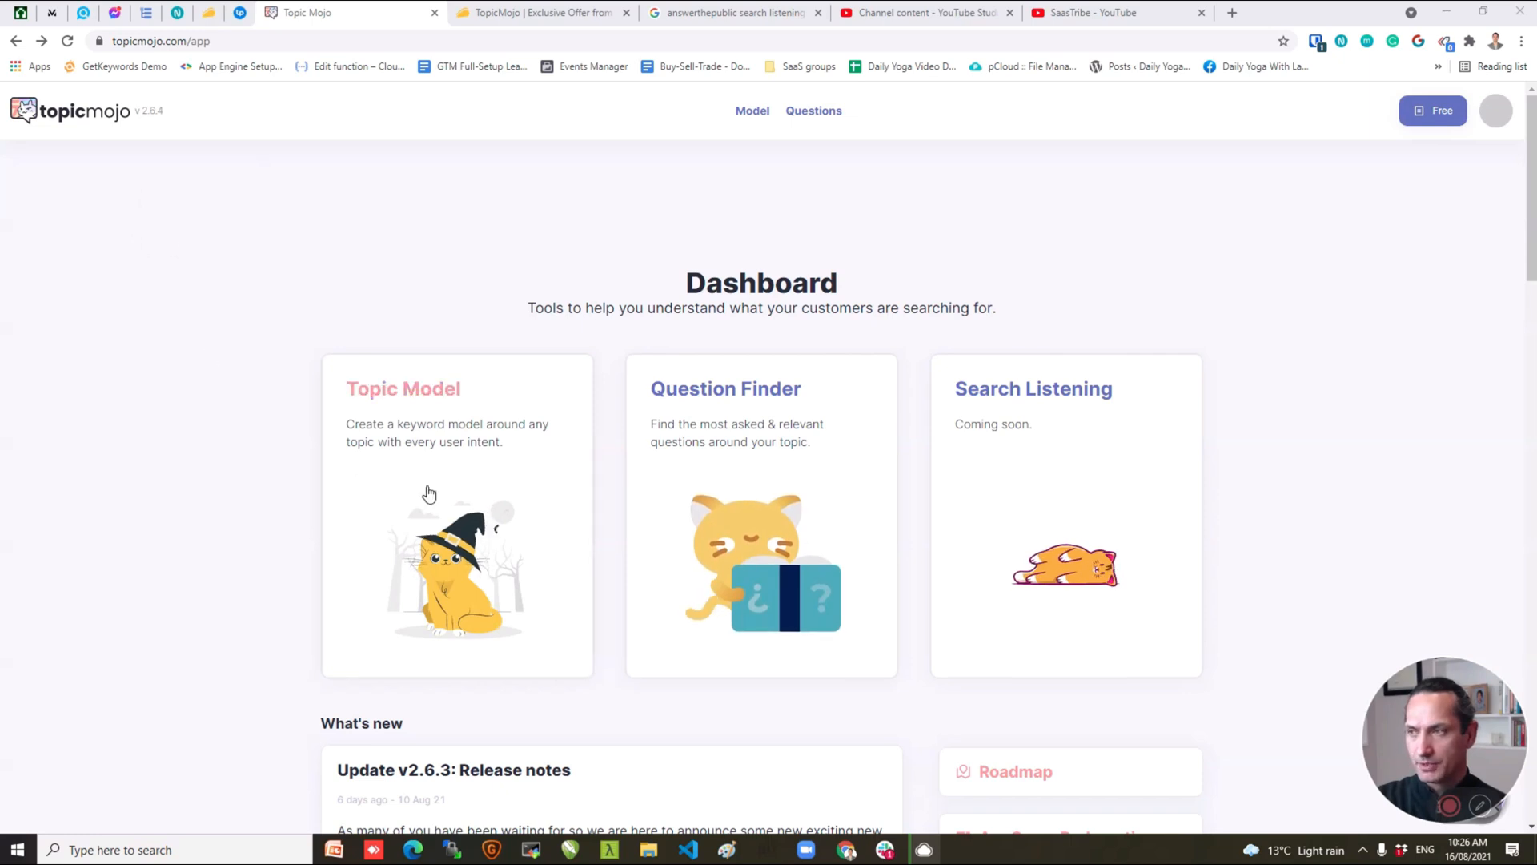
pyautogui.moveTo(914, 414)
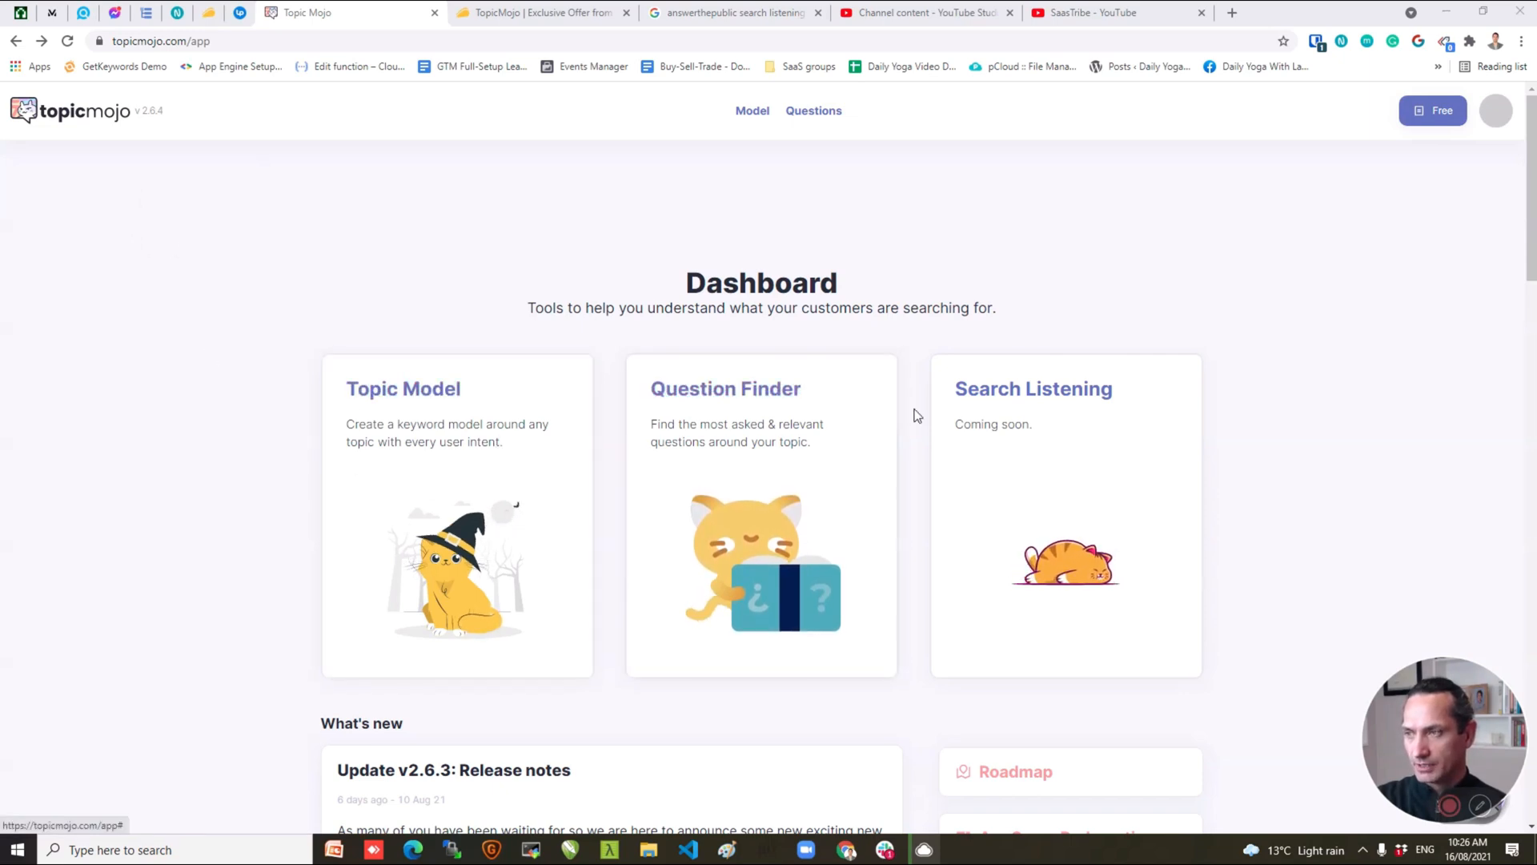
pyautogui.moveTo(443, 490)
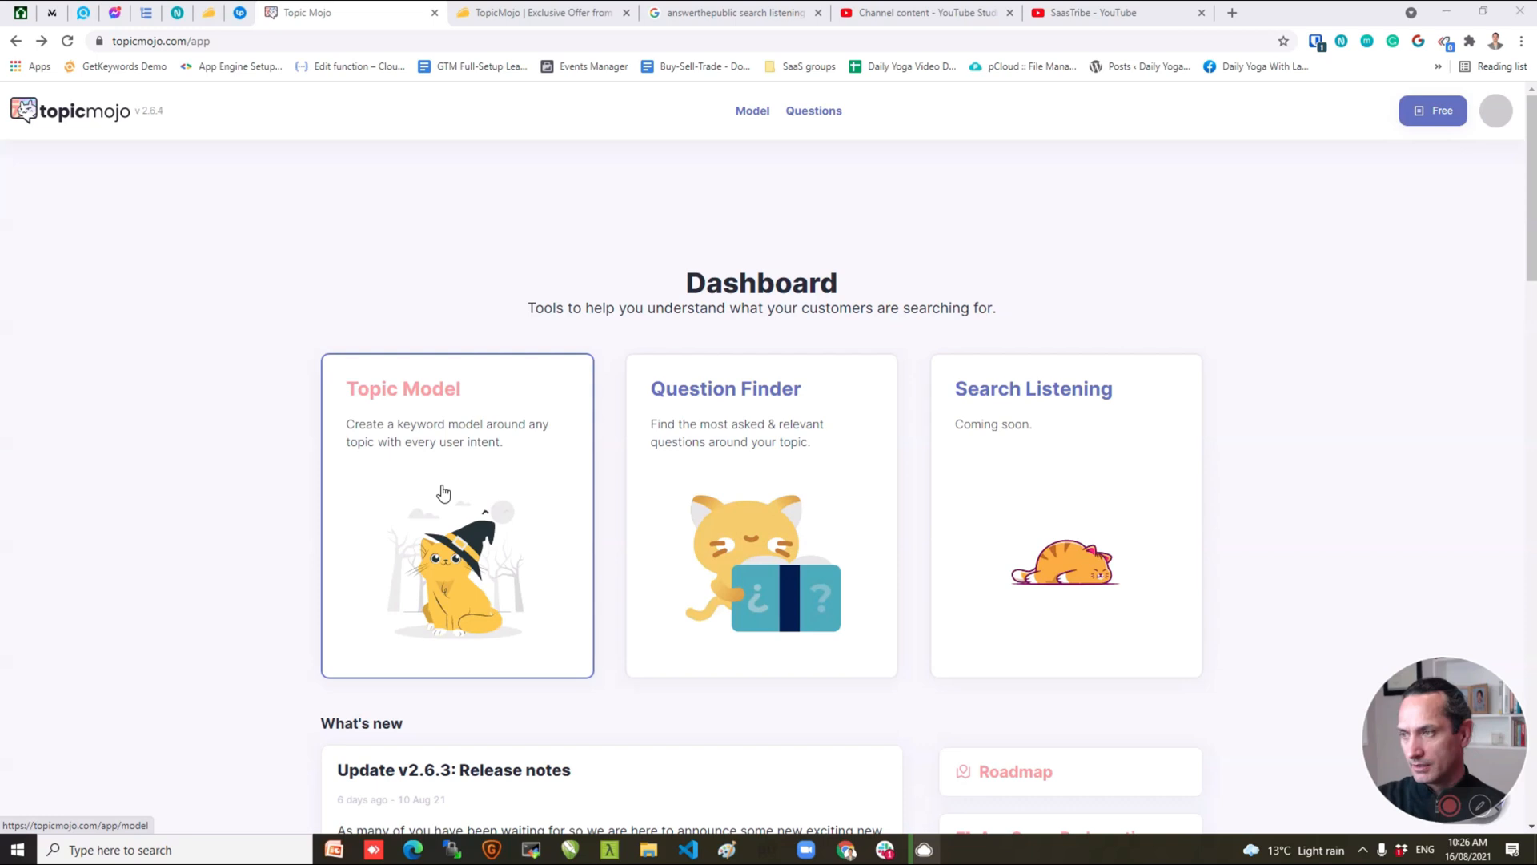
pyautogui.moveTo(685, 455)
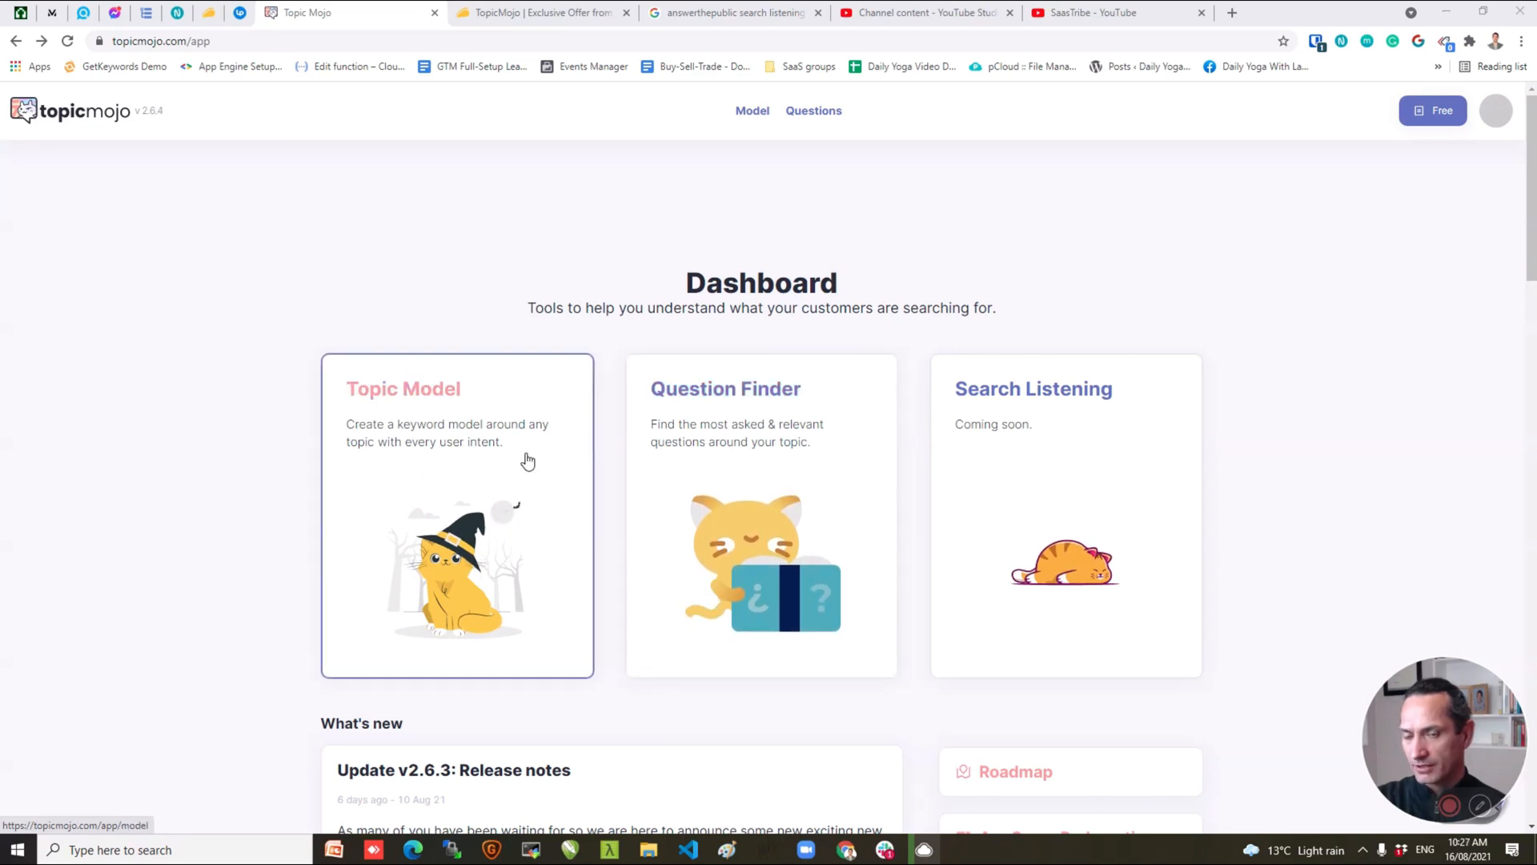
pyautogui.moveTo(1087, 339)
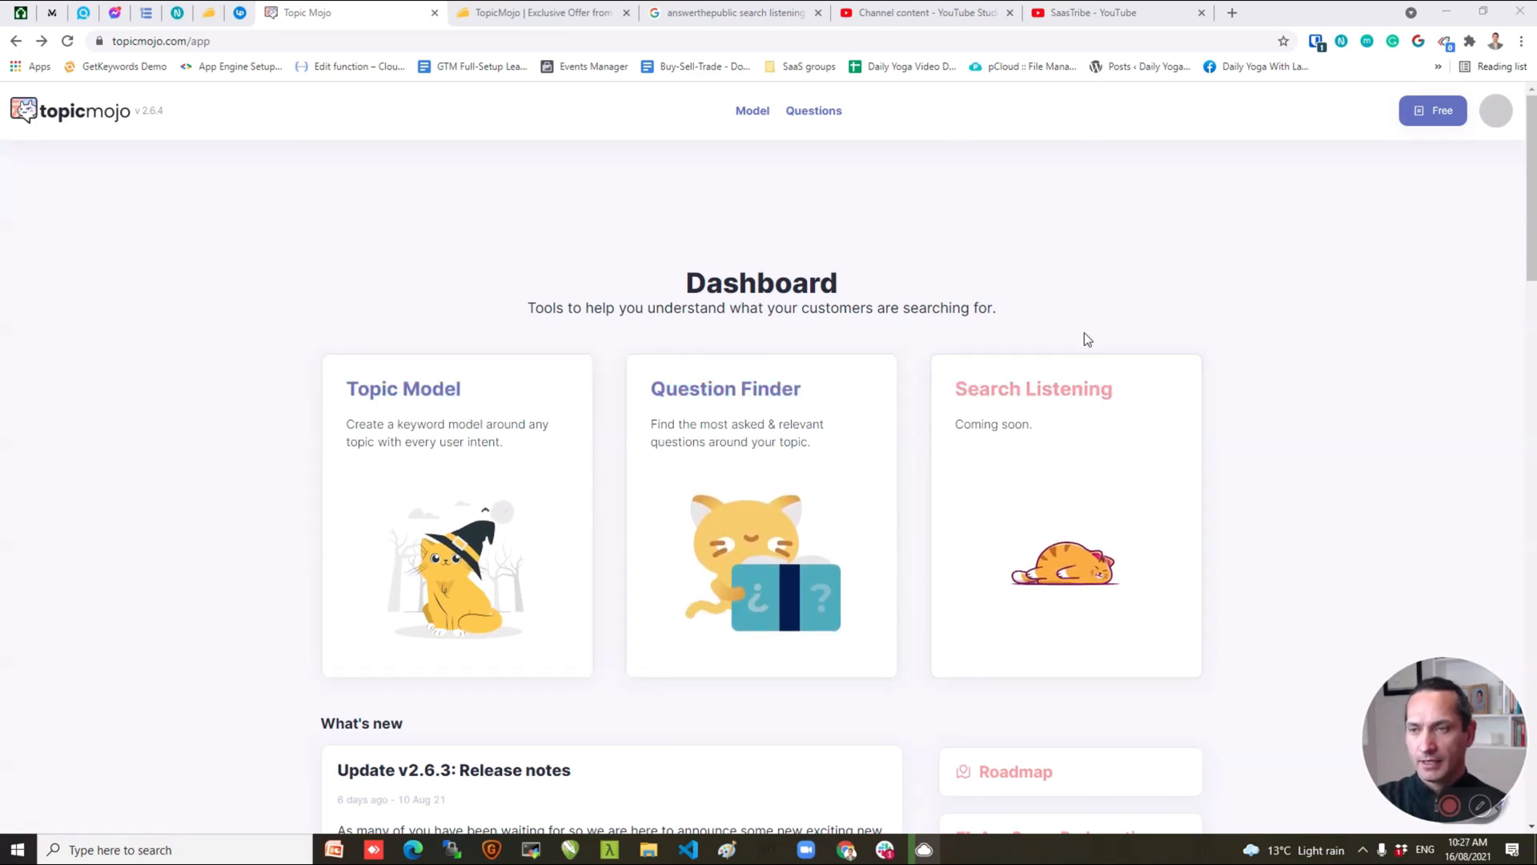
pyautogui.moveTo(1068, 483)
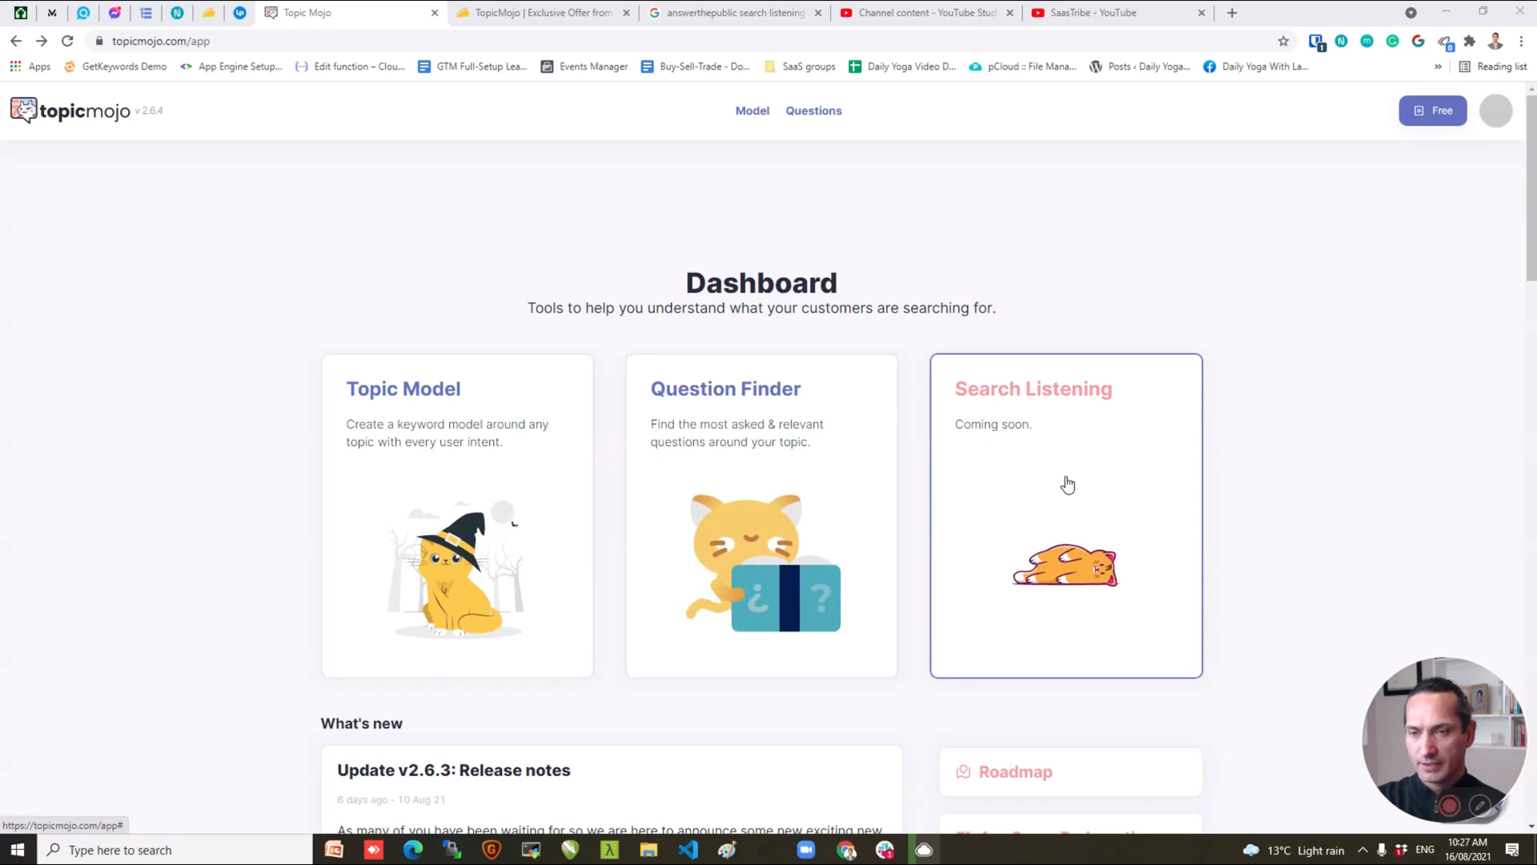
pyautogui.moveTo(1070, 495)
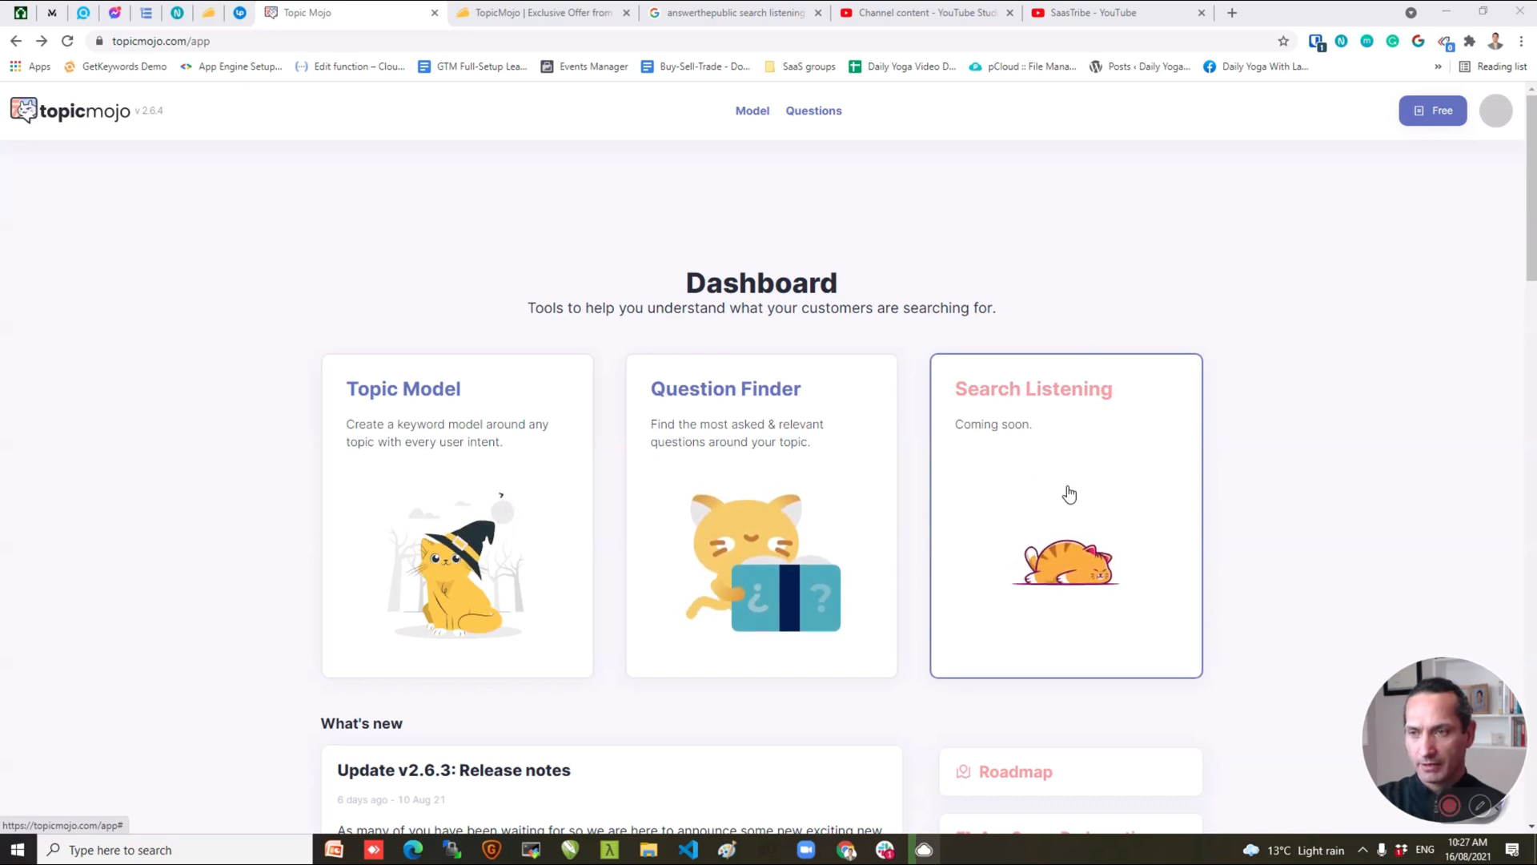
# Choose 'google tag manager' as the topic for United States, English and submit the report.
pyautogui.scroll(-3)
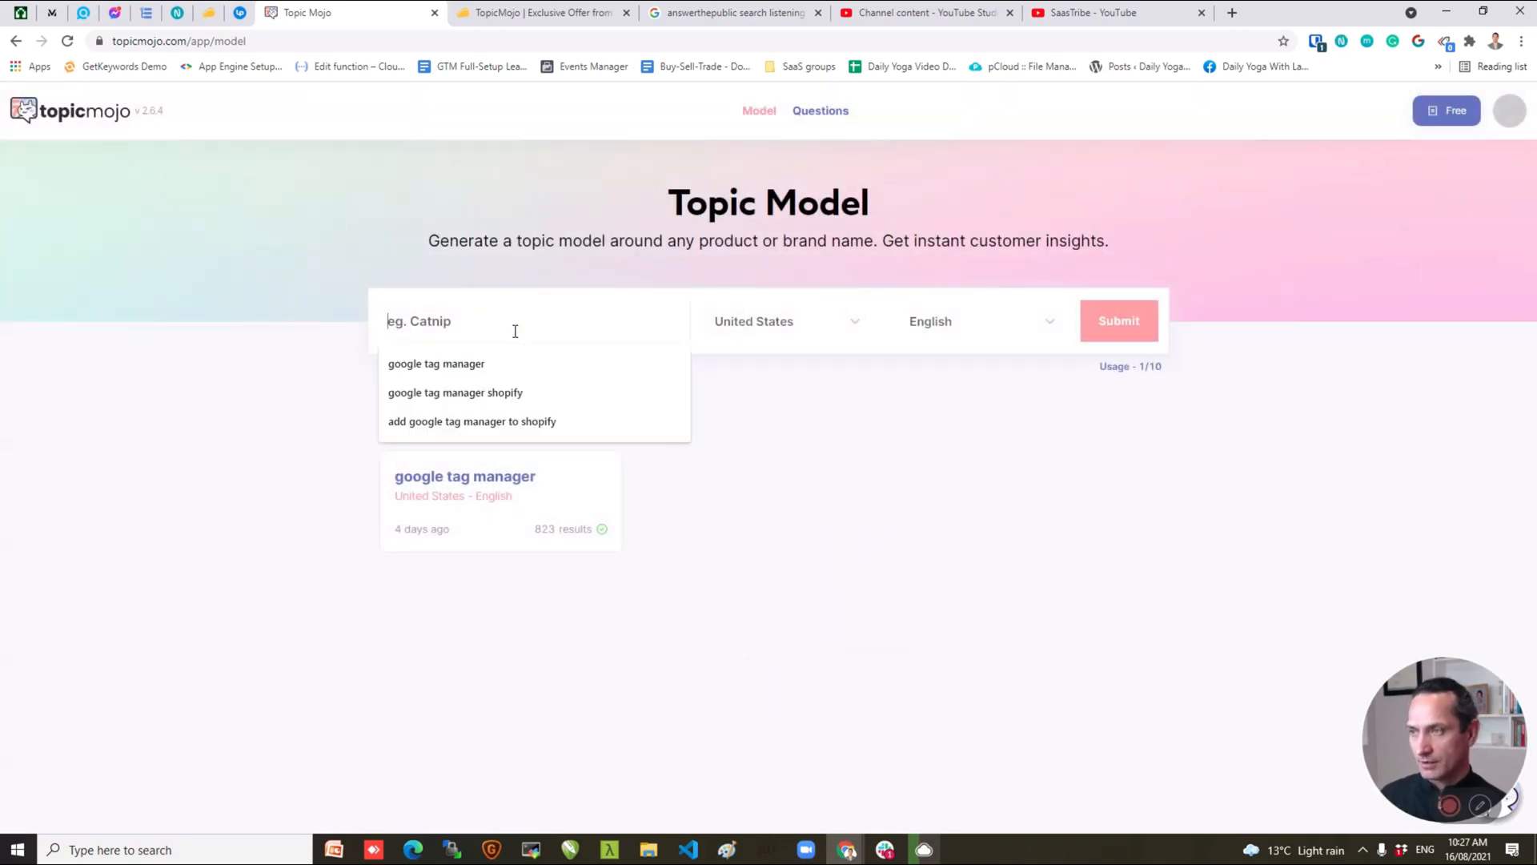
pyautogui.click(436, 363)
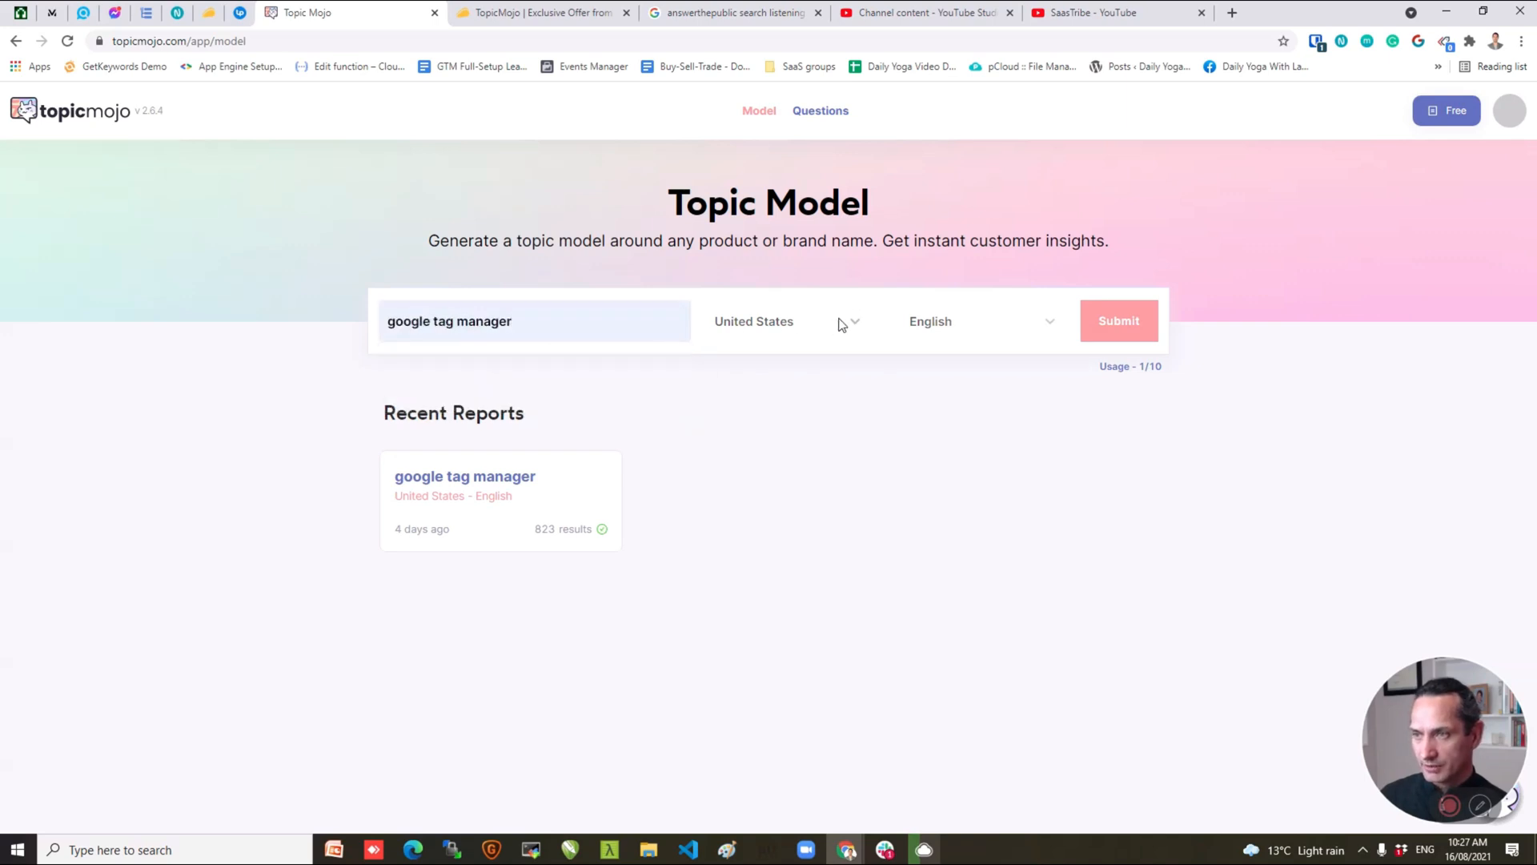
pyautogui.click(785, 321)
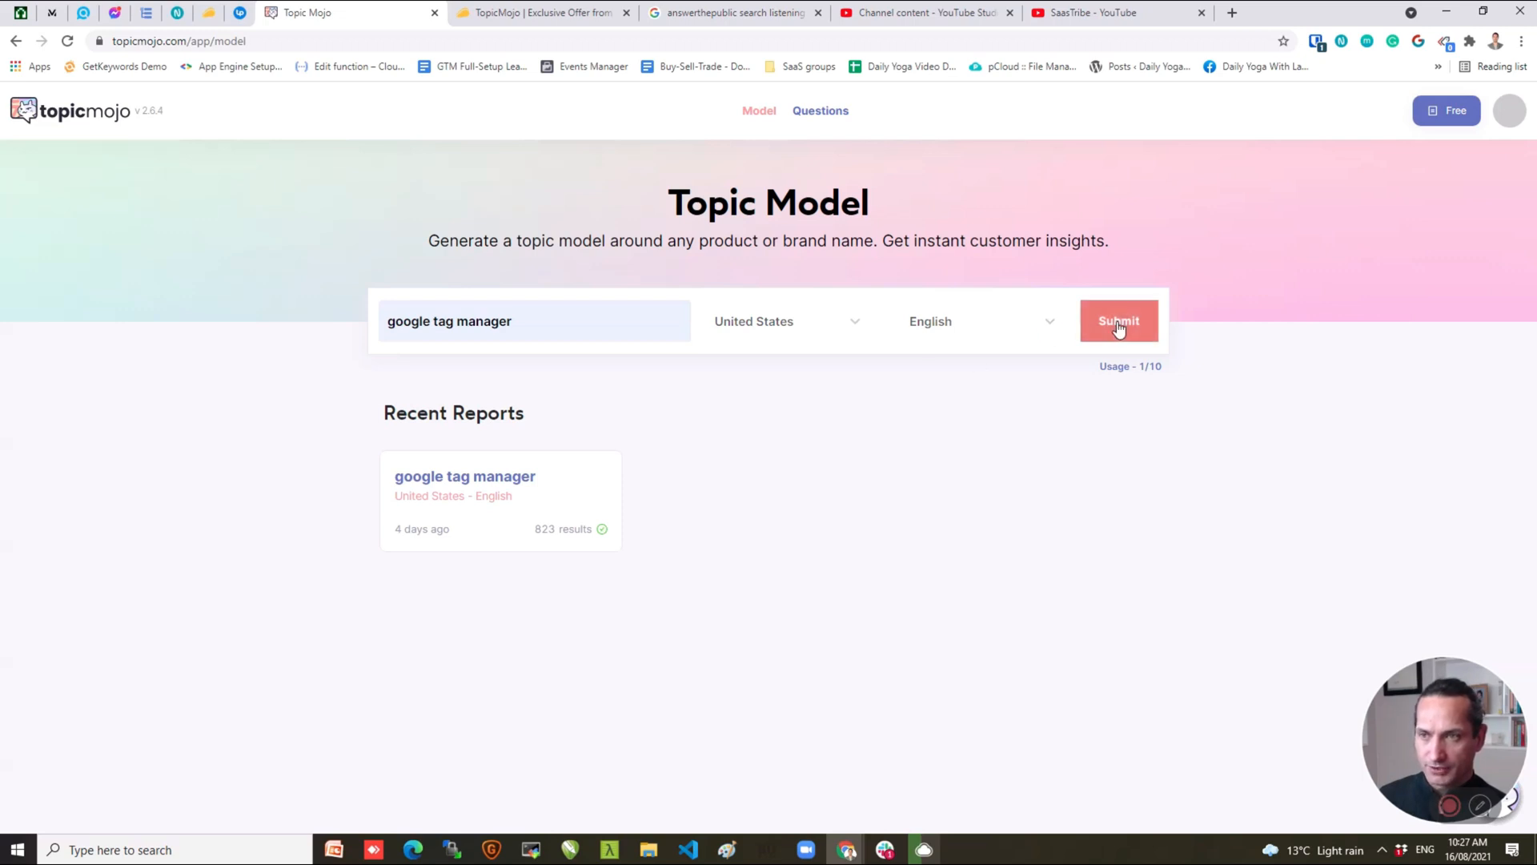
pyautogui.click(1118, 320)
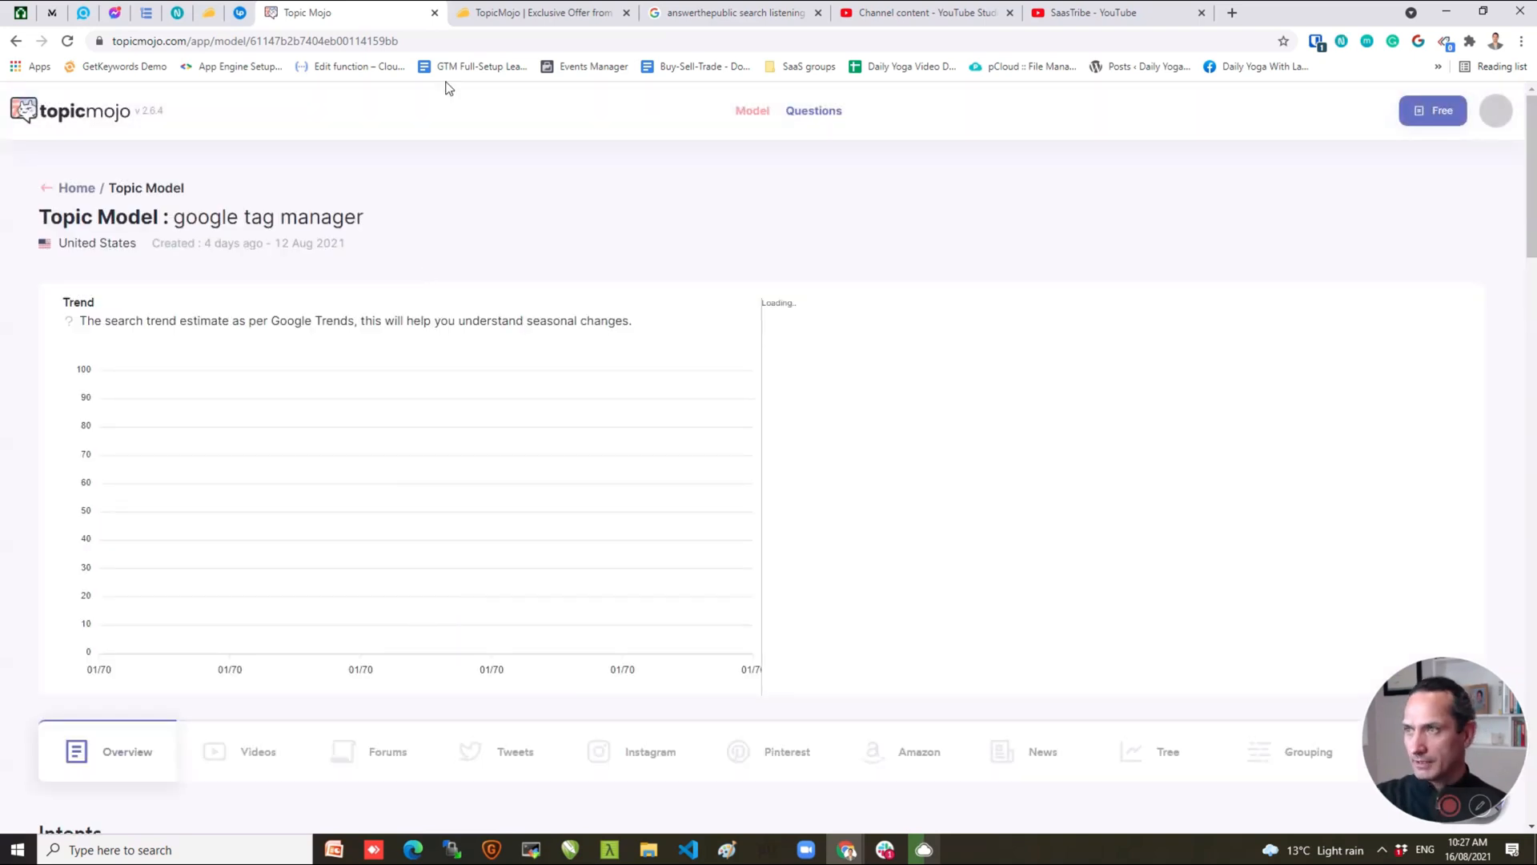
# Switch to the AppSumo TopicMojo deal and select the '200 queries/month' stacking text.
pyautogui.click(540, 13)
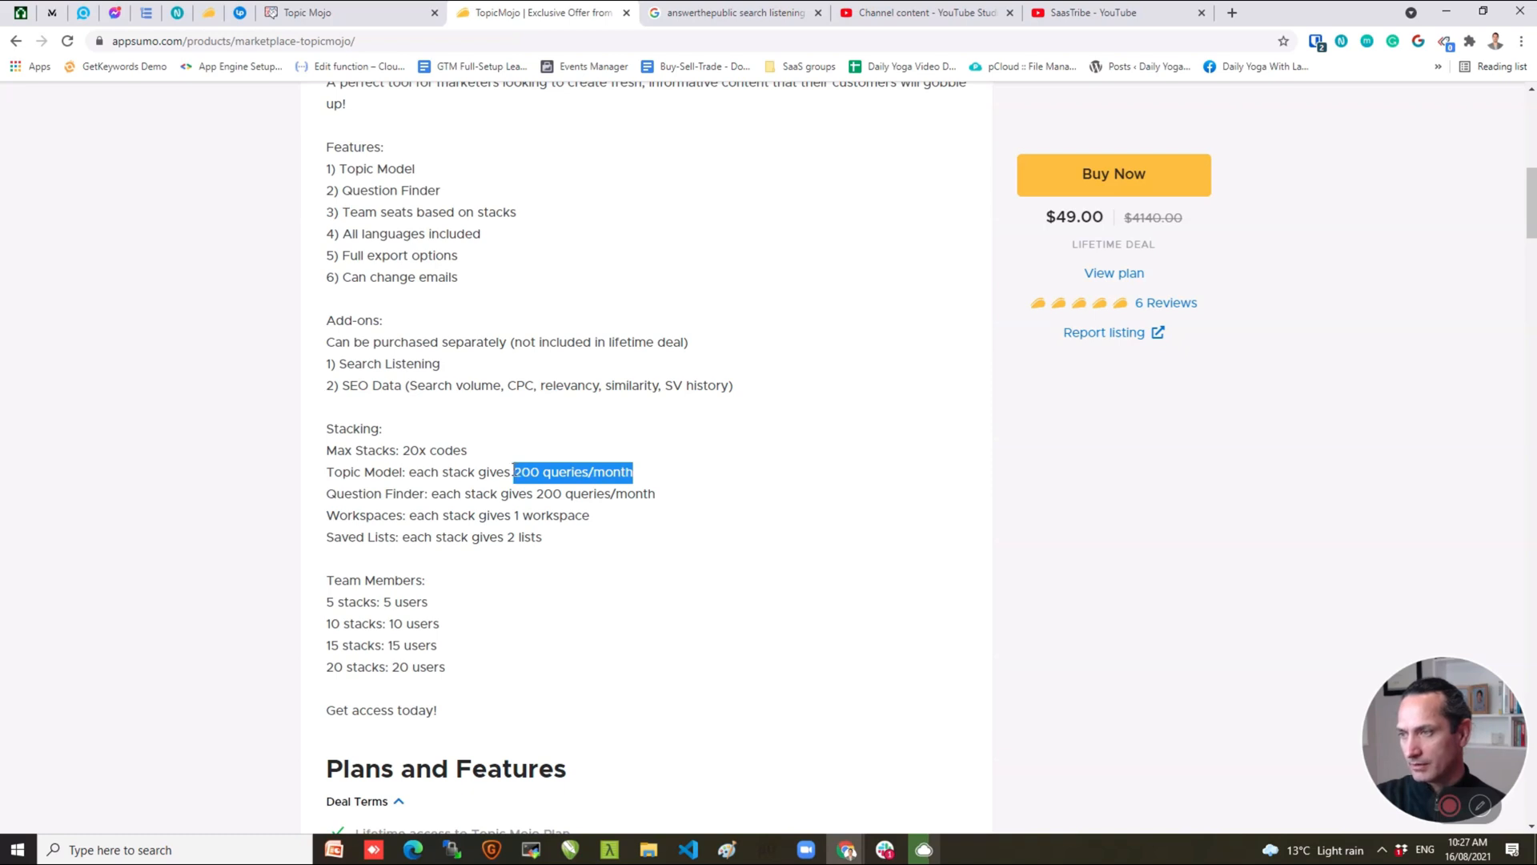
pyautogui.click(666, 504)
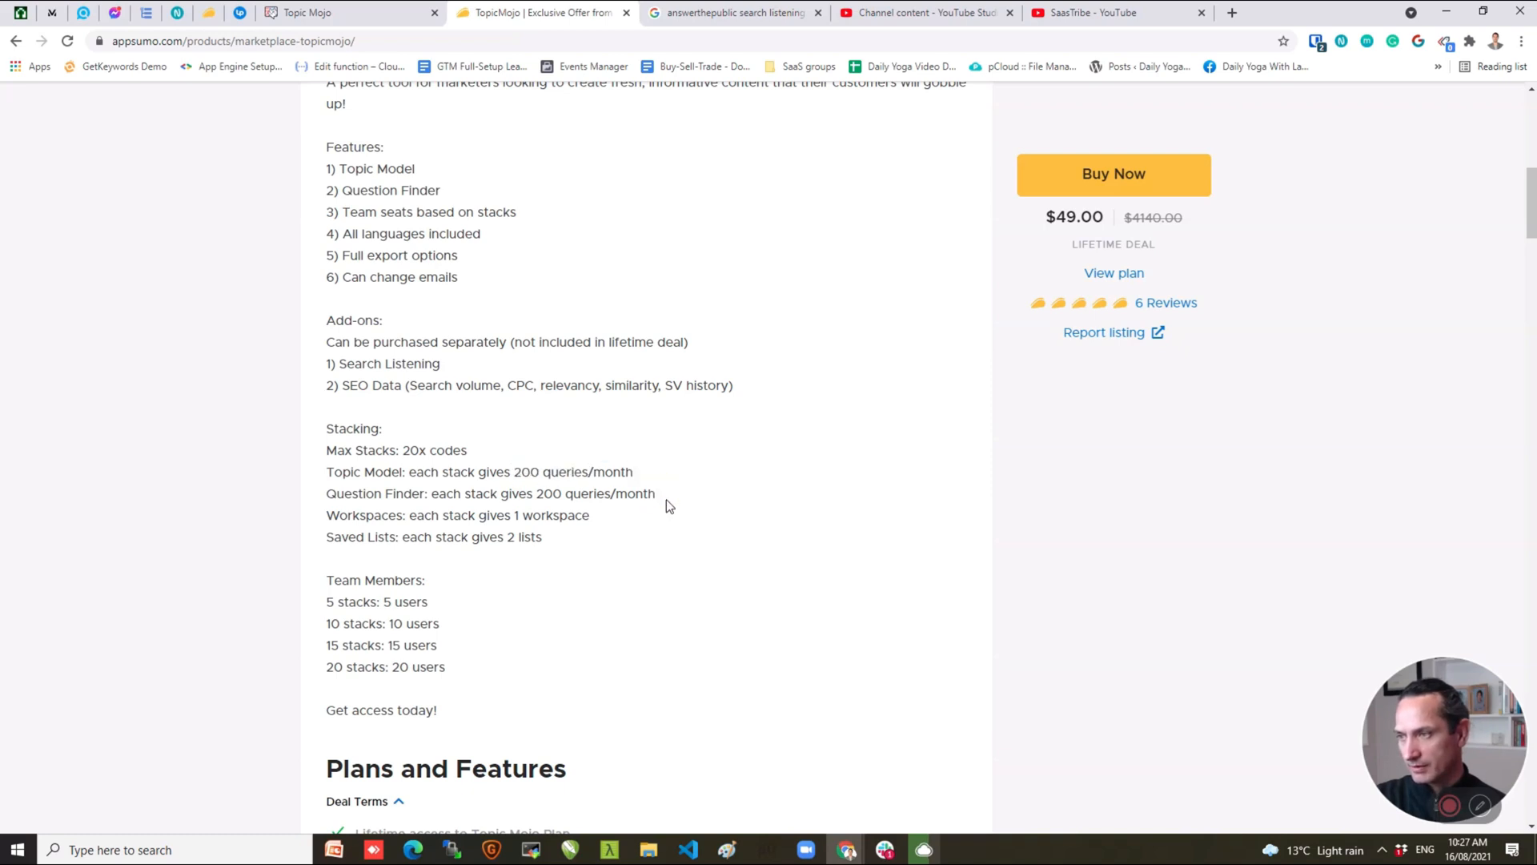
pyautogui.doubleClick(549, 514)
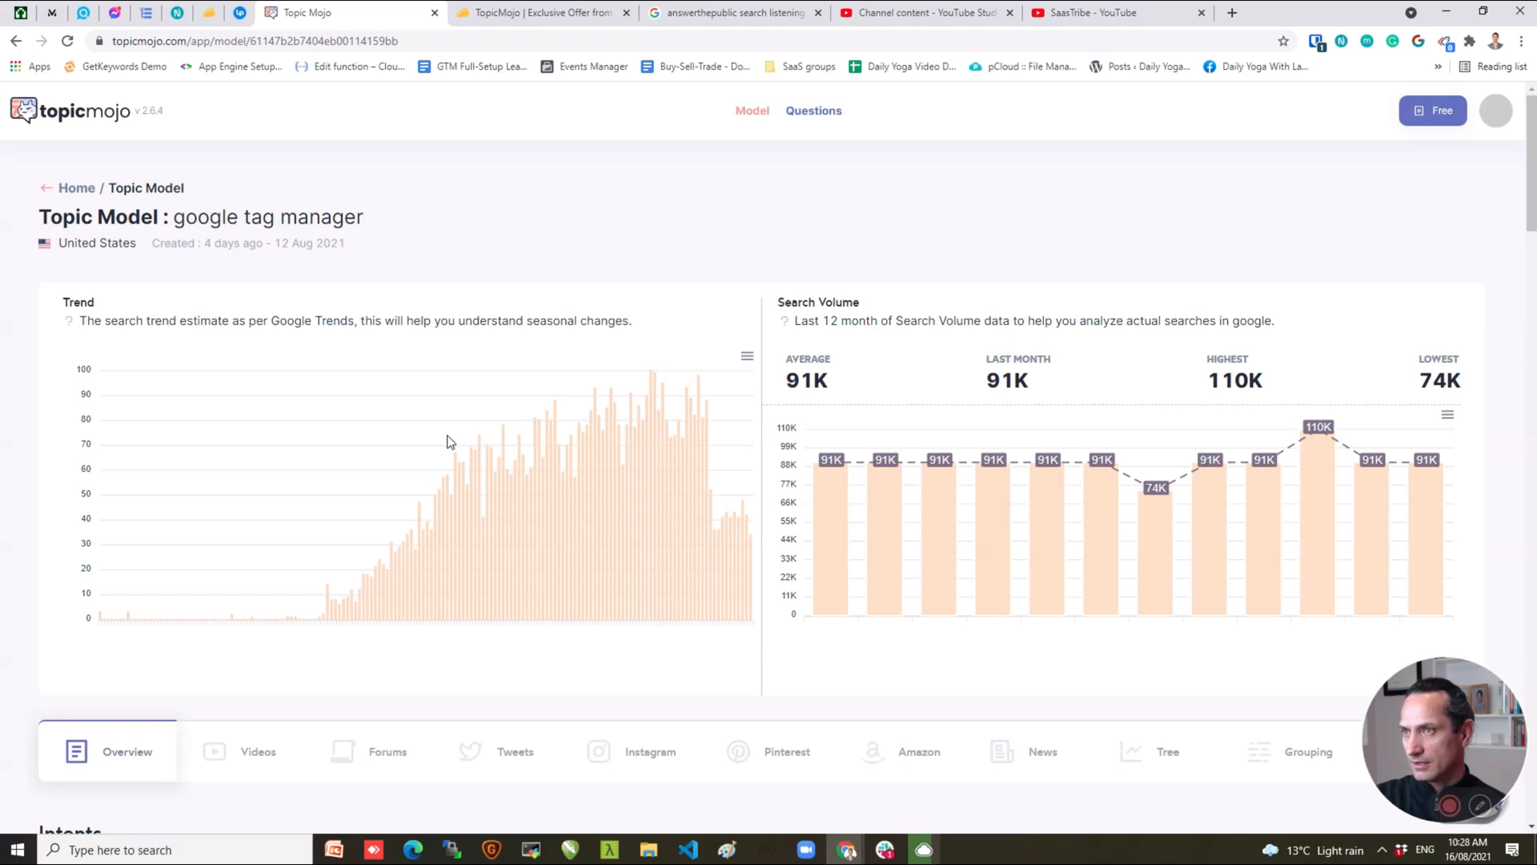
pyautogui.moveTo(352, 394)
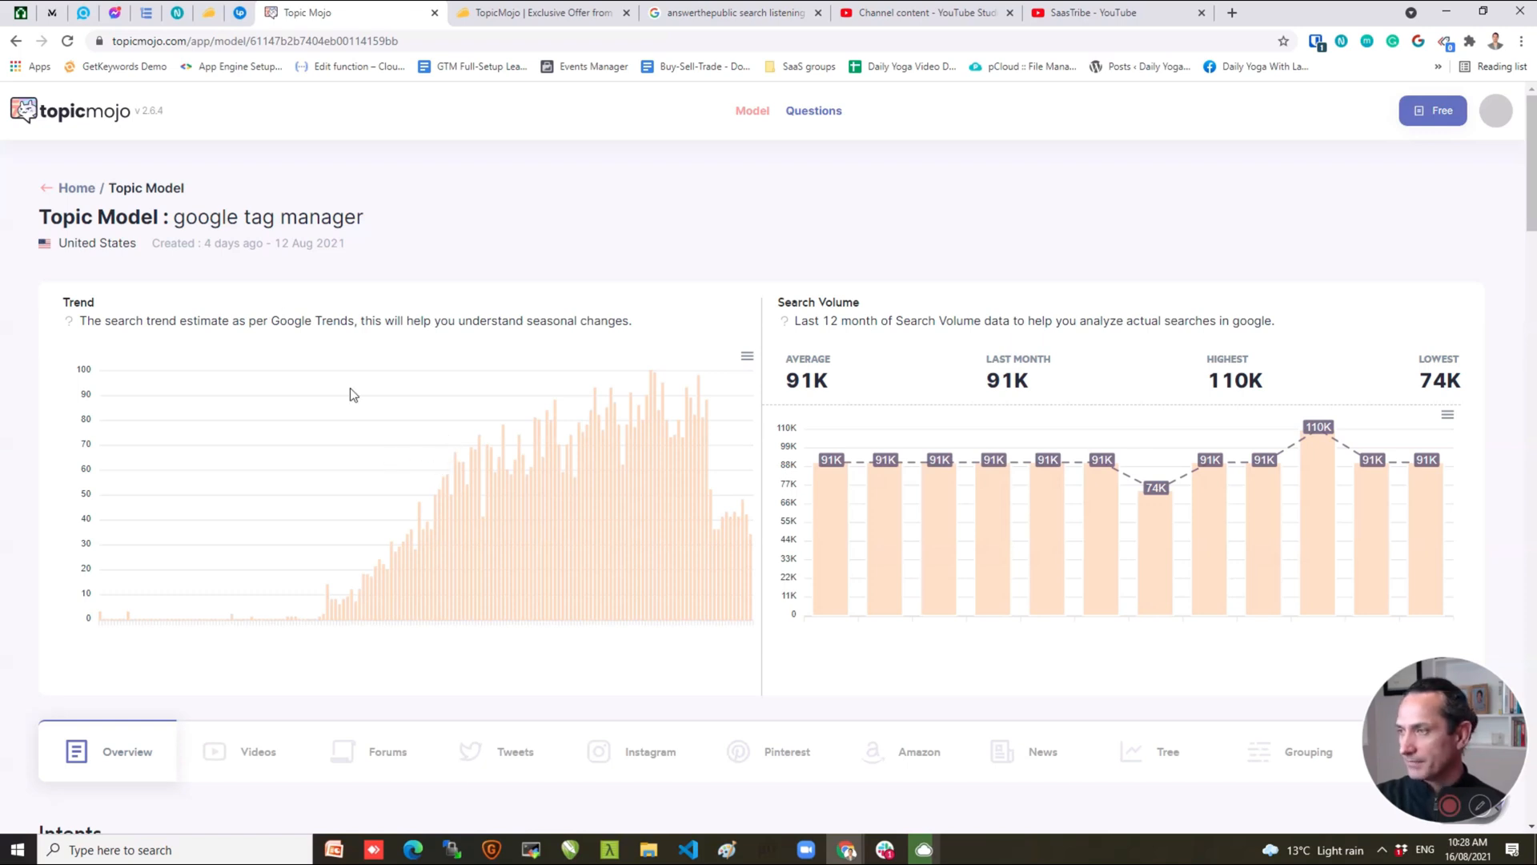
pyautogui.moveTo(742, 444)
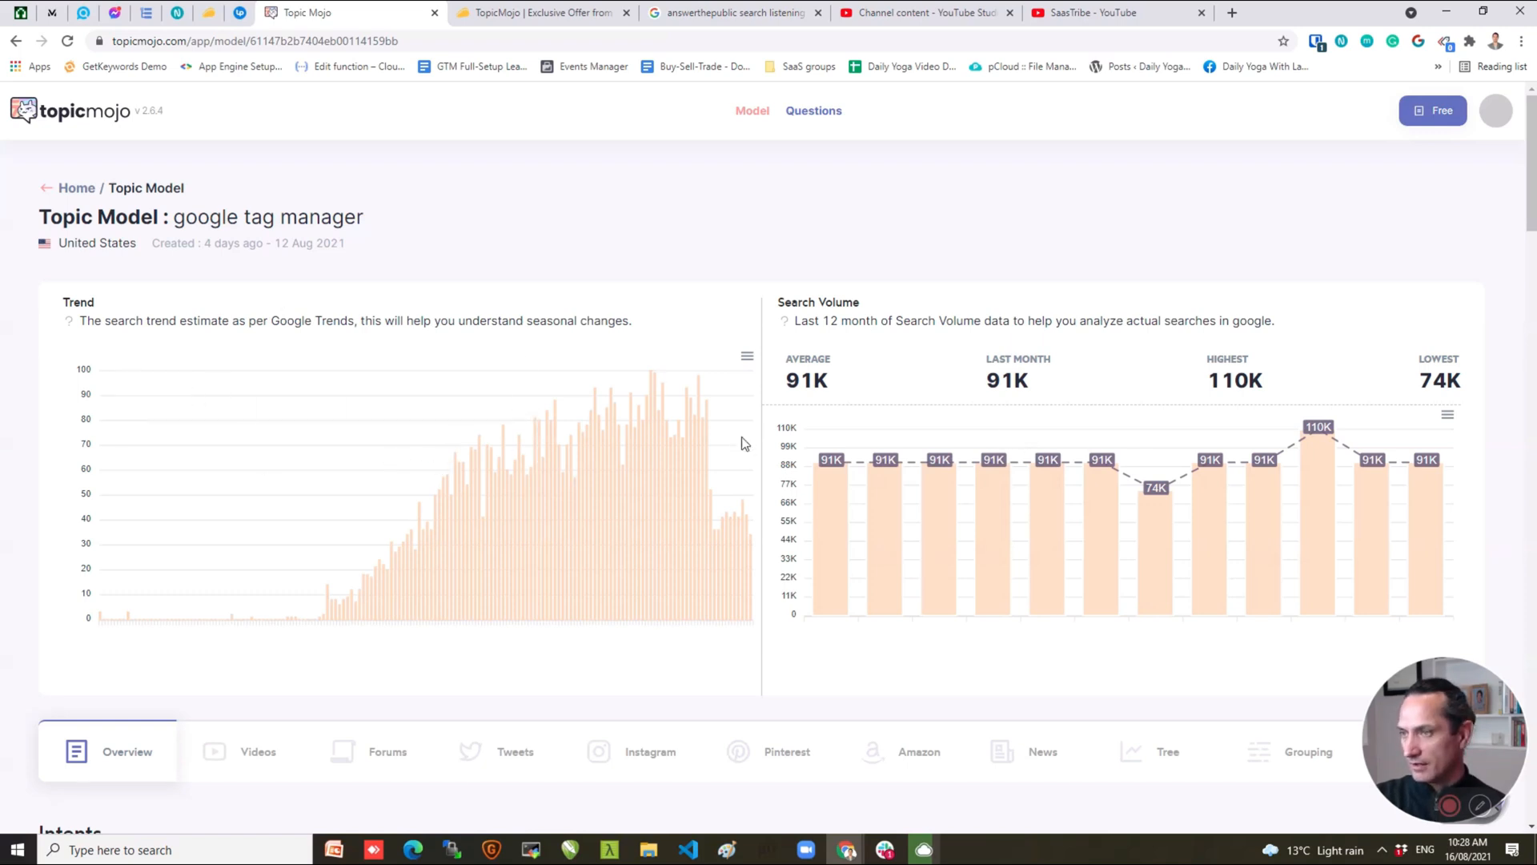
pyautogui.moveTo(727, 519)
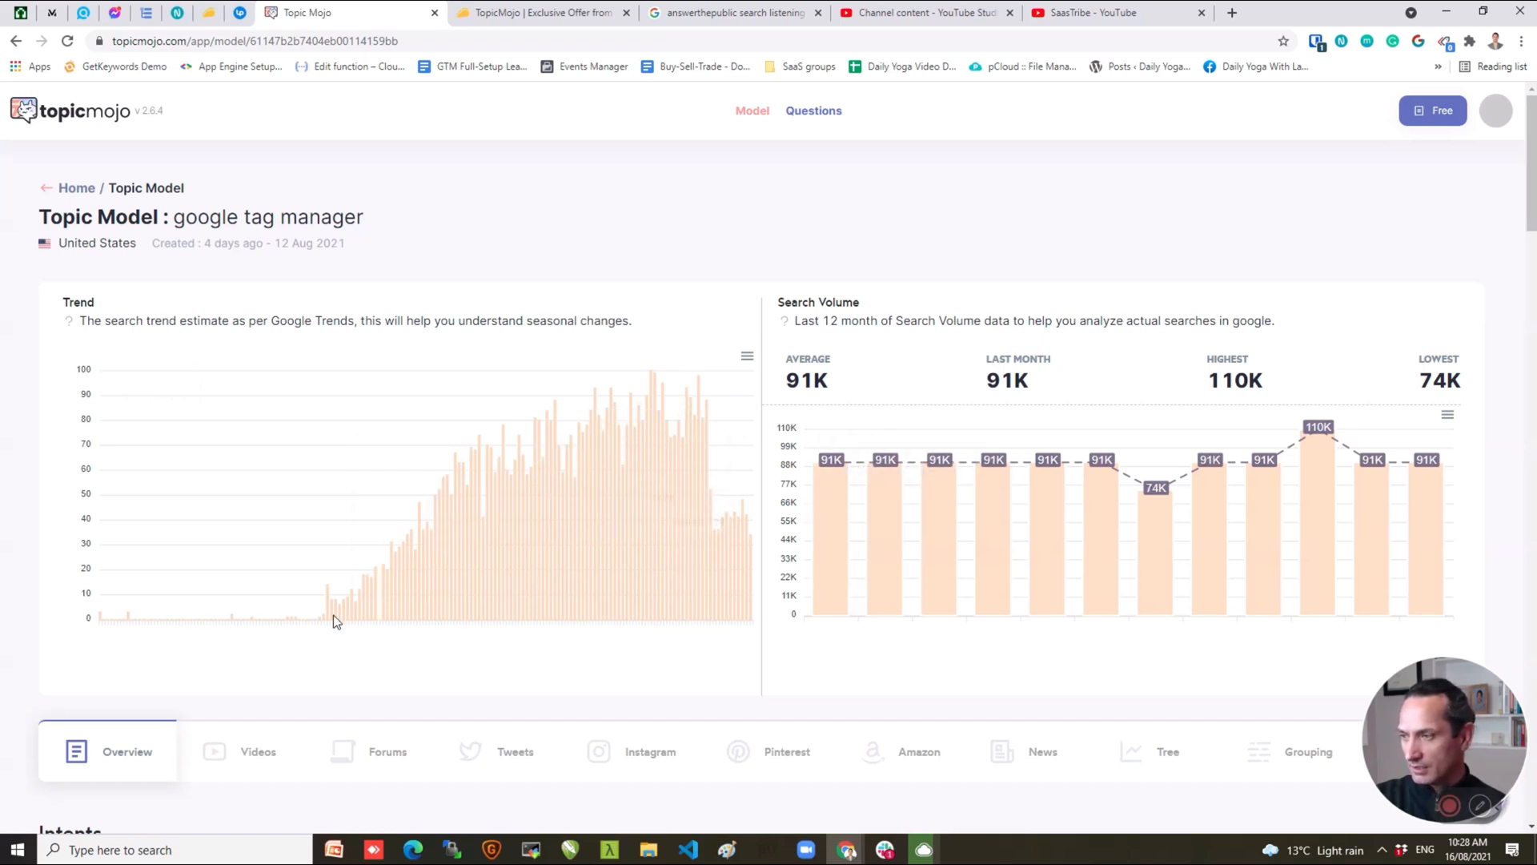
pyautogui.moveTo(96, 388)
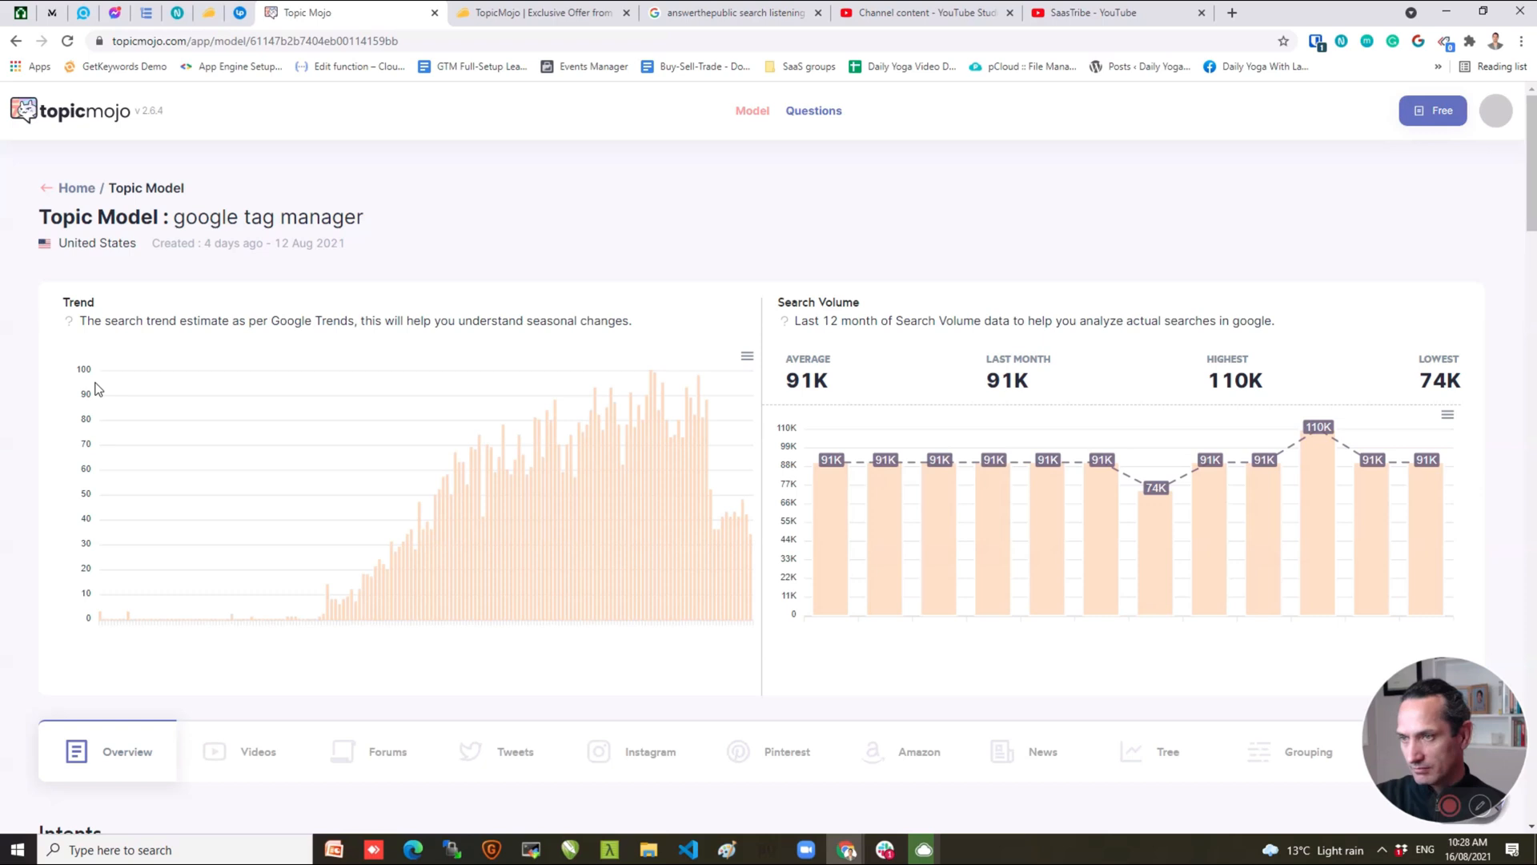
pyautogui.moveTo(221, 618)
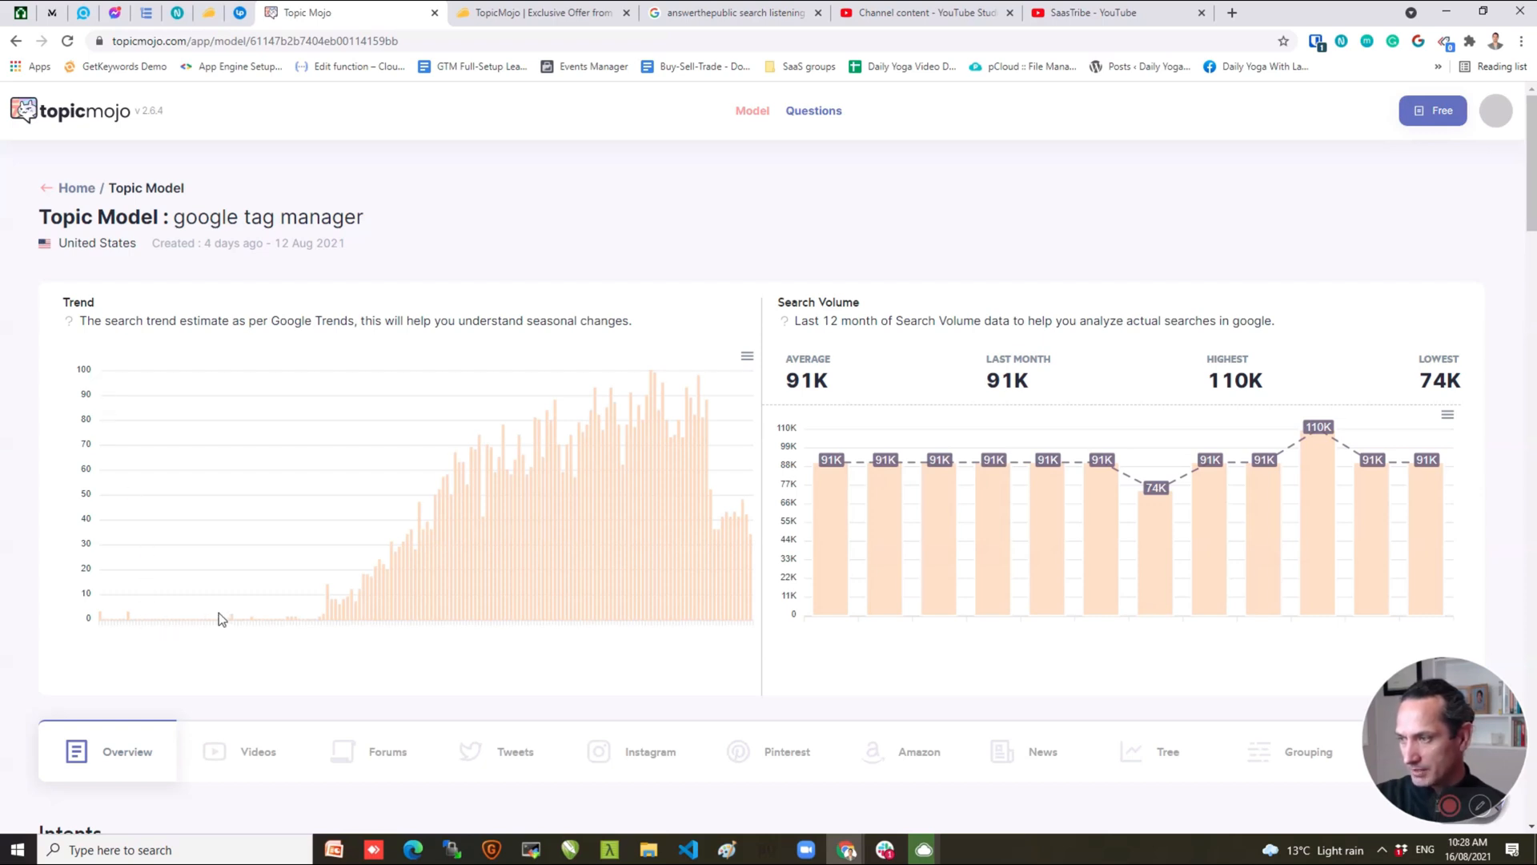
pyautogui.moveTo(519, 628)
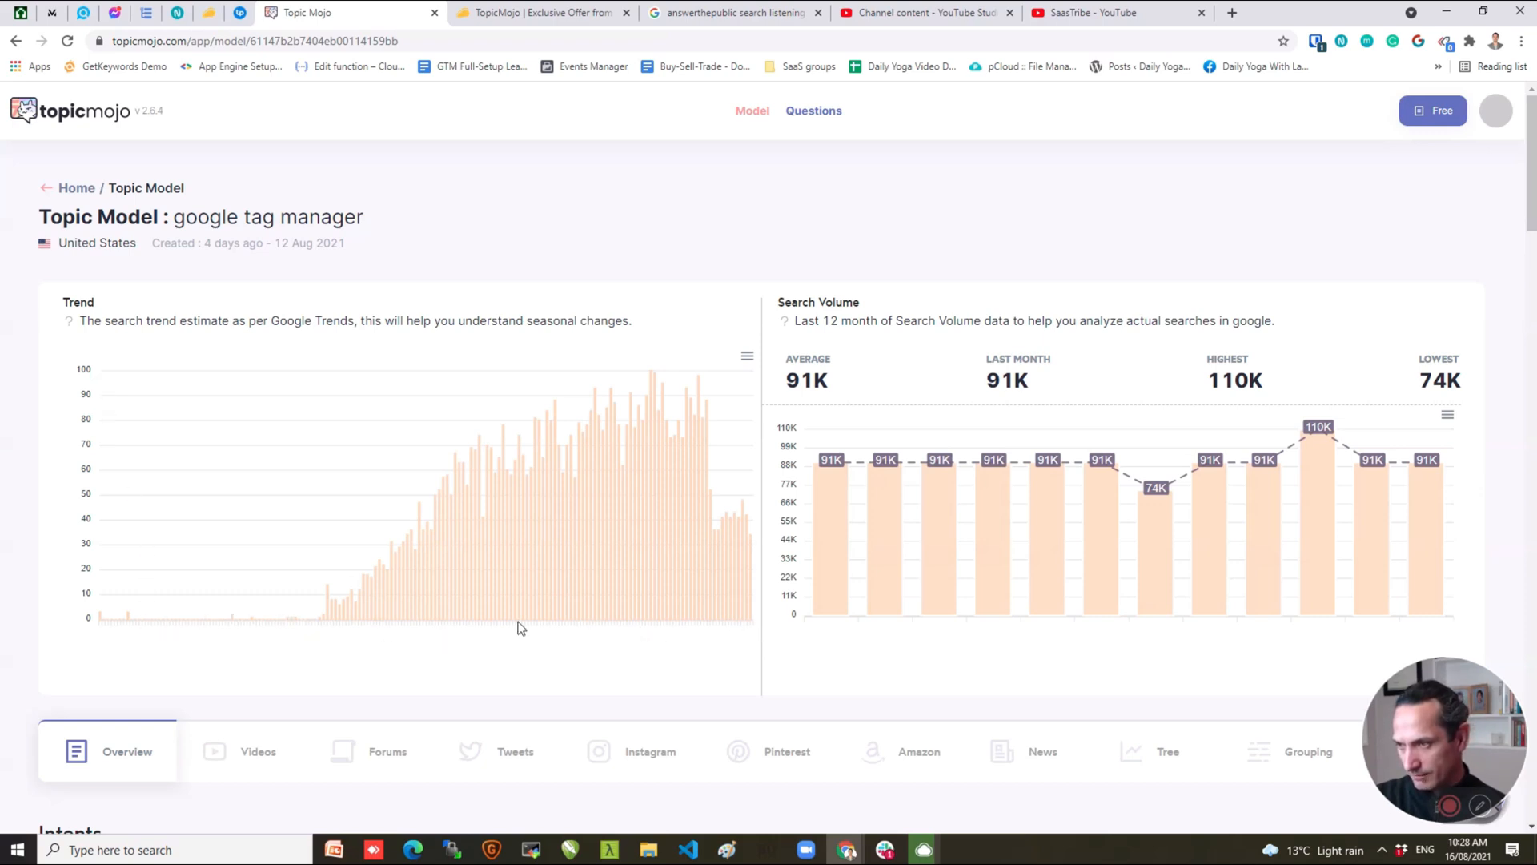
pyautogui.moveTo(536, 600)
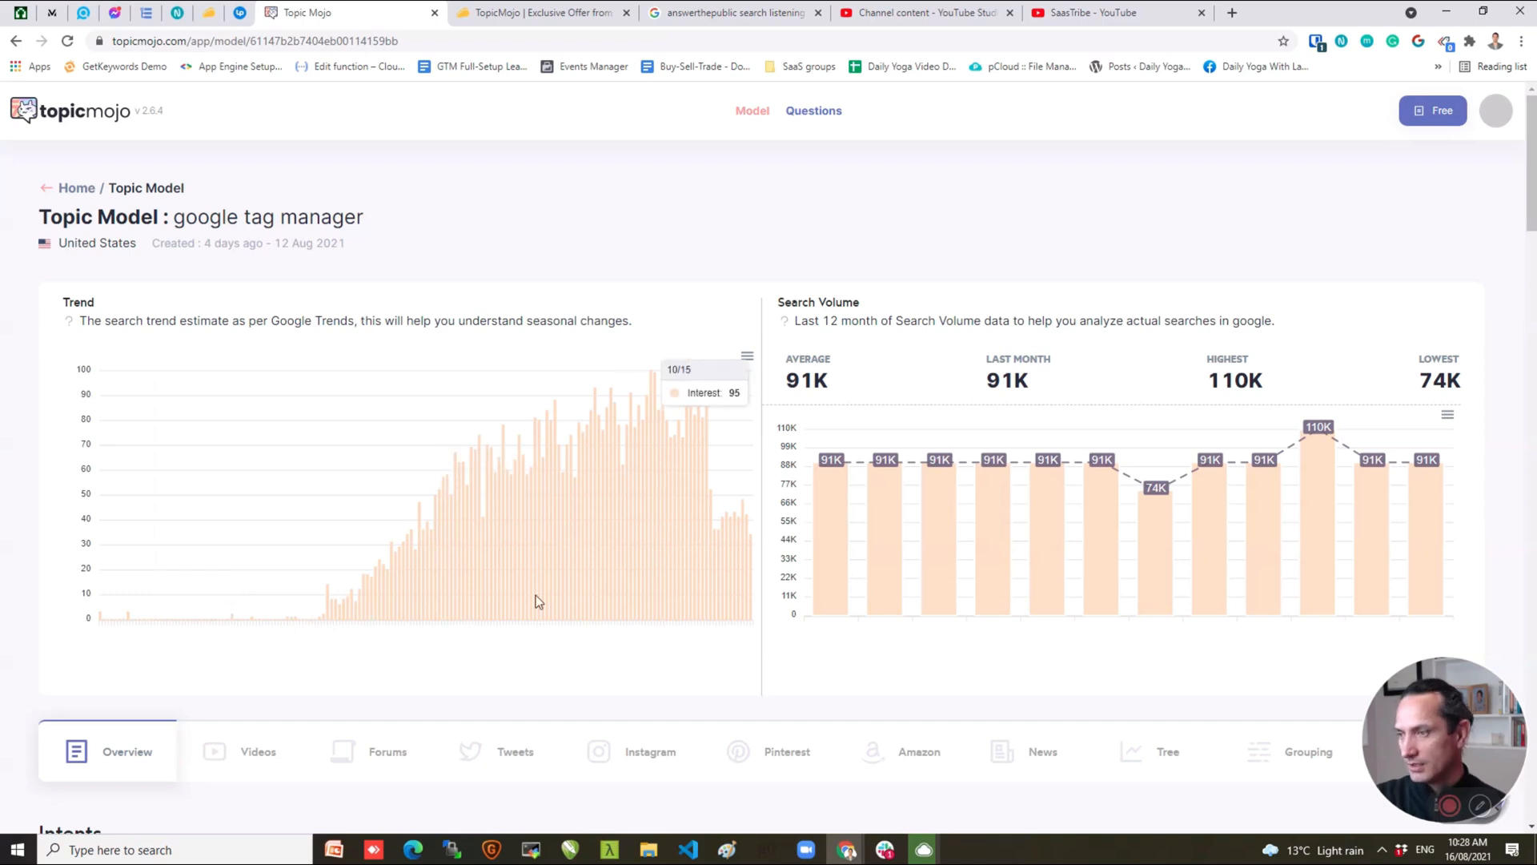
pyautogui.moveTo(346, 612)
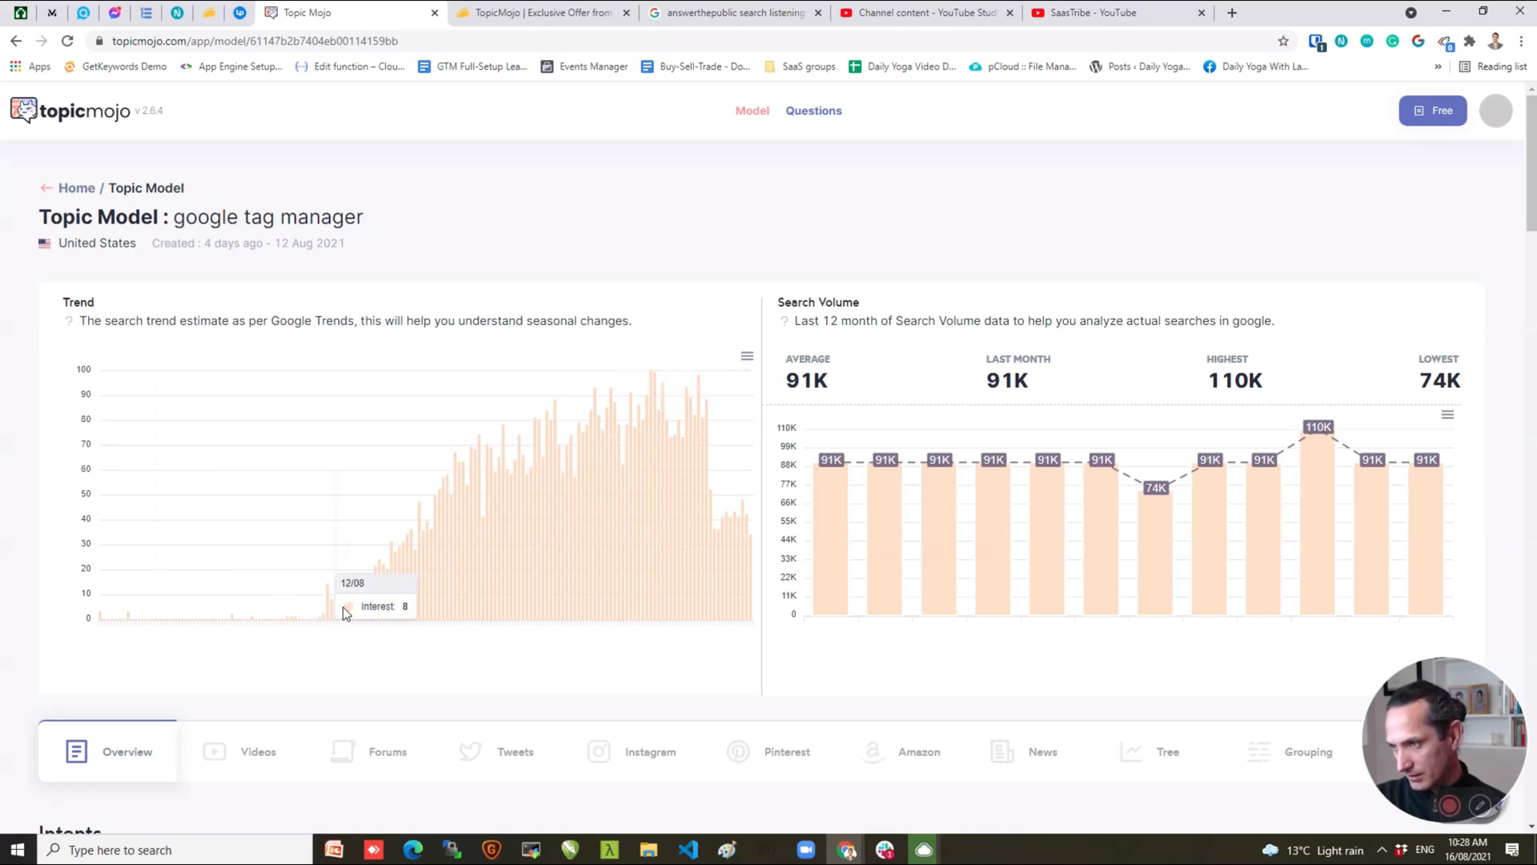
pyautogui.moveTo(466, 591)
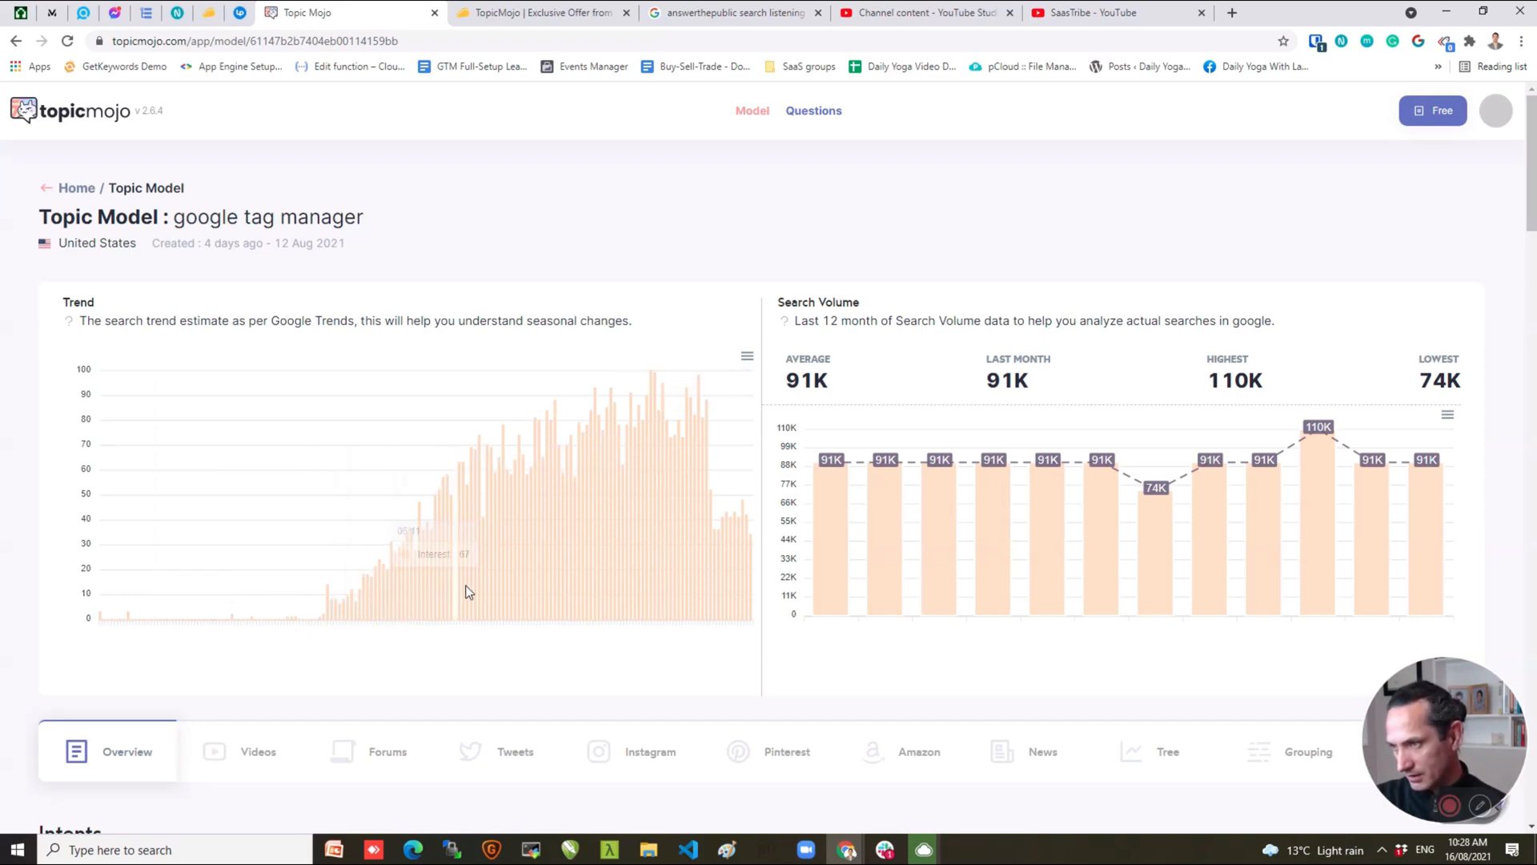
pyautogui.moveTo(481, 589)
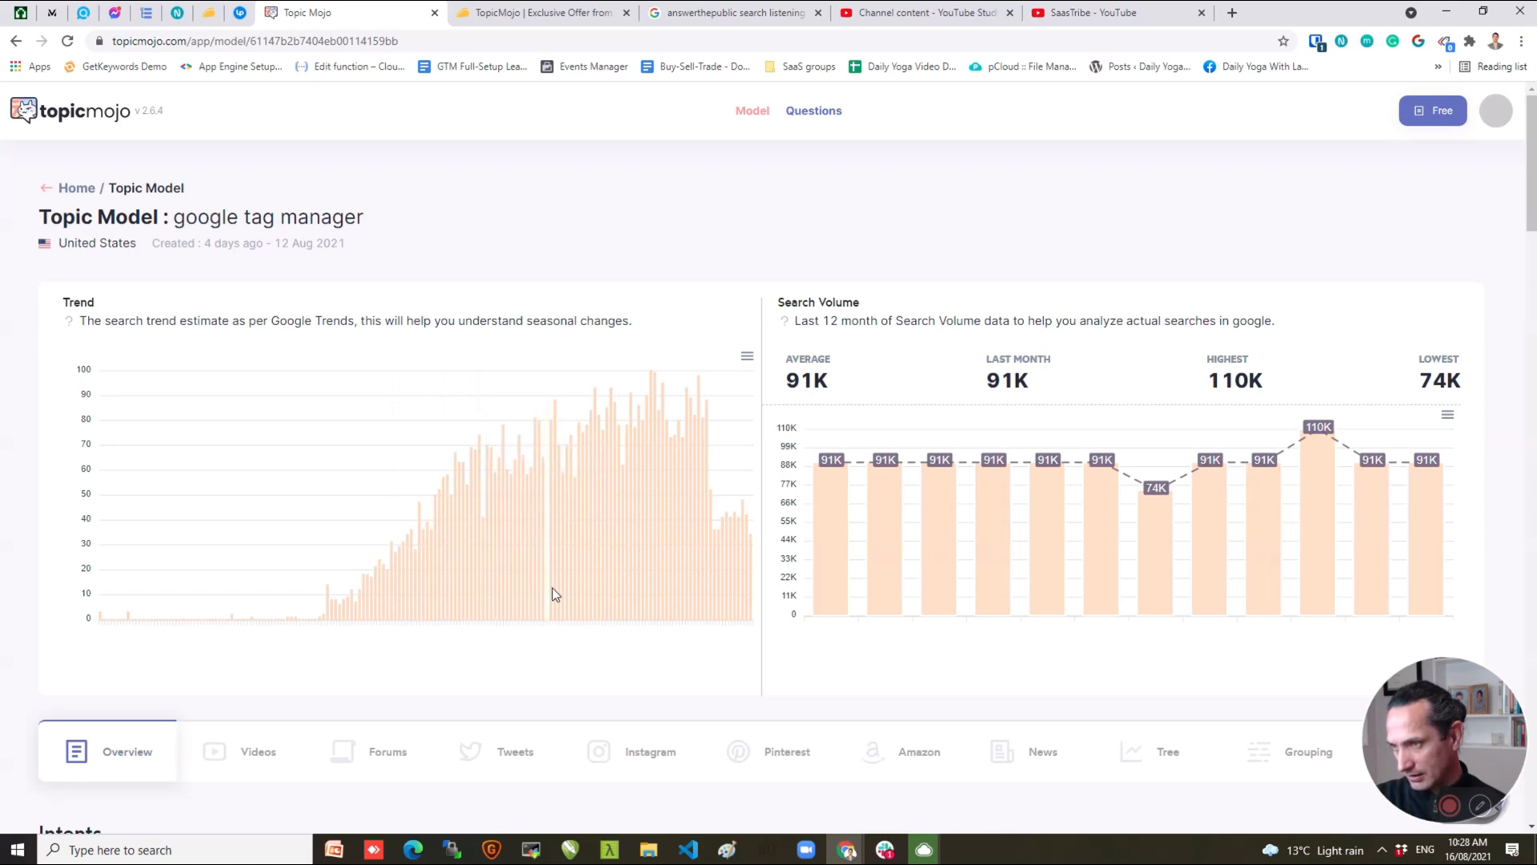
pyautogui.moveTo(669, 598)
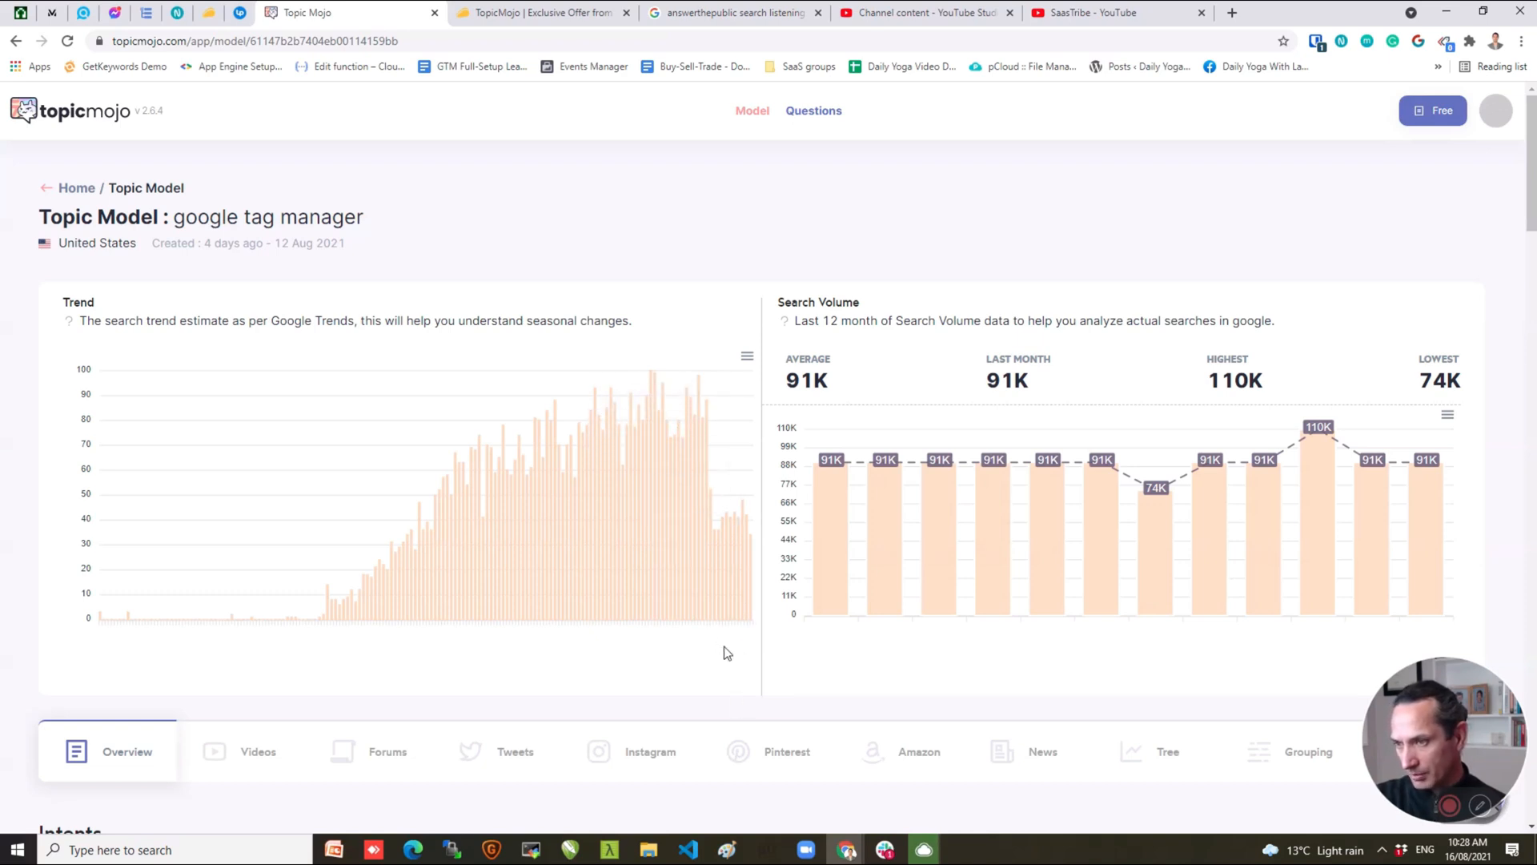
pyautogui.moveTo(748, 639)
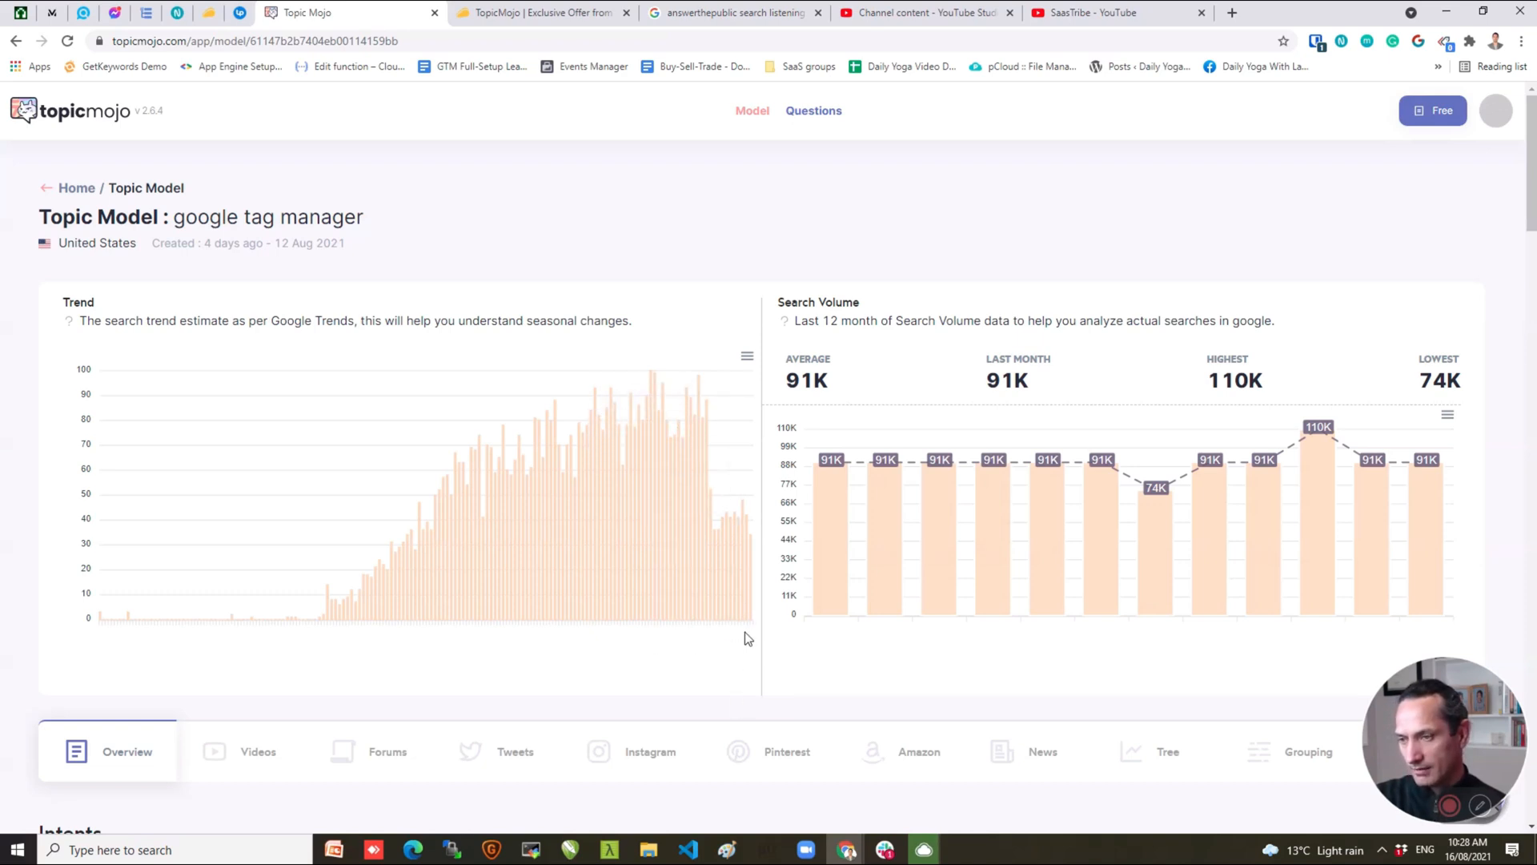
pyautogui.moveTo(723, 642)
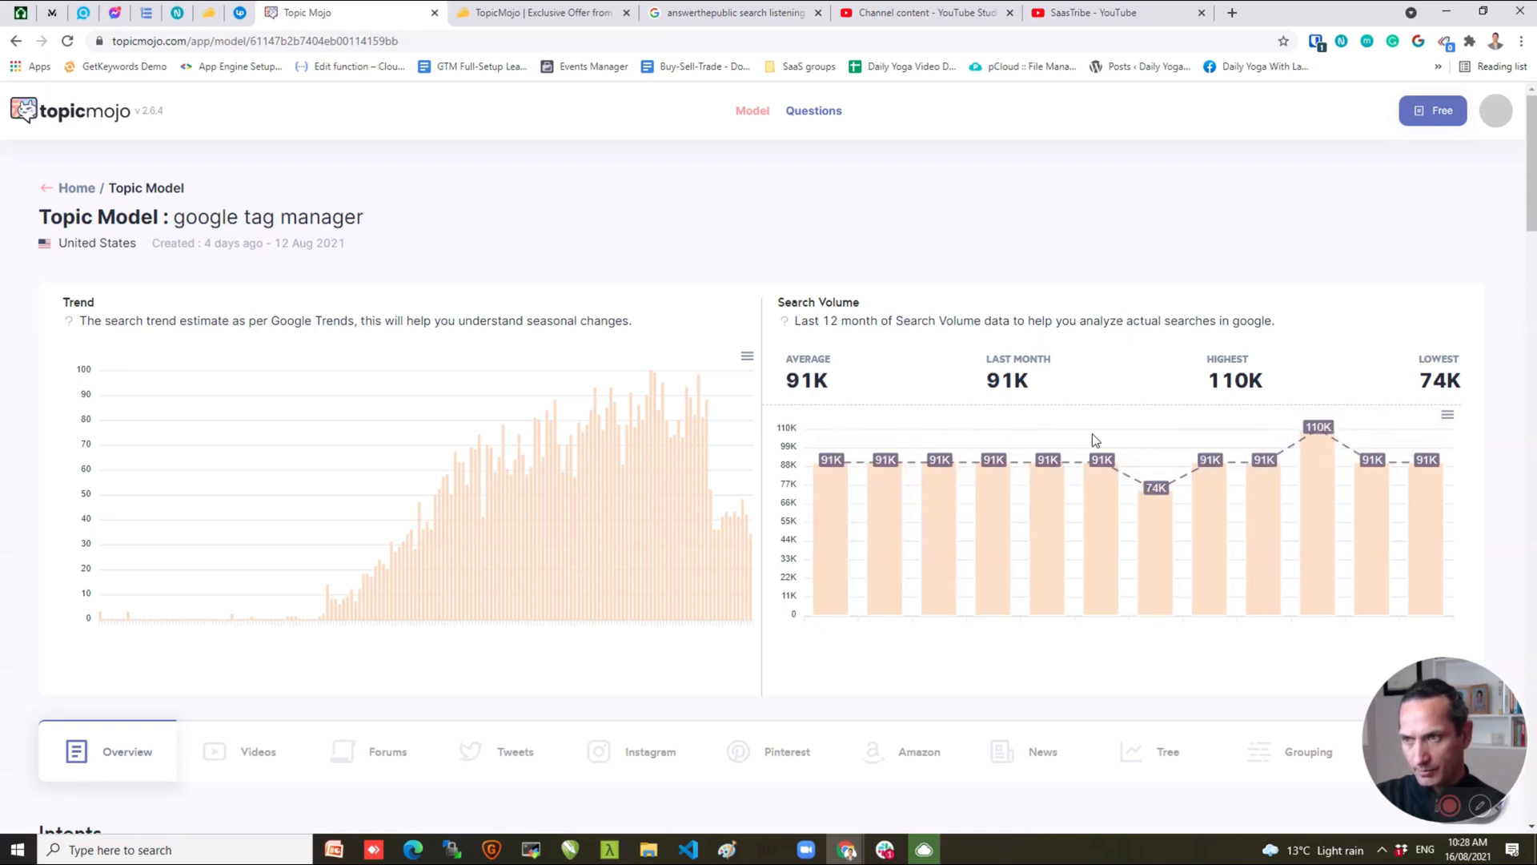
# Show the Videos tab and scroll through the Google Tag Manager tutorial video cards.
pyautogui.scroll(-3)
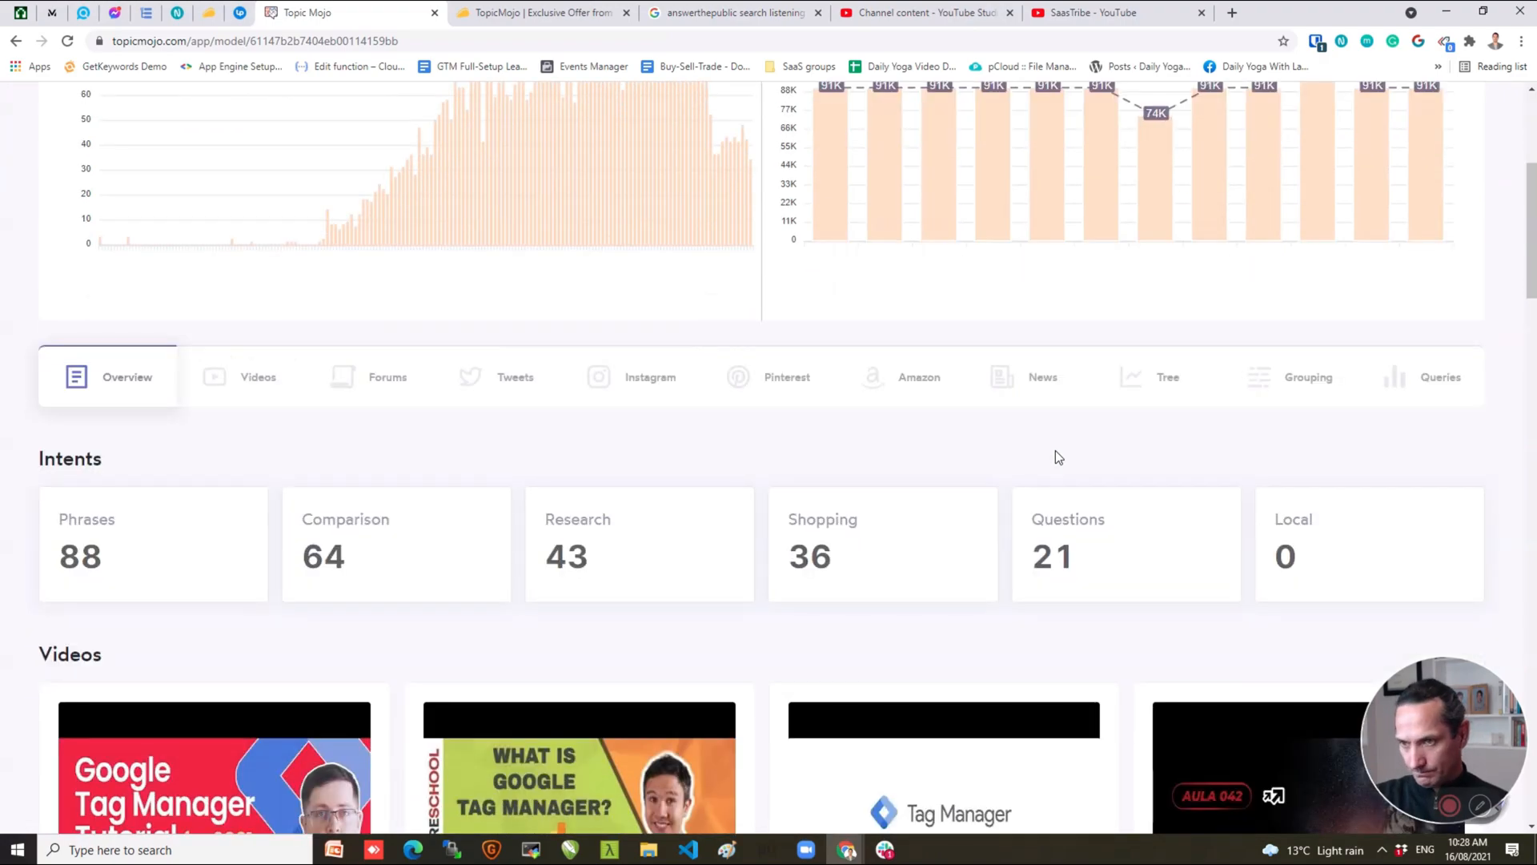
pyautogui.scroll(-3)
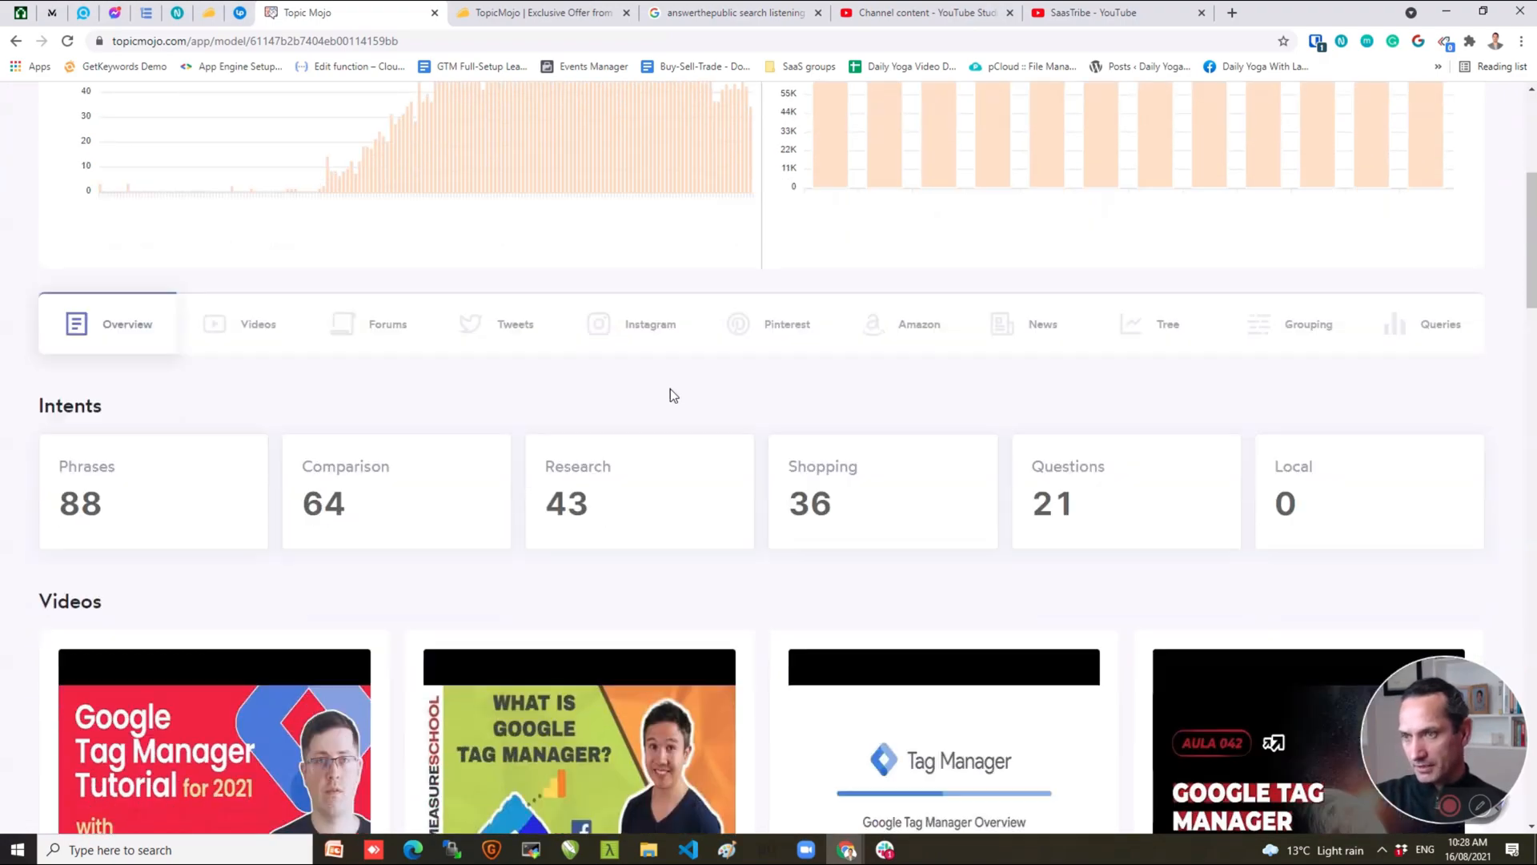
pyautogui.scroll(-3)
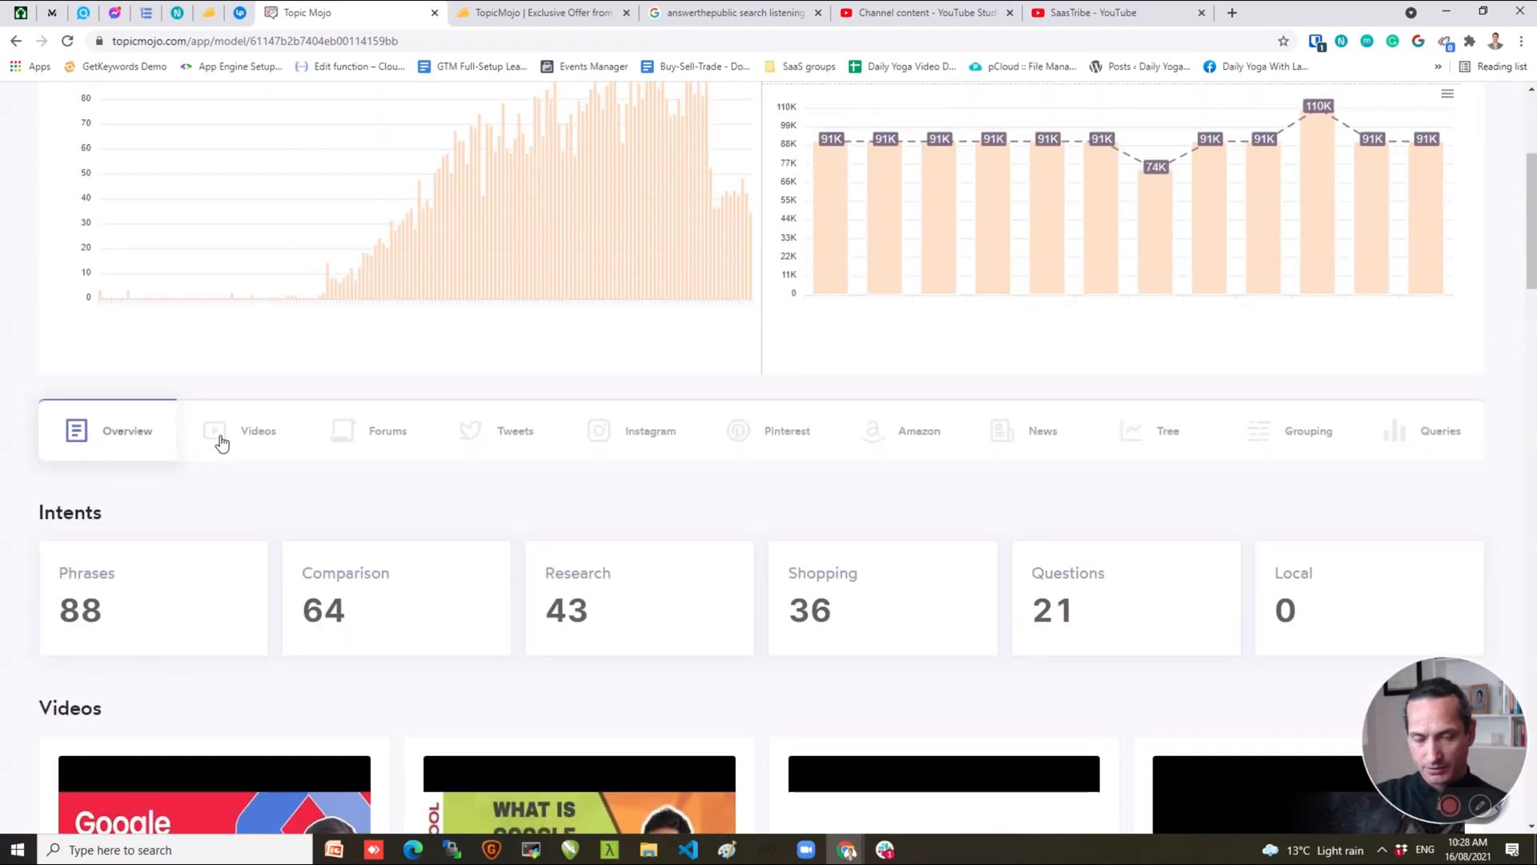
pyautogui.click(258, 431)
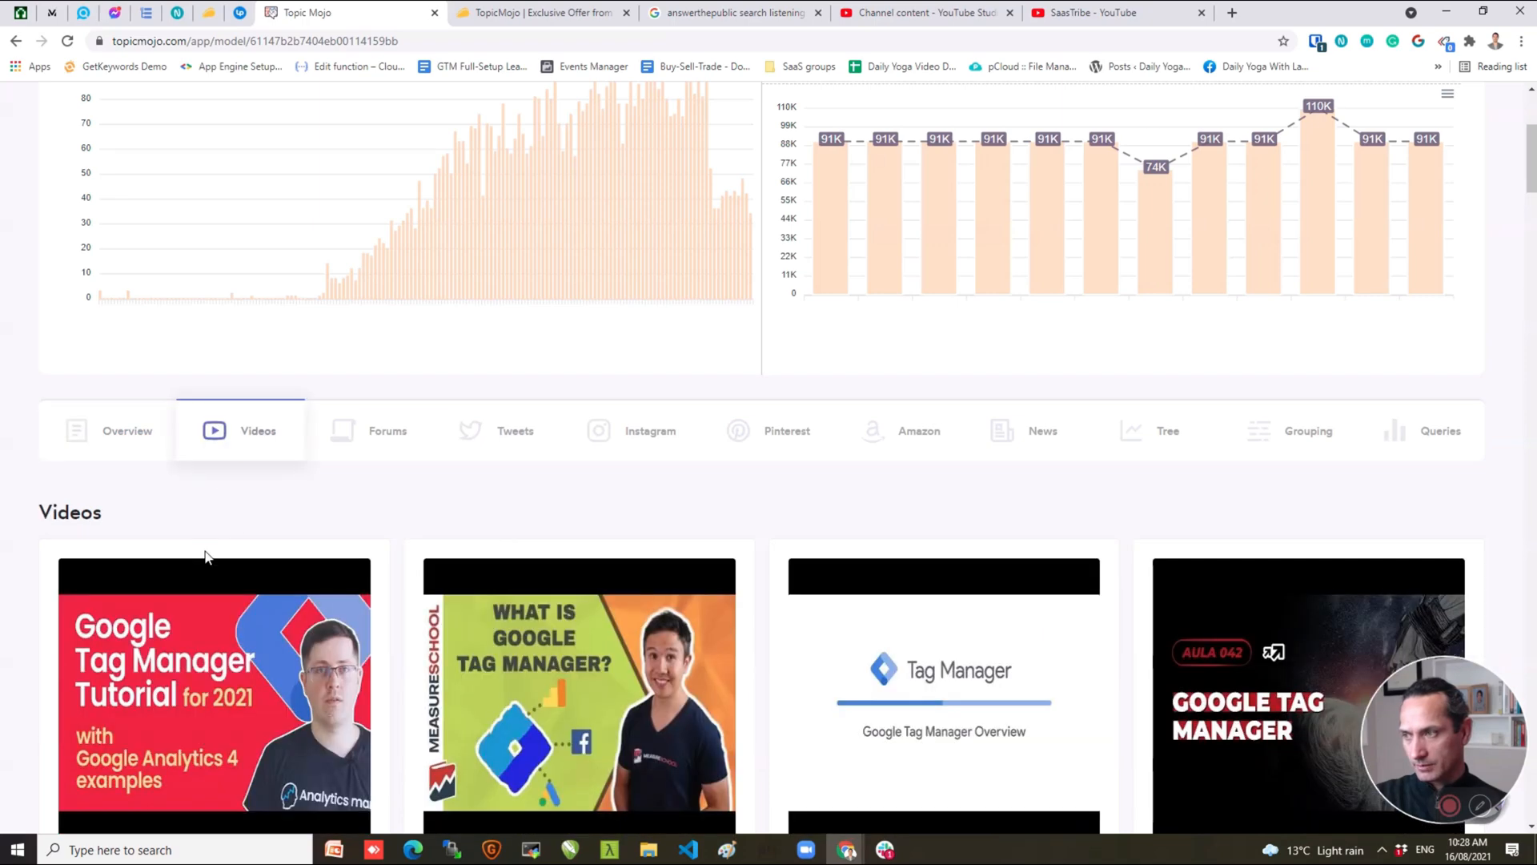
pyautogui.scroll(-3)
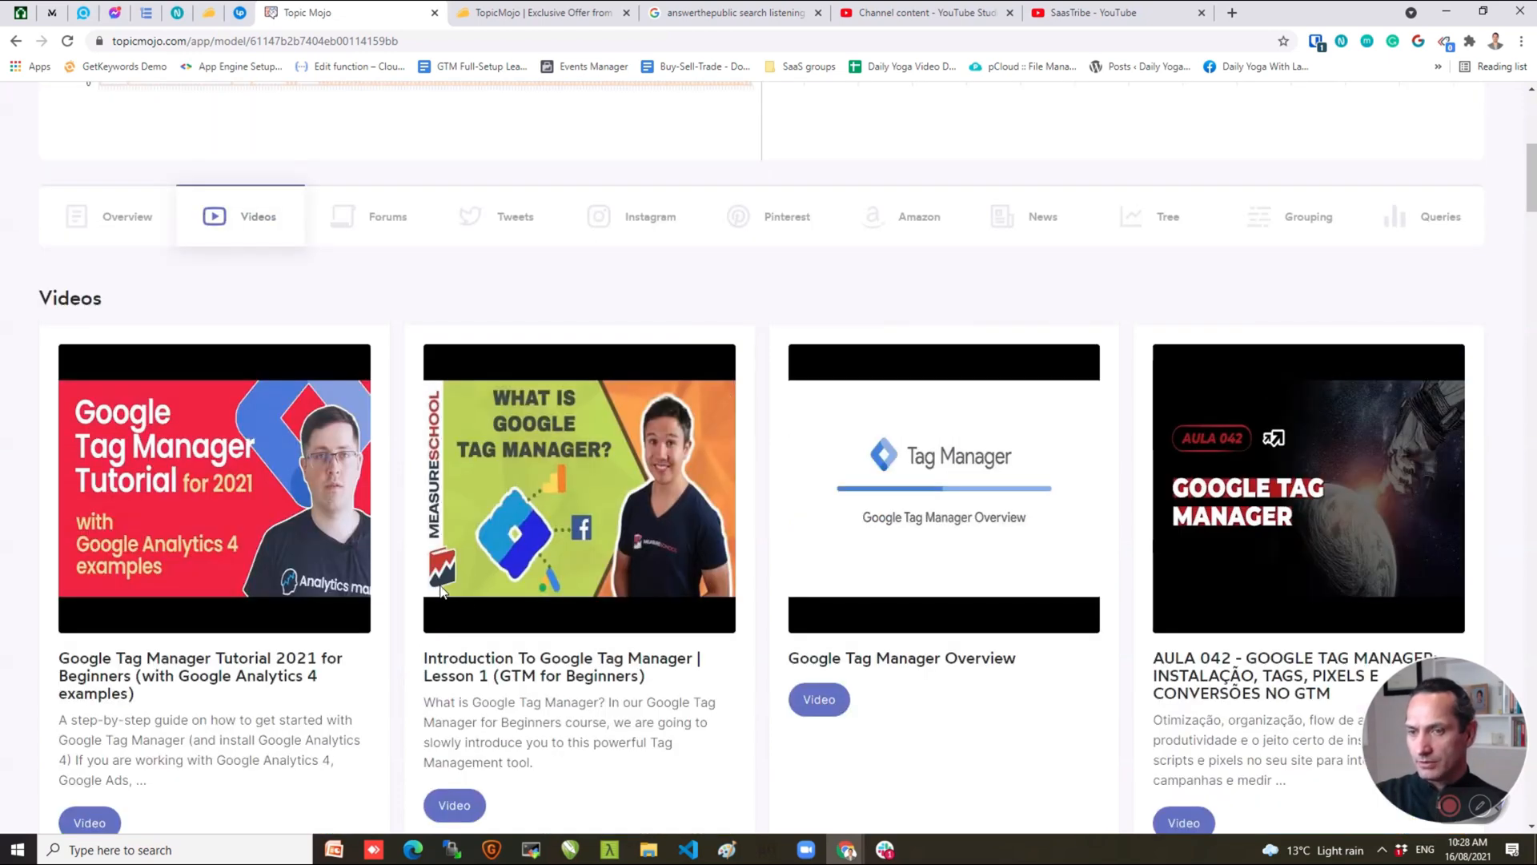
pyautogui.scroll(-3)
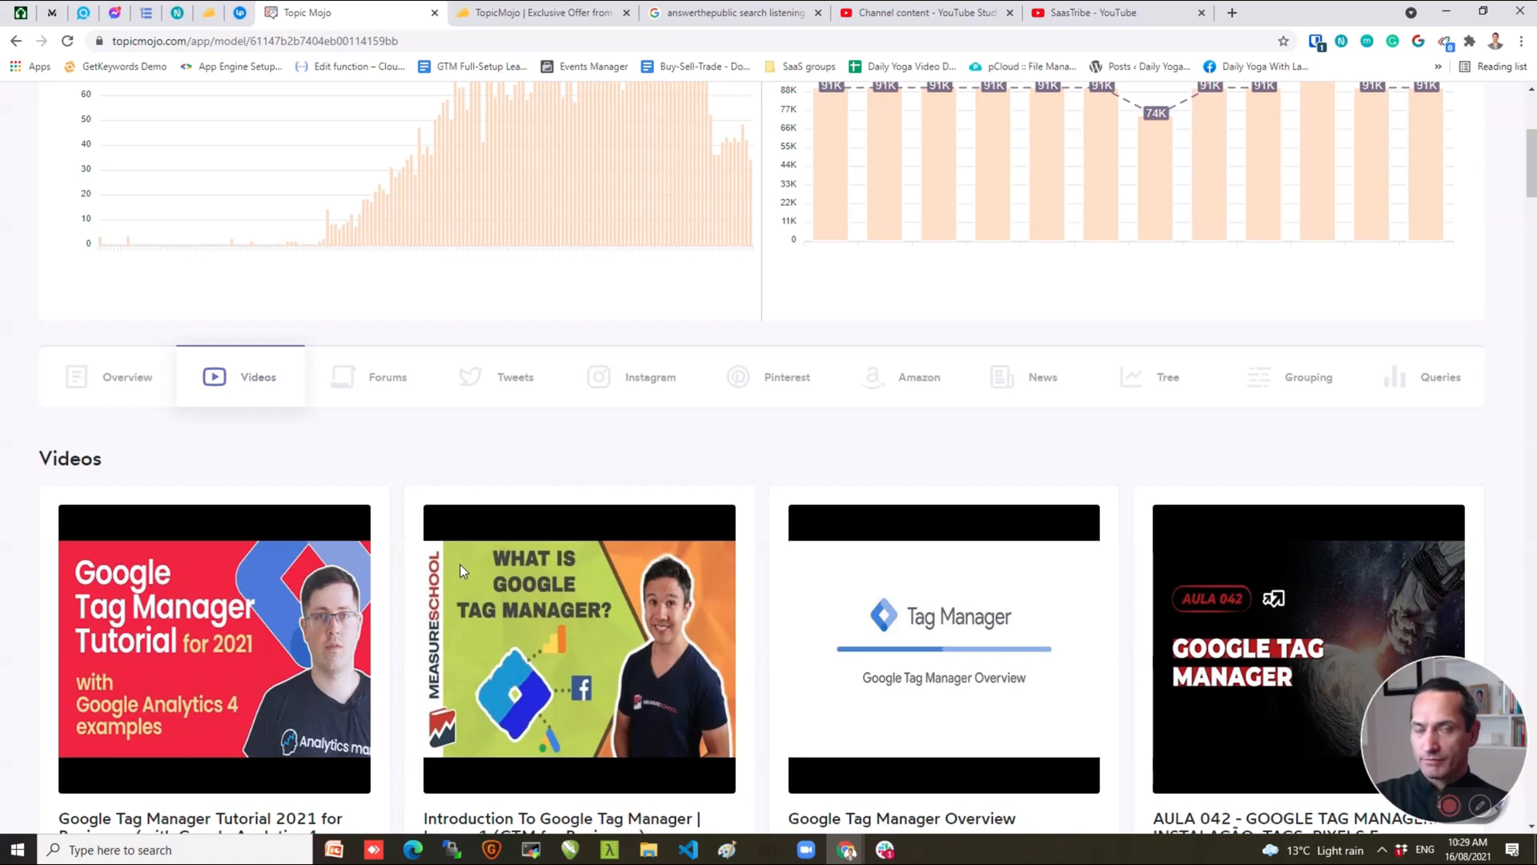
# Show the Forums tab and scroll through the Google Tag Manager forum threads.
pyautogui.click(388, 376)
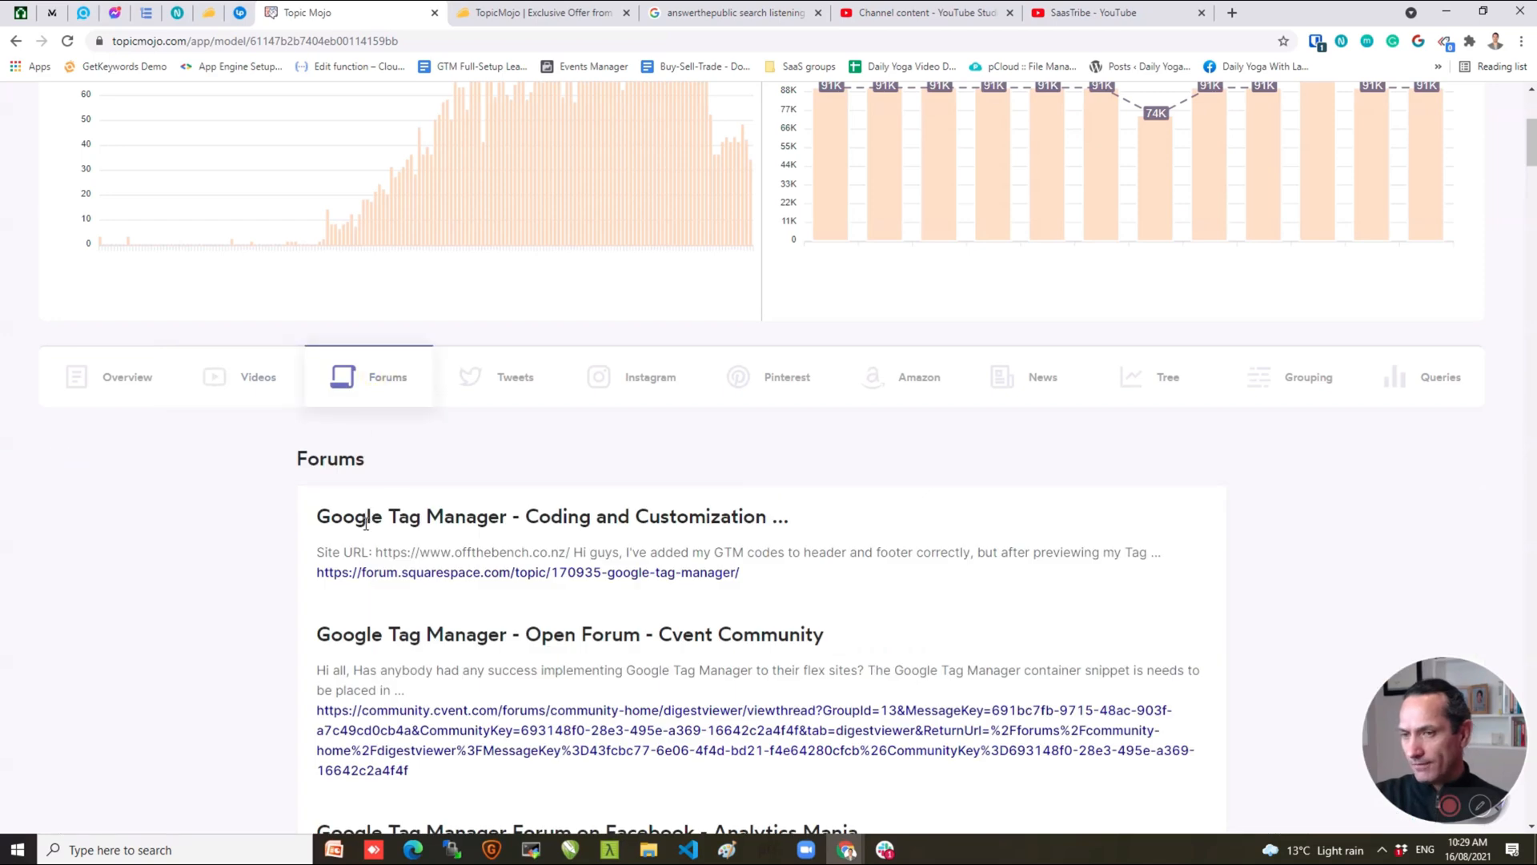
pyautogui.scroll(-3)
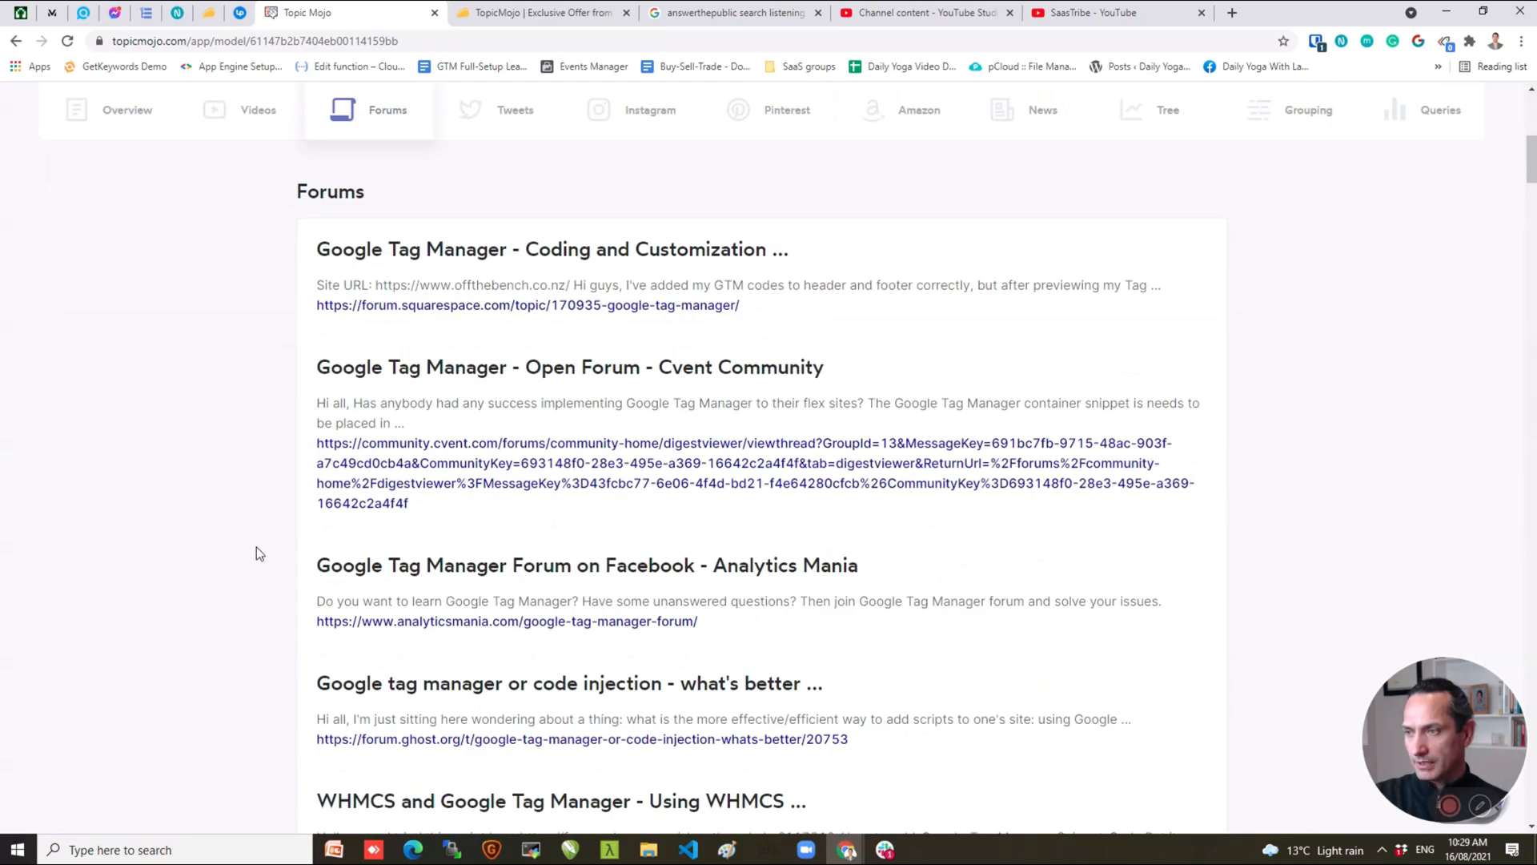
pyautogui.moveTo(374, 448)
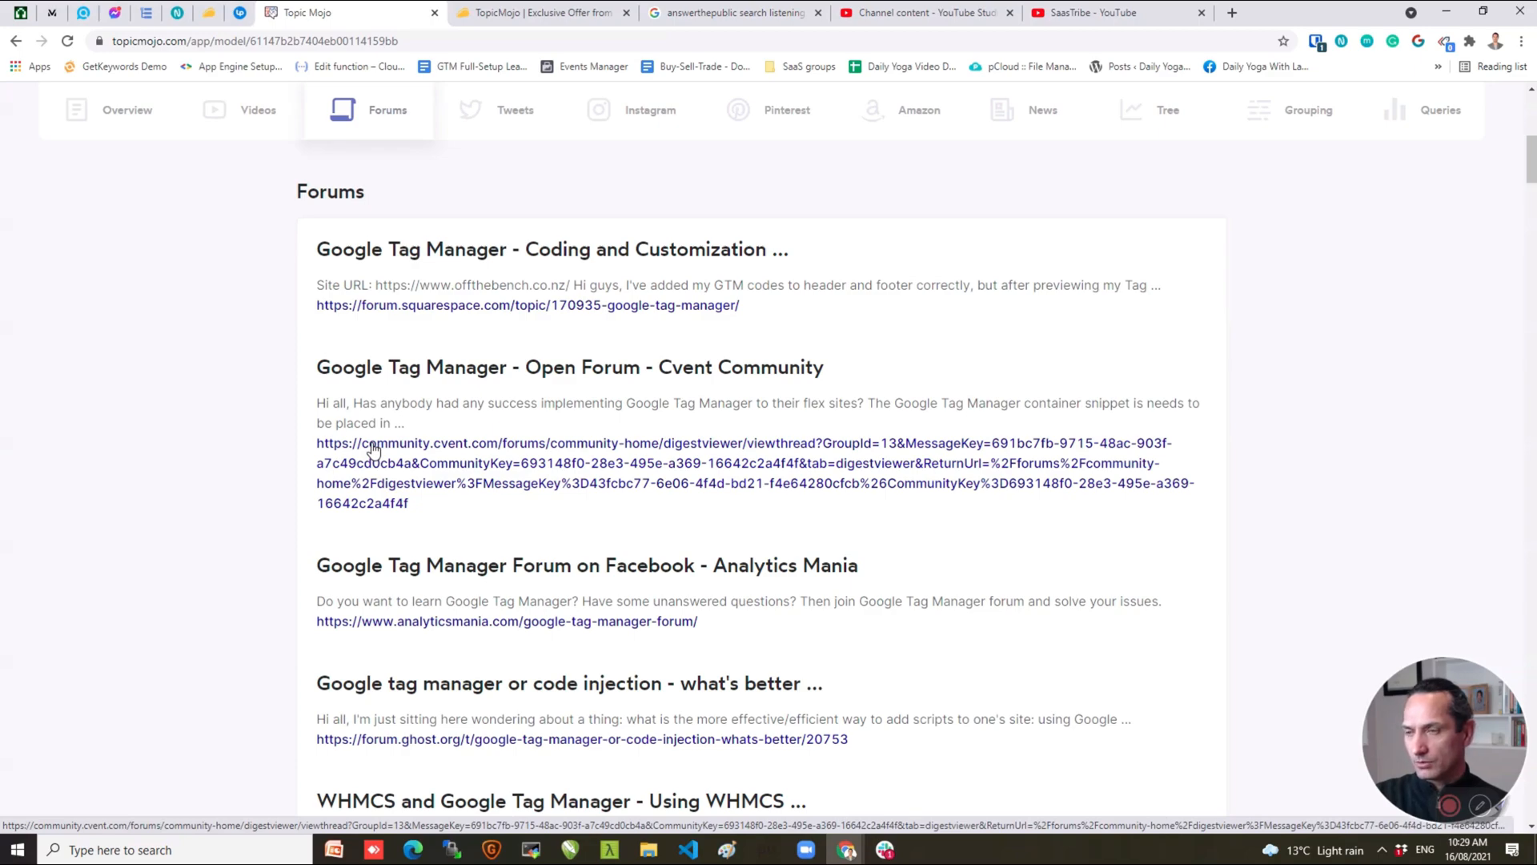
pyautogui.scroll(-3)
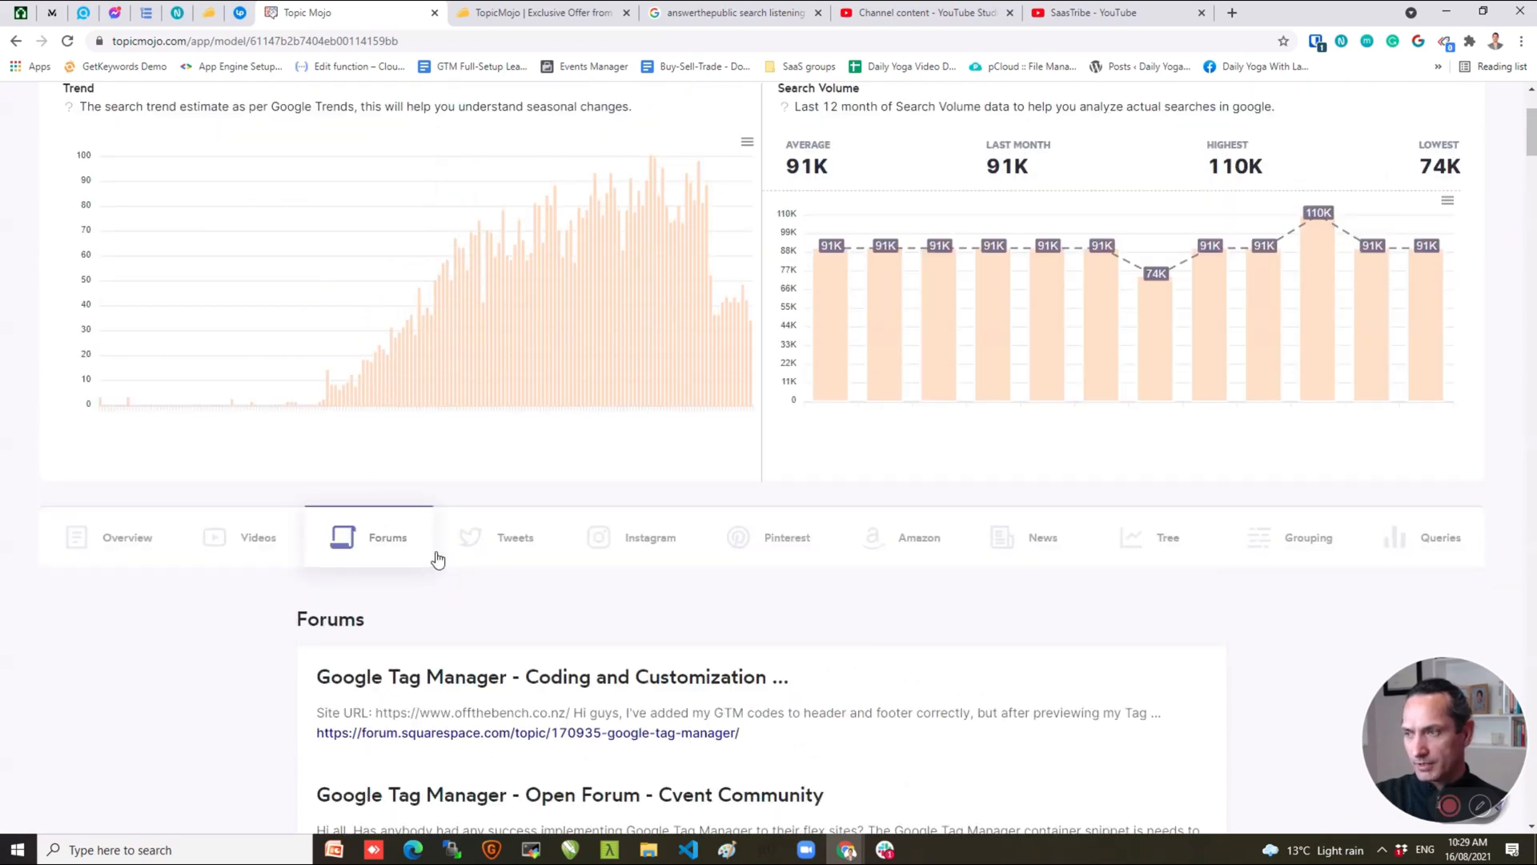
pyautogui.moveTo(490, 571)
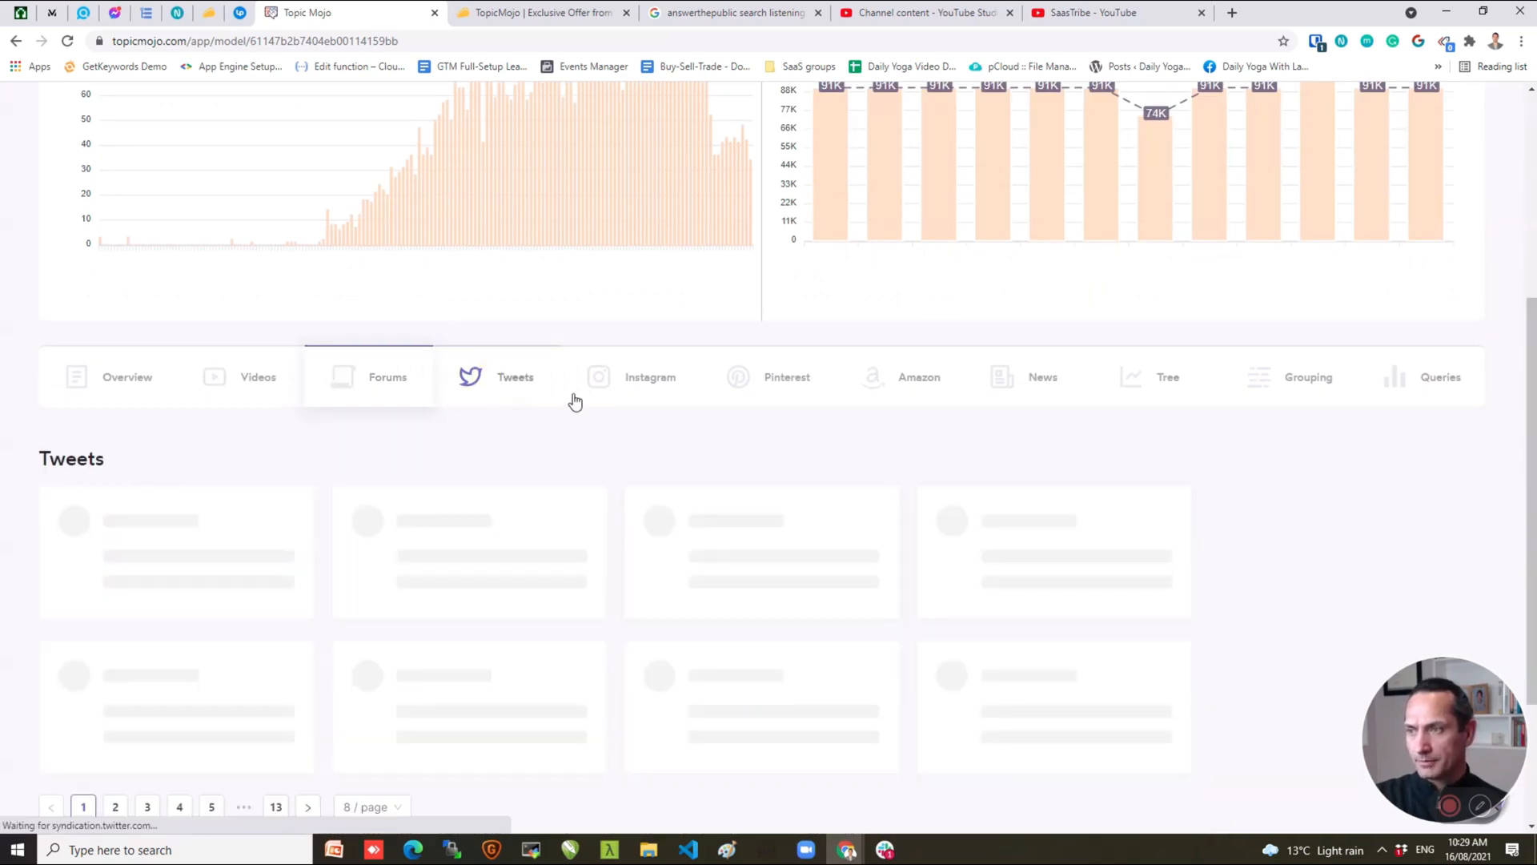
# View the Tweets, Pinterest pins and Amazon book results for the topic.
pyautogui.click(514, 376)
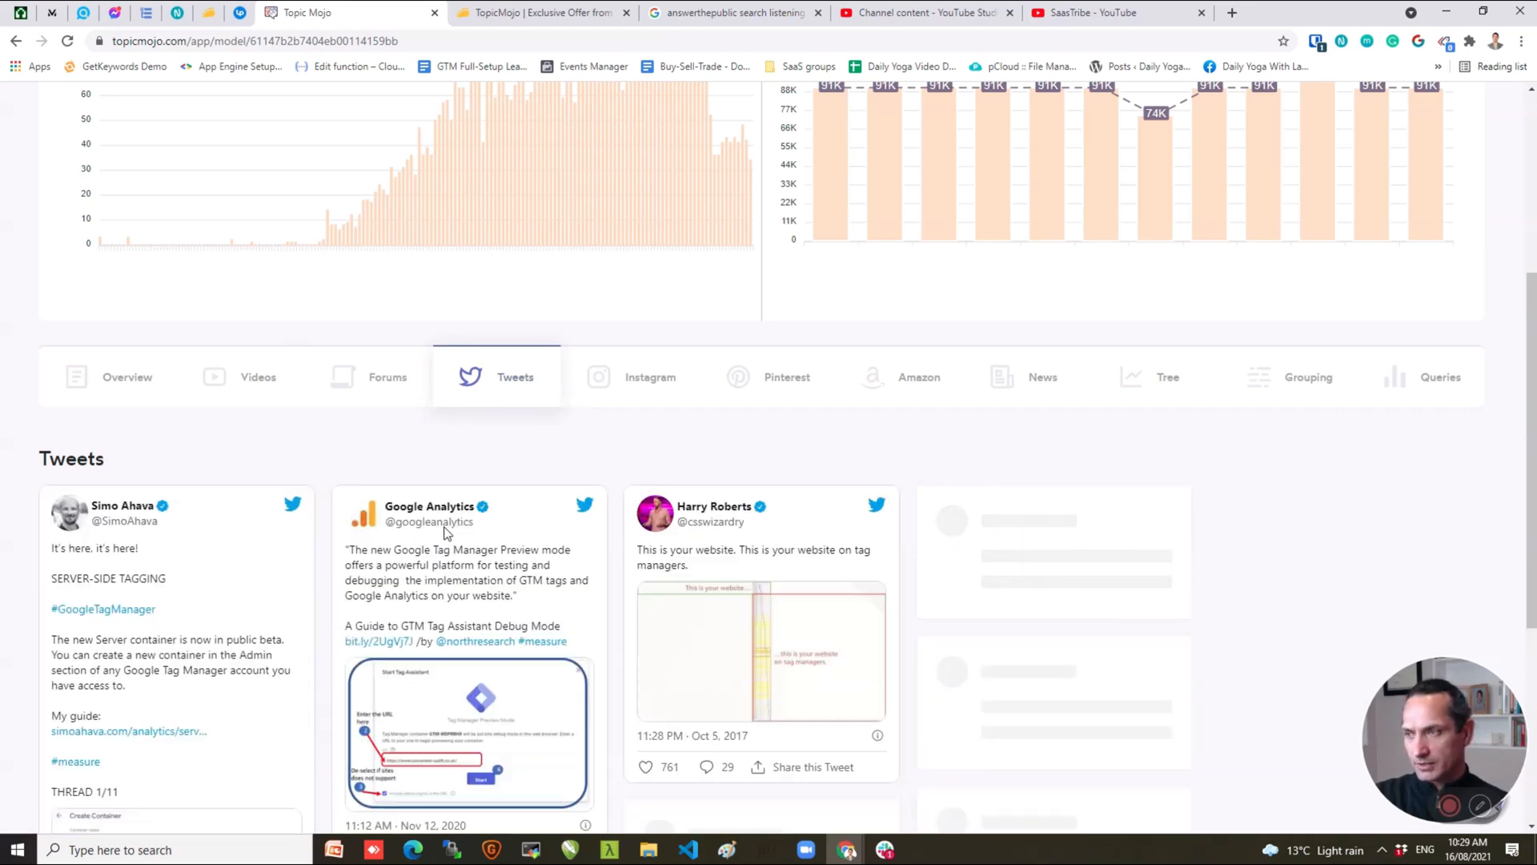
pyautogui.click(786, 376)
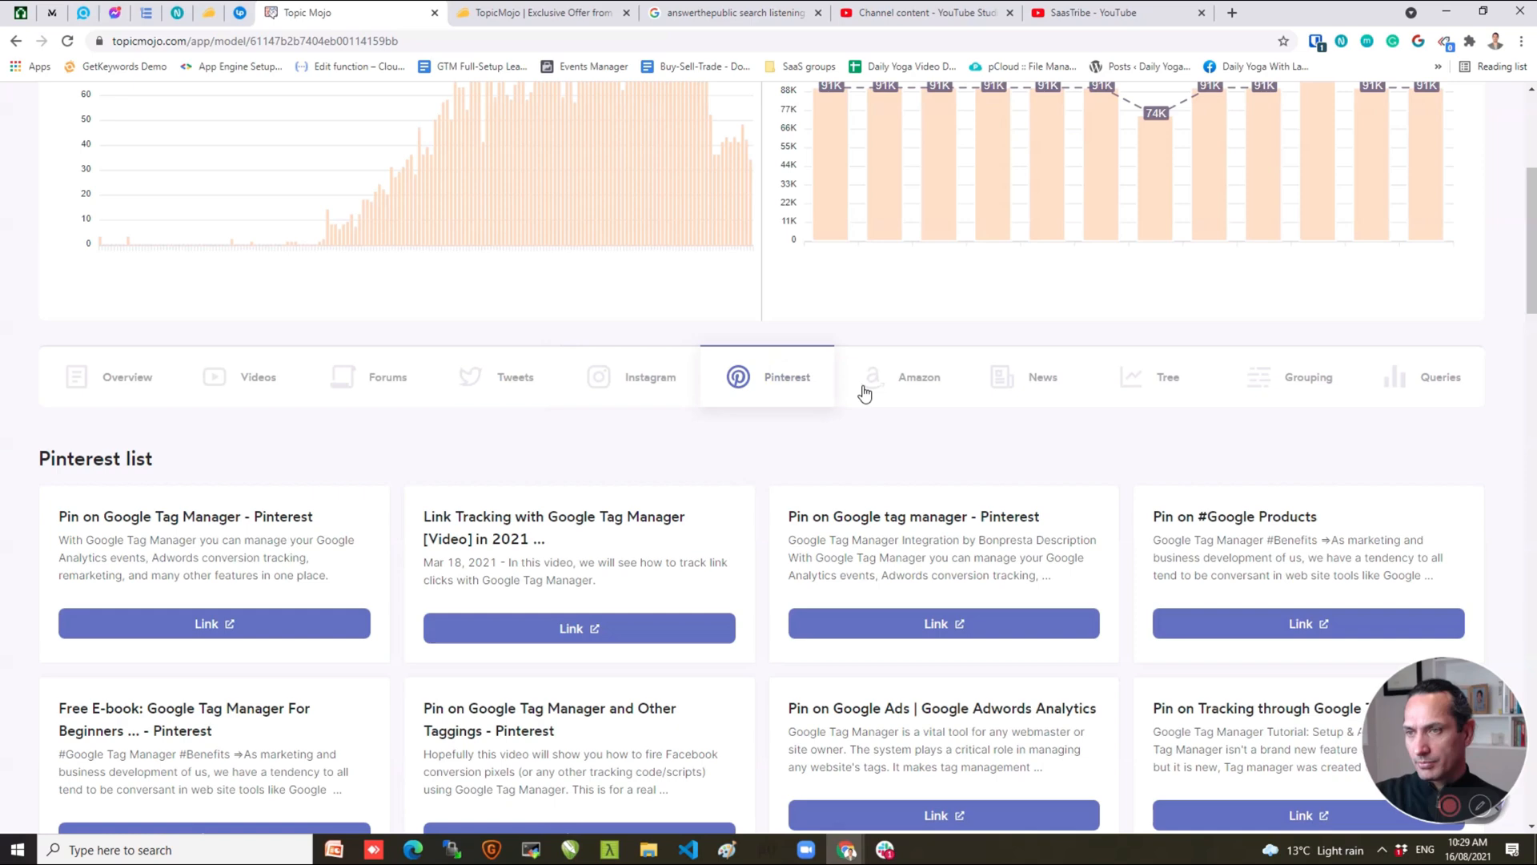
pyautogui.click(919, 377)
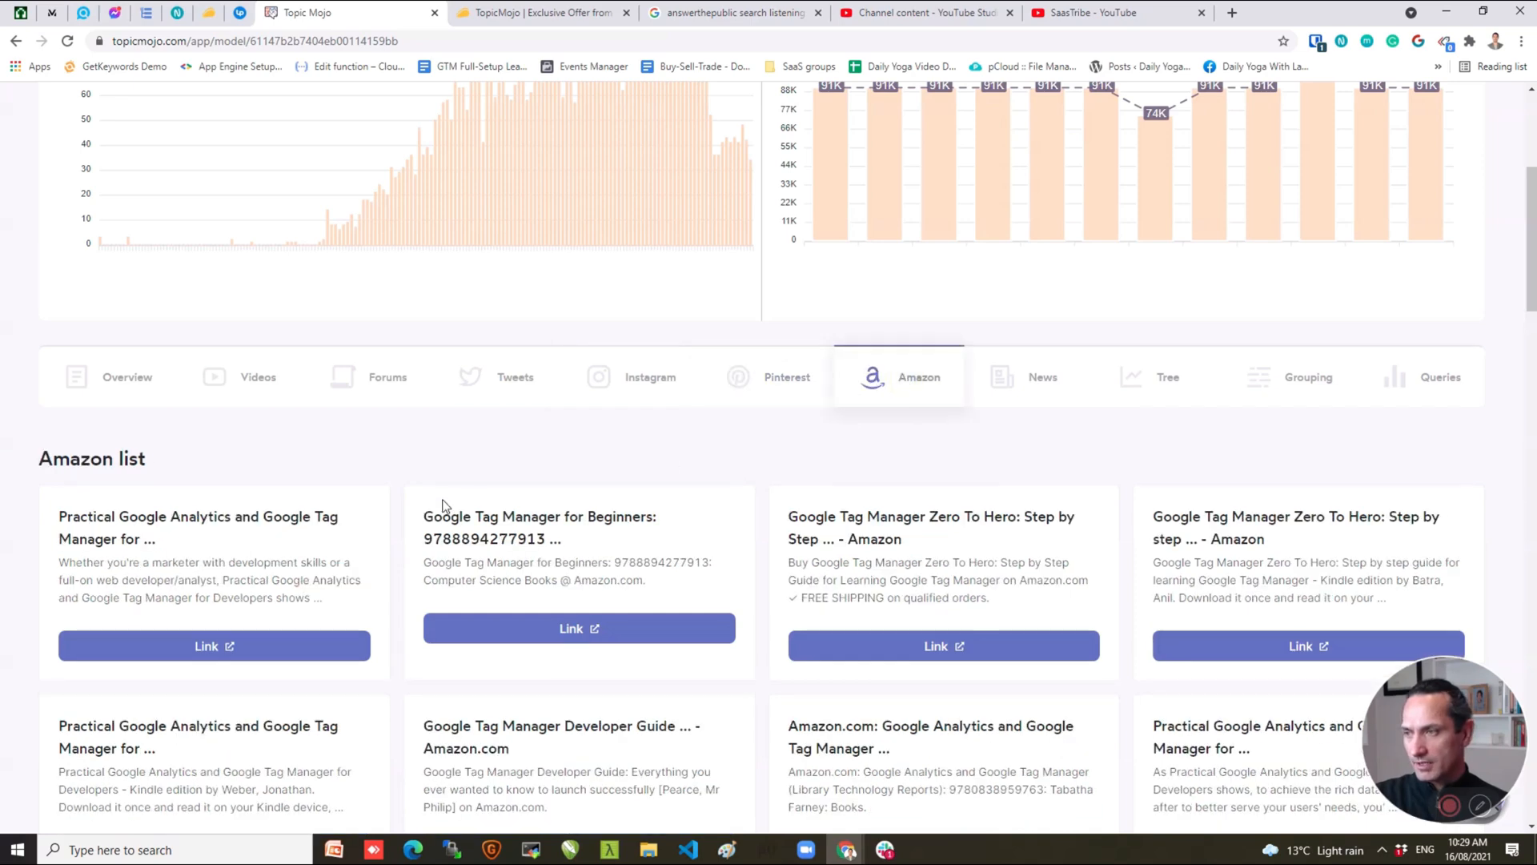
pyautogui.moveTo(741, 591)
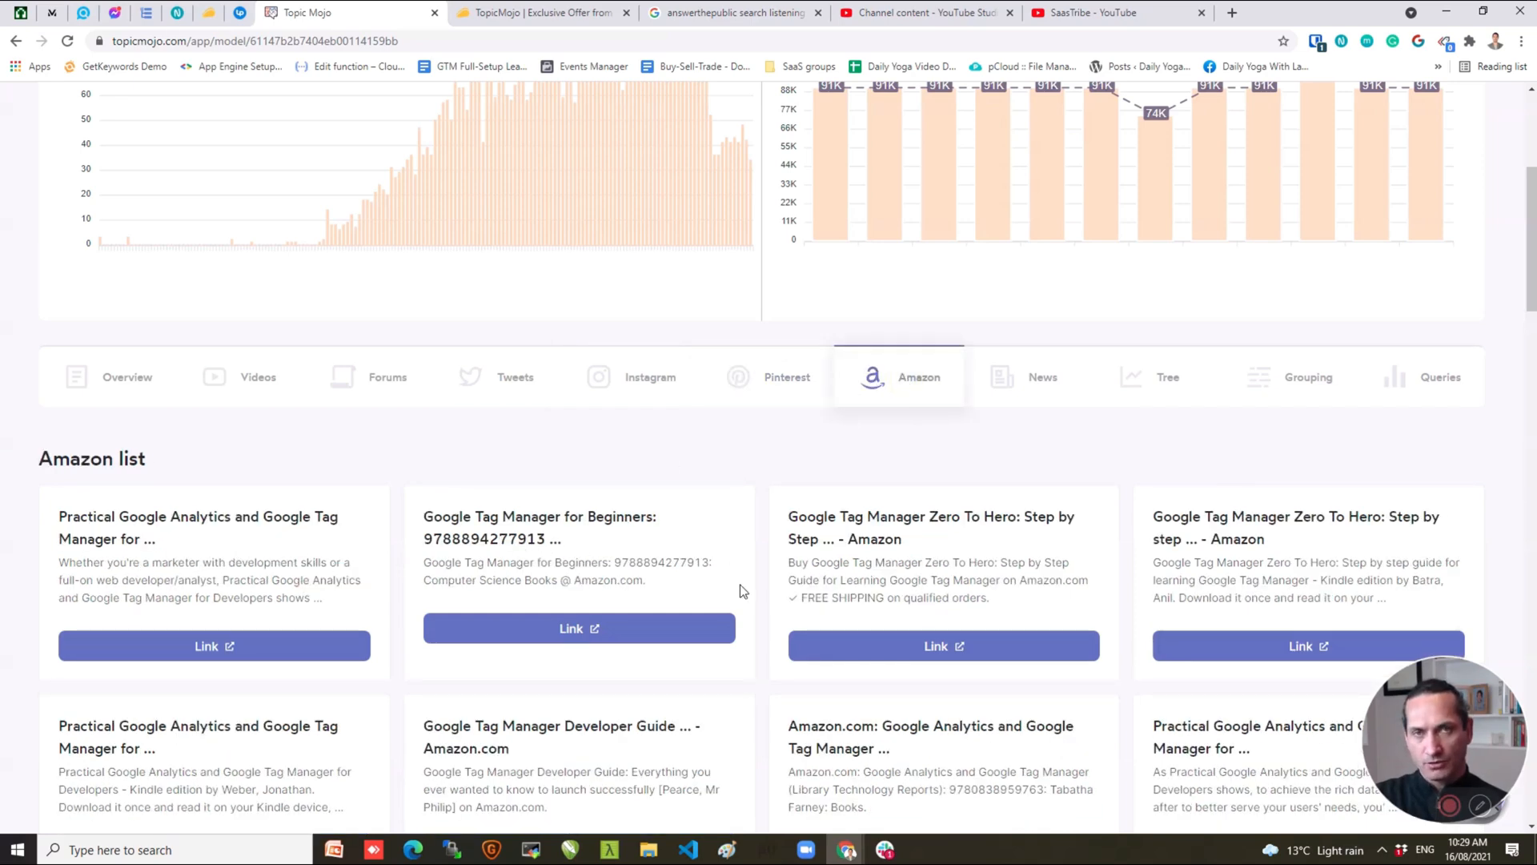
pyautogui.scroll(-3)
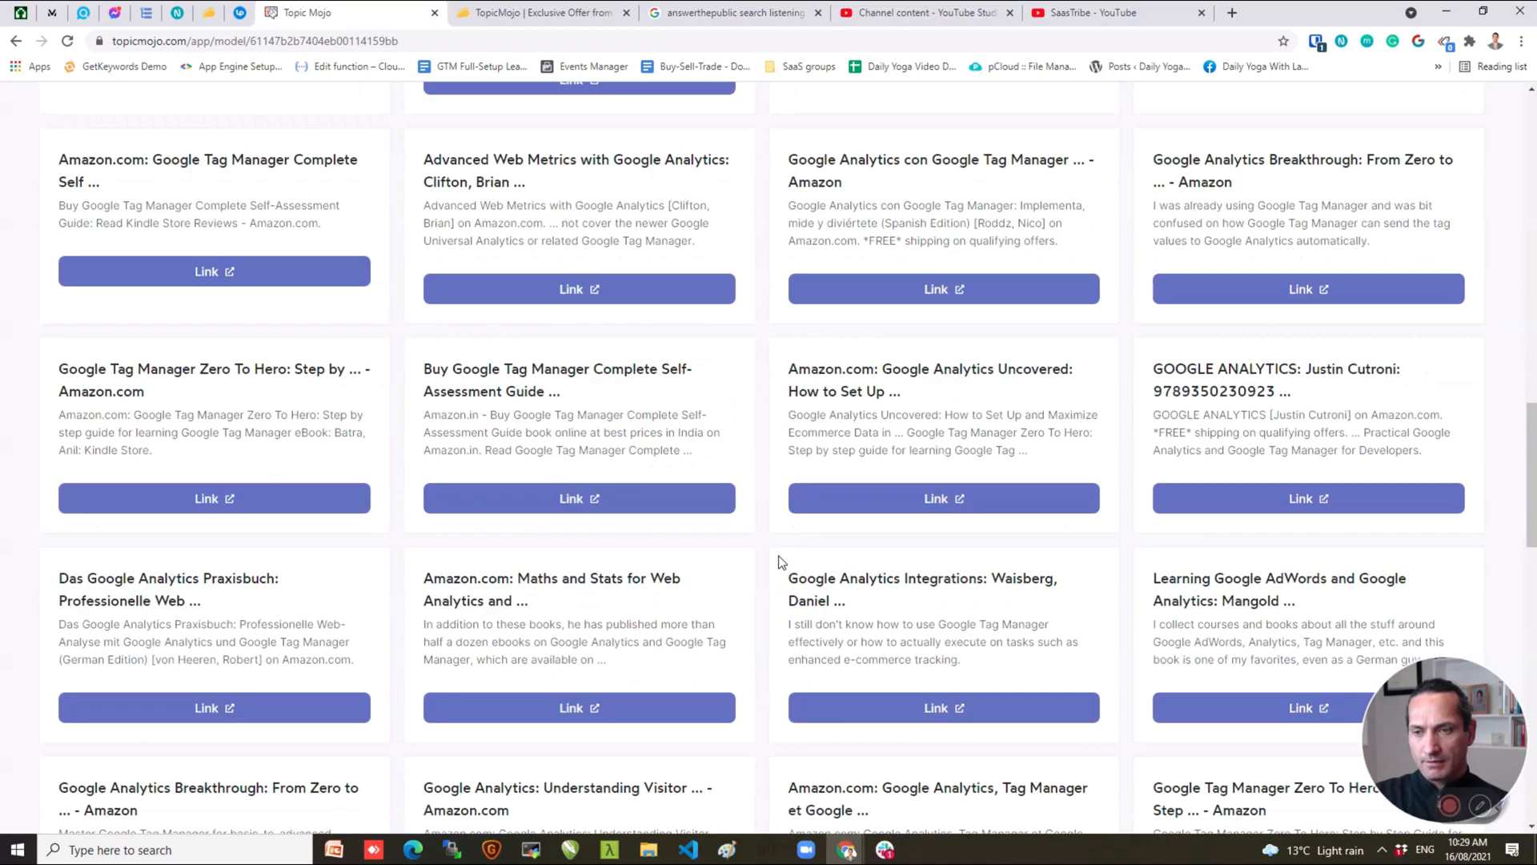
pyautogui.scroll(-3)
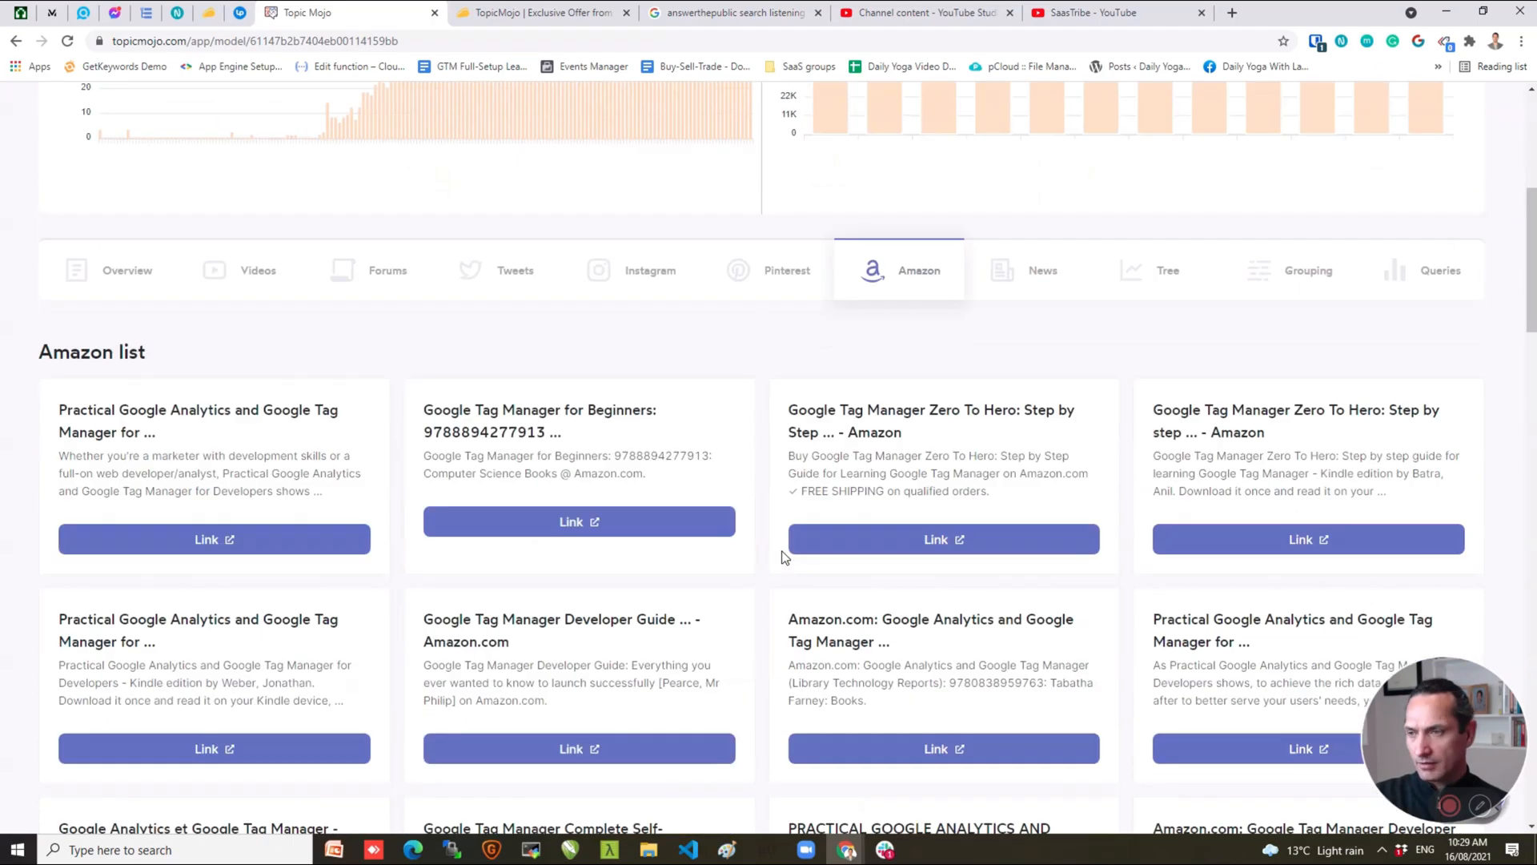
# View the recent news articles for the topic, then the 88-phrase Tree.
pyautogui.click(1042, 269)
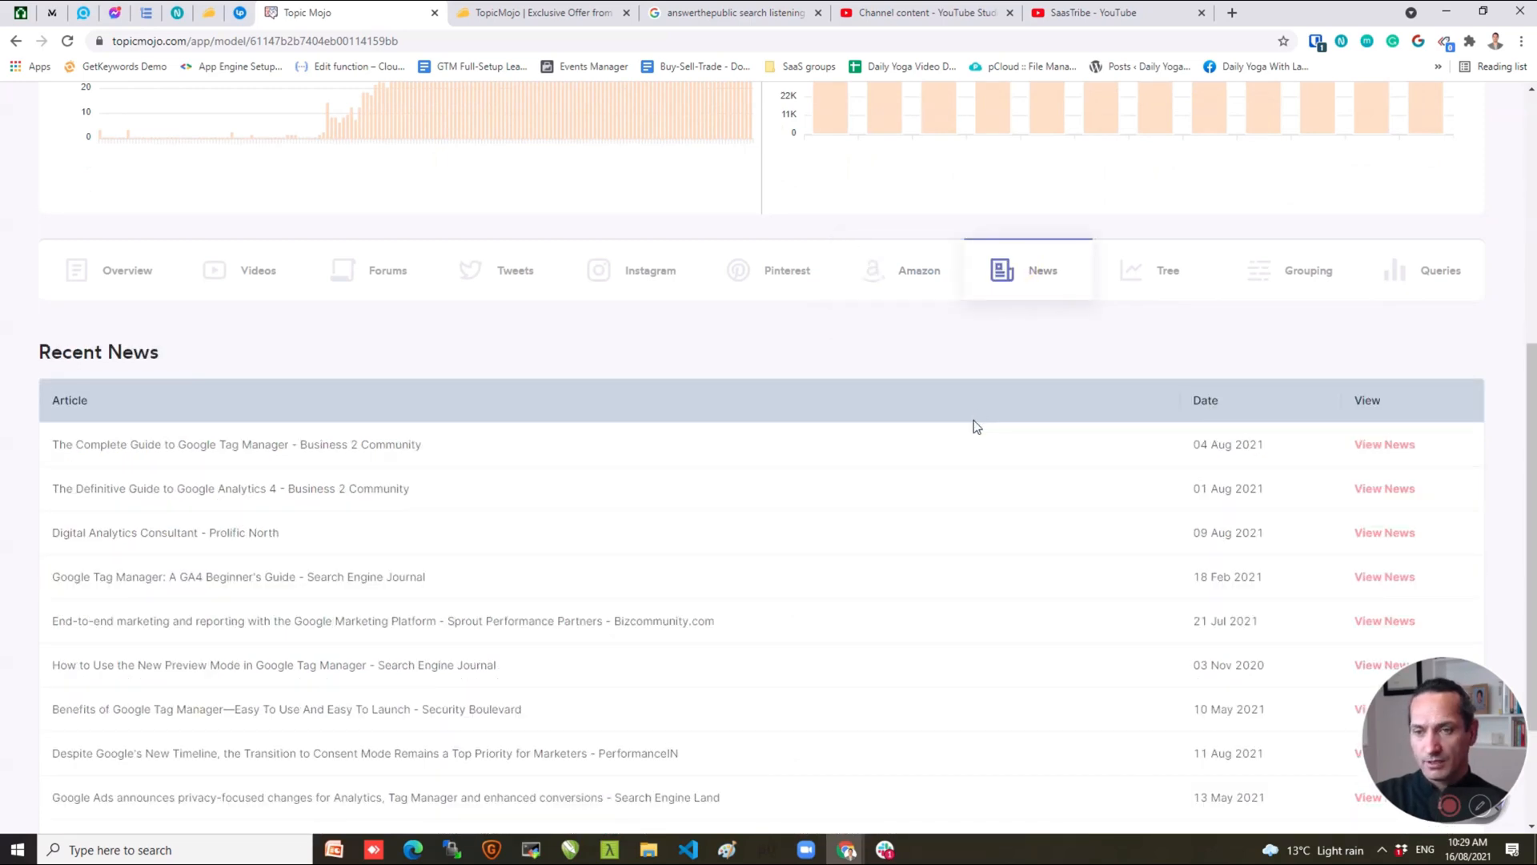
pyautogui.scroll(-3)
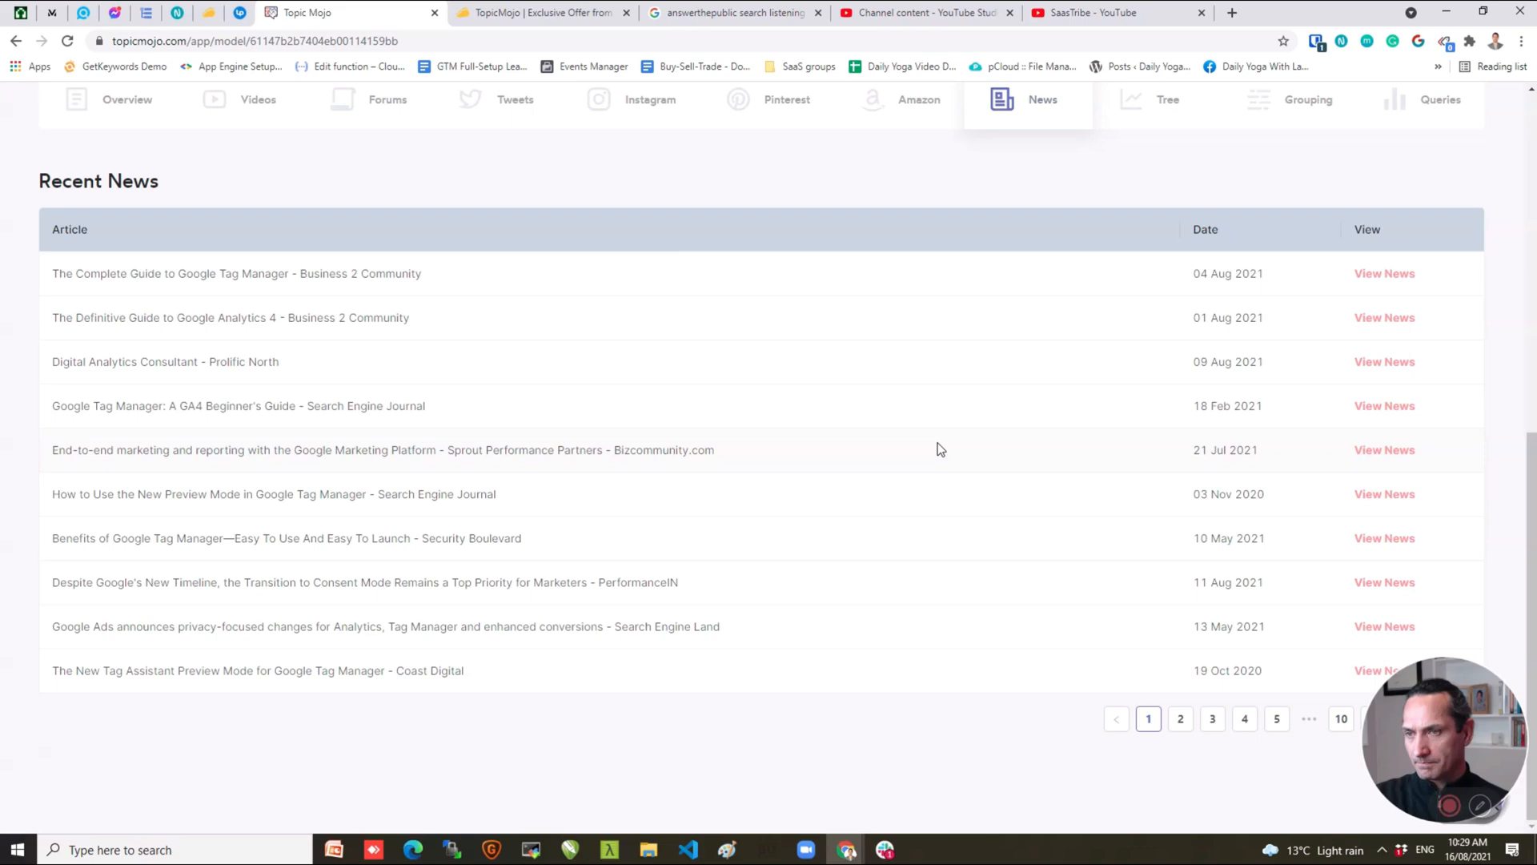
pyautogui.click(1168, 100)
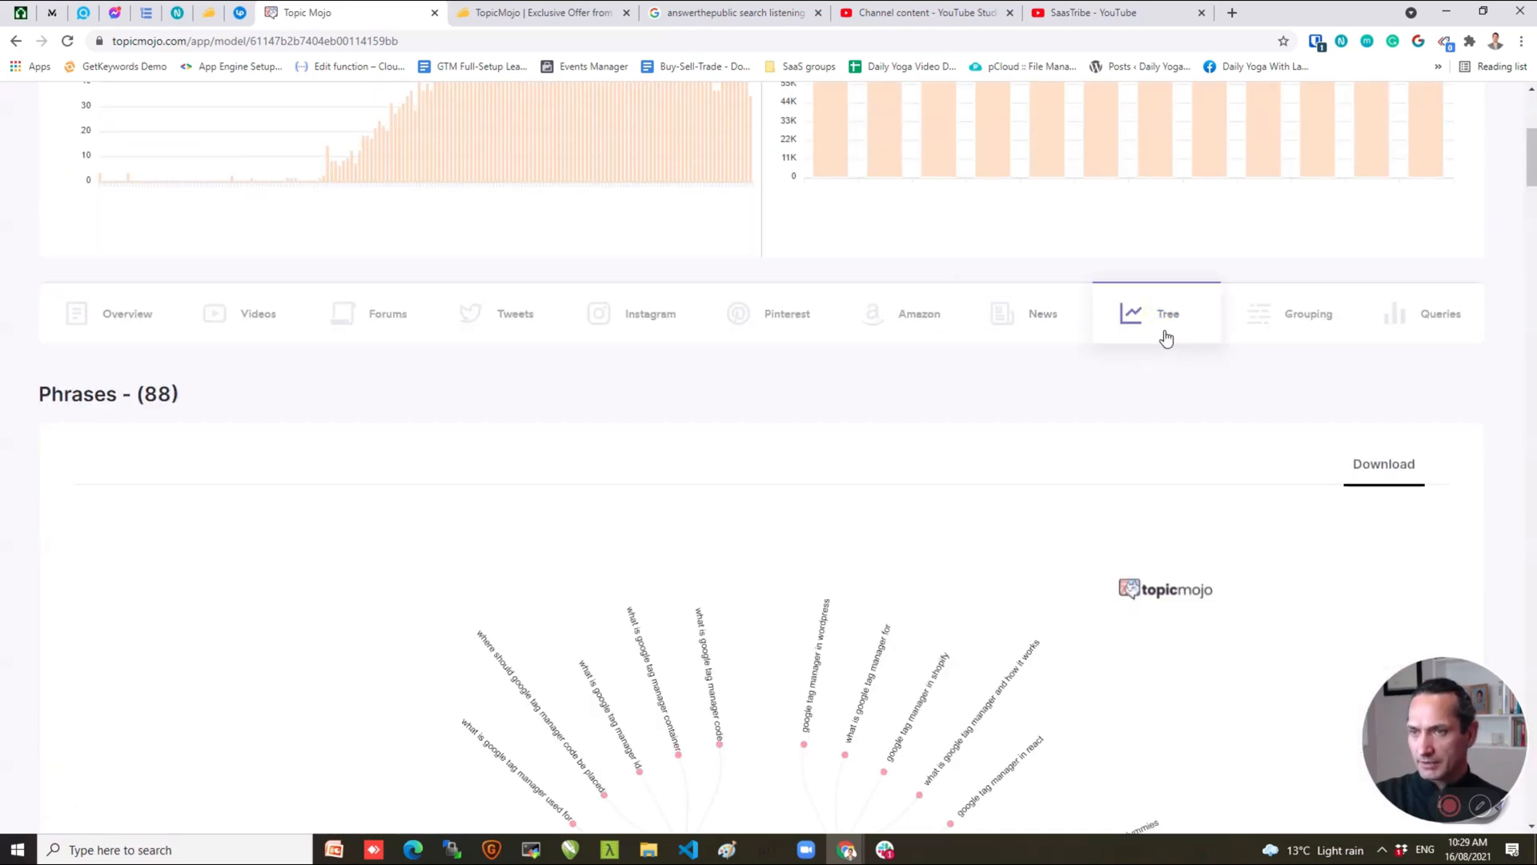
pyautogui.moveTo(1268, 333)
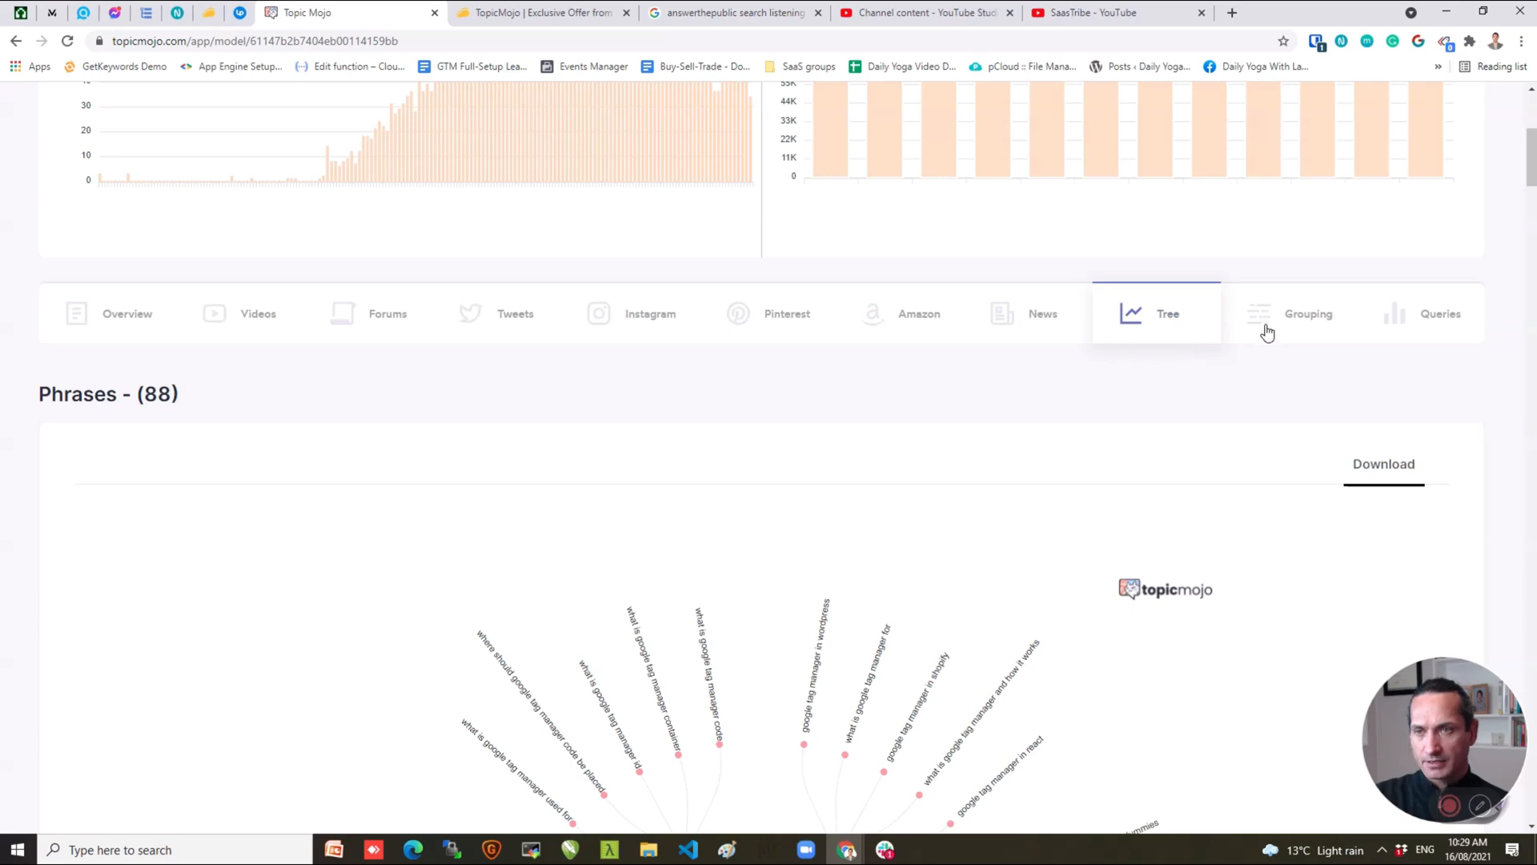
# Toggle between Grouping and Tree tabs, ending on the radial tree of 88 phrases.
pyautogui.click(1308, 314)
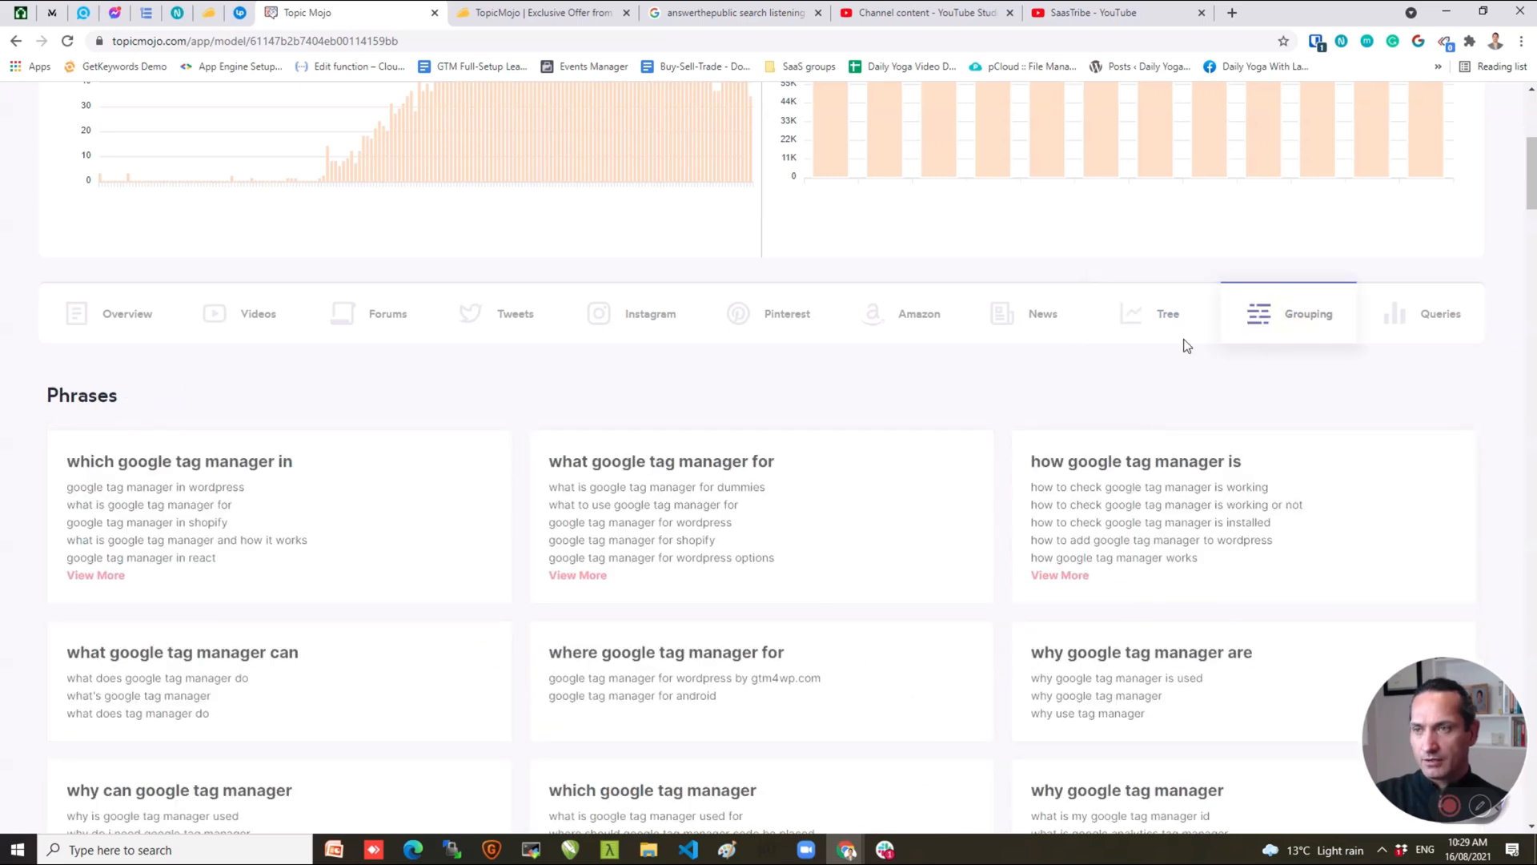
pyautogui.click(1167, 314)
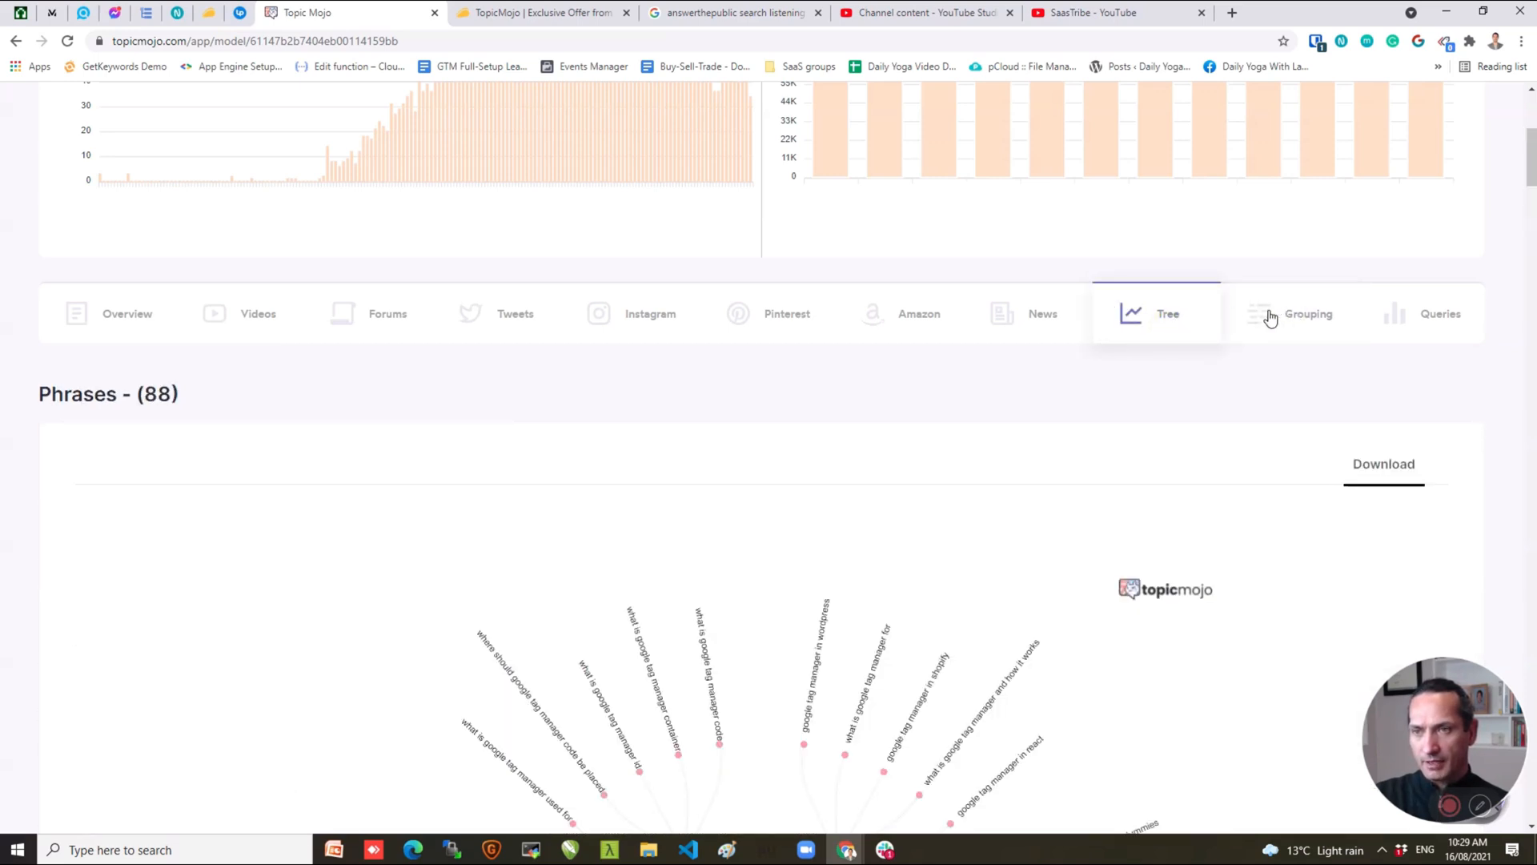
pyautogui.click(1309, 312)
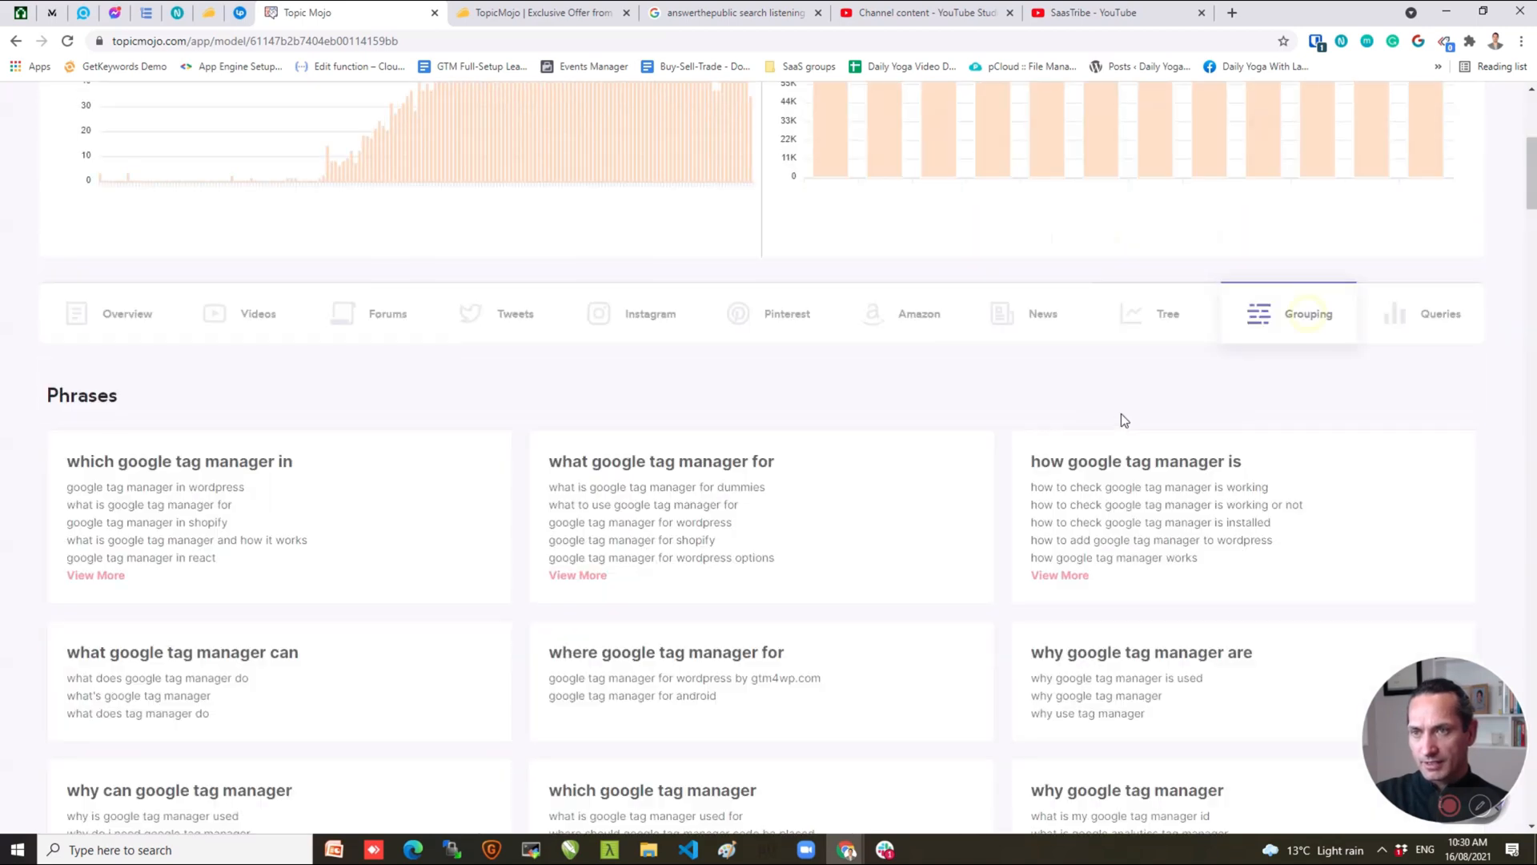
pyautogui.click(1167, 312)
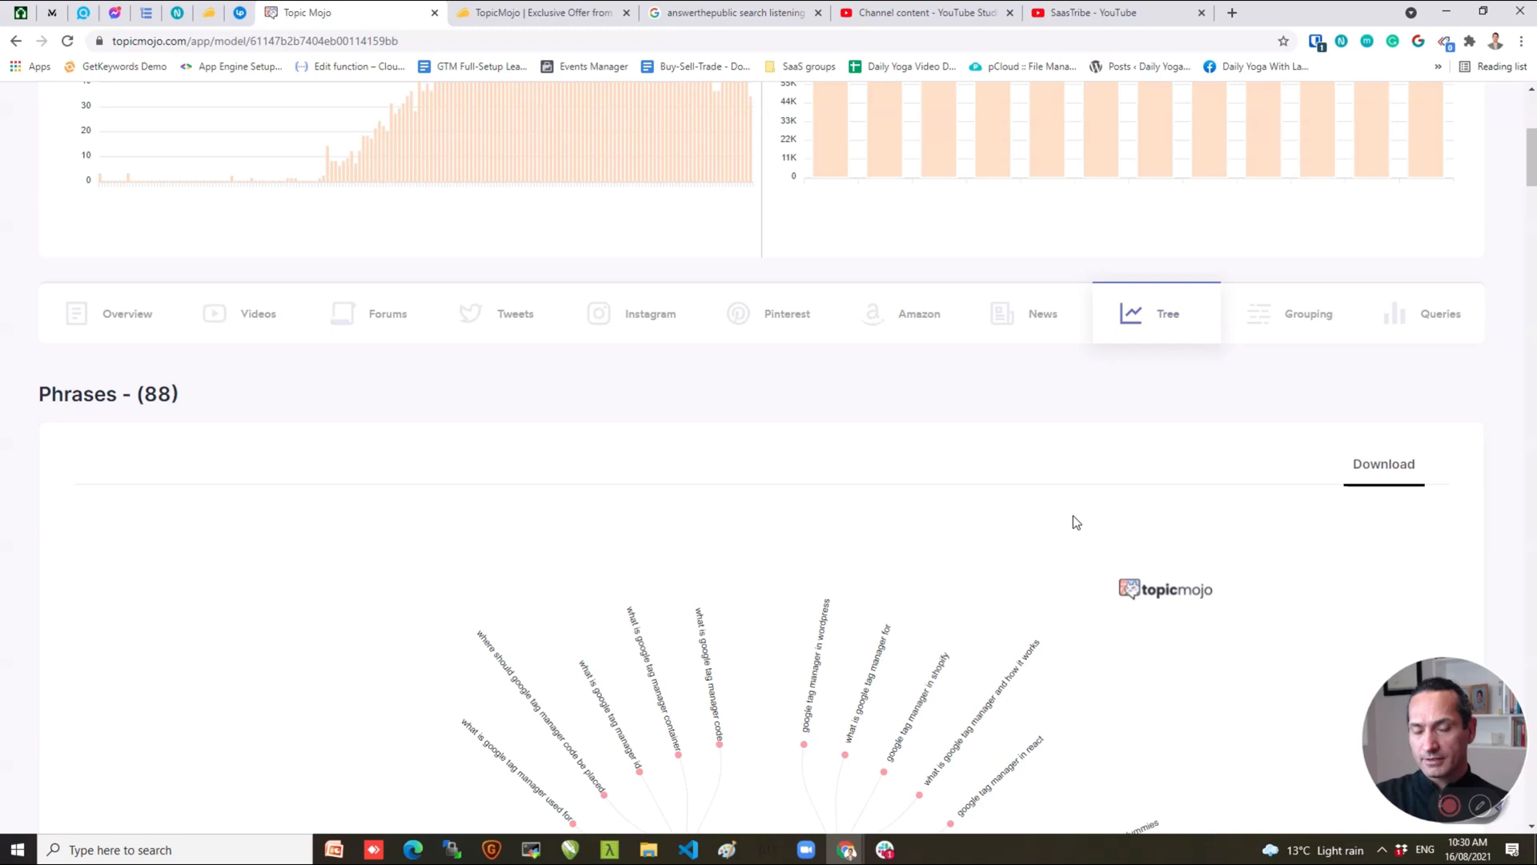
pyautogui.scroll(-3)
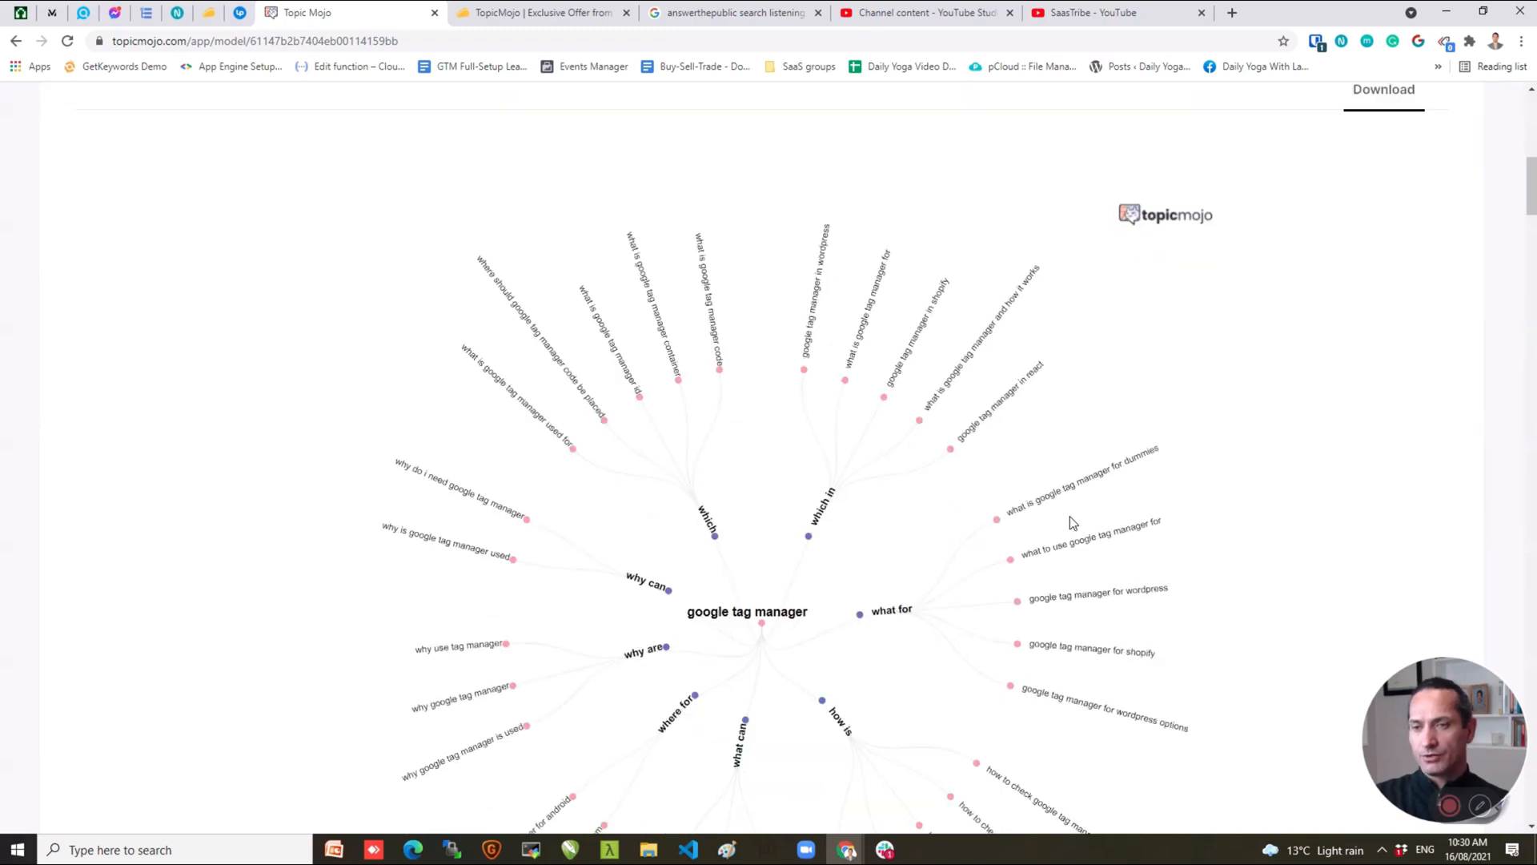
pyautogui.moveTo(1012, 565)
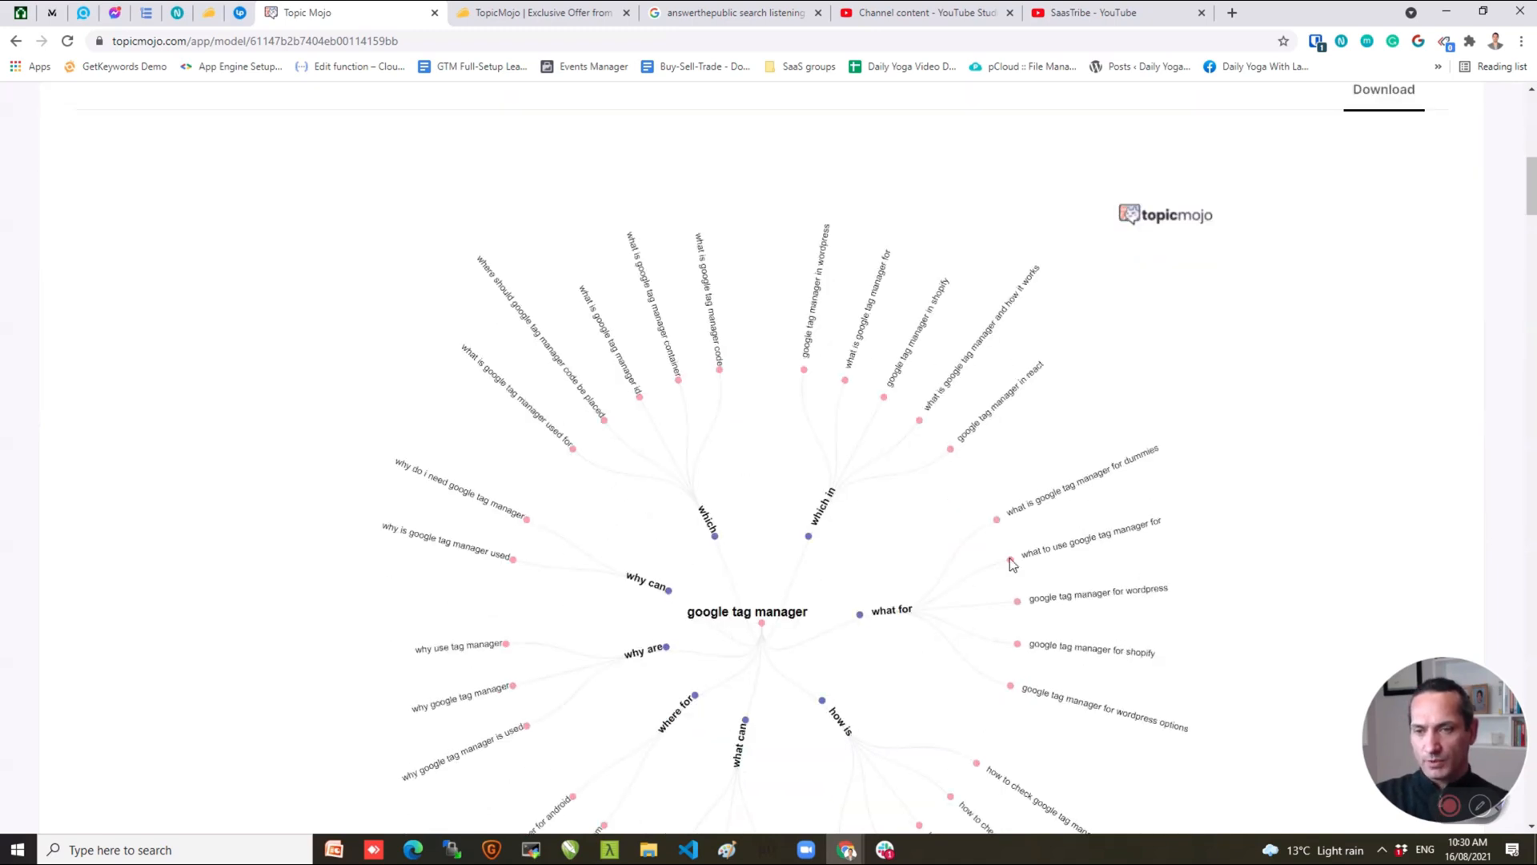
pyautogui.scroll(-3)
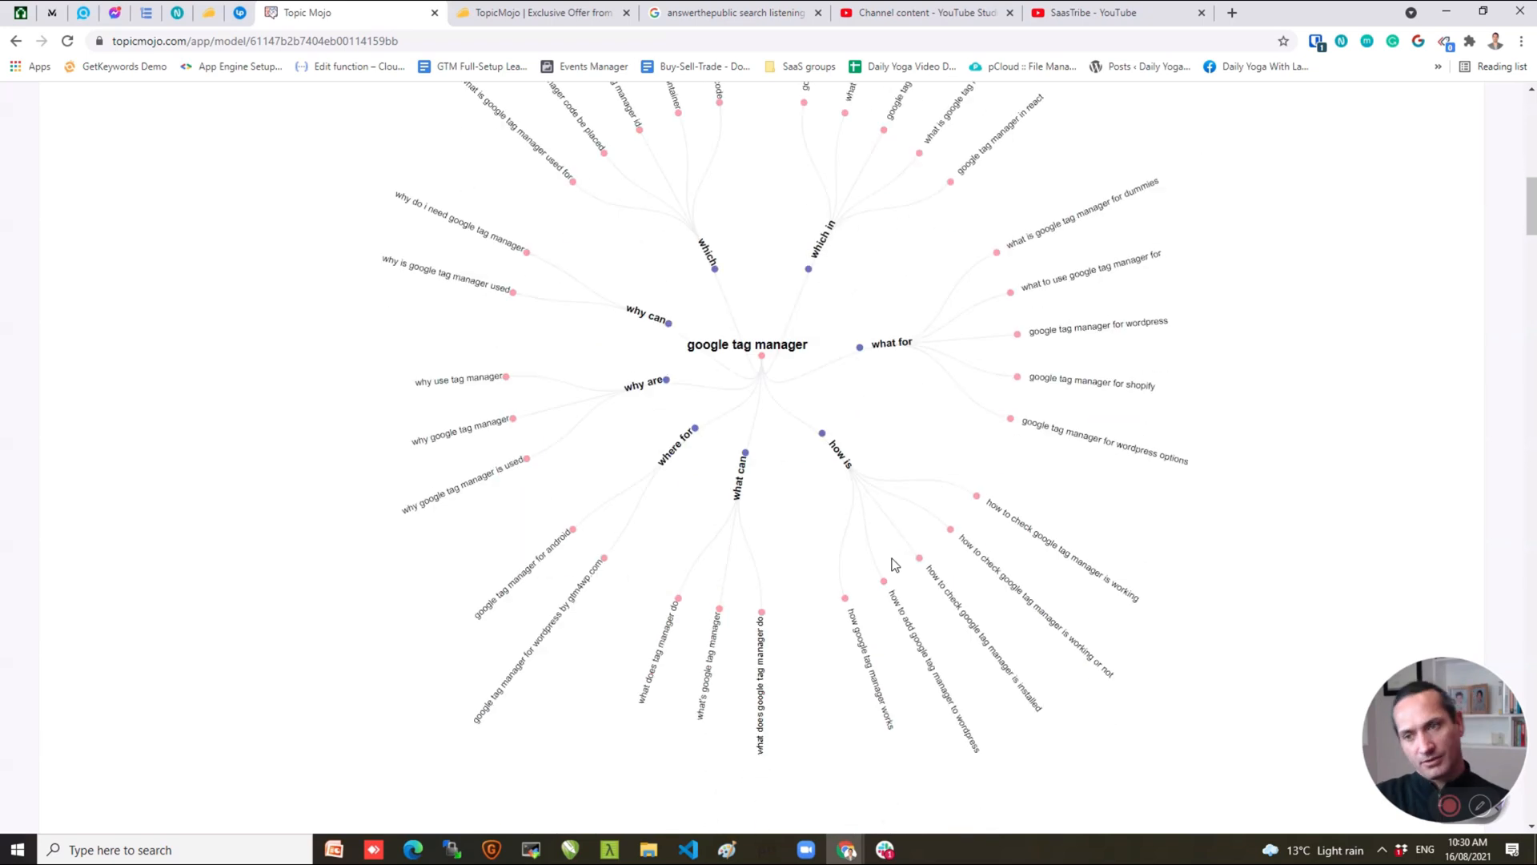
pyautogui.moveTo(838, 645)
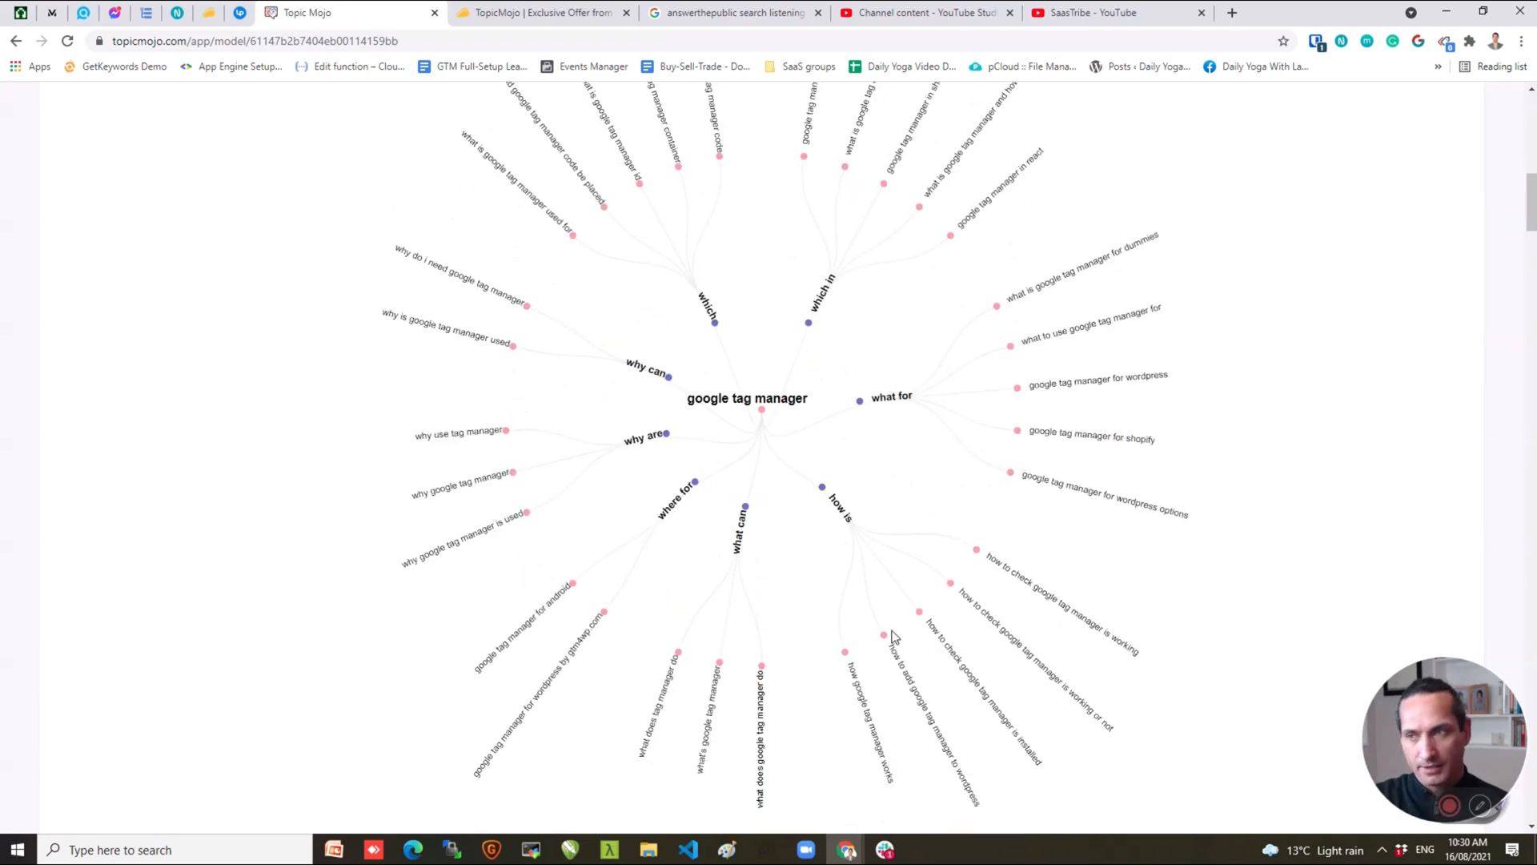
pyautogui.scroll(-3)
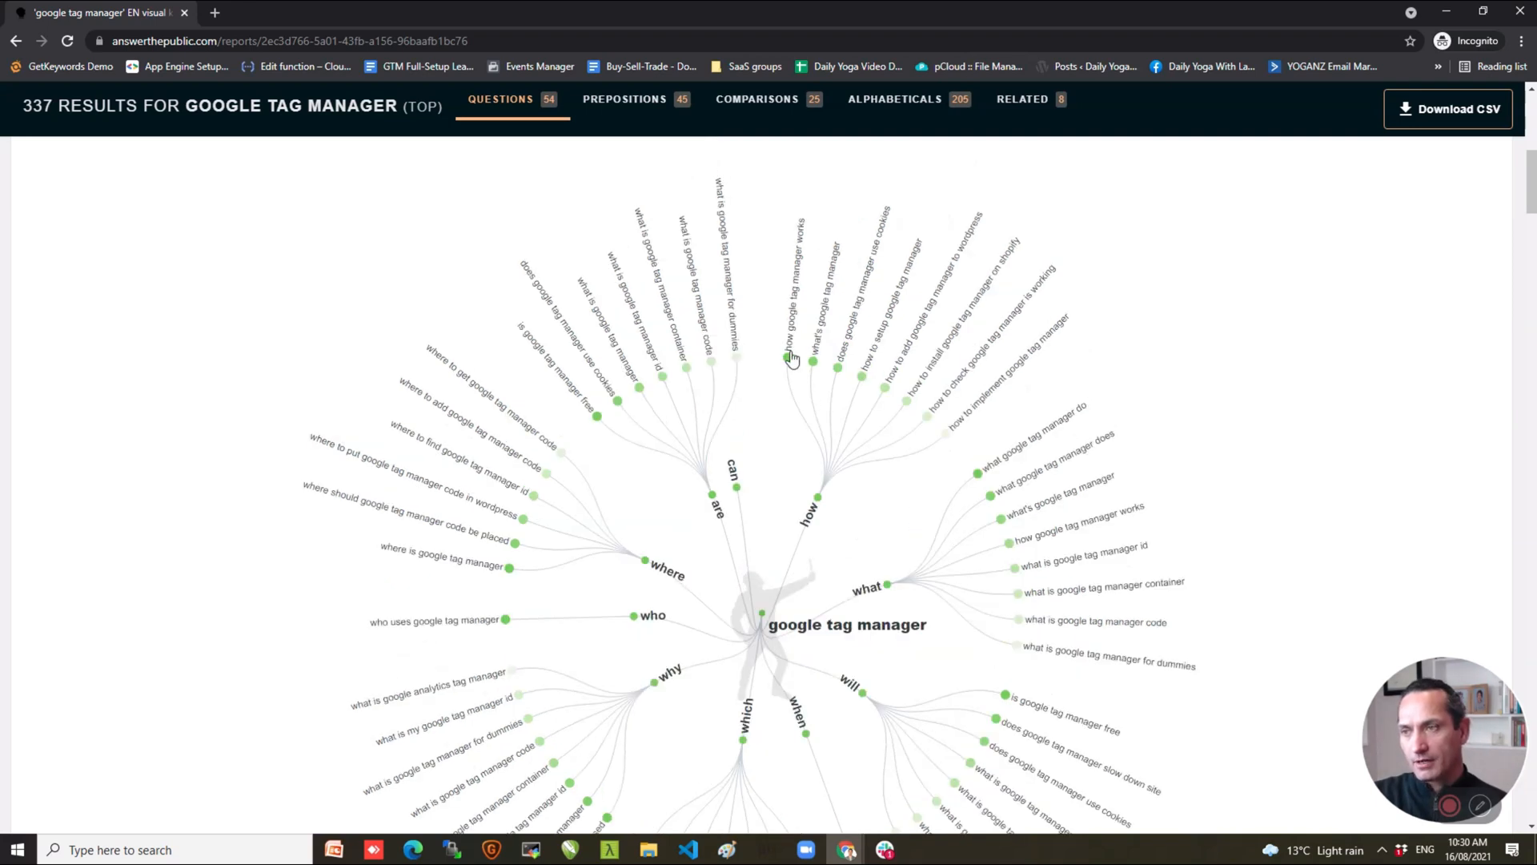
pyautogui.moveTo(801, 368)
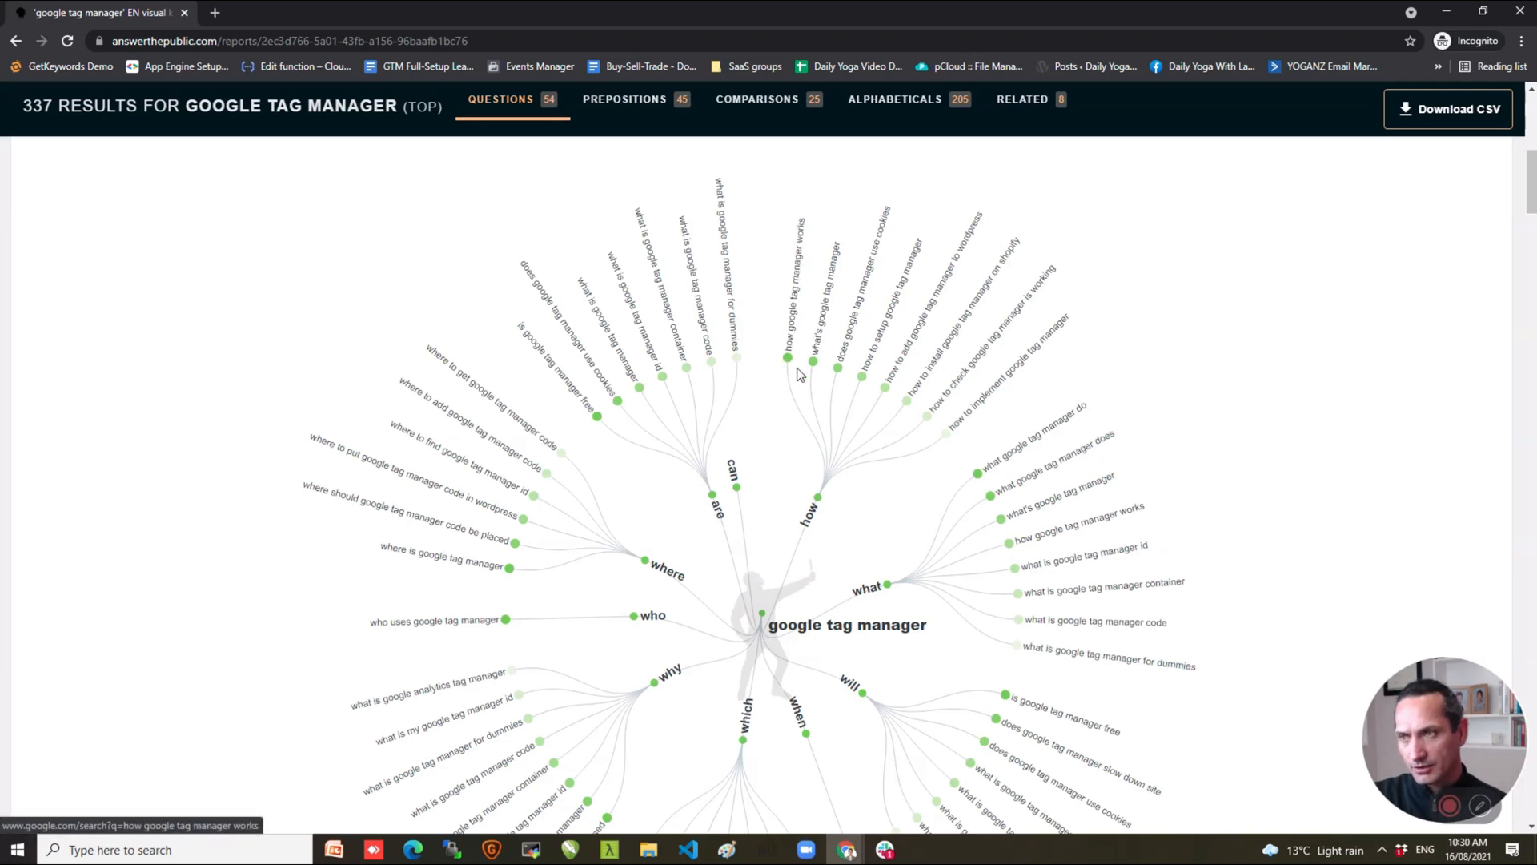
pyautogui.moveTo(816, 282)
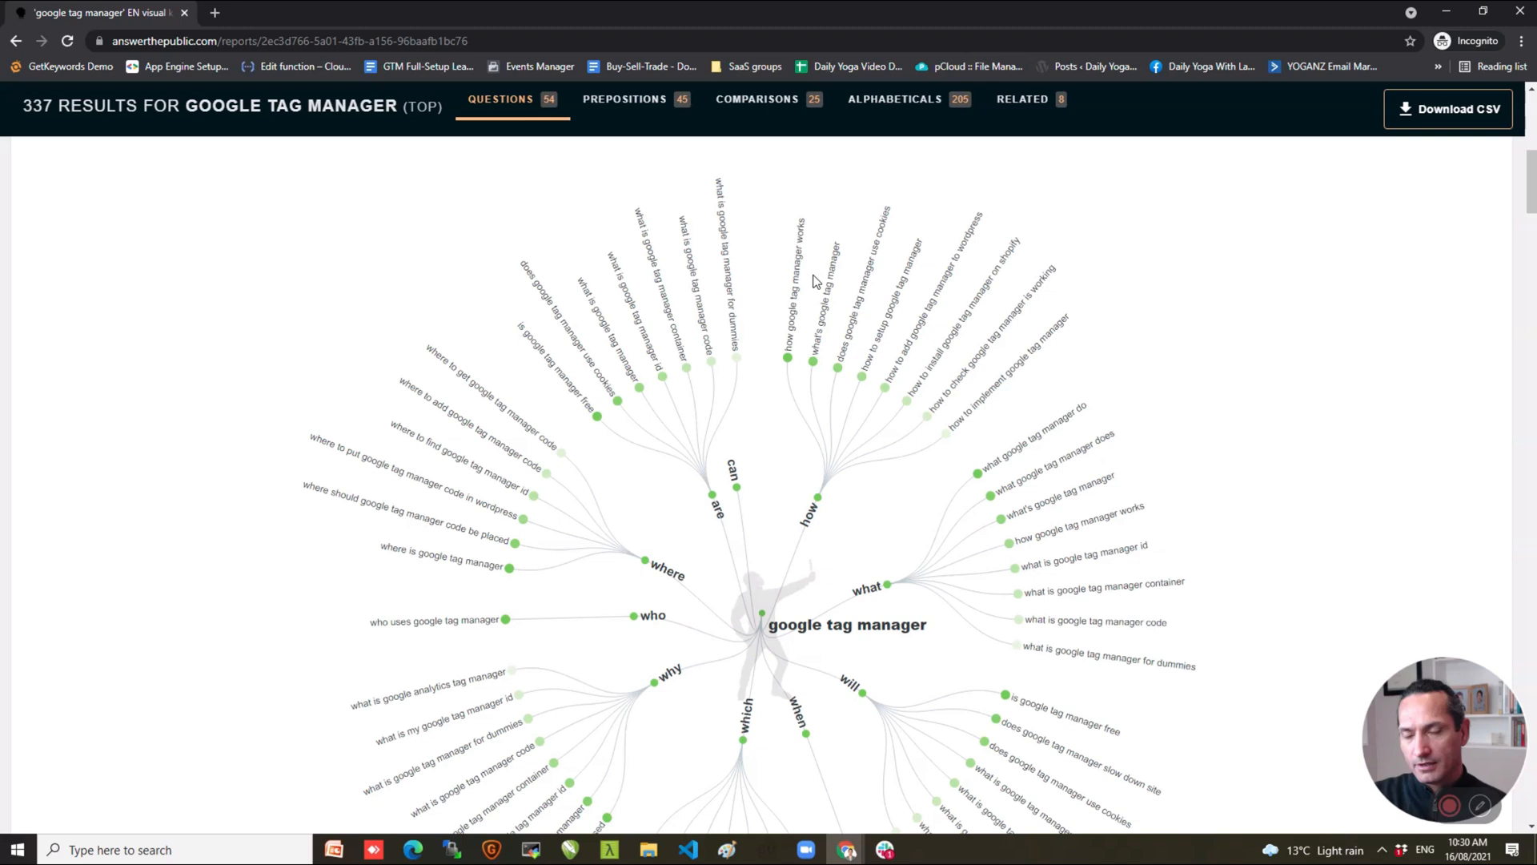
pyautogui.moveTo(798, 370)
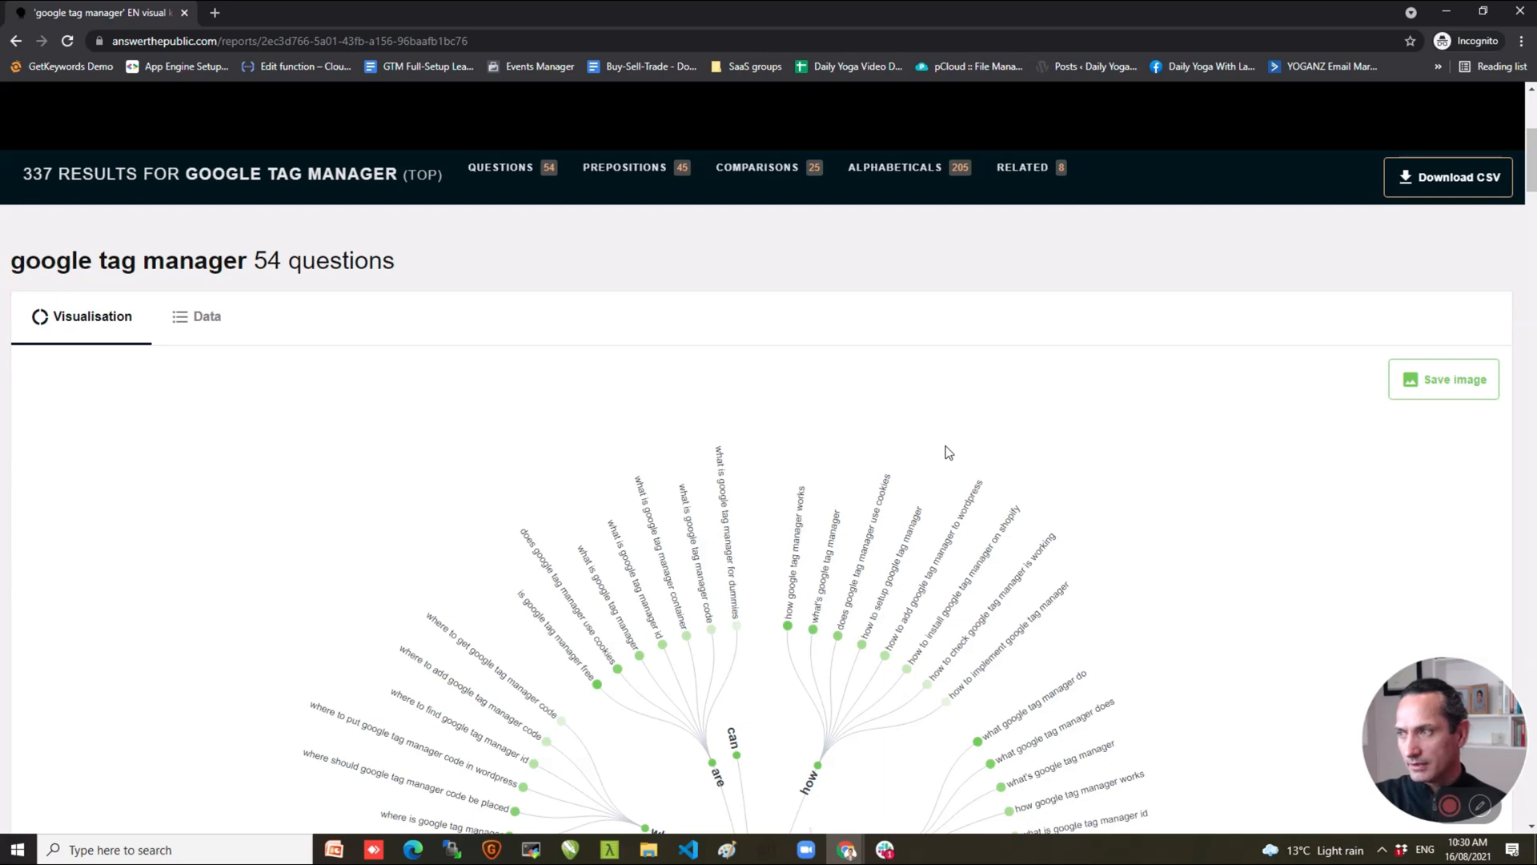
pyautogui.moveTo(247, 421)
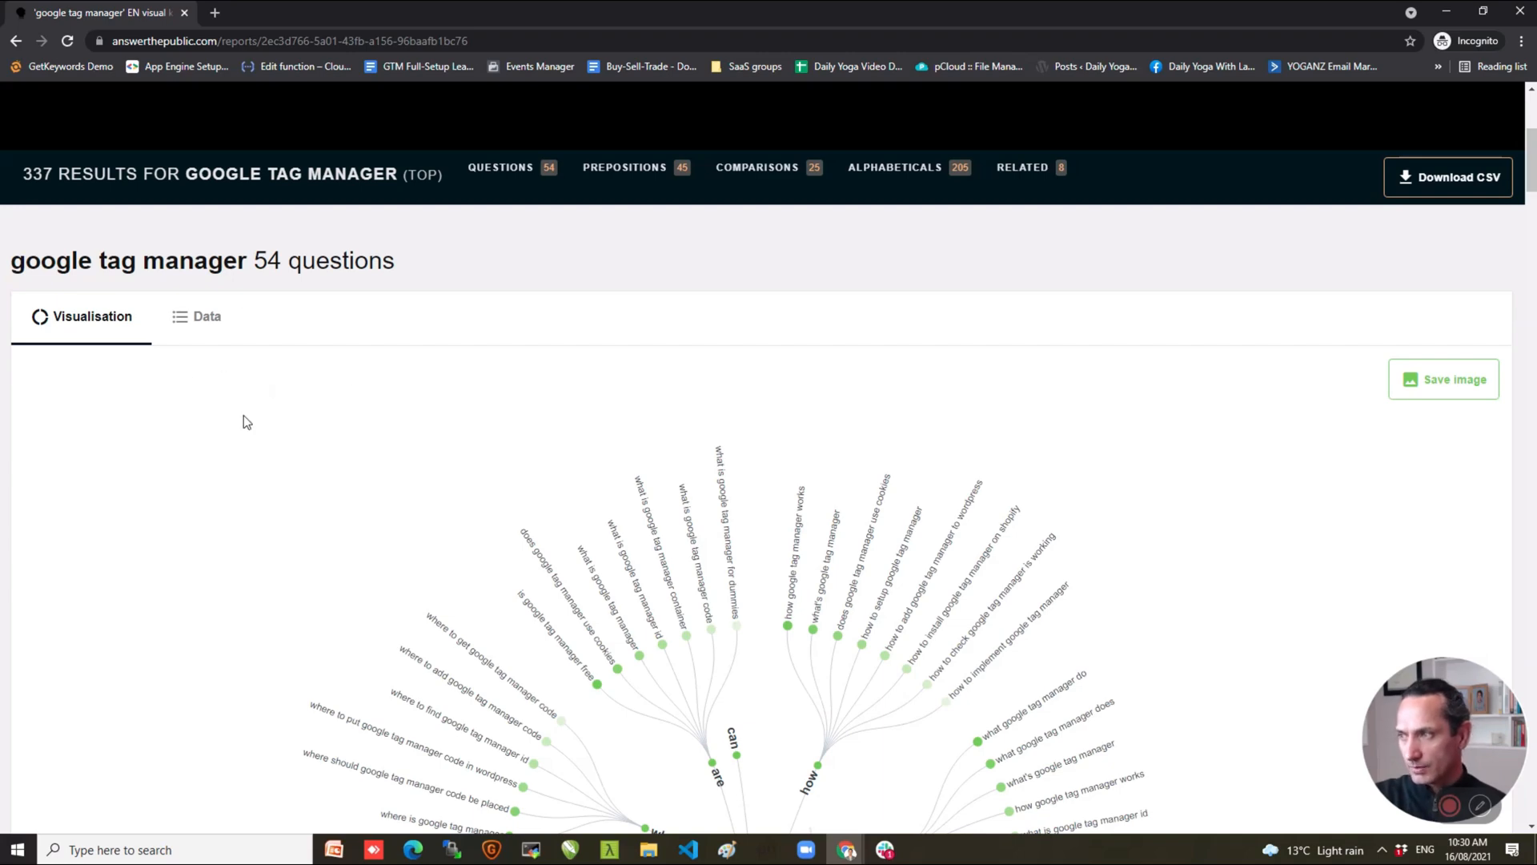
# Scroll past the 45 prepositions and 25 comparisons wheels to the Alphabeticals lists.
pyautogui.scroll(-3)
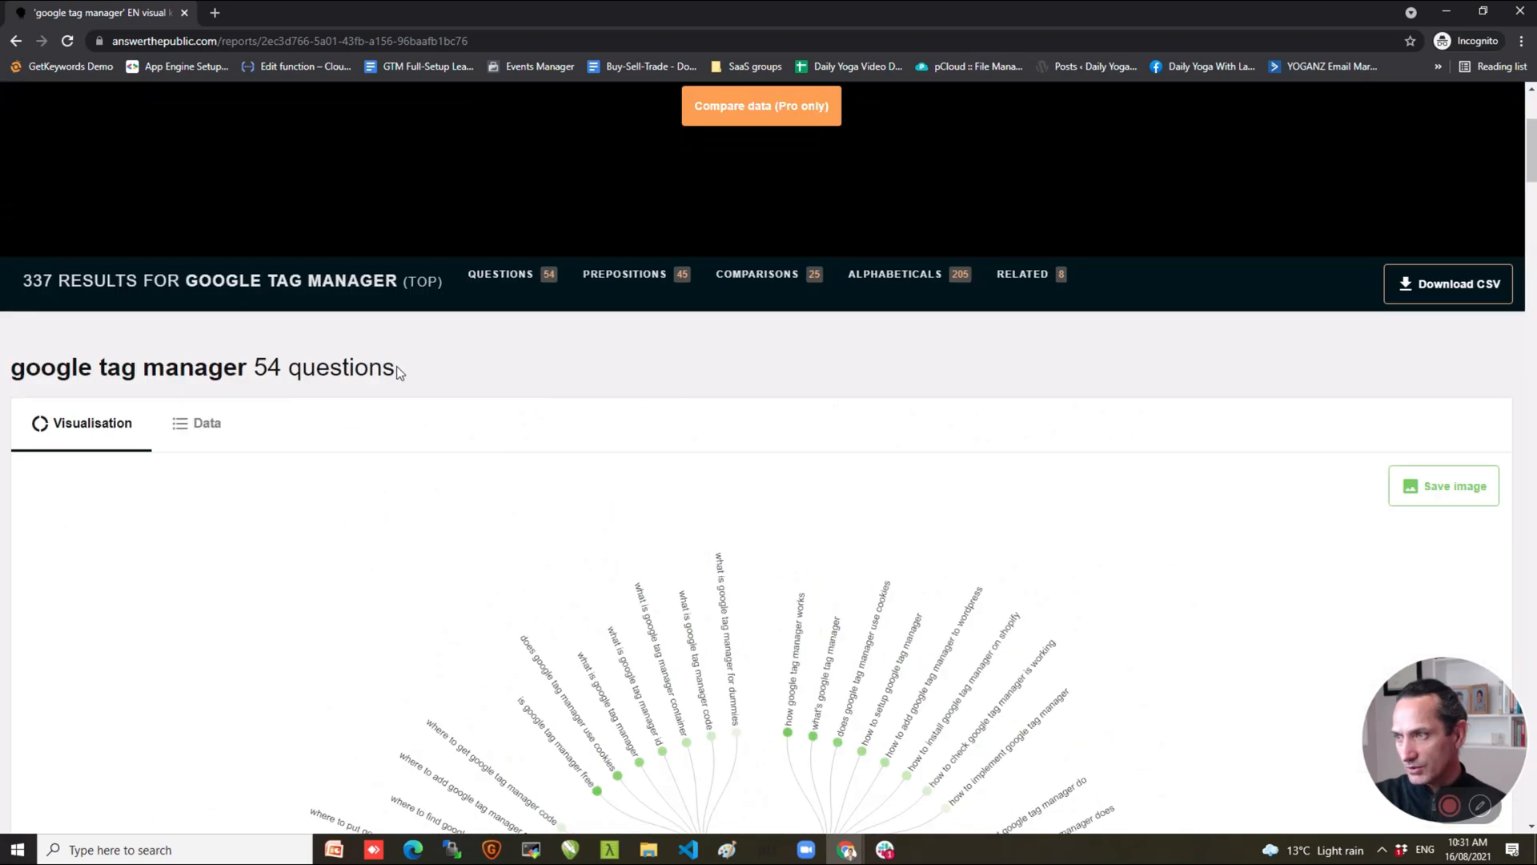
pyautogui.scroll(-3)
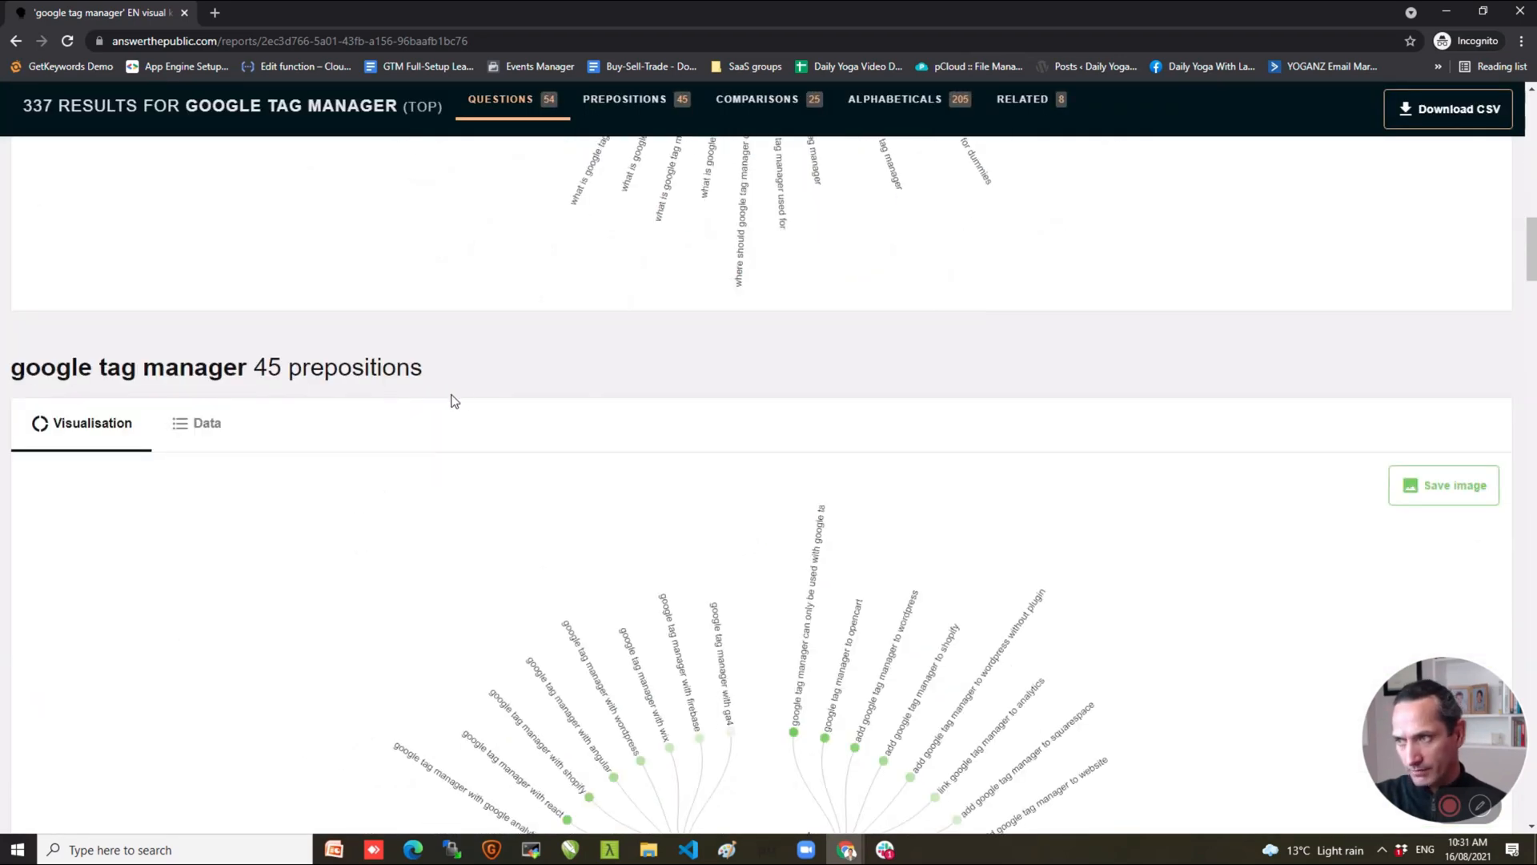
pyautogui.scroll(-3)
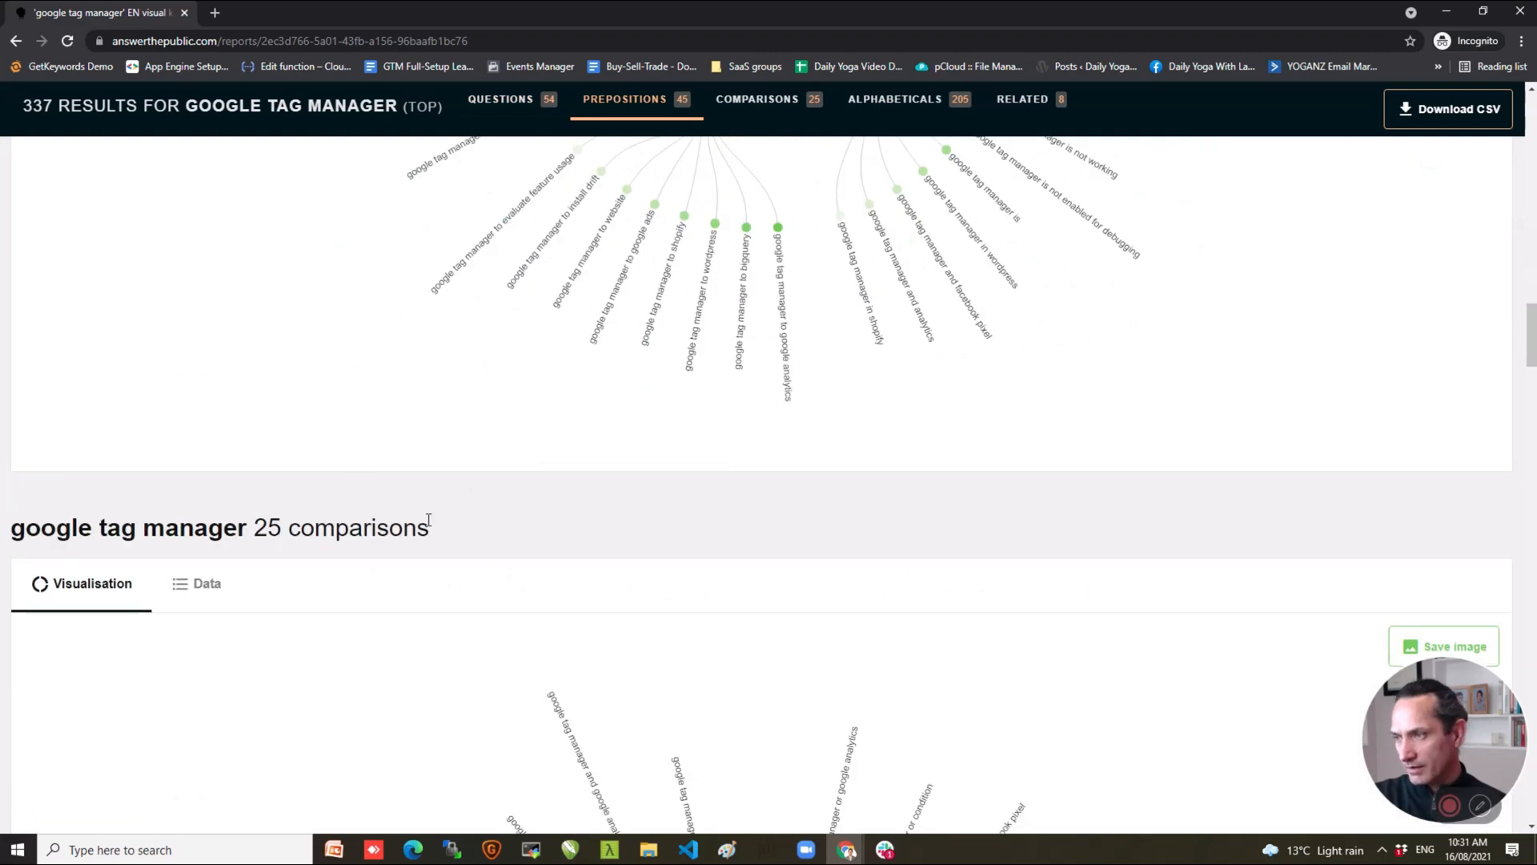
pyautogui.click(758, 99)
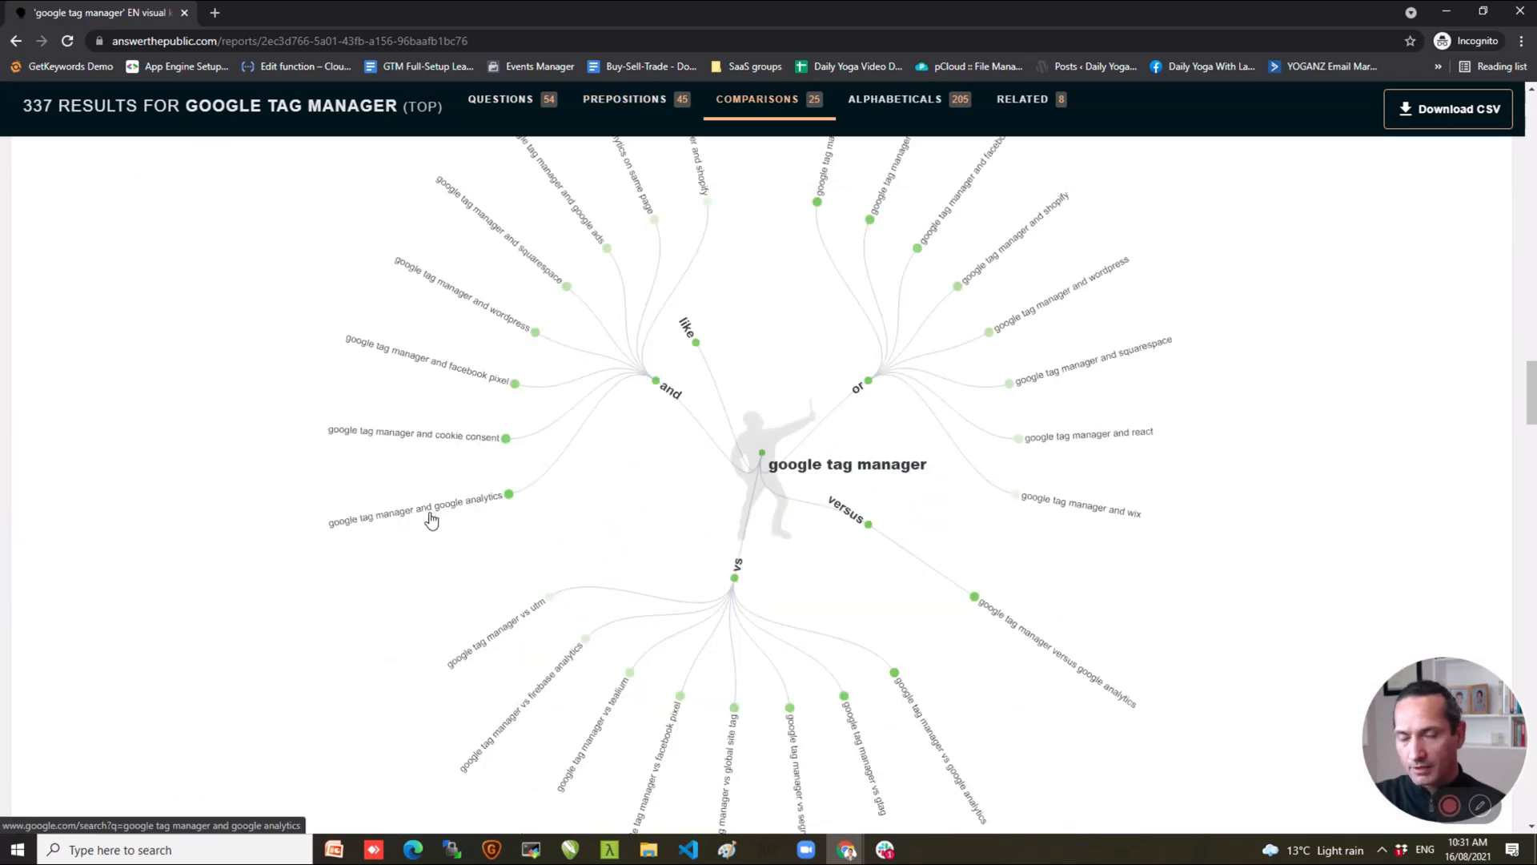
pyautogui.moveTo(1102, 535)
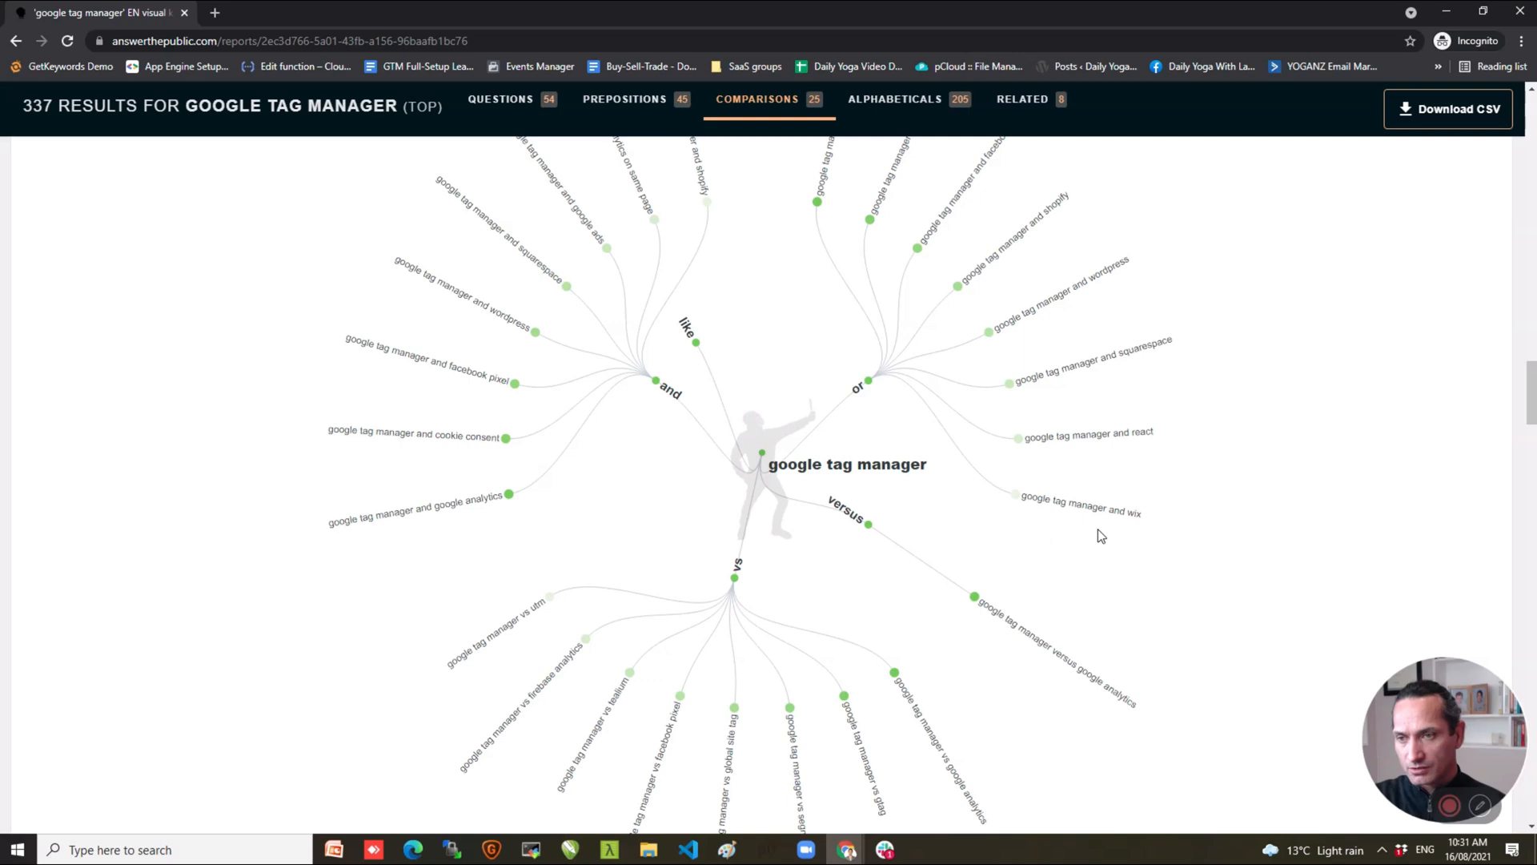
pyautogui.moveTo(1059, 477)
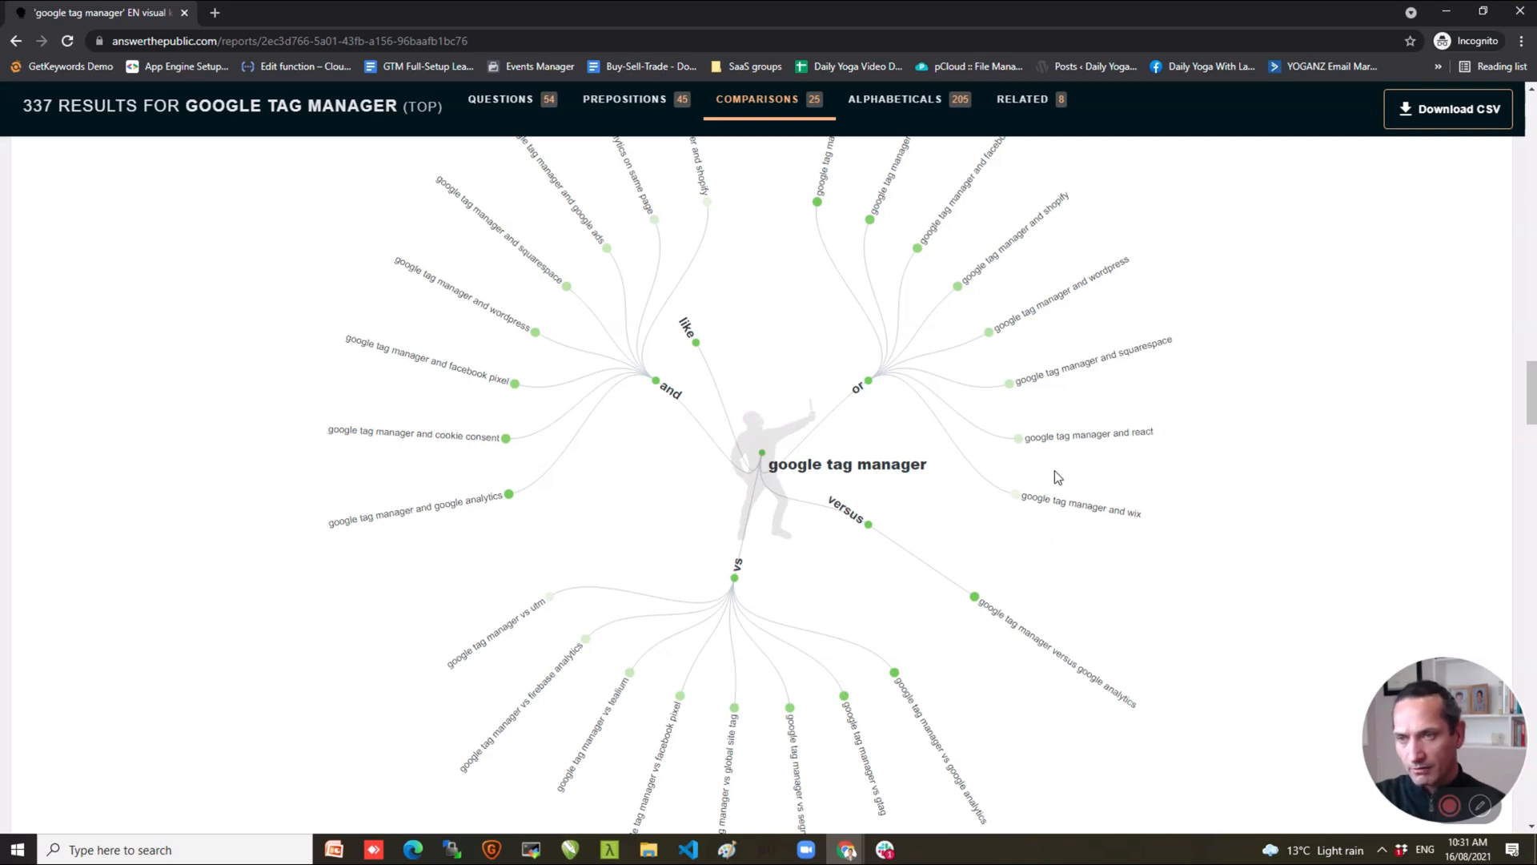
pyautogui.moveTo(1067, 511)
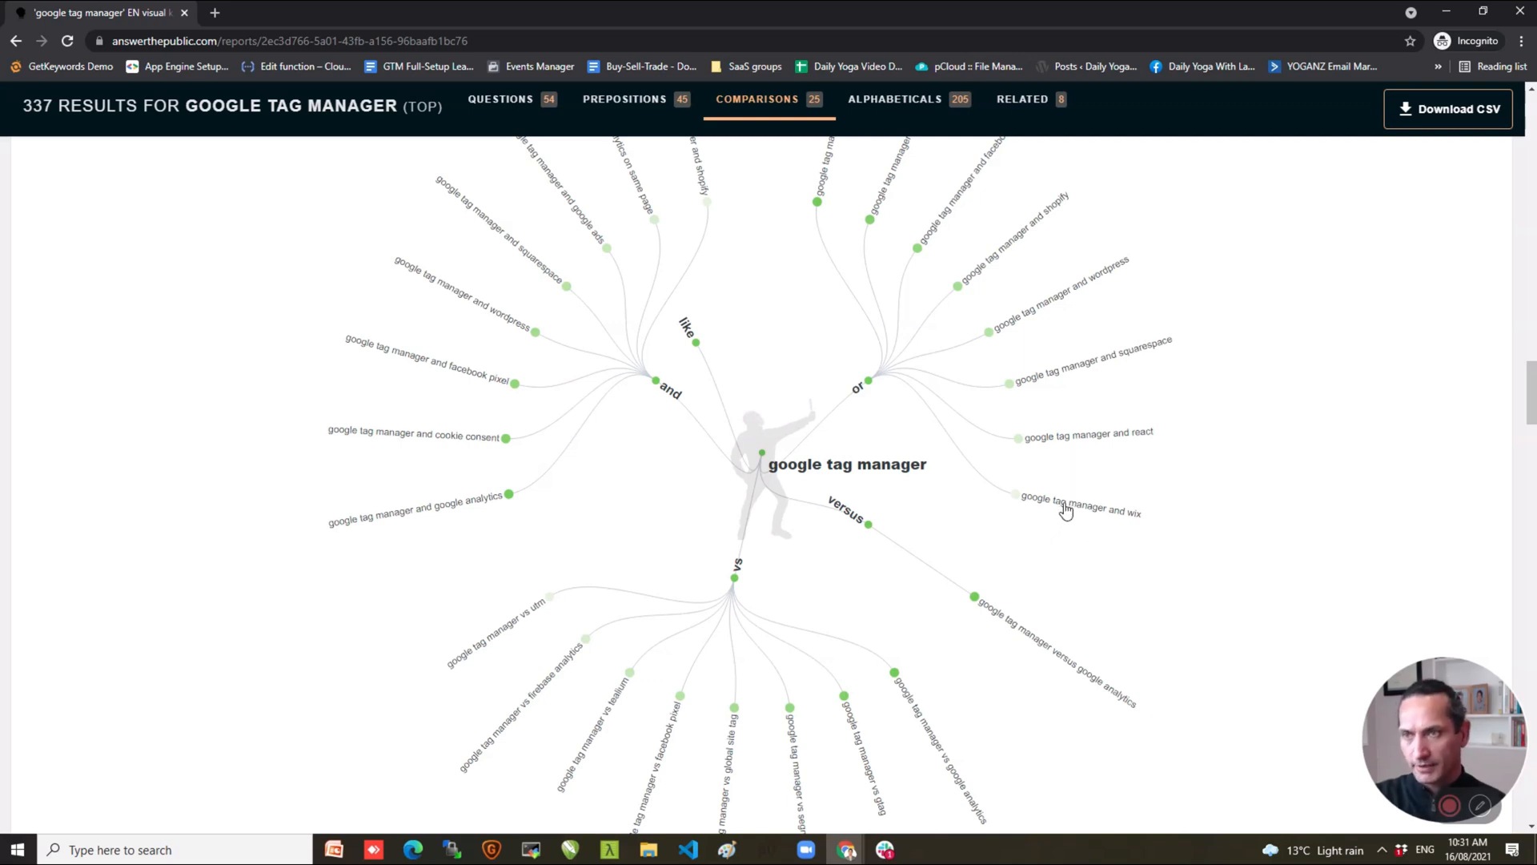
pyautogui.scroll(-3)
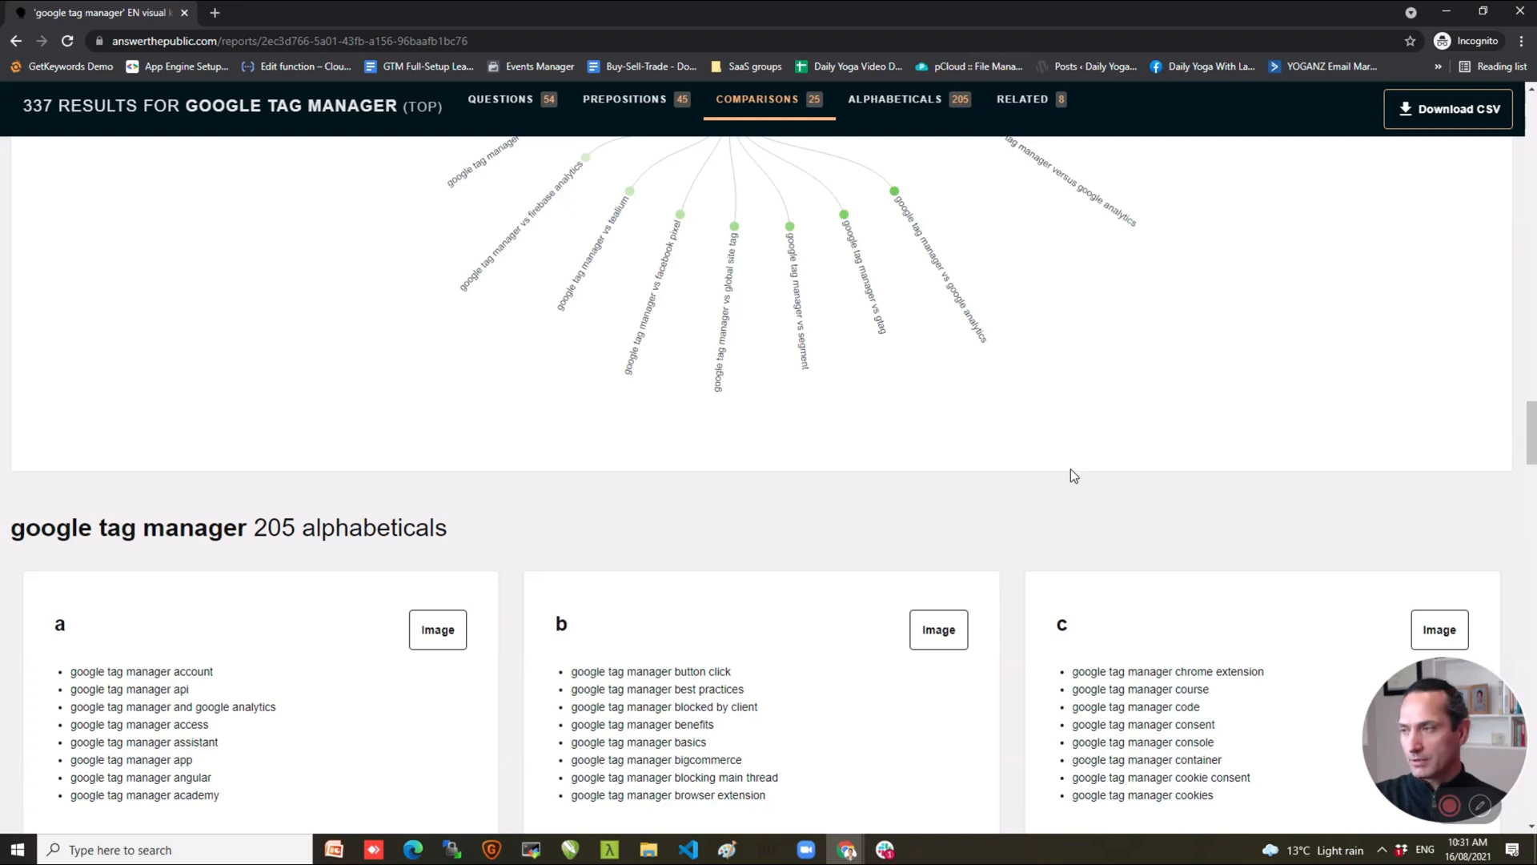
pyautogui.scroll(-3)
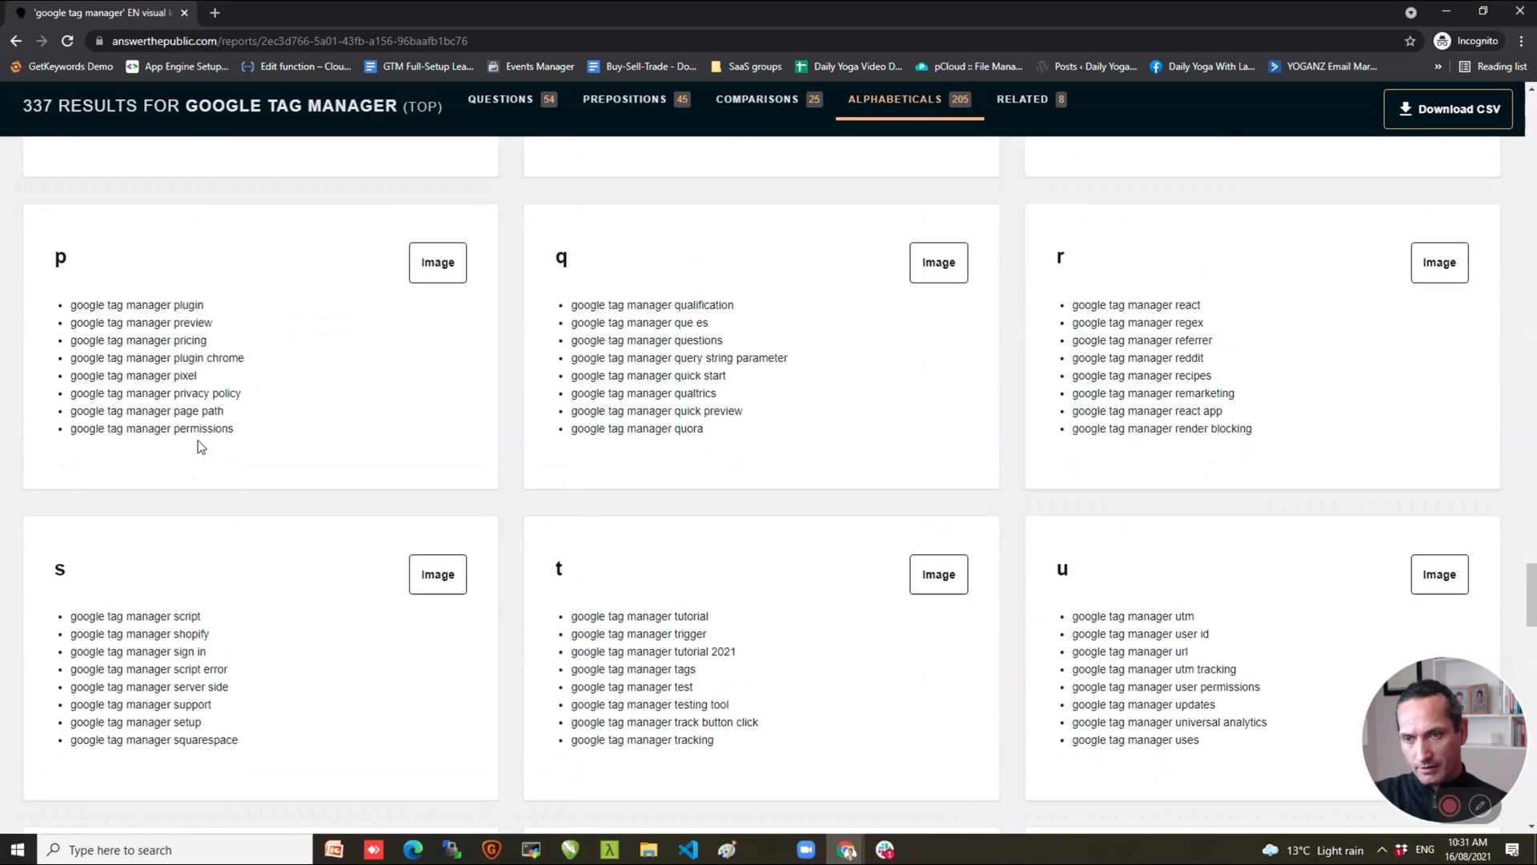
# Scroll the alphabetical cards from p to z and the Related section, then return to TopicMojo.
pyautogui.scroll(-3)
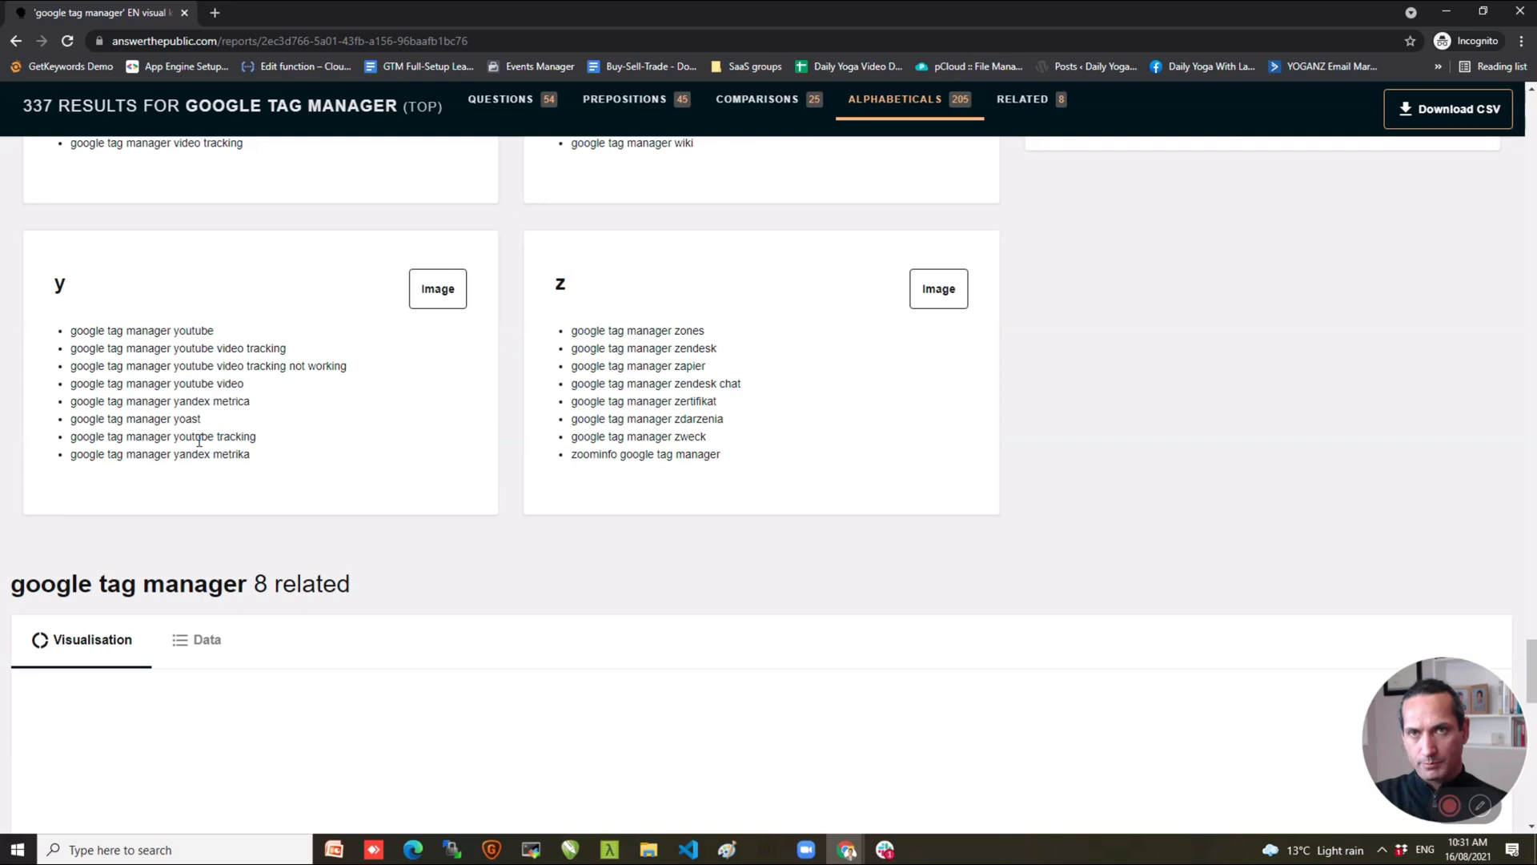
pyautogui.moveTo(1196, 521)
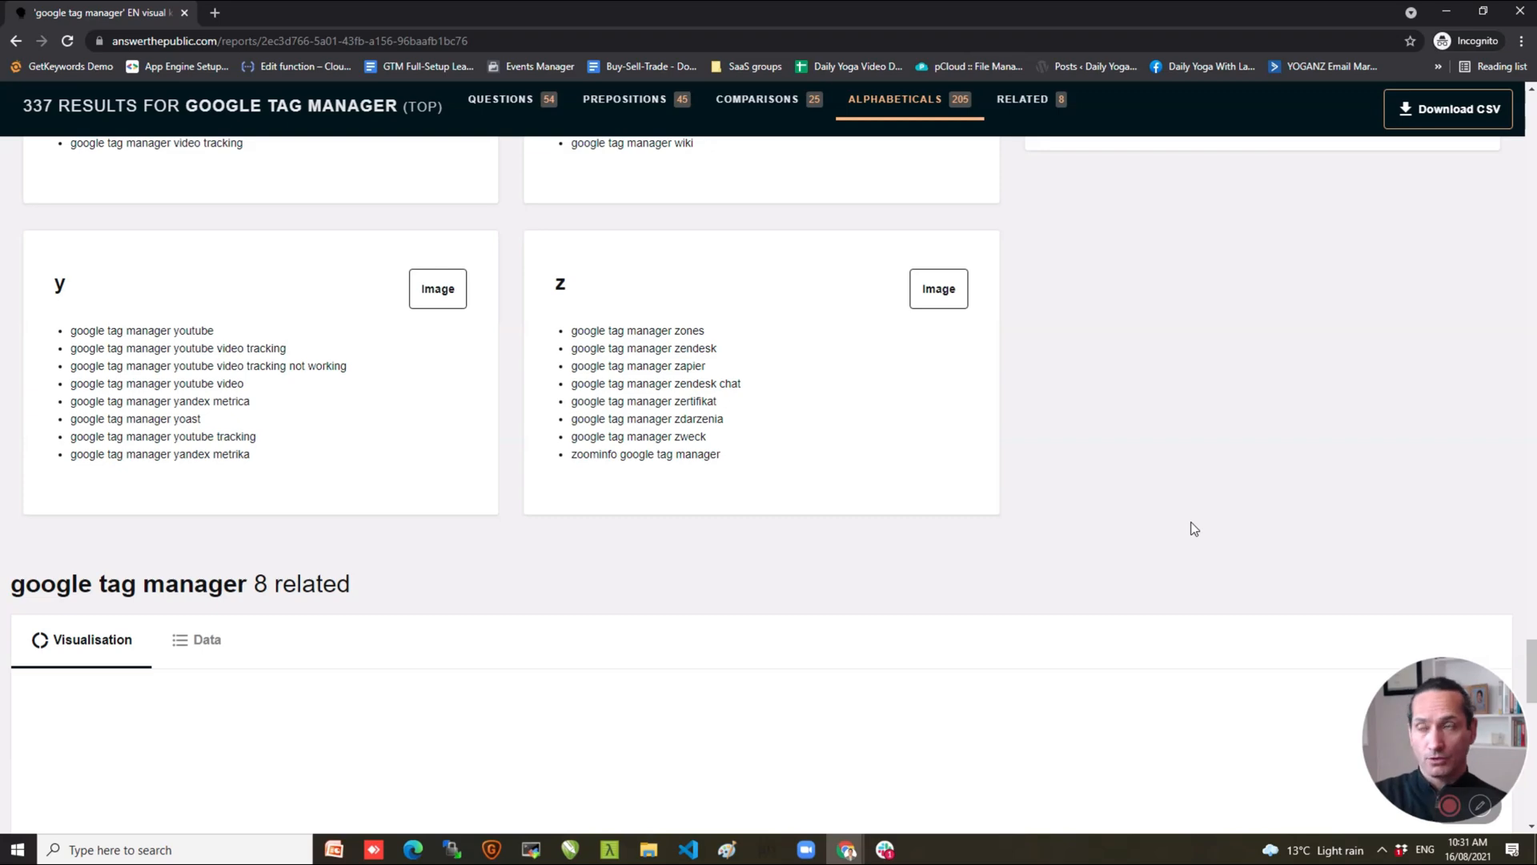
pyautogui.click(1024, 100)
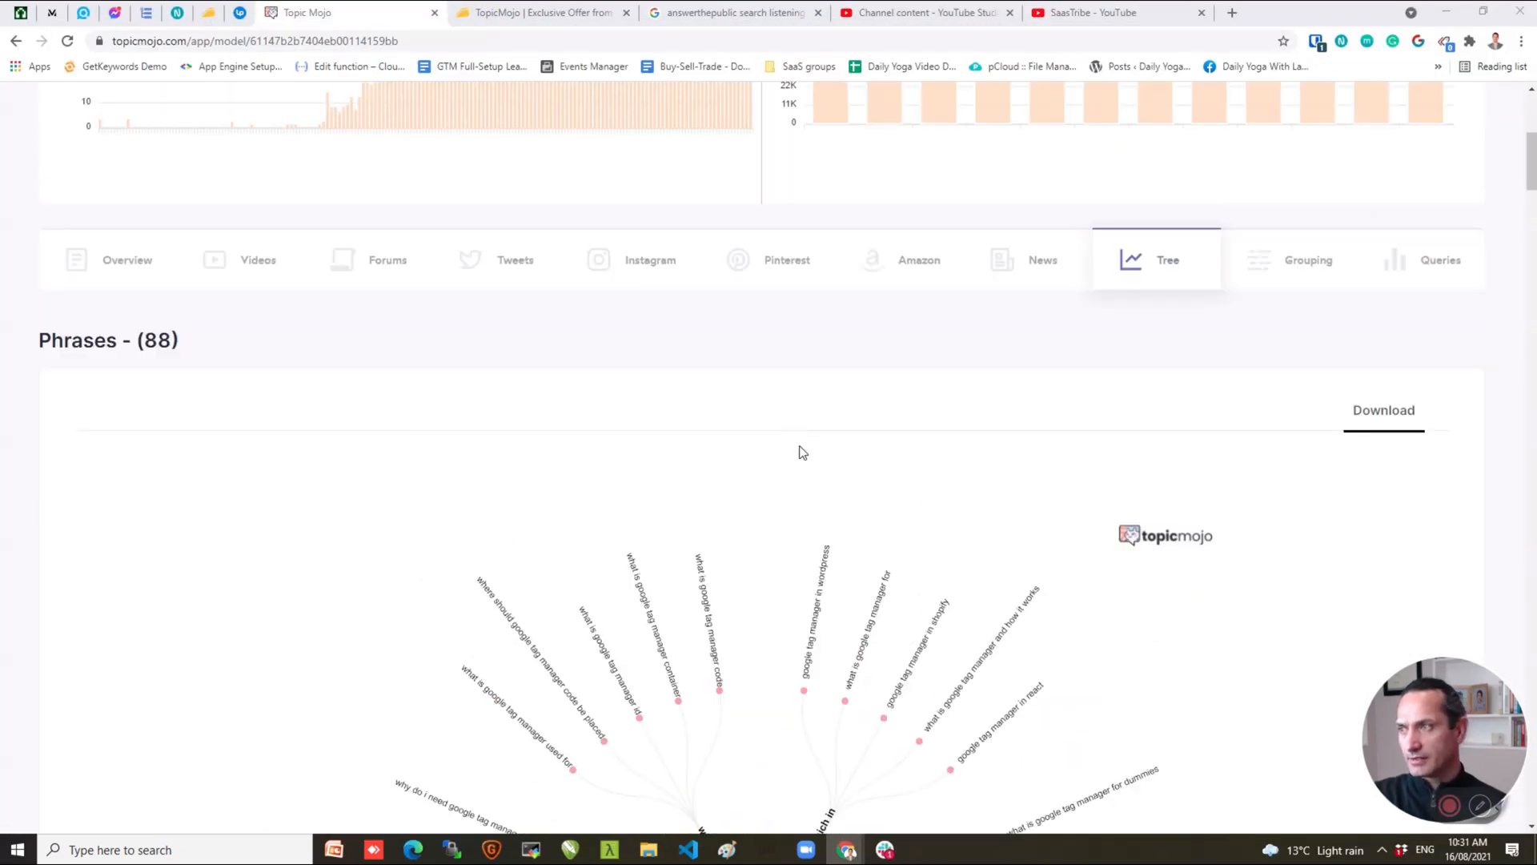
pyautogui.moveTo(949, 429)
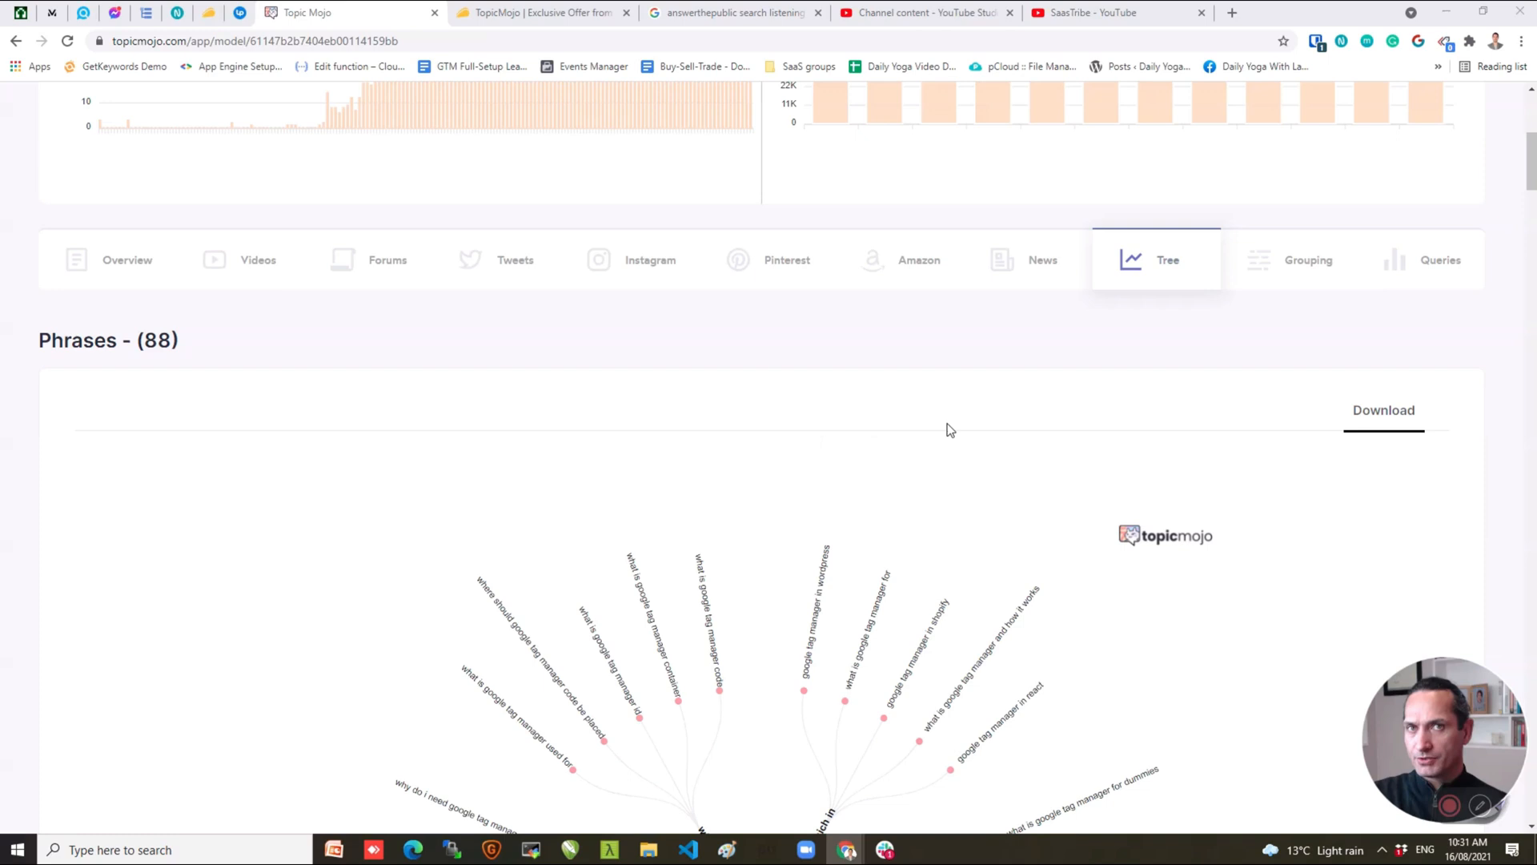
# Scroll the Tree report past the Phrases and 21 Questions wheels to the Shopping (36) wheel.
pyautogui.scroll(-3)
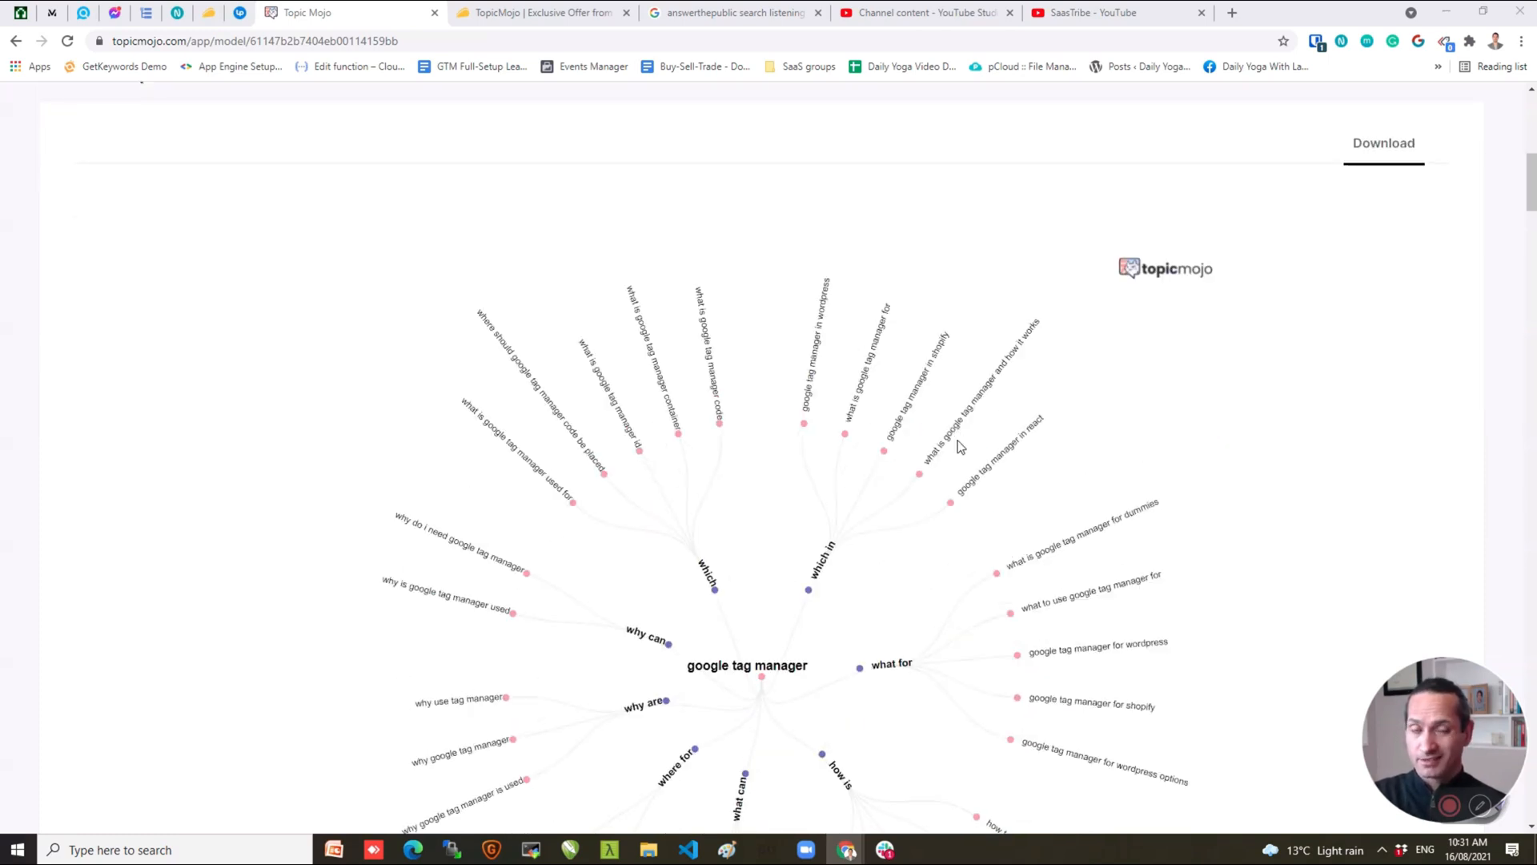
pyautogui.scroll(-3)
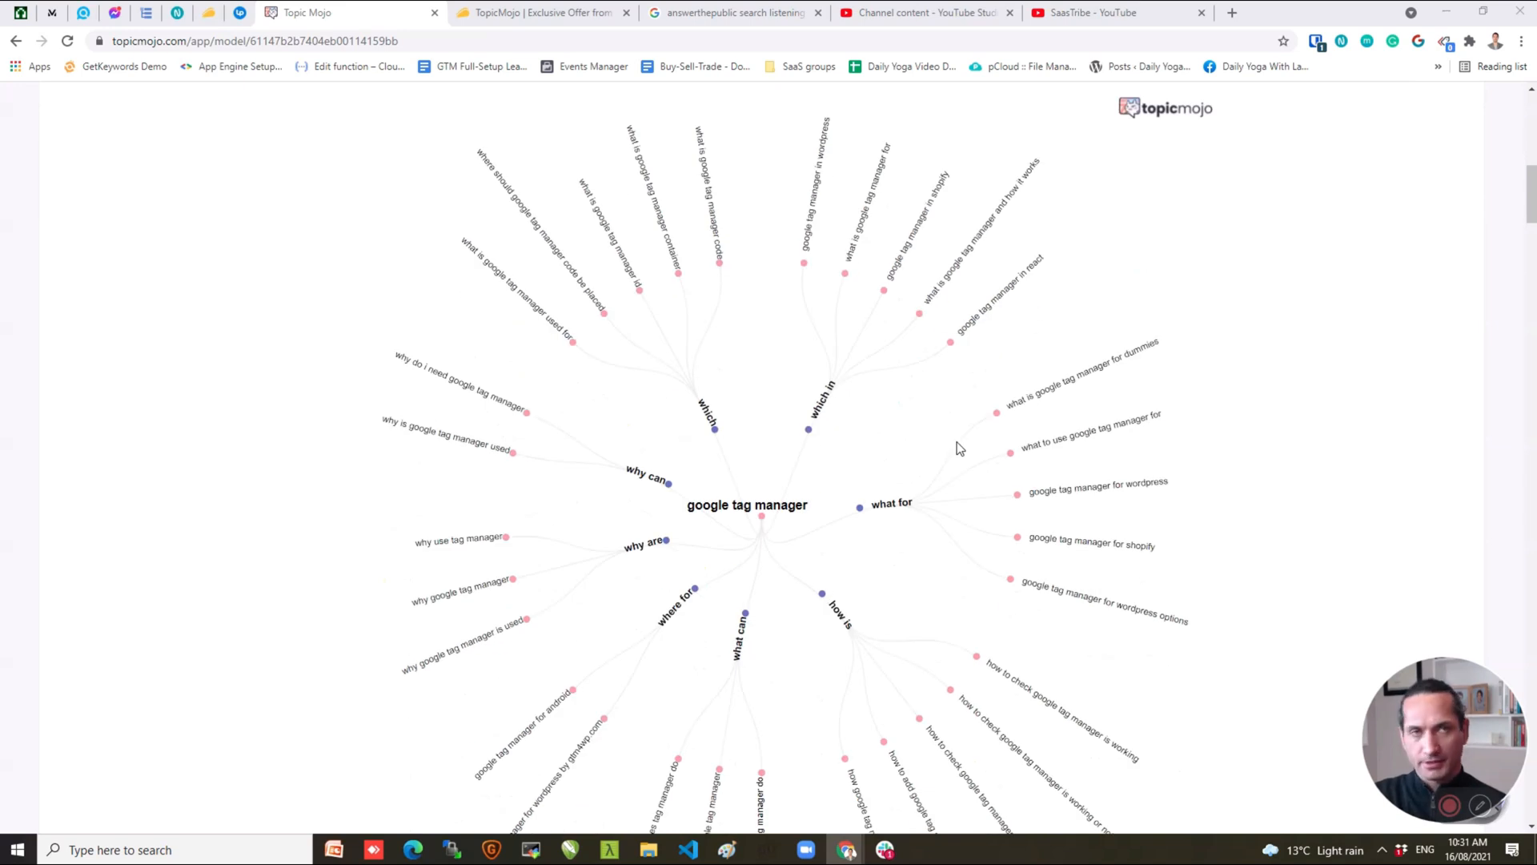
pyautogui.scroll(-3)
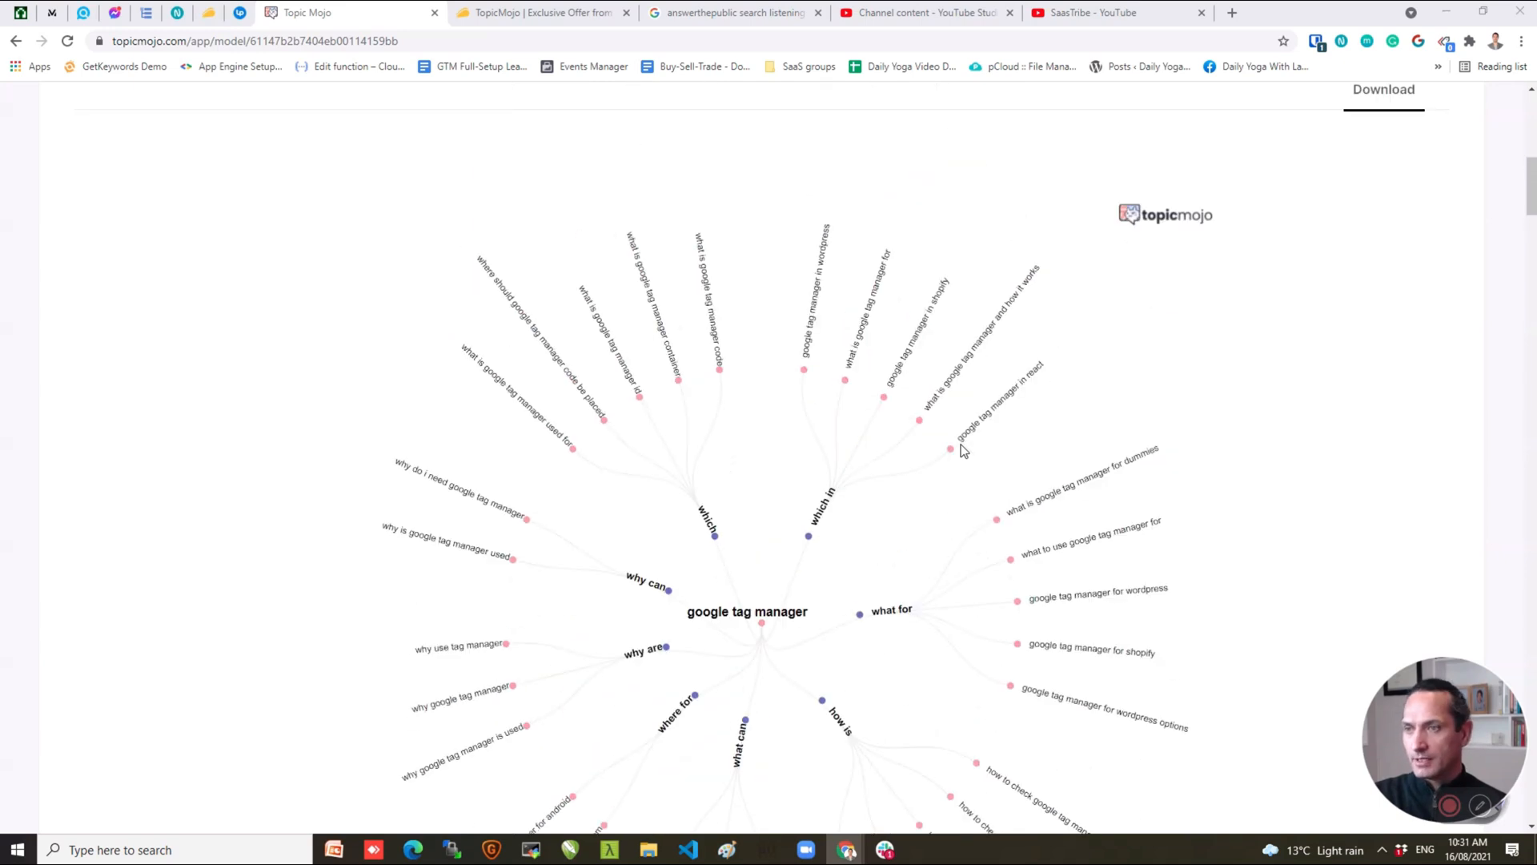
pyautogui.scroll(-3)
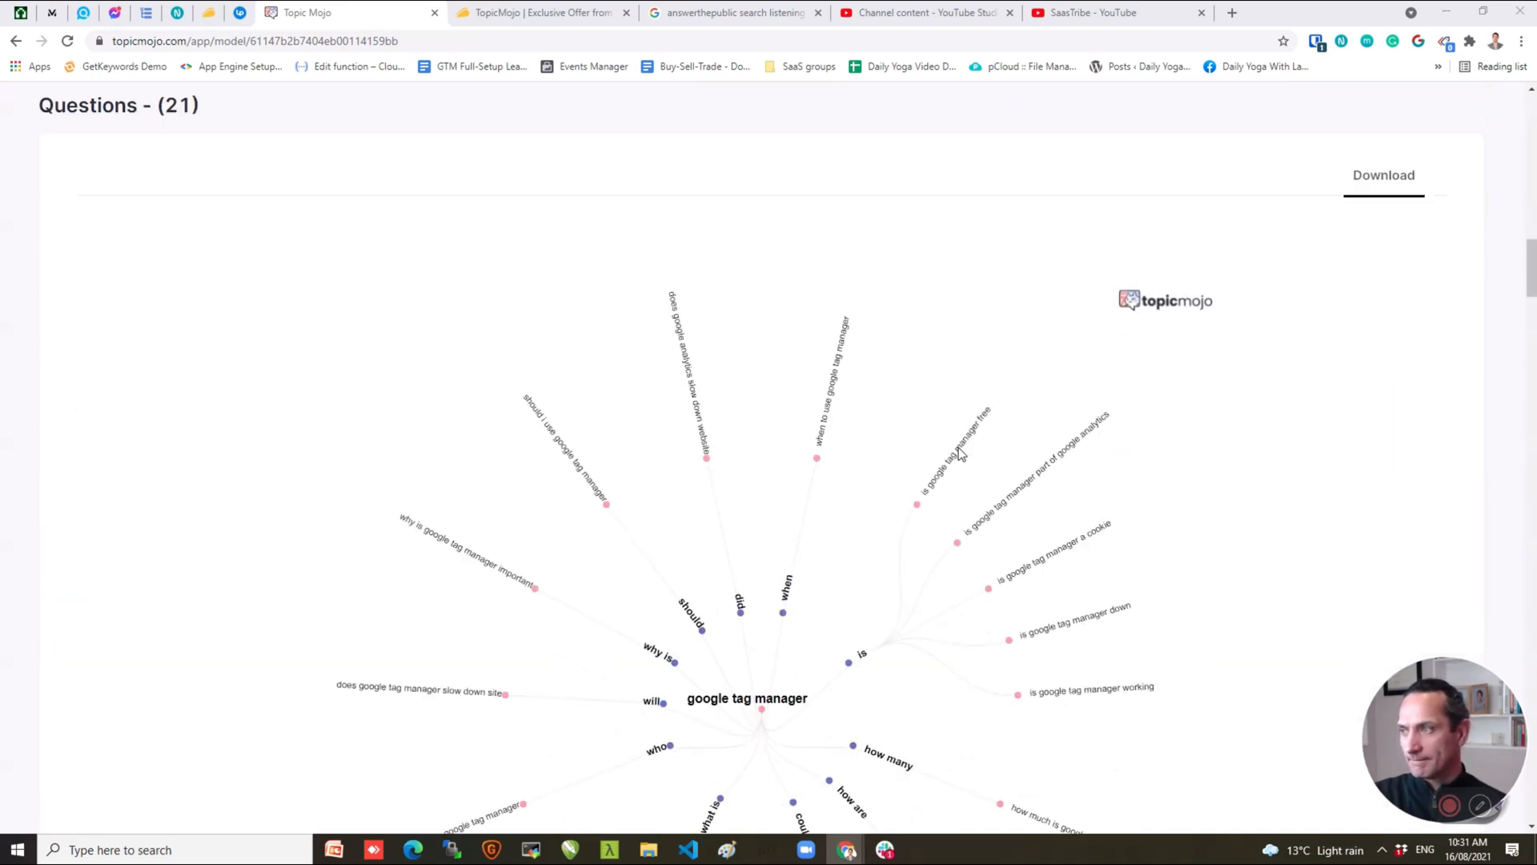
pyautogui.scroll(-3)
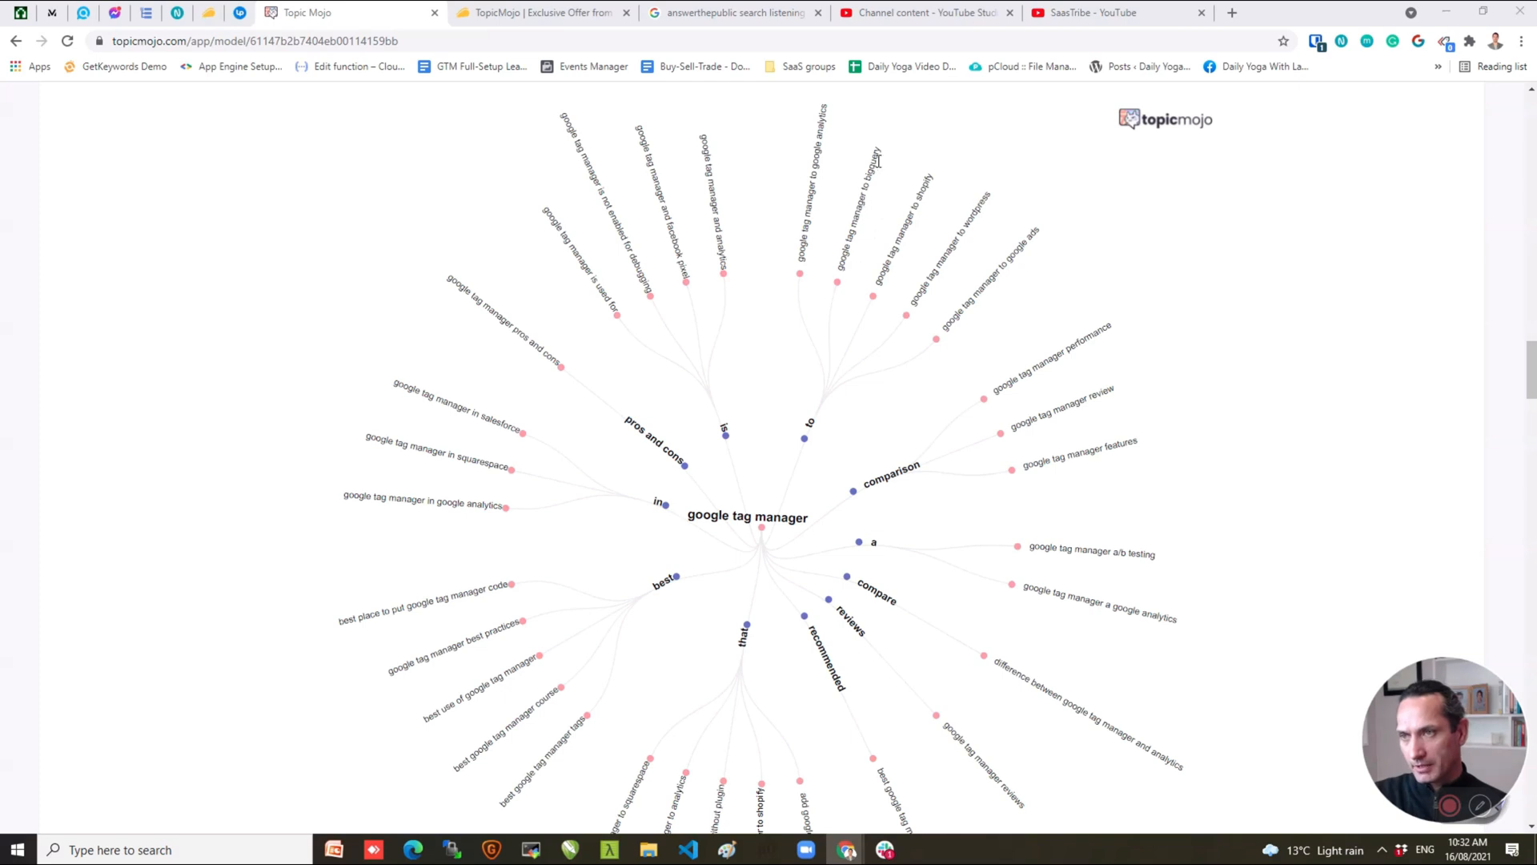
pyautogui.moveTo(937, 179)
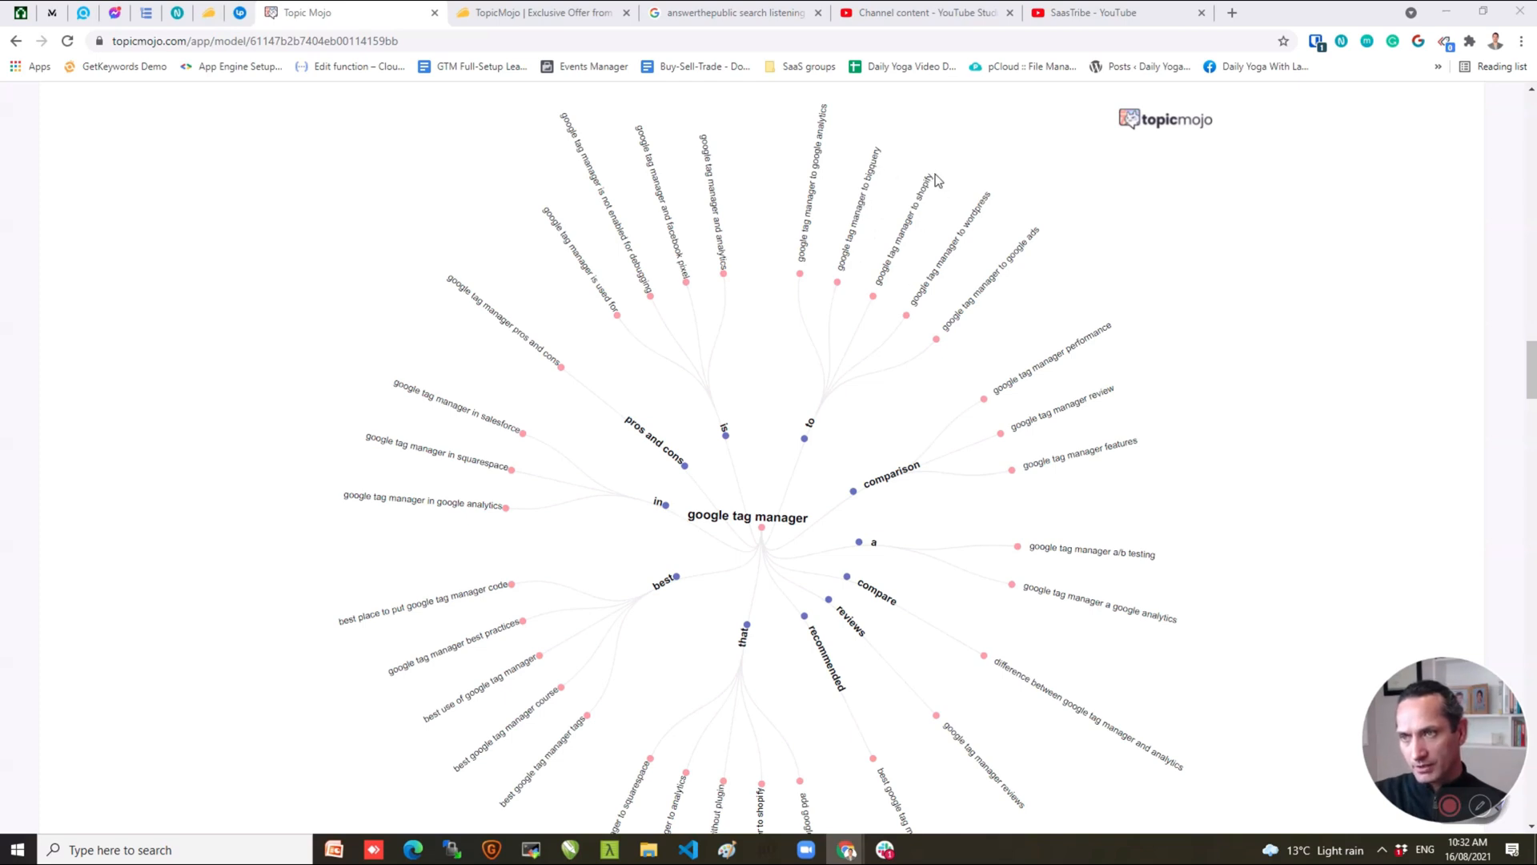
pyautogui.scroll(-3)
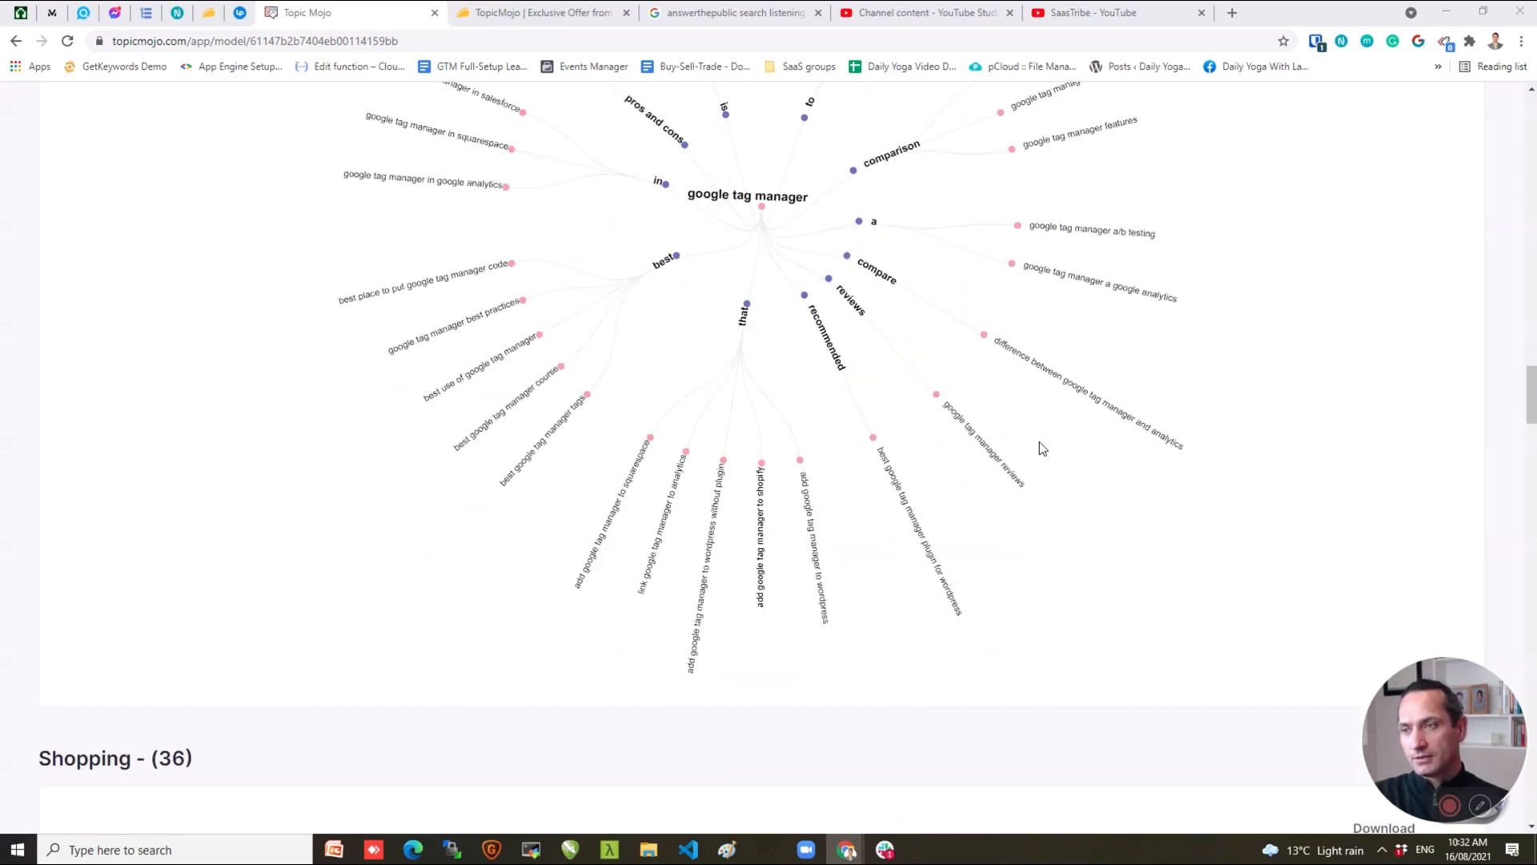
pyautogui.scroll(-3)
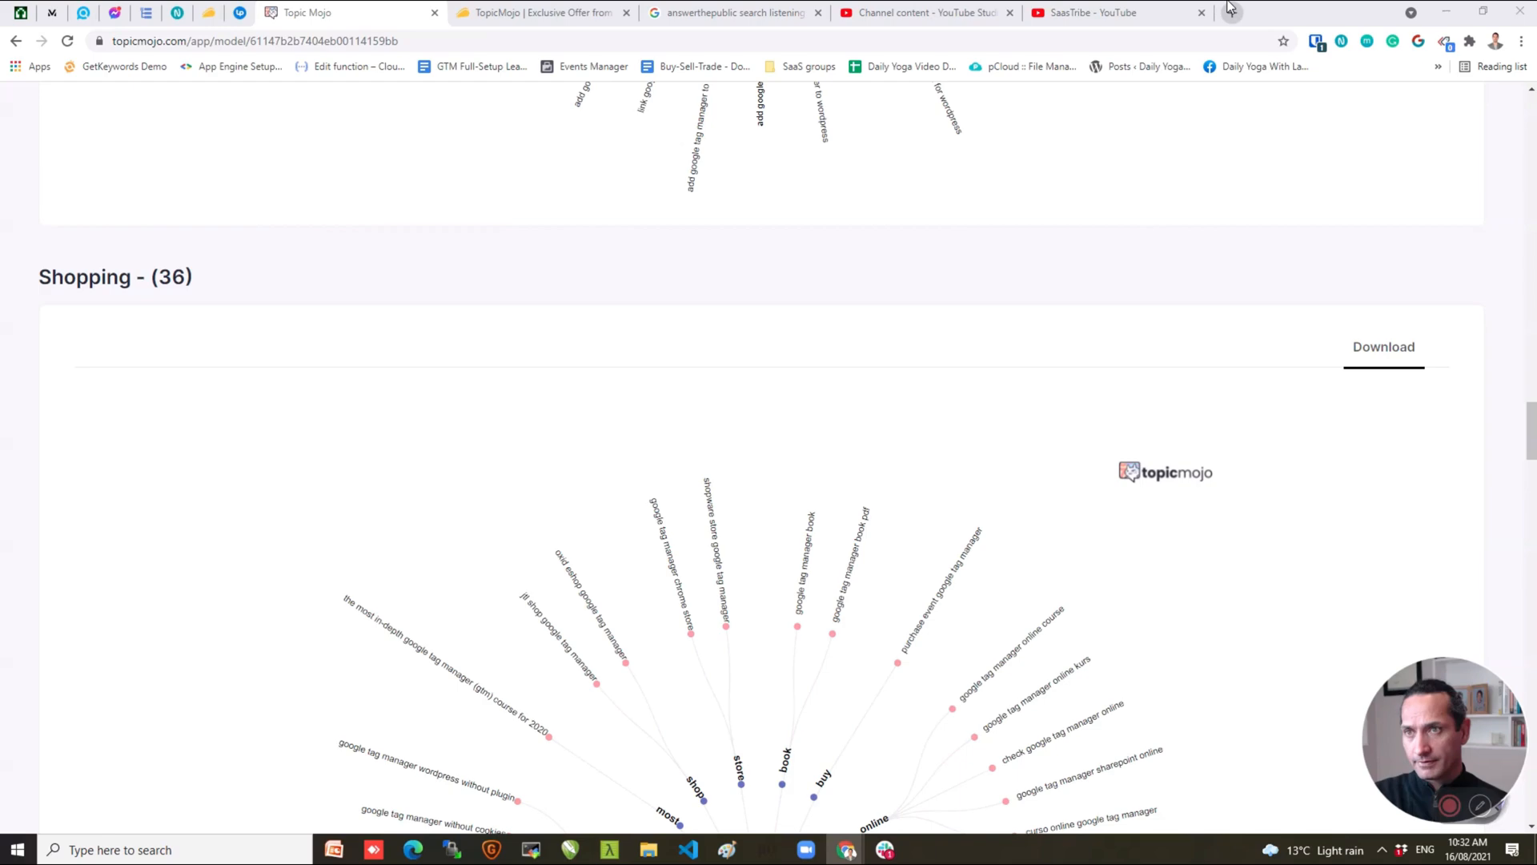
# Search Google for 'google tag manager' and add letters to see autocomplete suggestions.
pyautogui.write('gool')
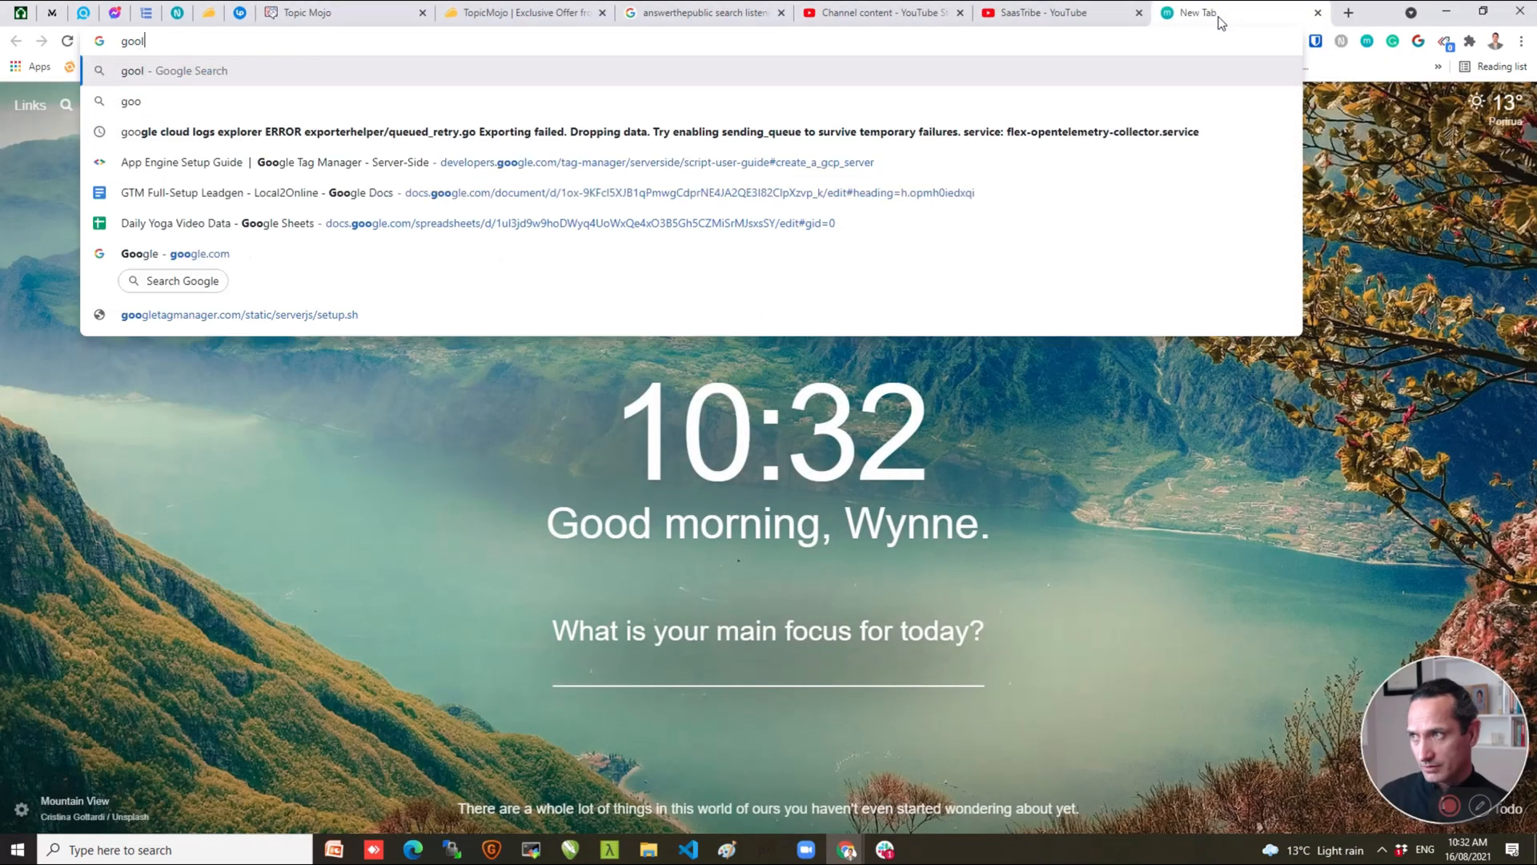
pyautogui.write('google tag manager a')
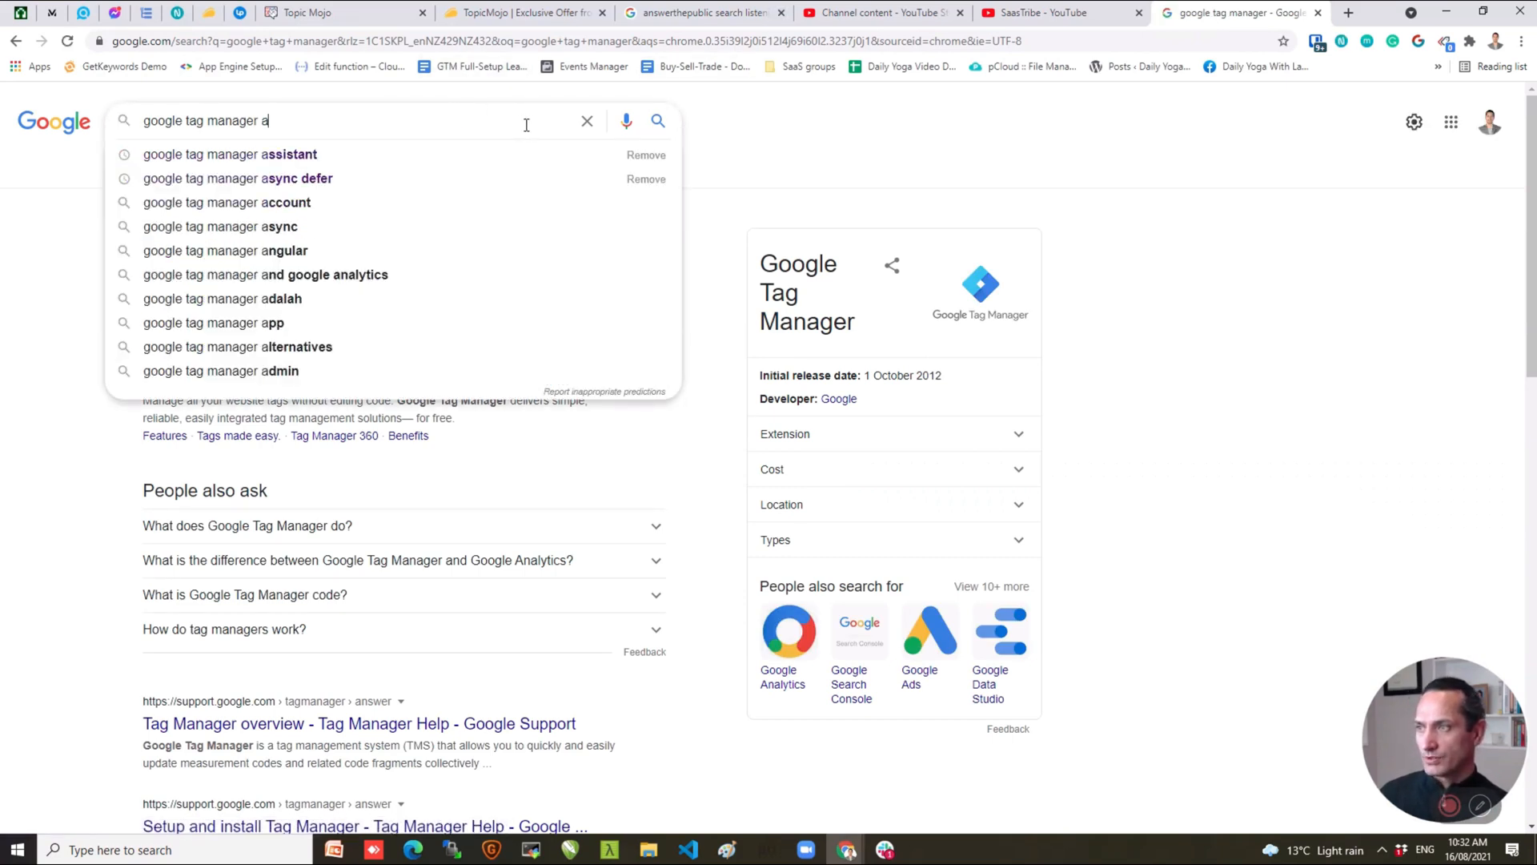
pyautogui.write('b')
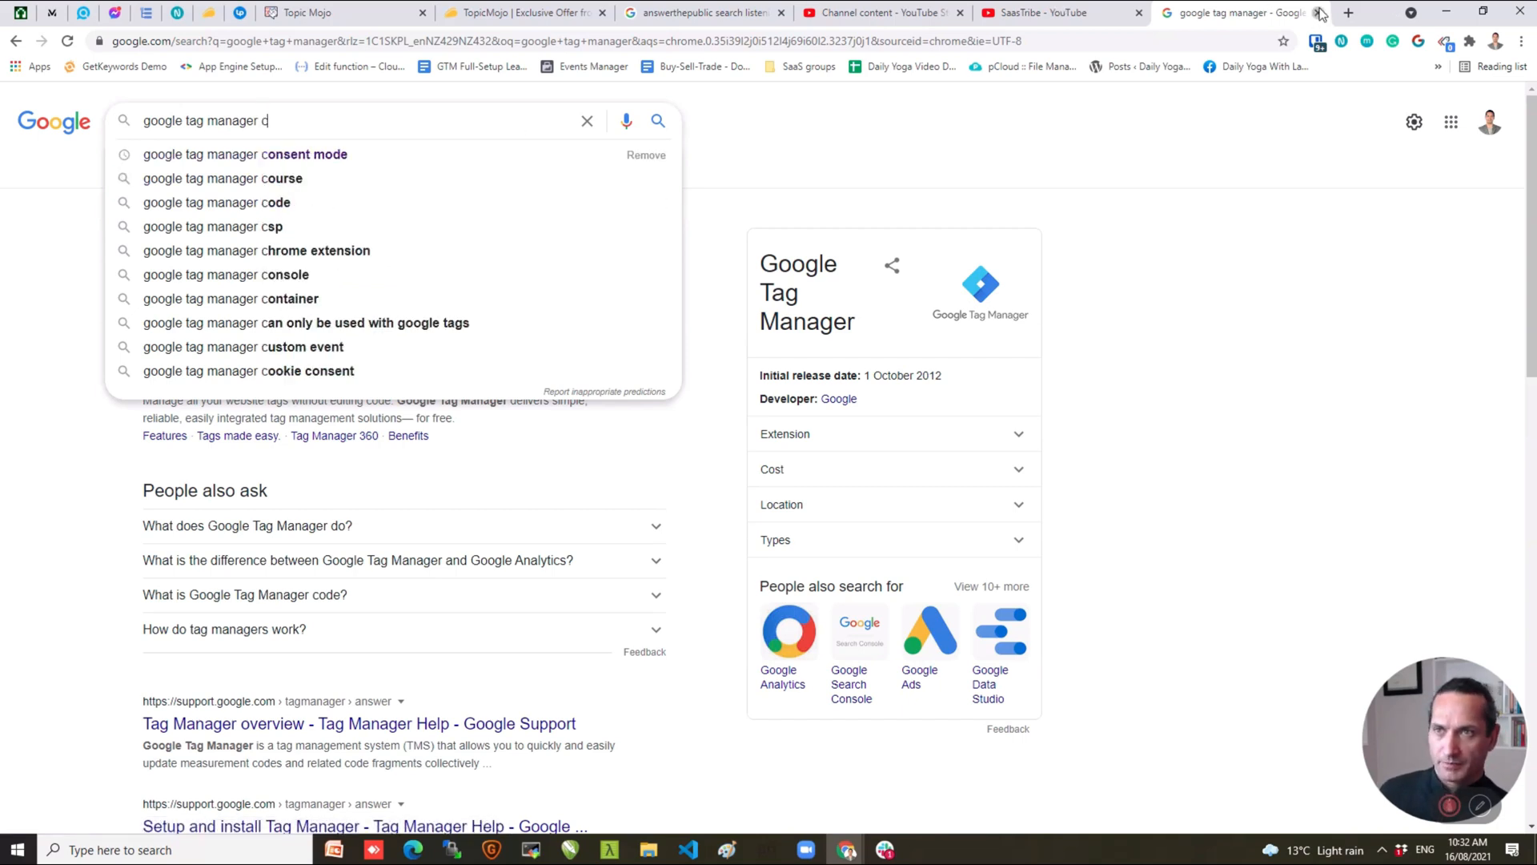
# Return to the TopicMojo report and scroll from the 36-phrase Shopping wheel to the 43-phrase Research wheel.
pyautogui.click(343, 13)
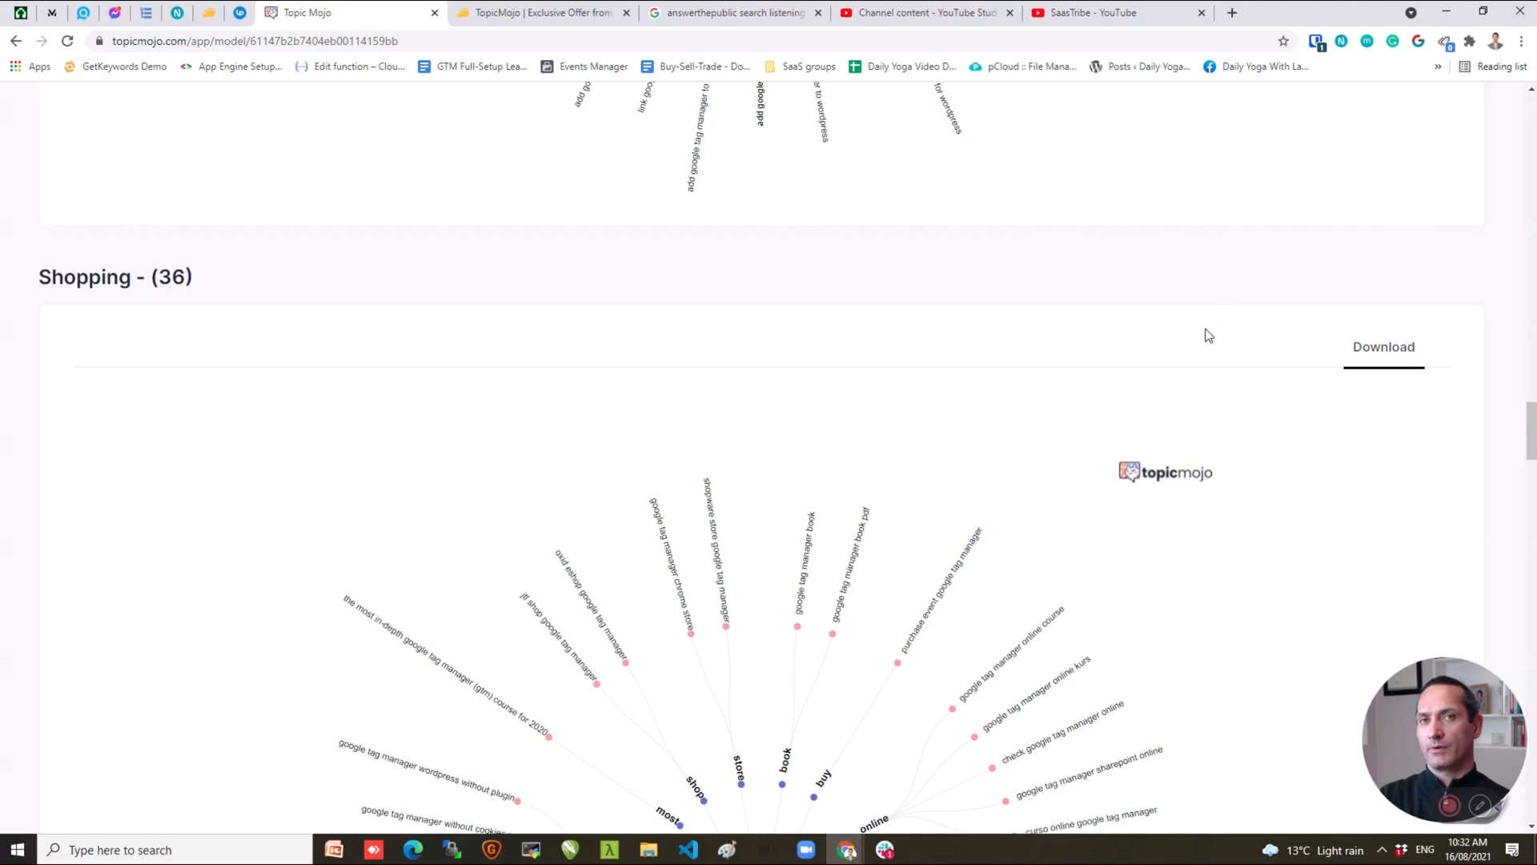
pyautogui.moveTo(1199, 388)
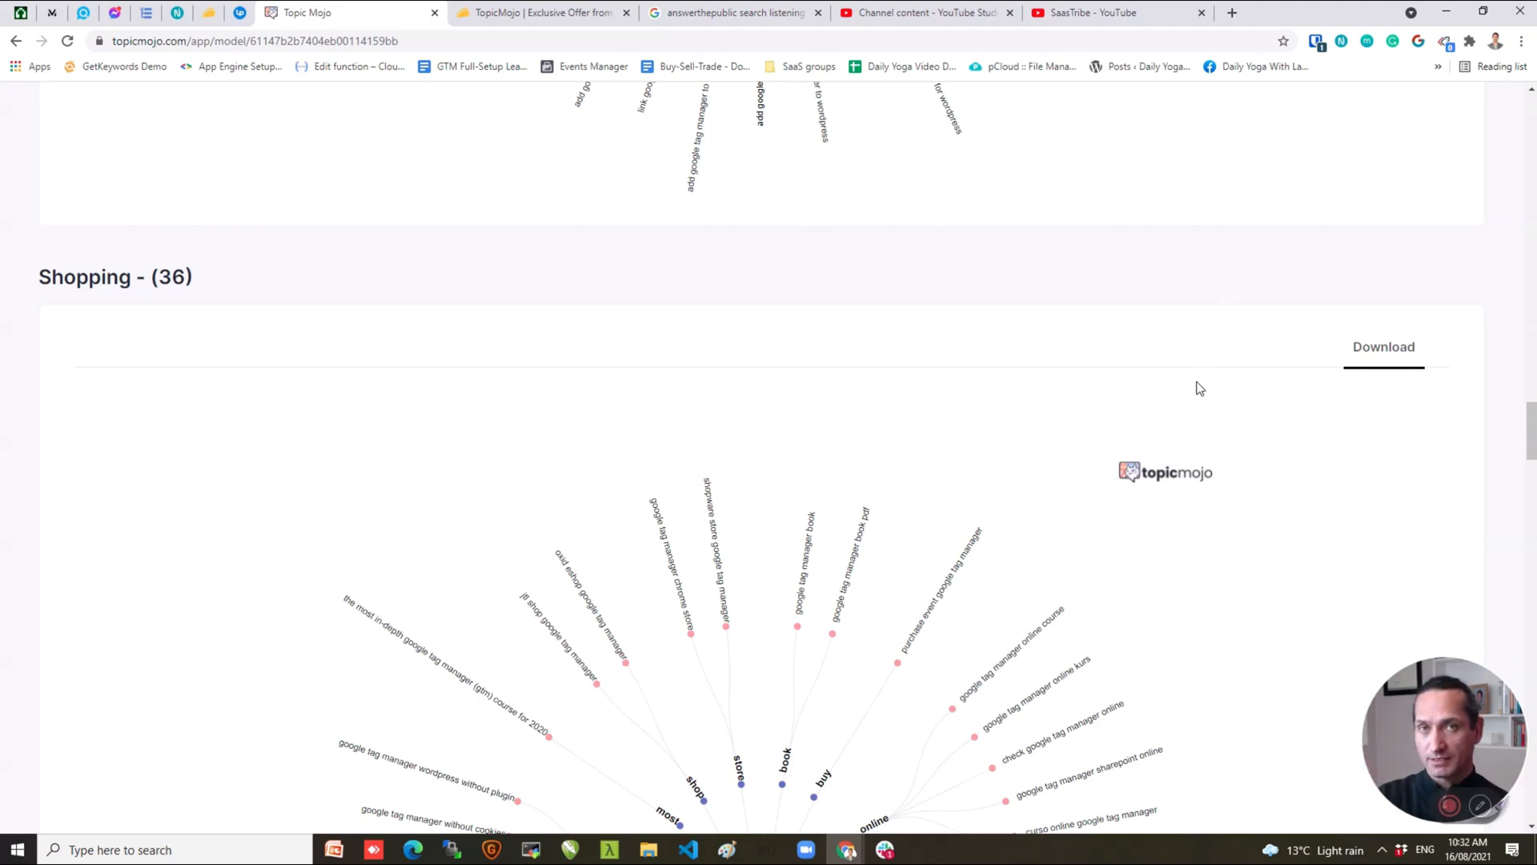
pyautogui.moveTo(1223, 450)
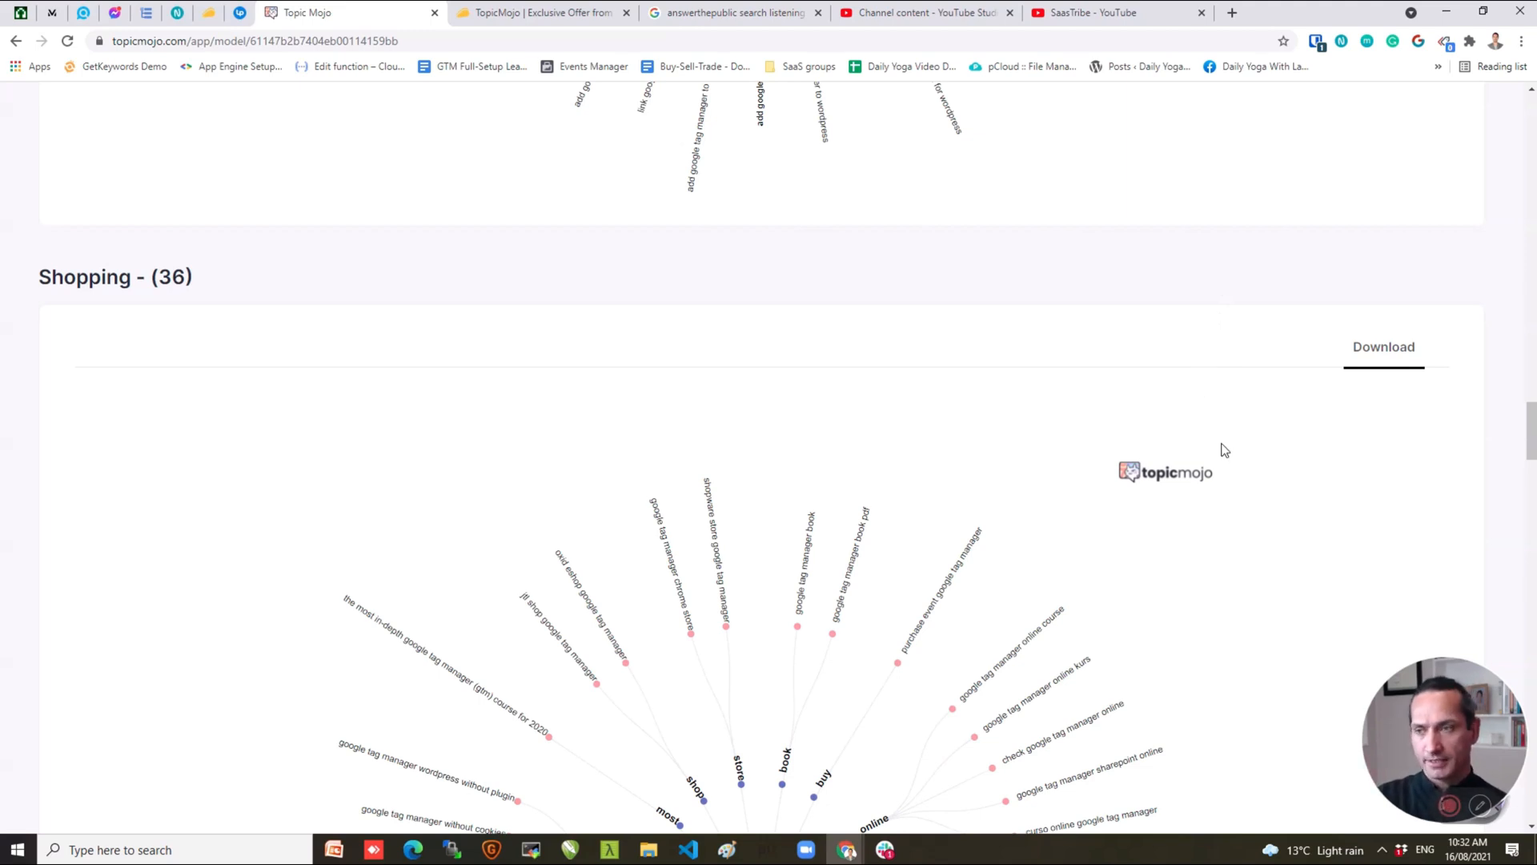
pyautogui.scroll(-3)
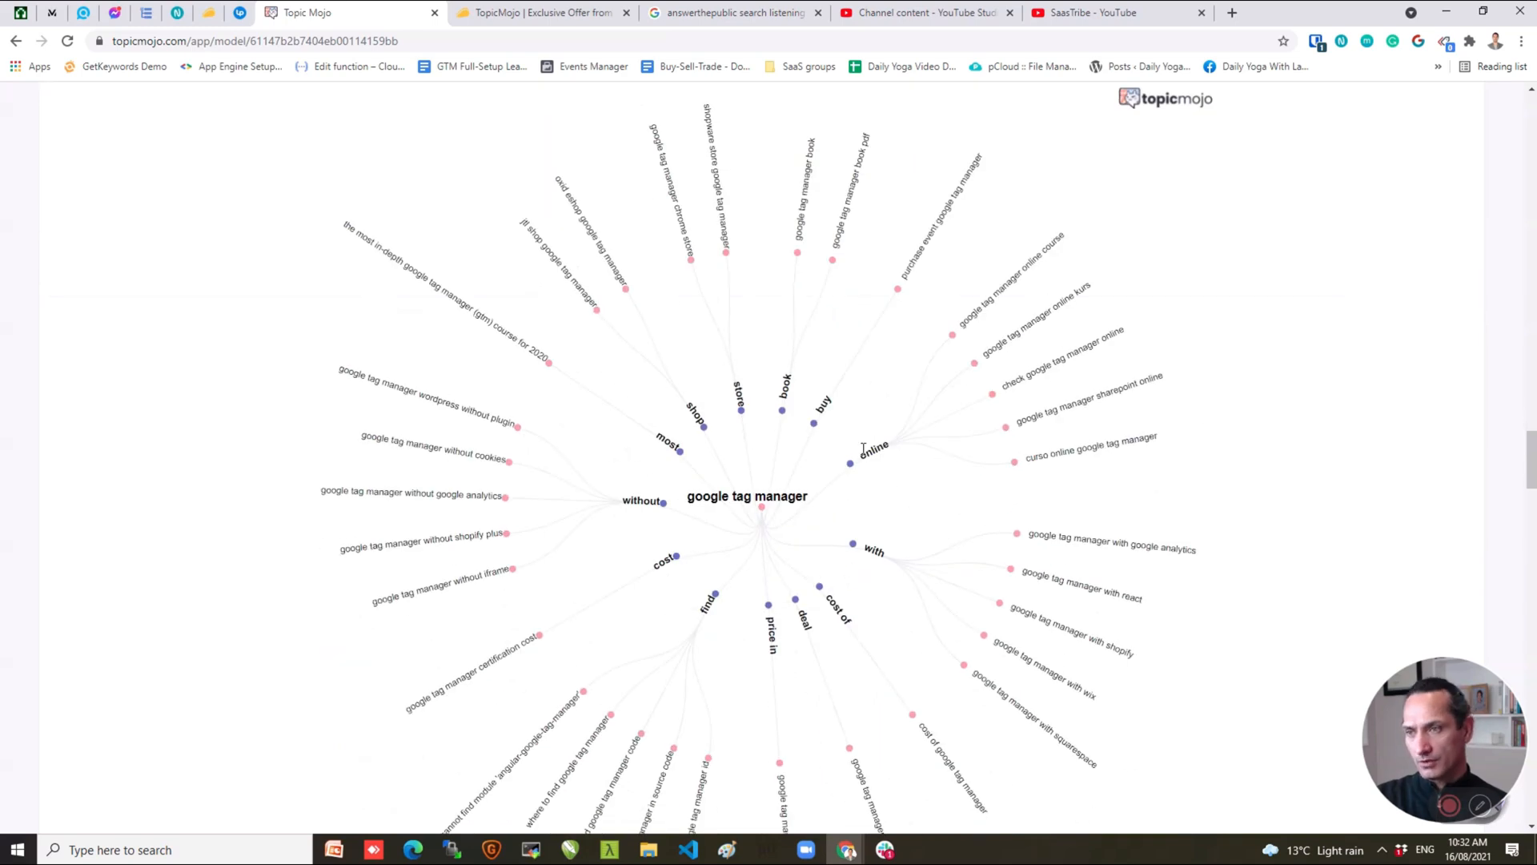
pyautogui.moveTo(1030, 449)
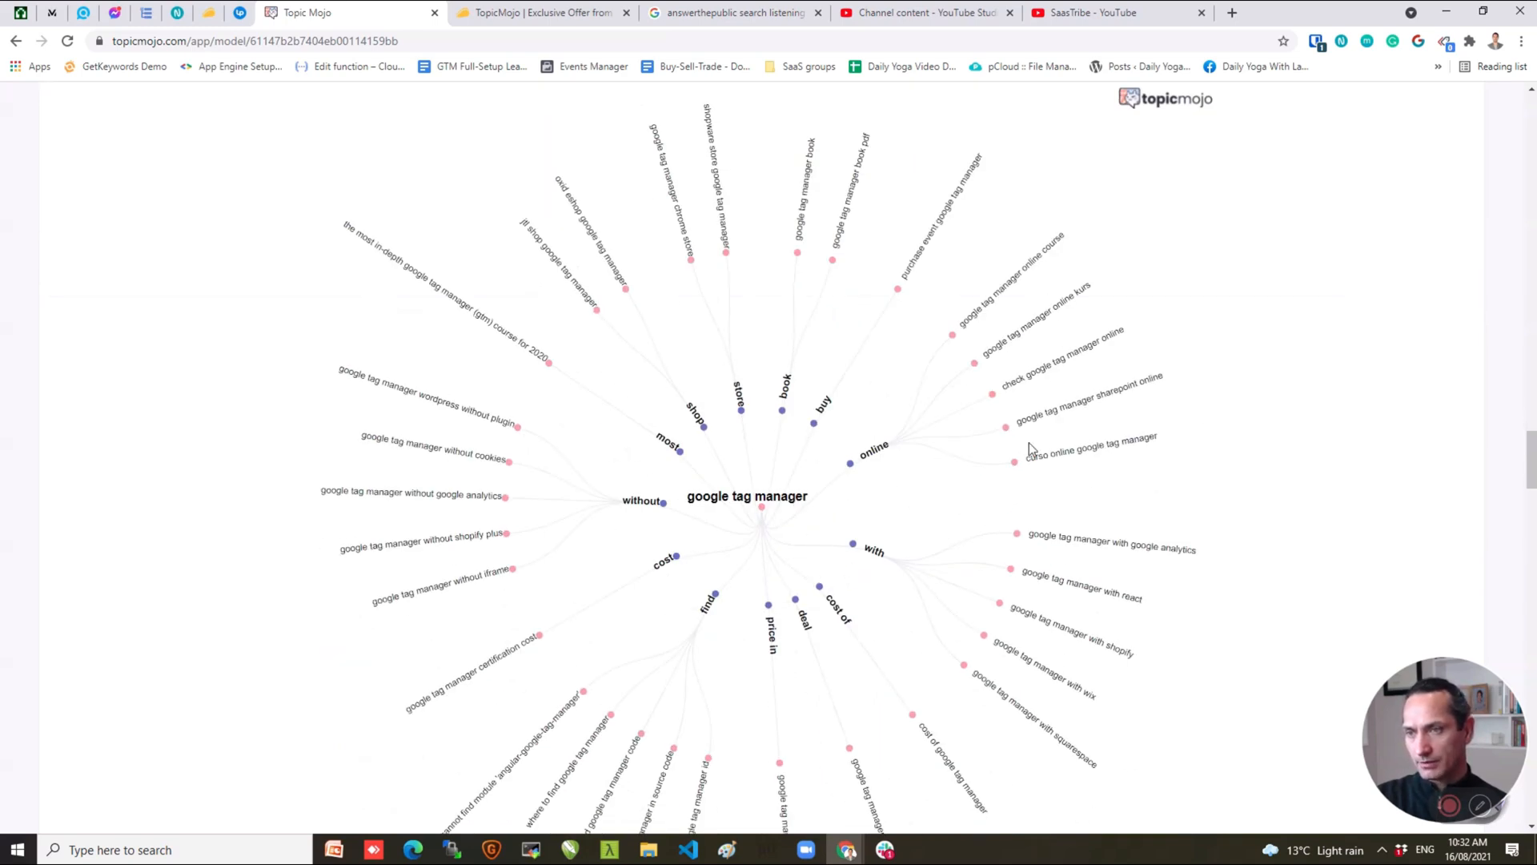
pyautogui.moveTo(704, 261)
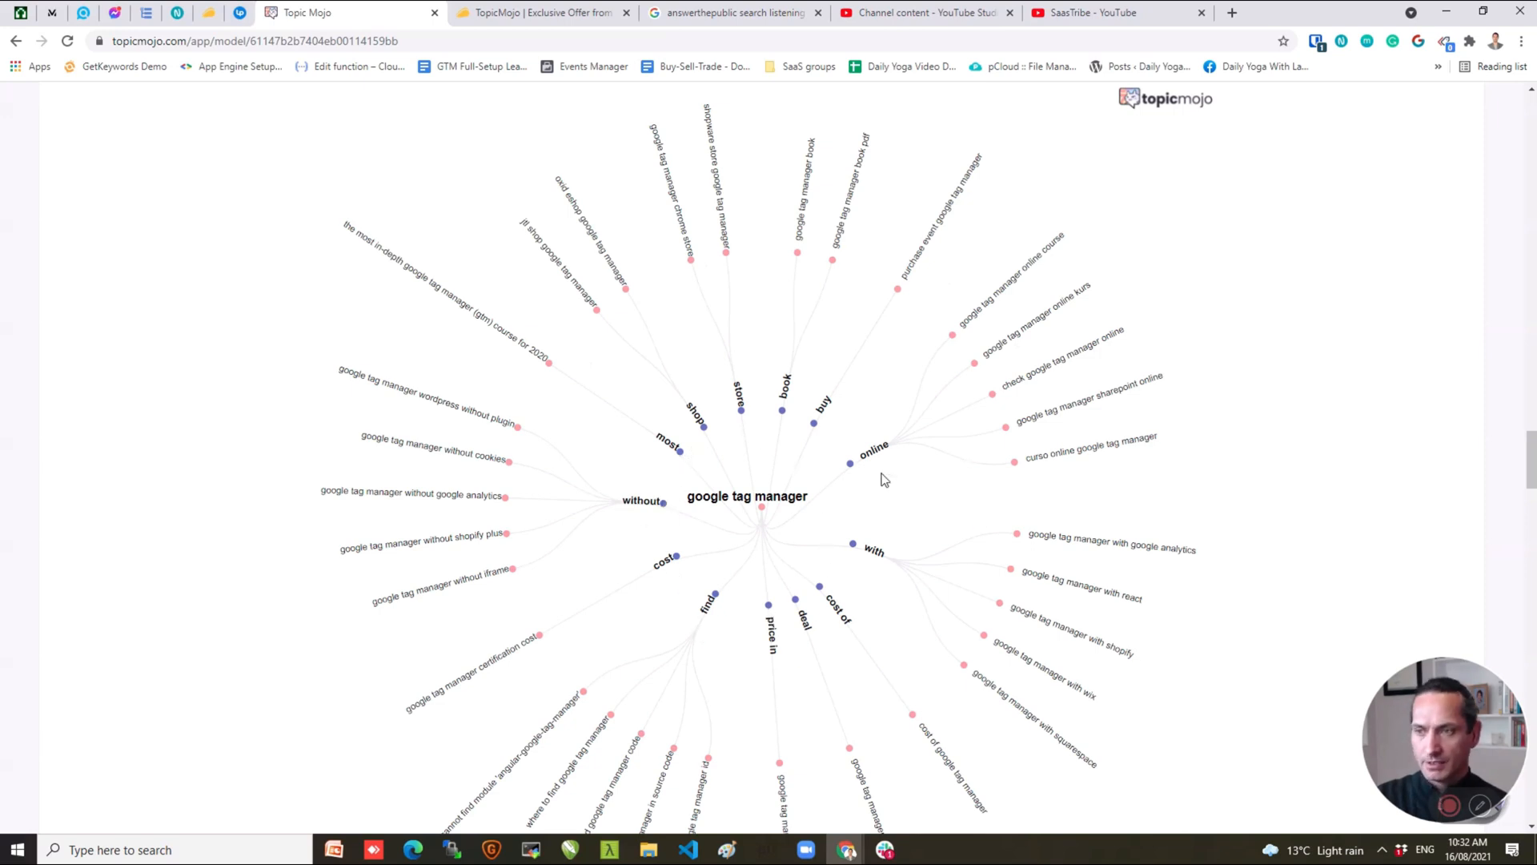
pyautogui.scroll(-3)
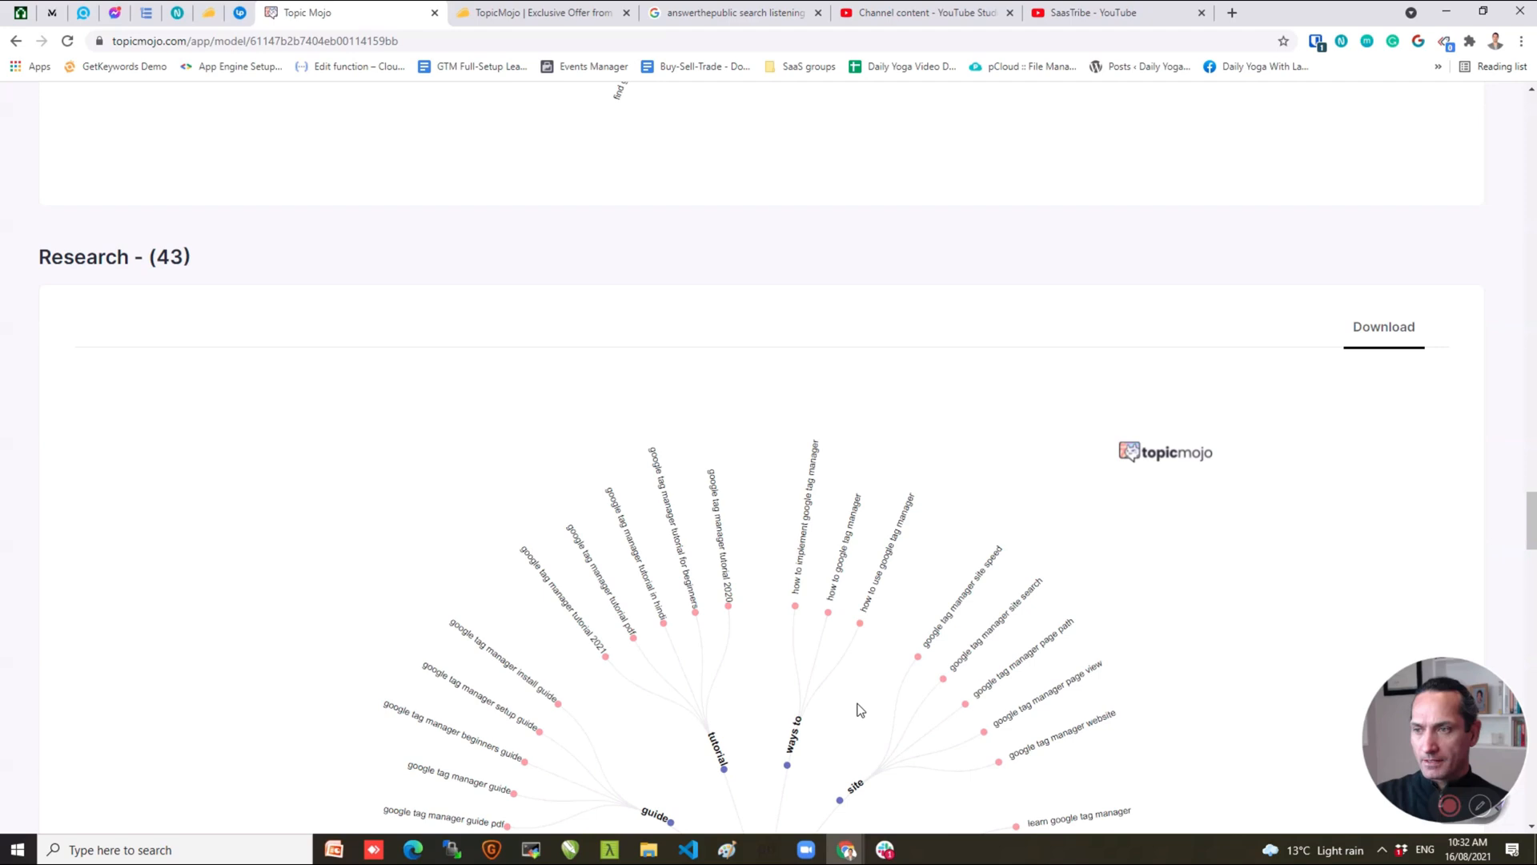
pyautogui.scroll(-3)
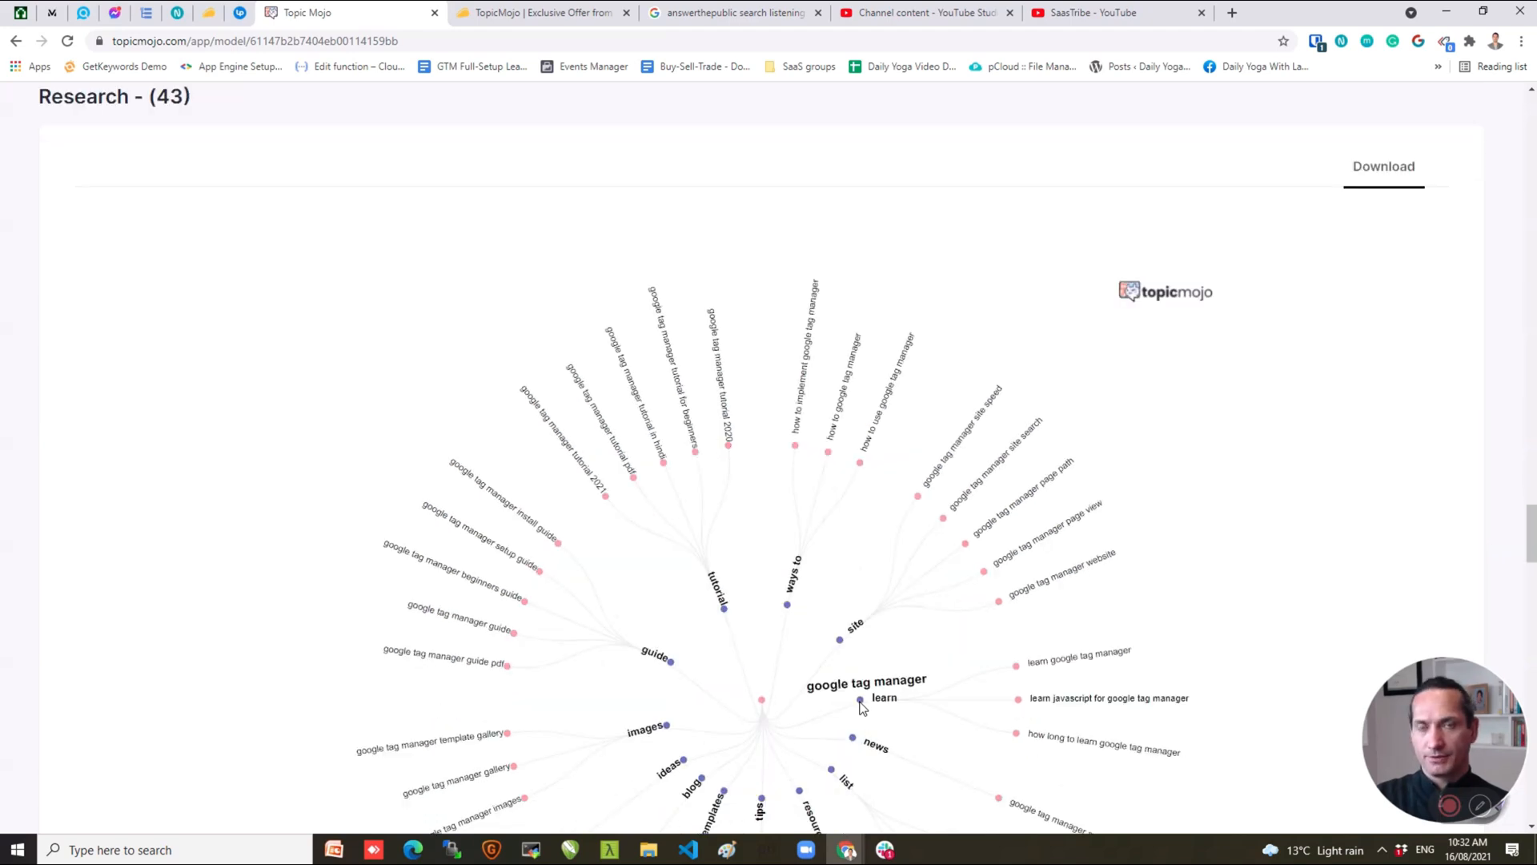
pyautogui.moveTo(867, 702)
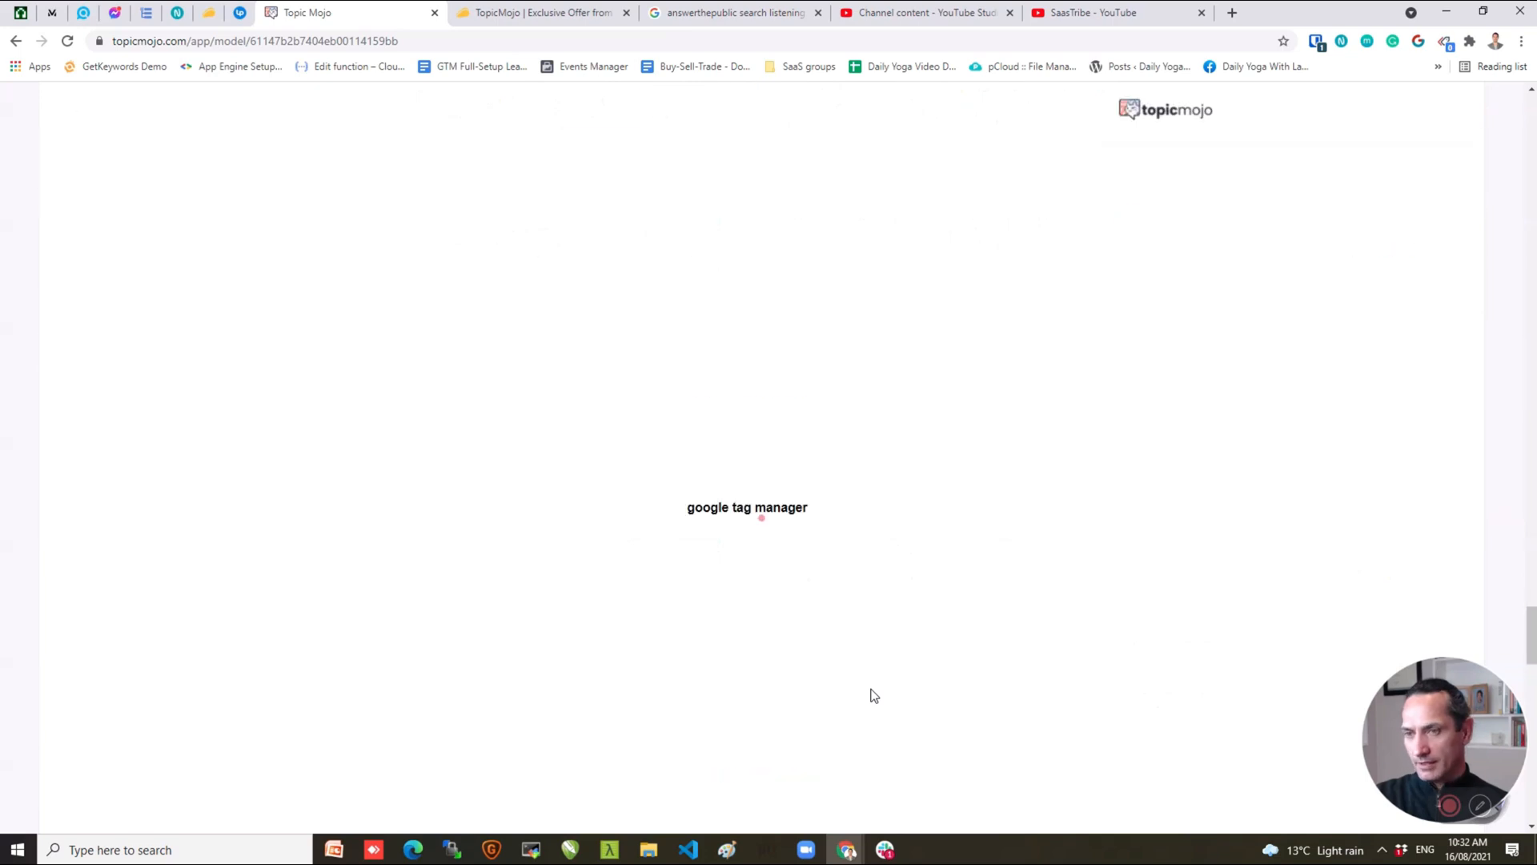
# Scroll down through the Alphabet (36) letter-suggestion cards for google tag manager.
pyautogui.scroll(-3)
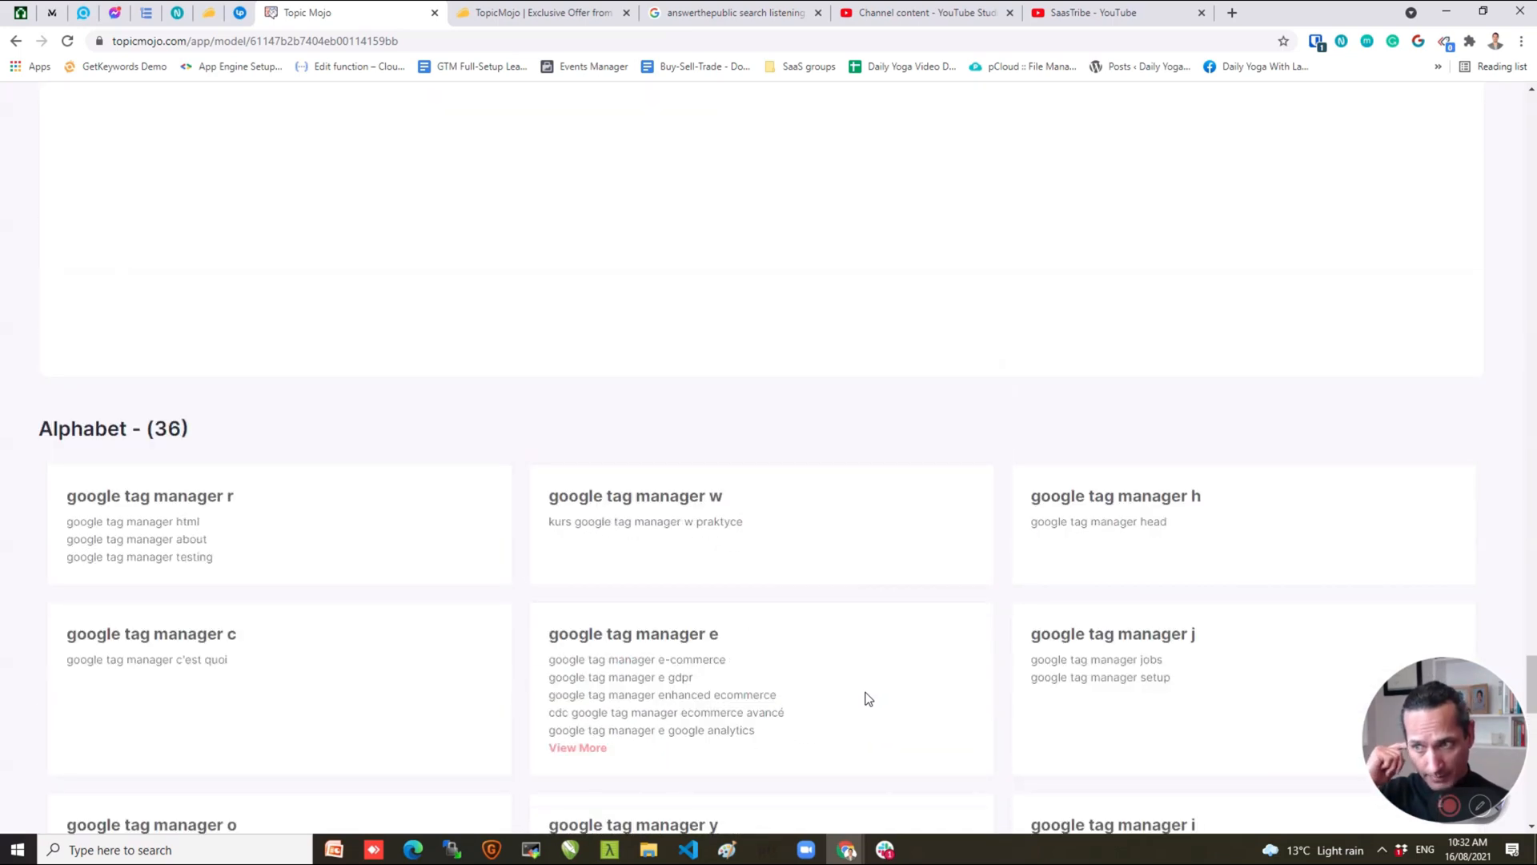
pyautogui.scroll(-3)
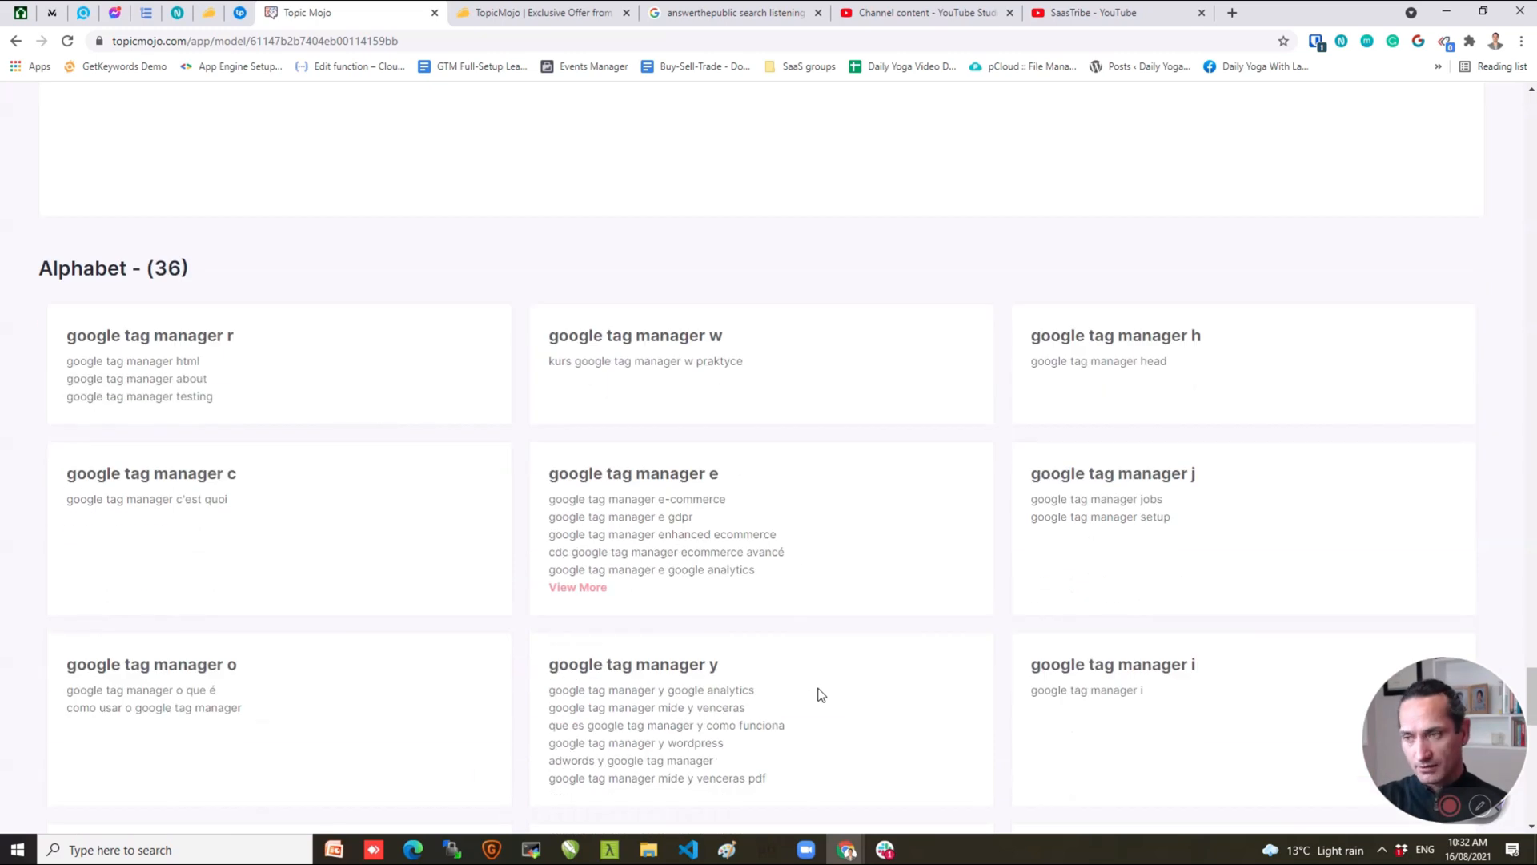
pyautogui.scroll(-3)
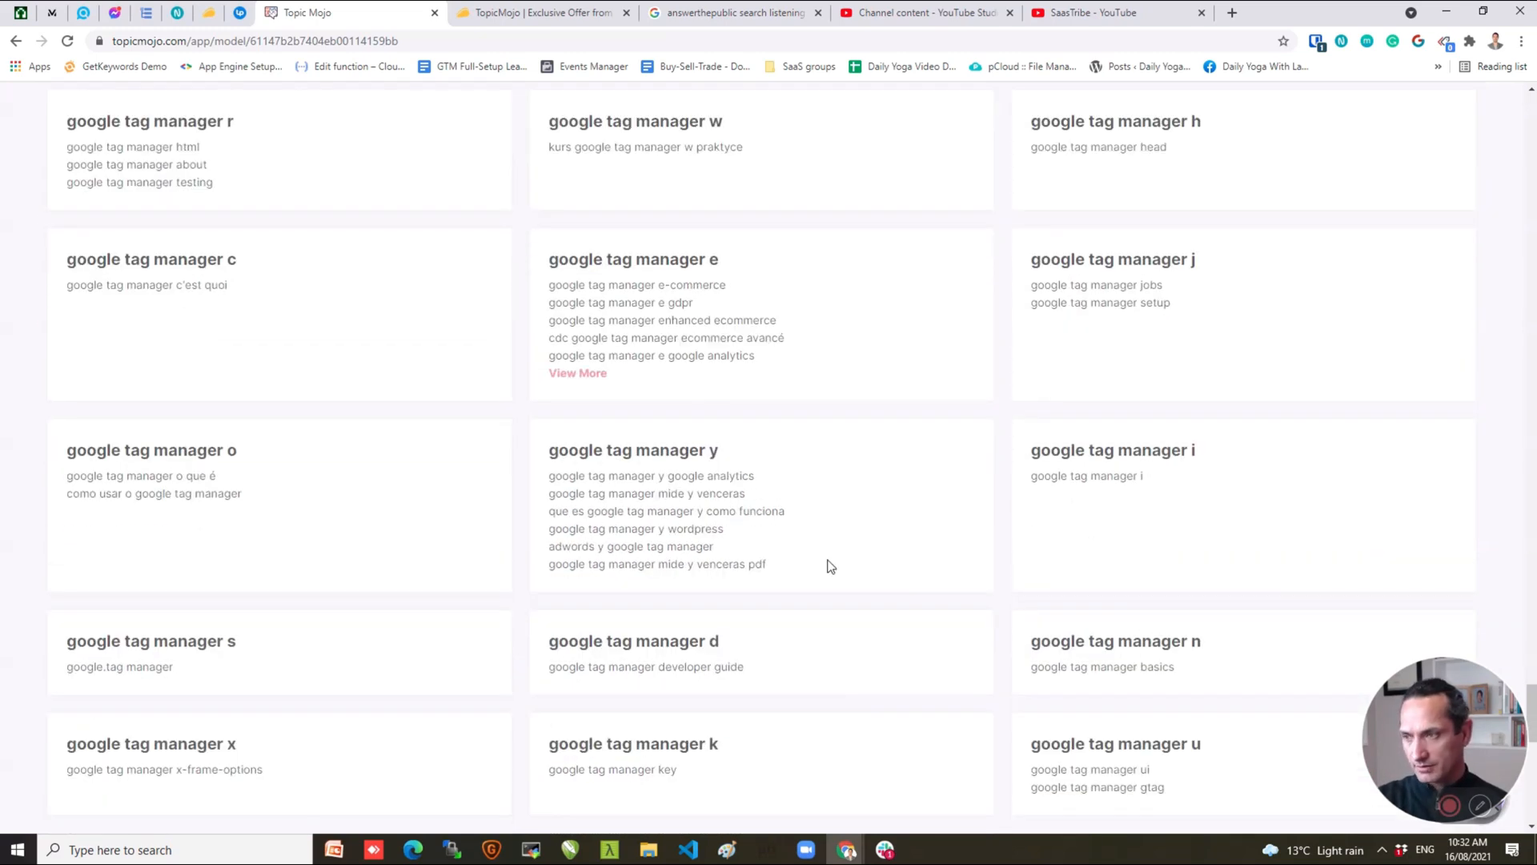
pyautogui.scroll(-3)
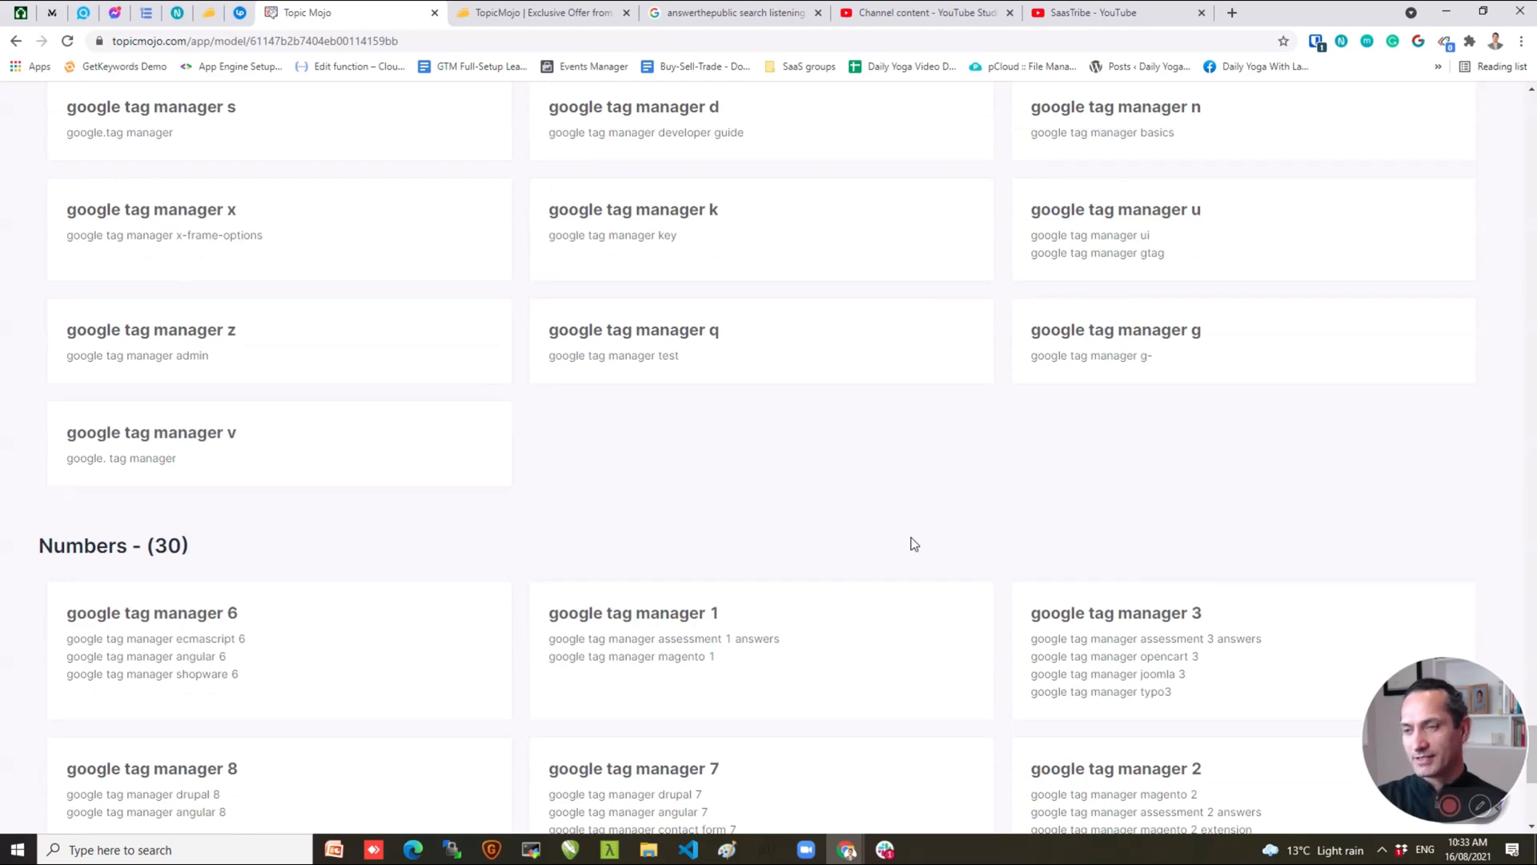
pyautogui.scroll(-3)
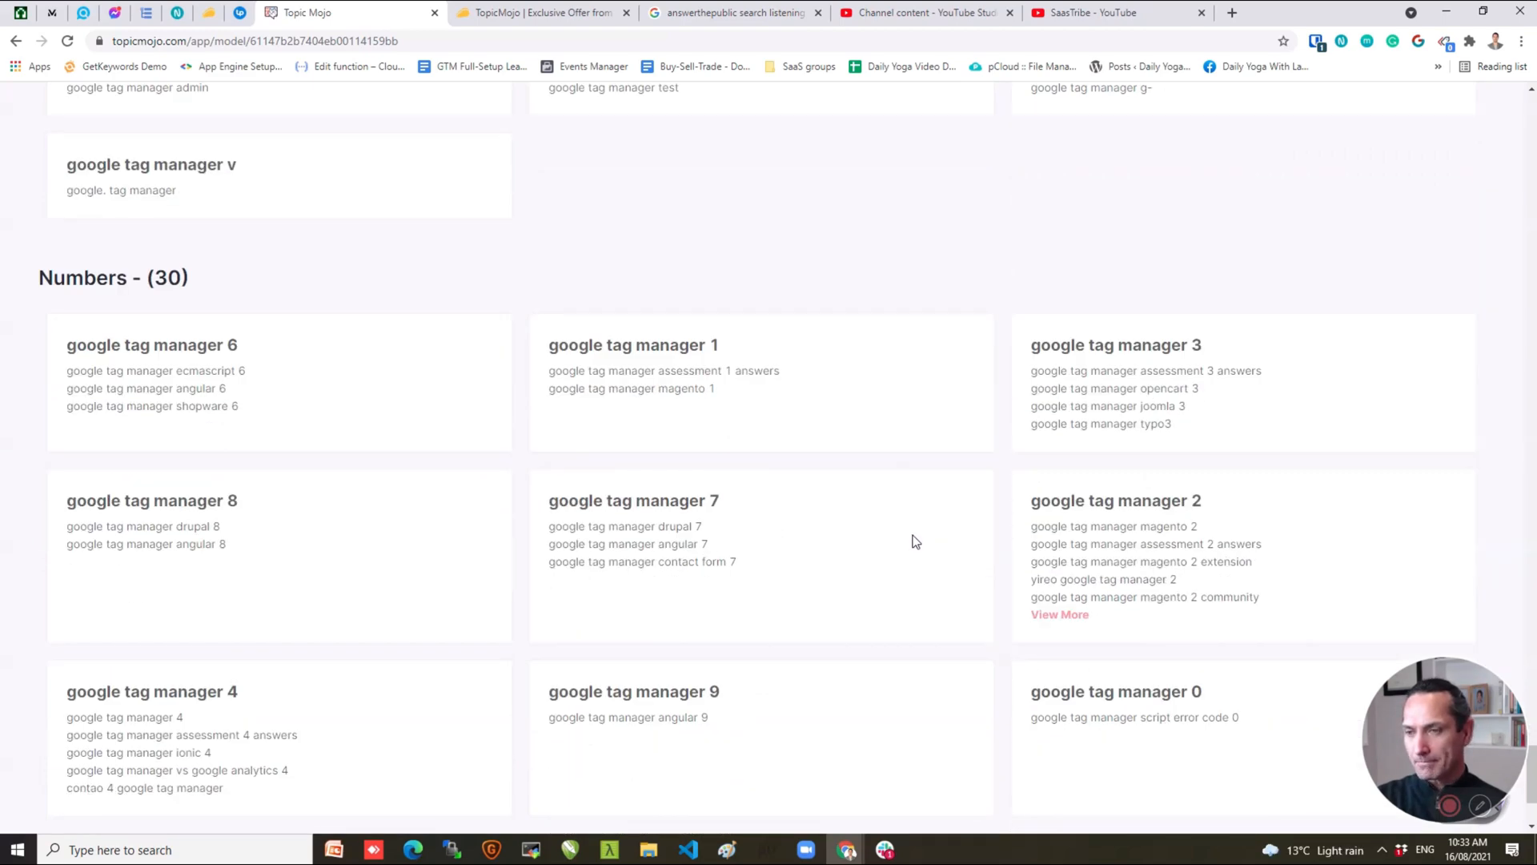
pyautogui.scroll(-3)
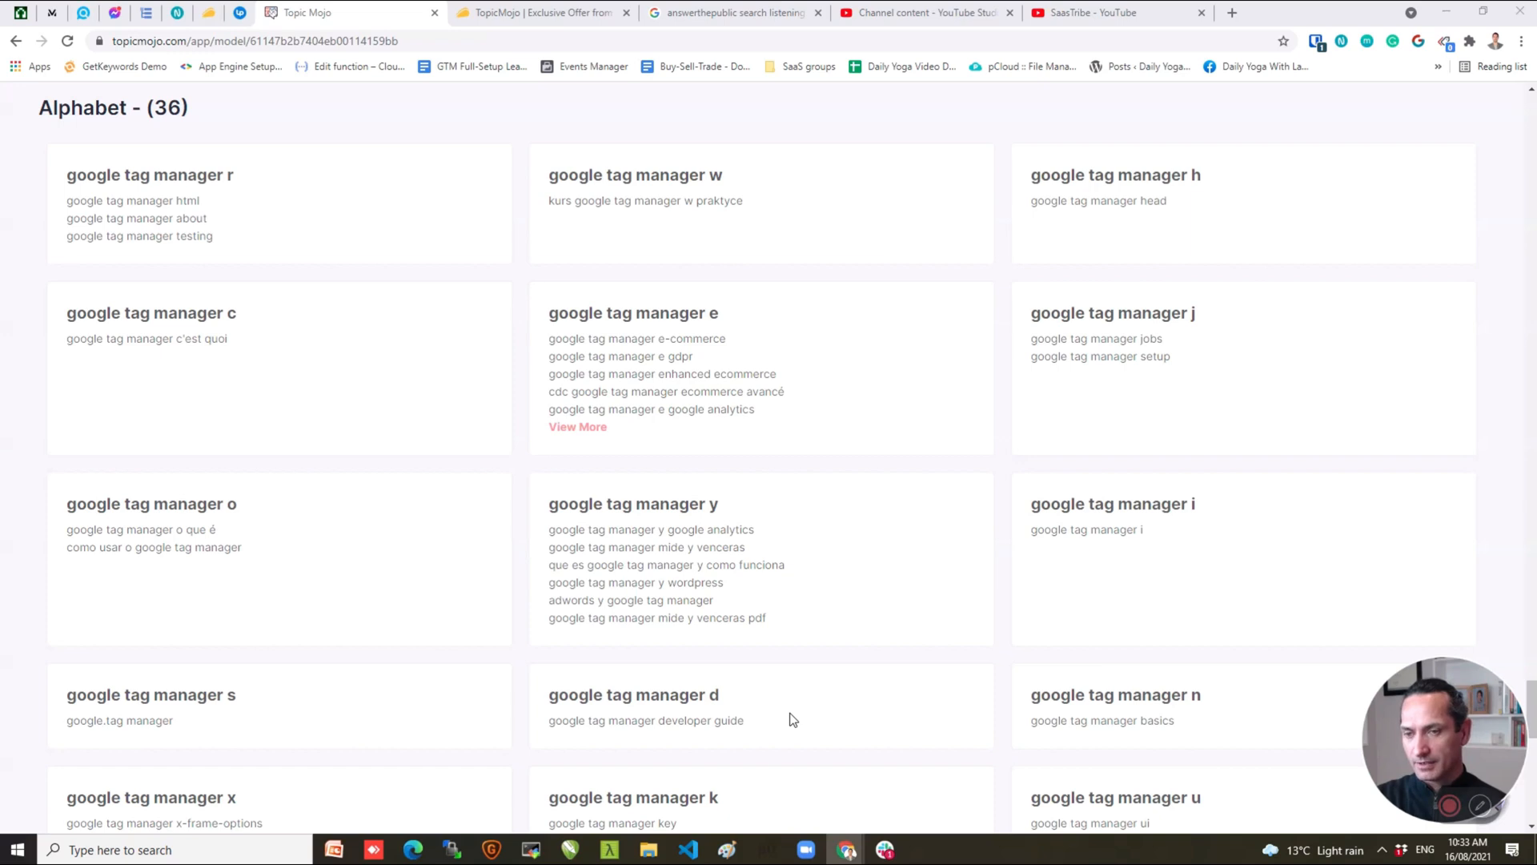
# Continue through the Numbers (30) cards and jump back up to the Alphabet heading.
pyautogui.scroll(-3)
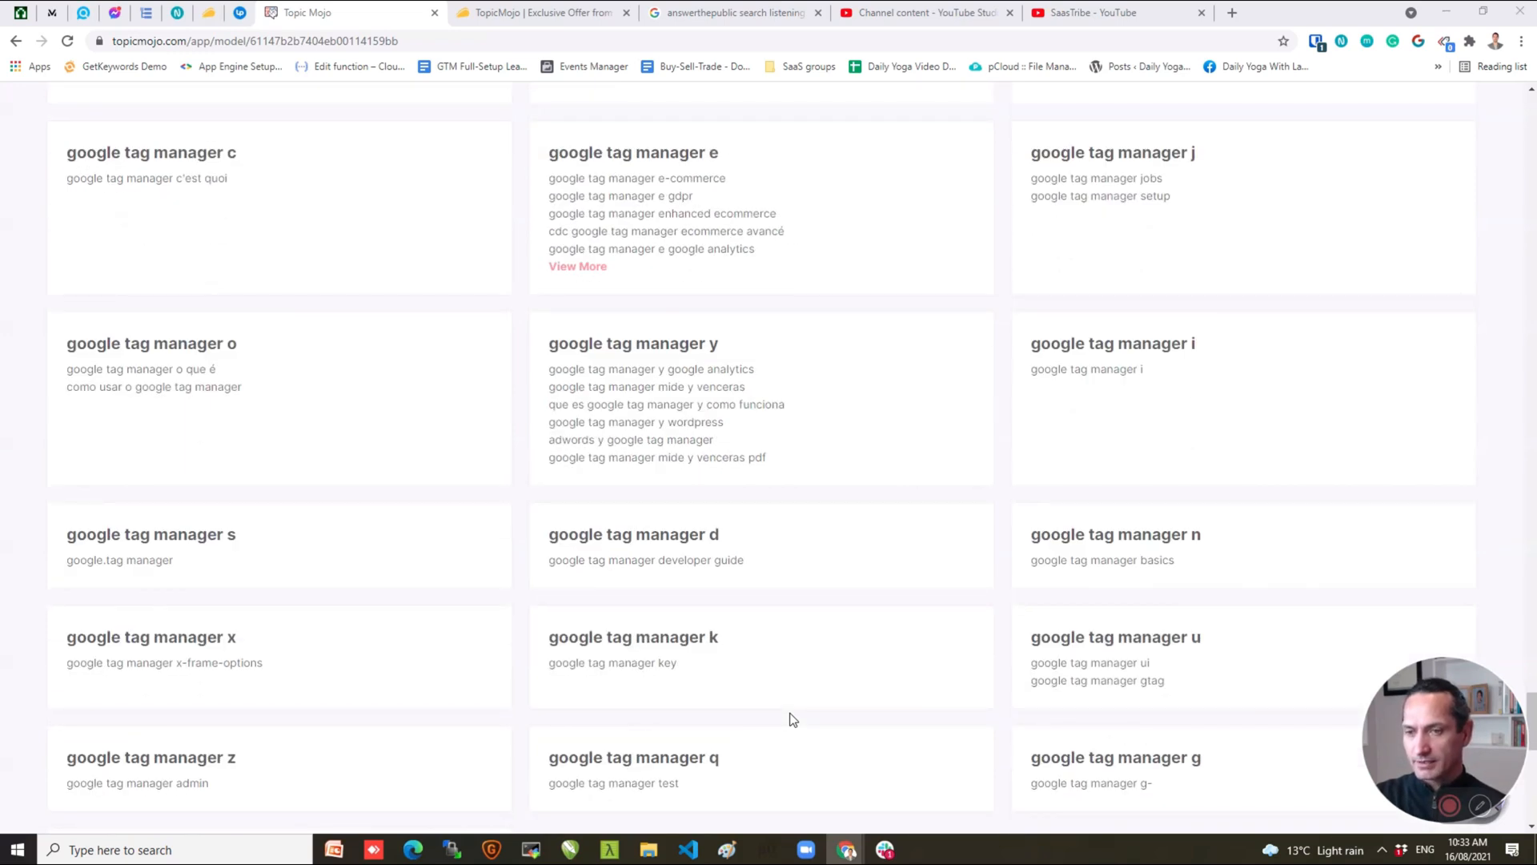
pyautogui.scroll(-3)
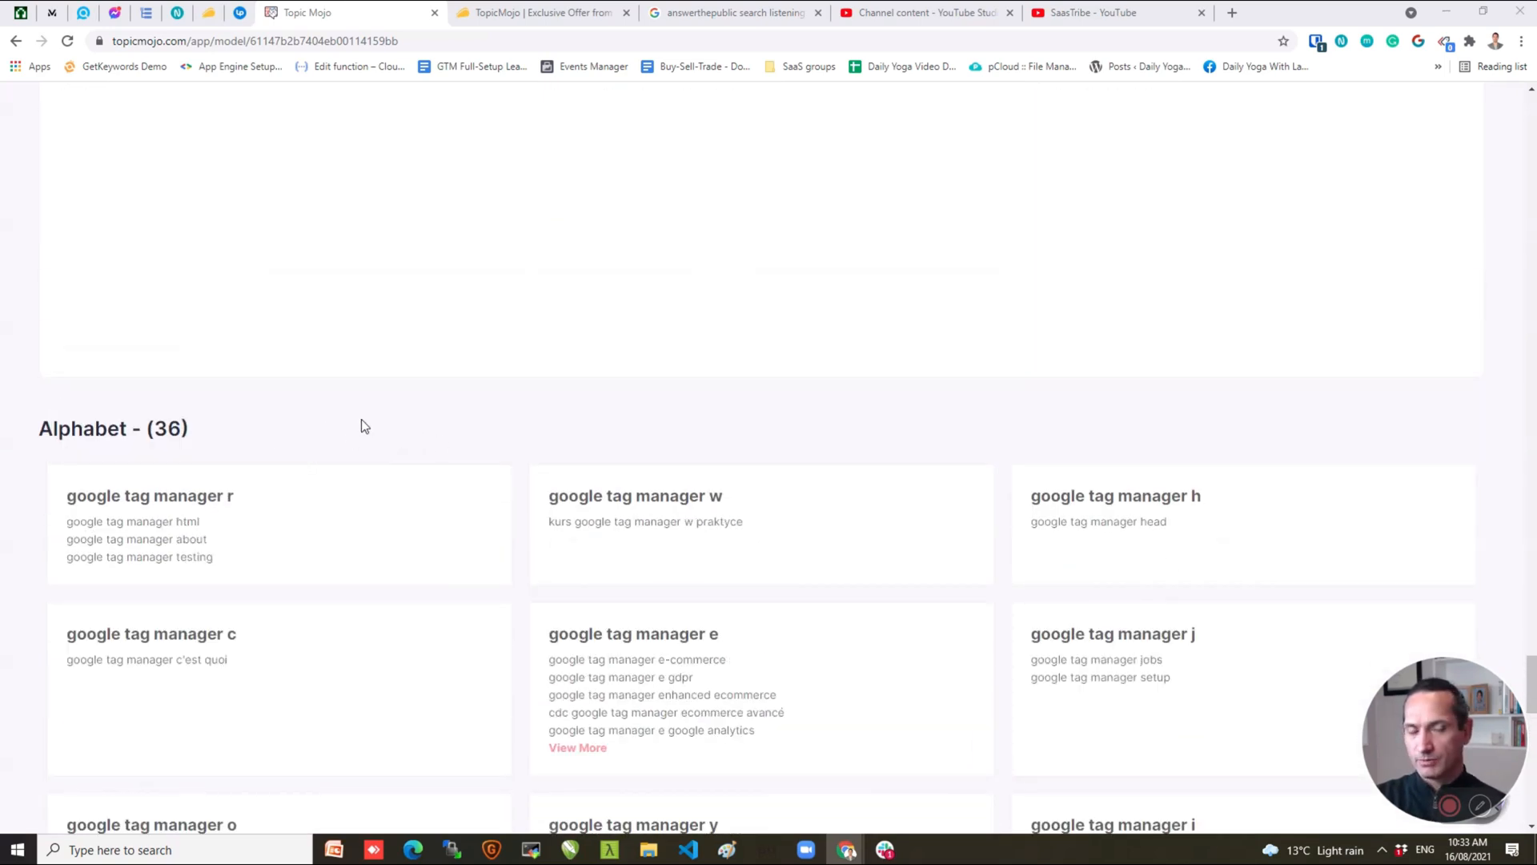
pyautogui.moveTo(317, 437)
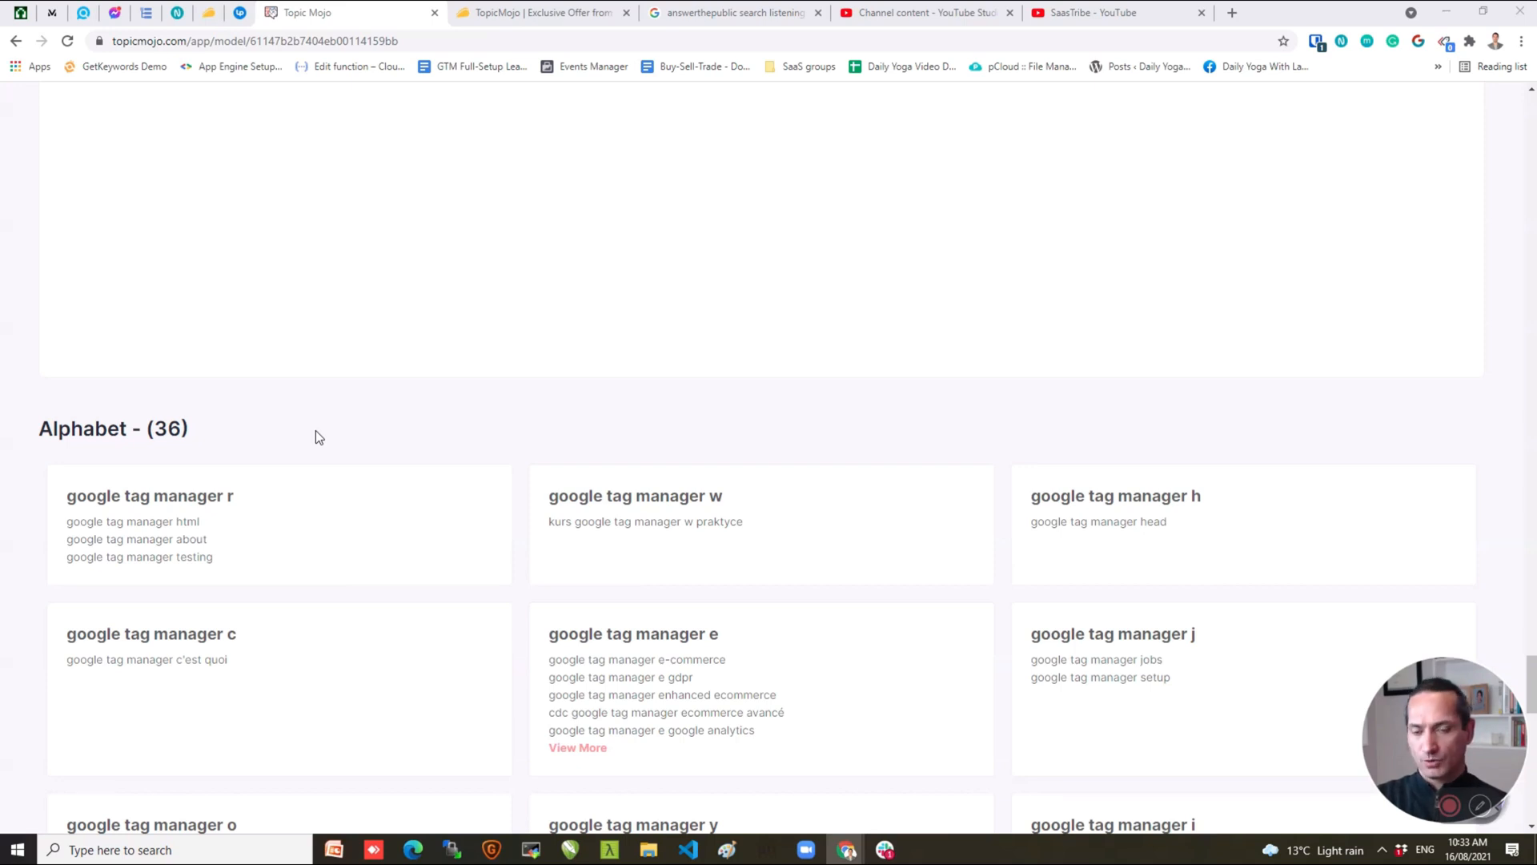
pyautogui.scroll(-3)
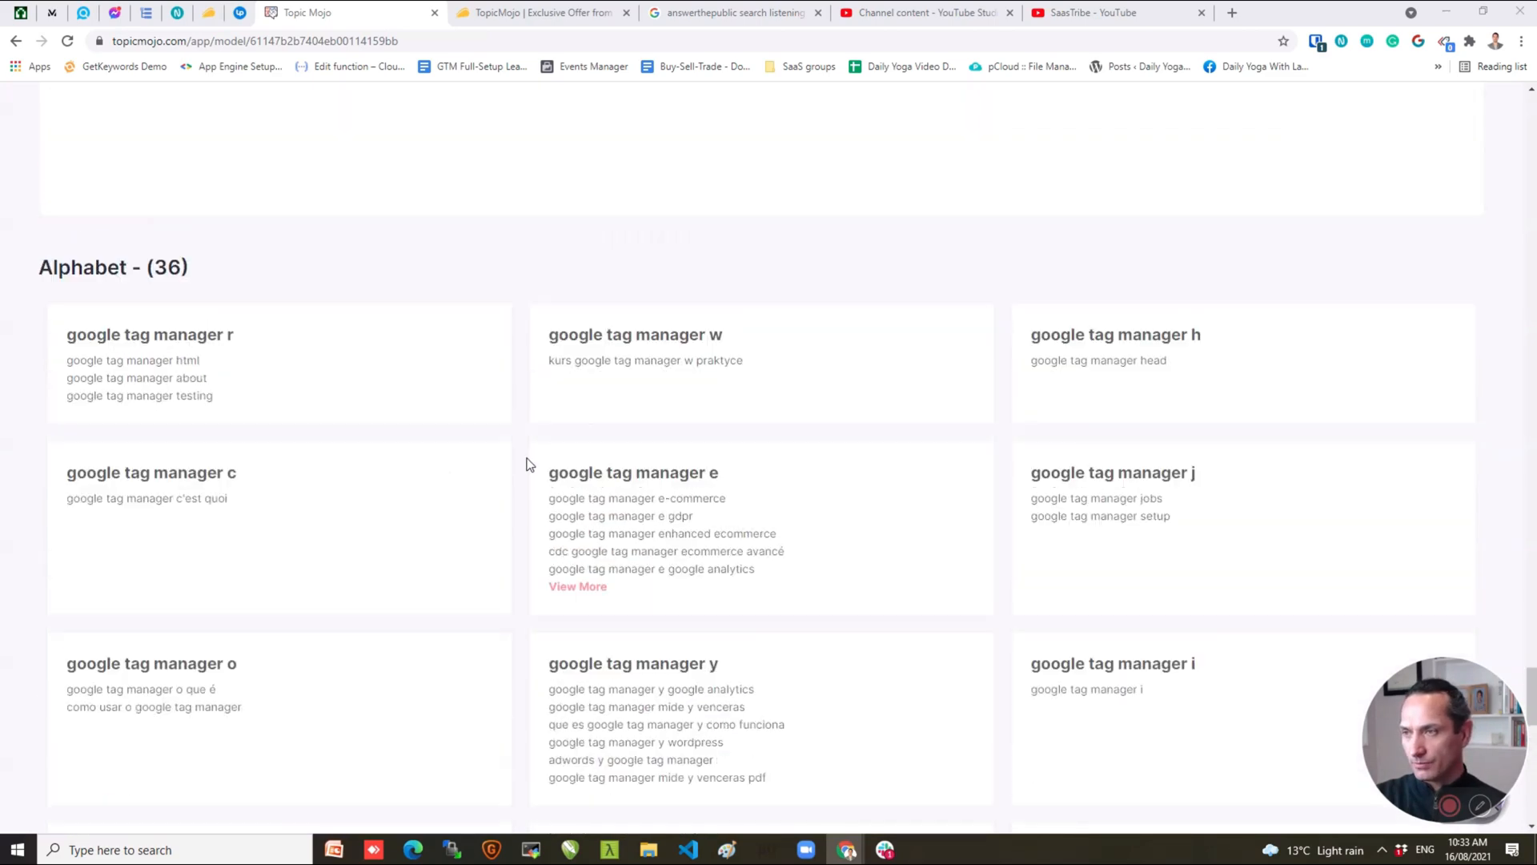
pyautogui.moveTo(383, 399)
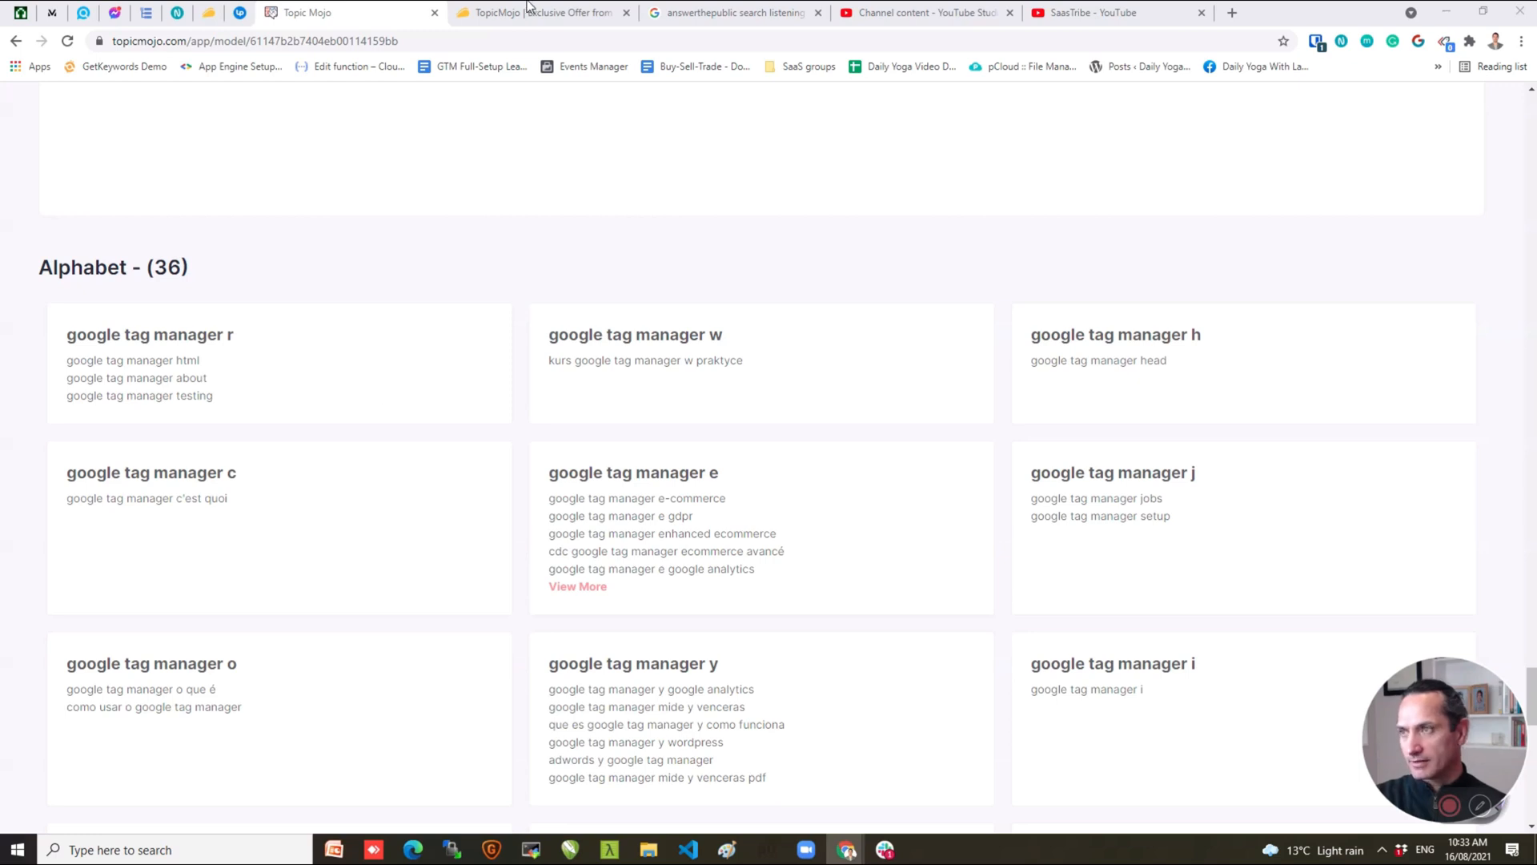
pyautogui.moveTo(985, 247)
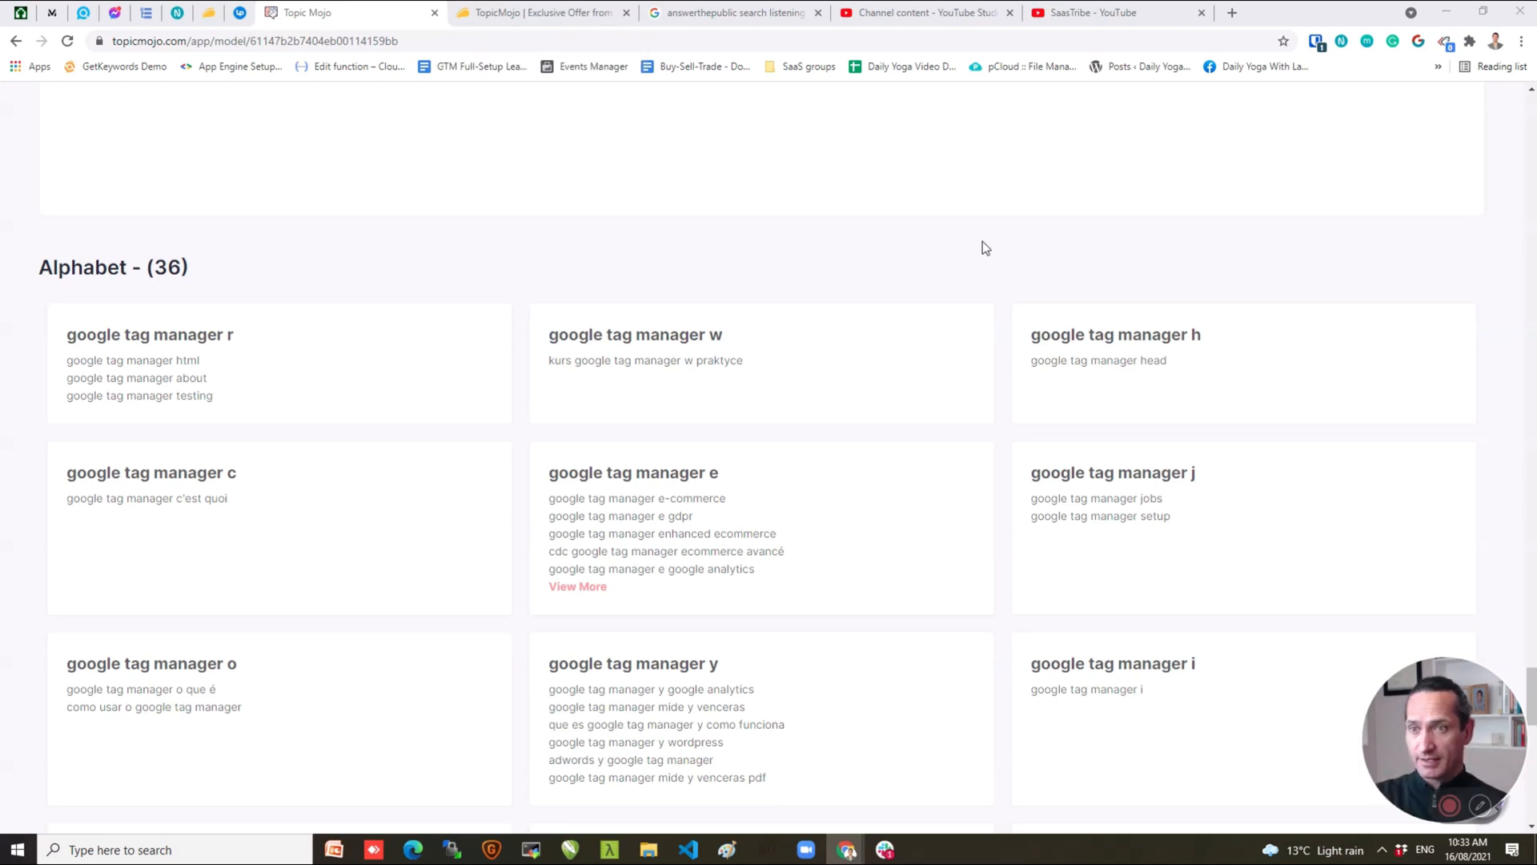
pyautogui.click(1166, 207)
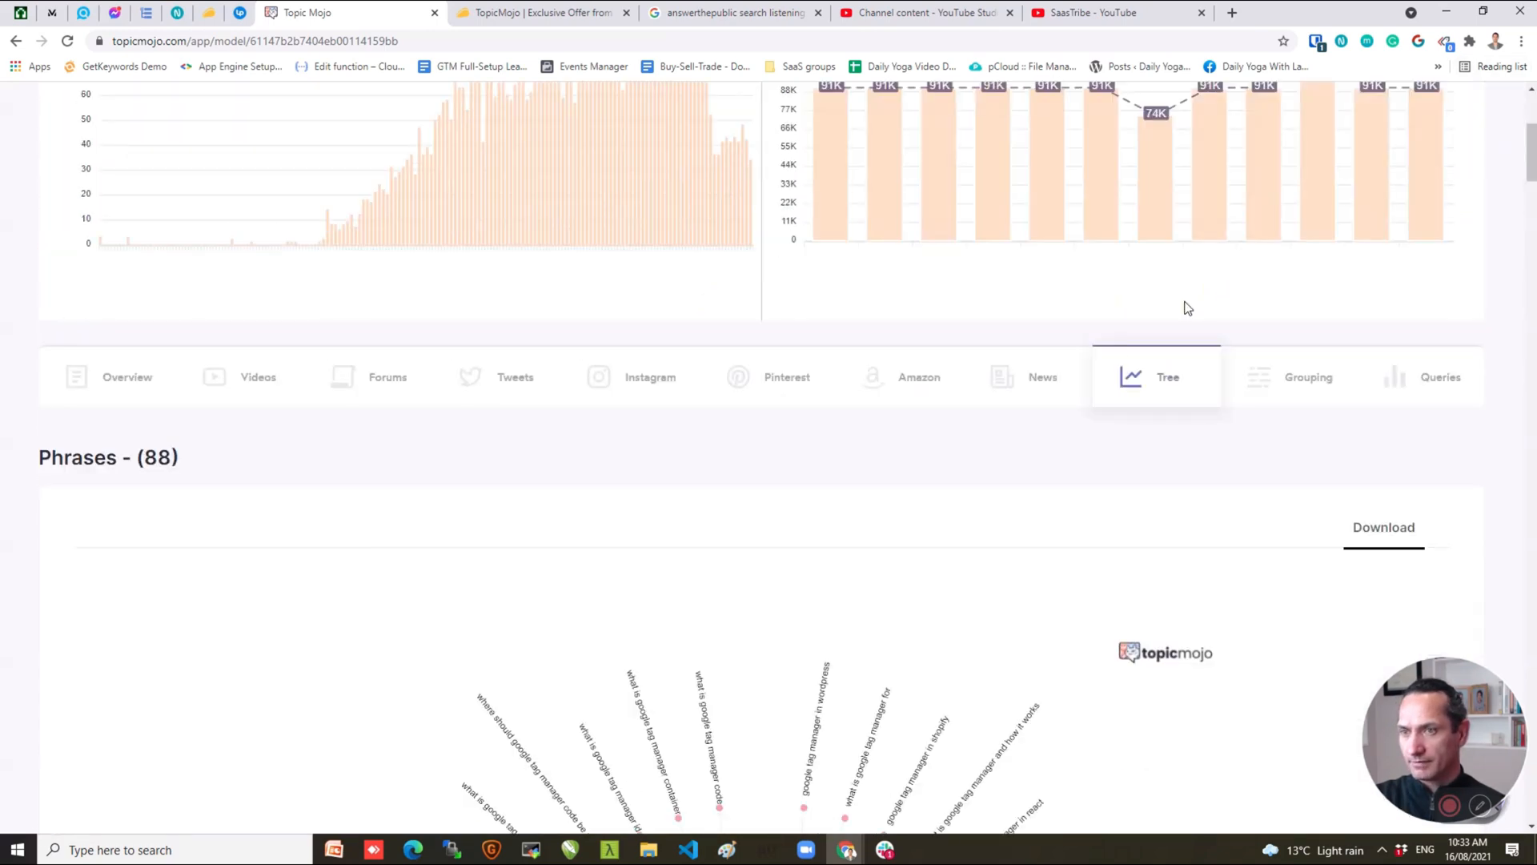
# Switch to the Grouping view and scroll down through the Numbers, Shopping and Research keyword groups.
pyautogui.click(1308, 376)
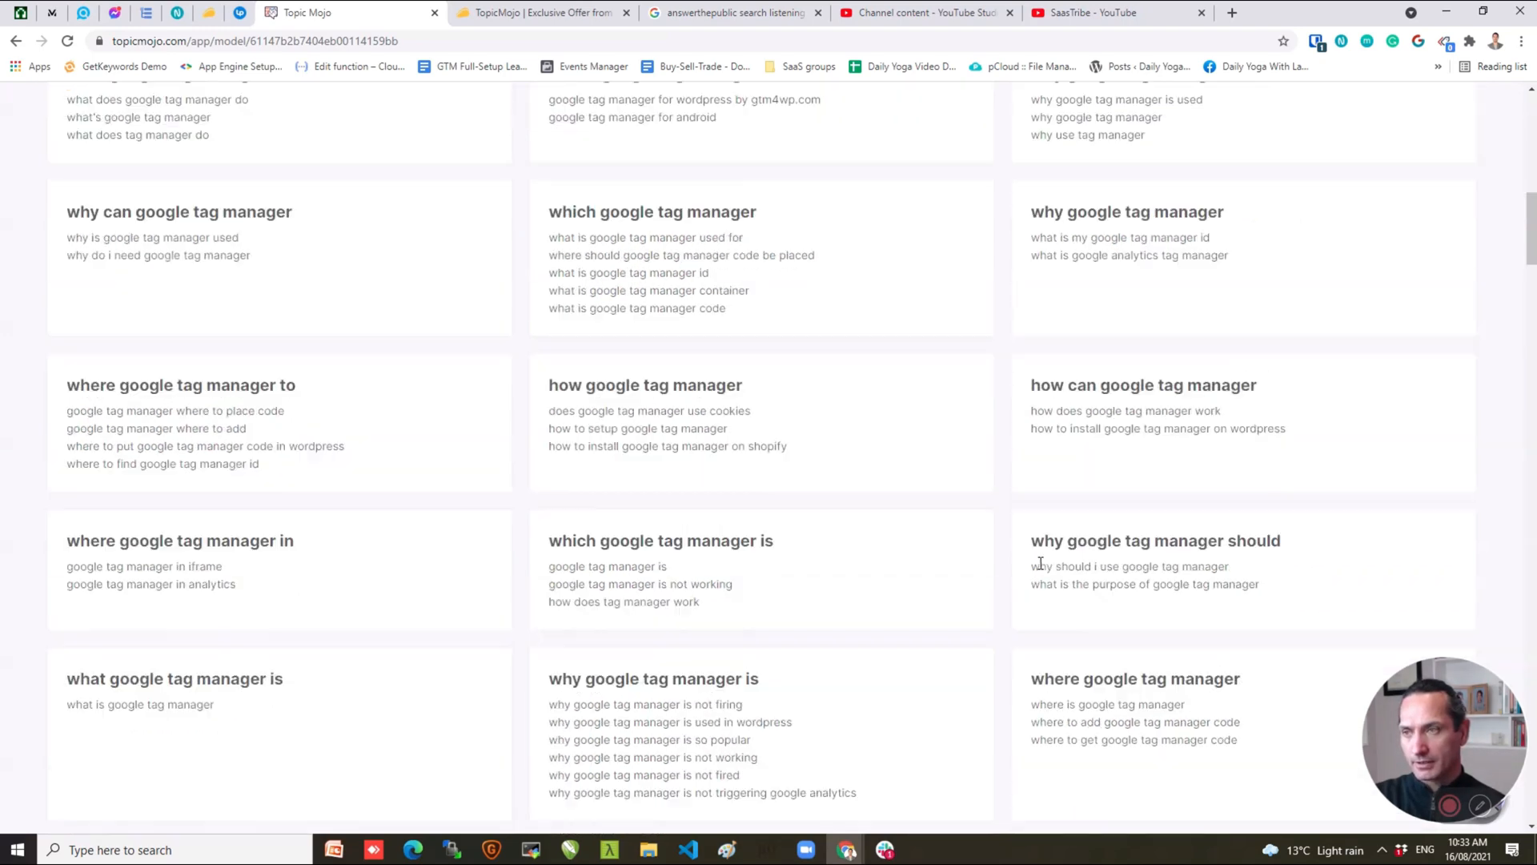
pyautogui.scroll(-3)
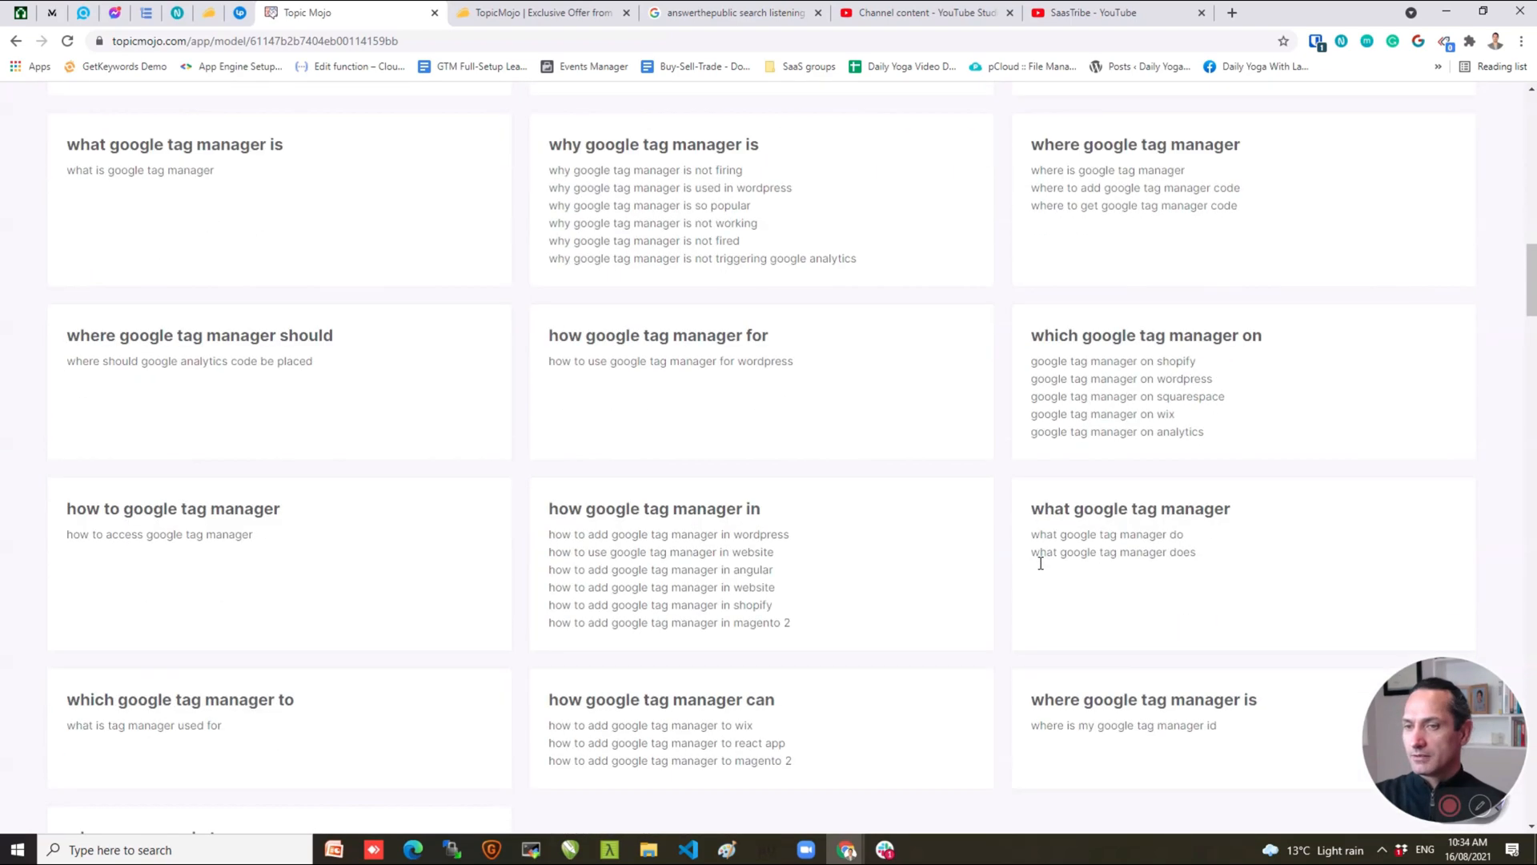
pyautogui.scroll(-3)
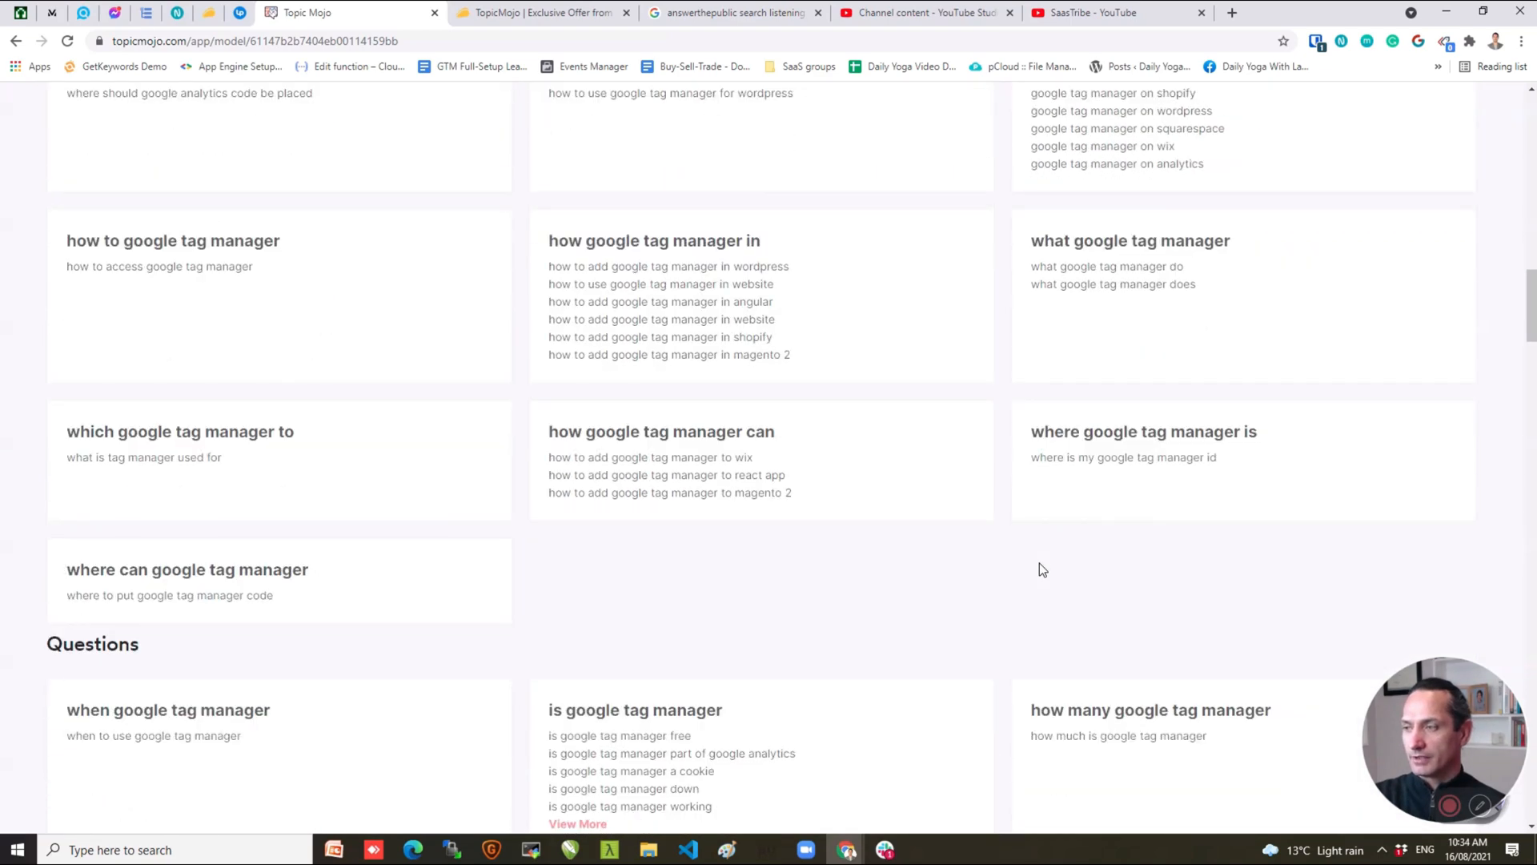
pyautogui.scroll(-3)
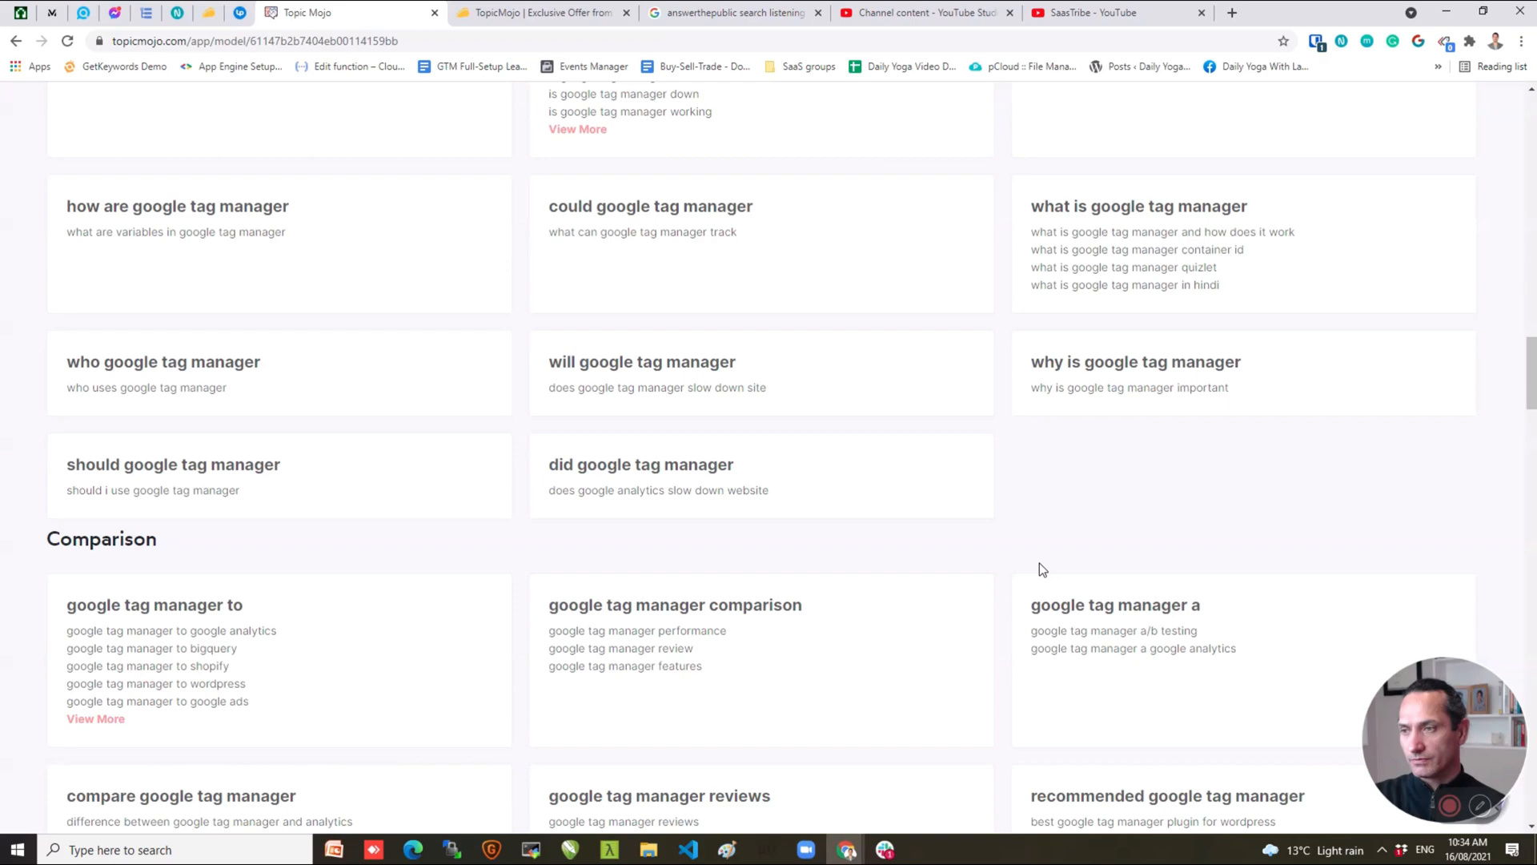
pyautogui.scroll(-3)
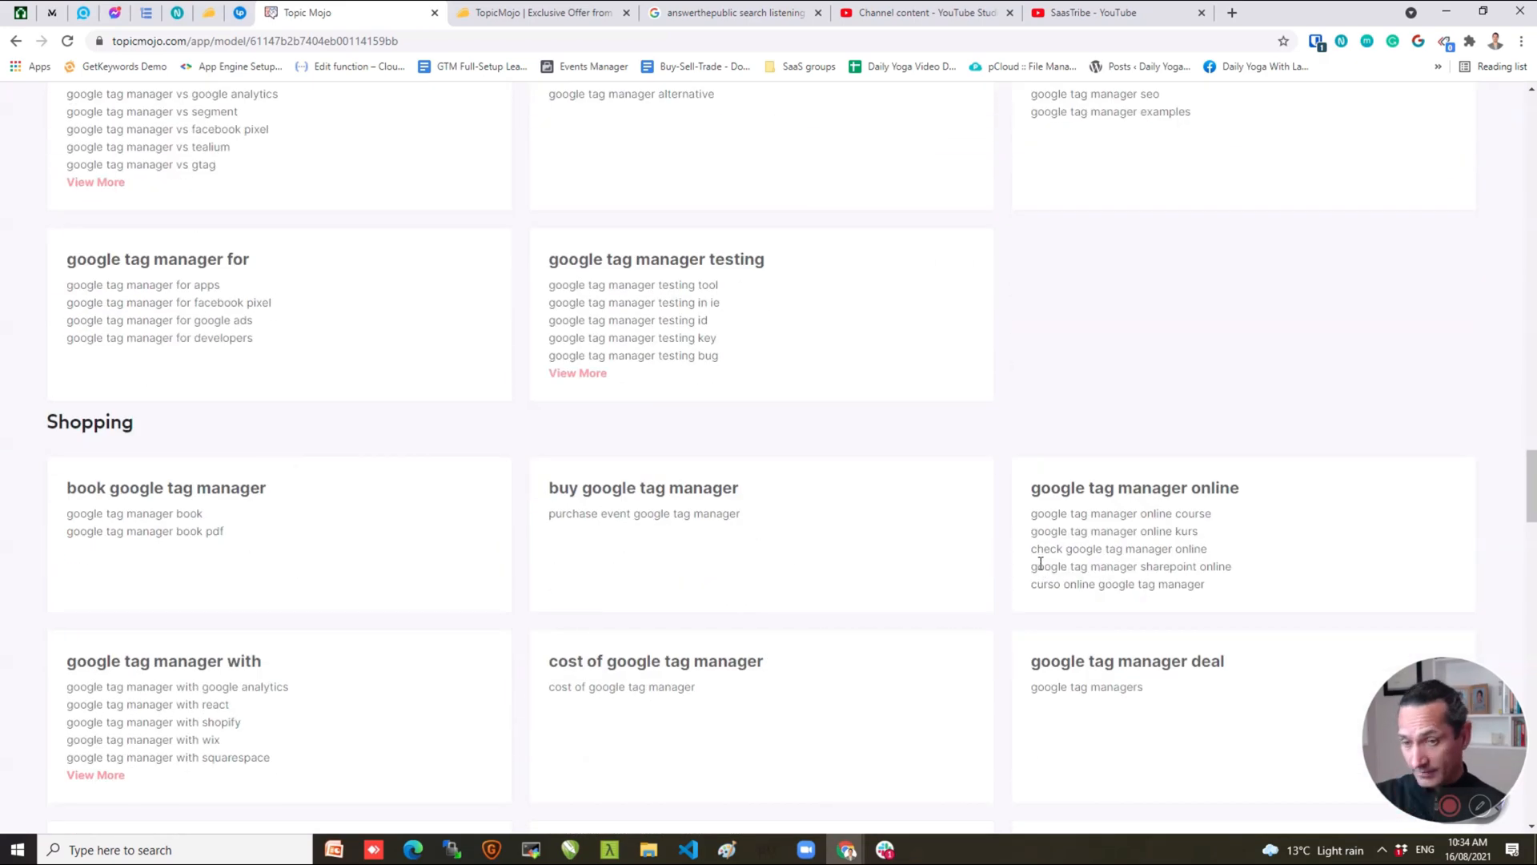
pyautogui.scroll(-3)
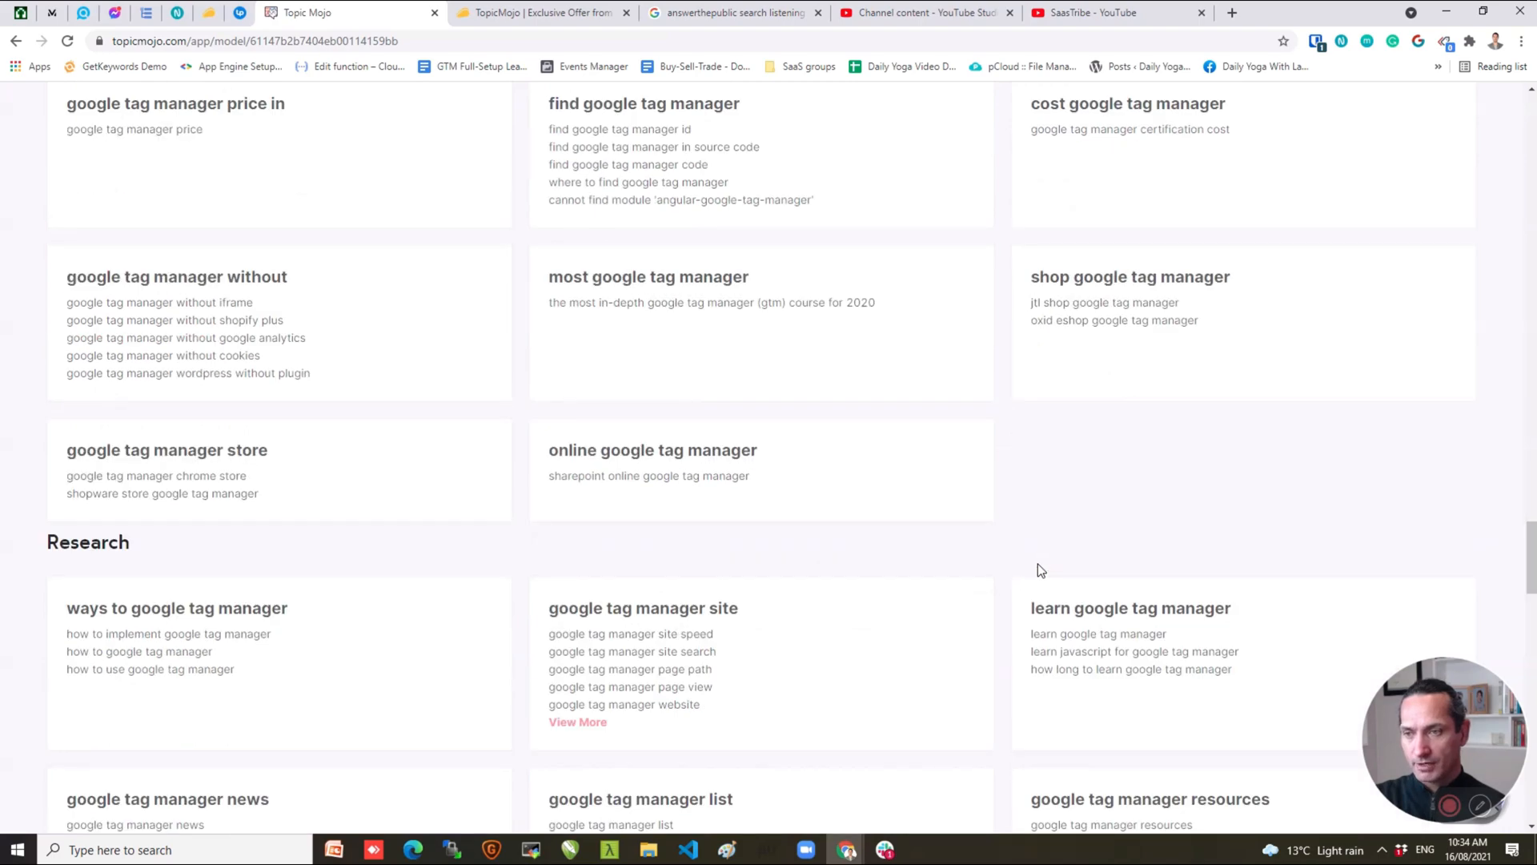
pyautogui.scroll(-3)
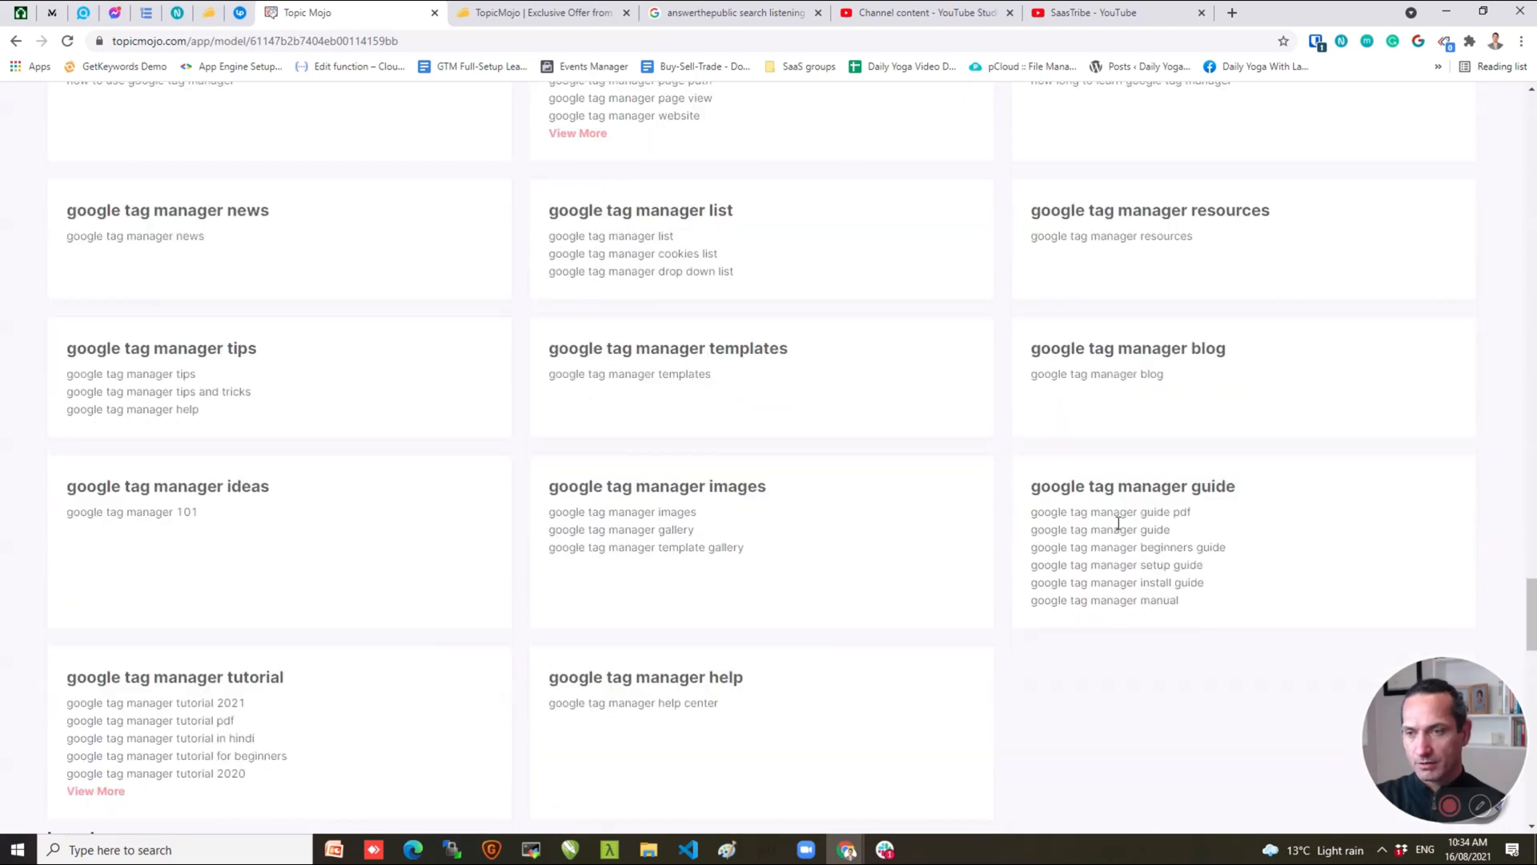
pyautogui.scroll(-3)
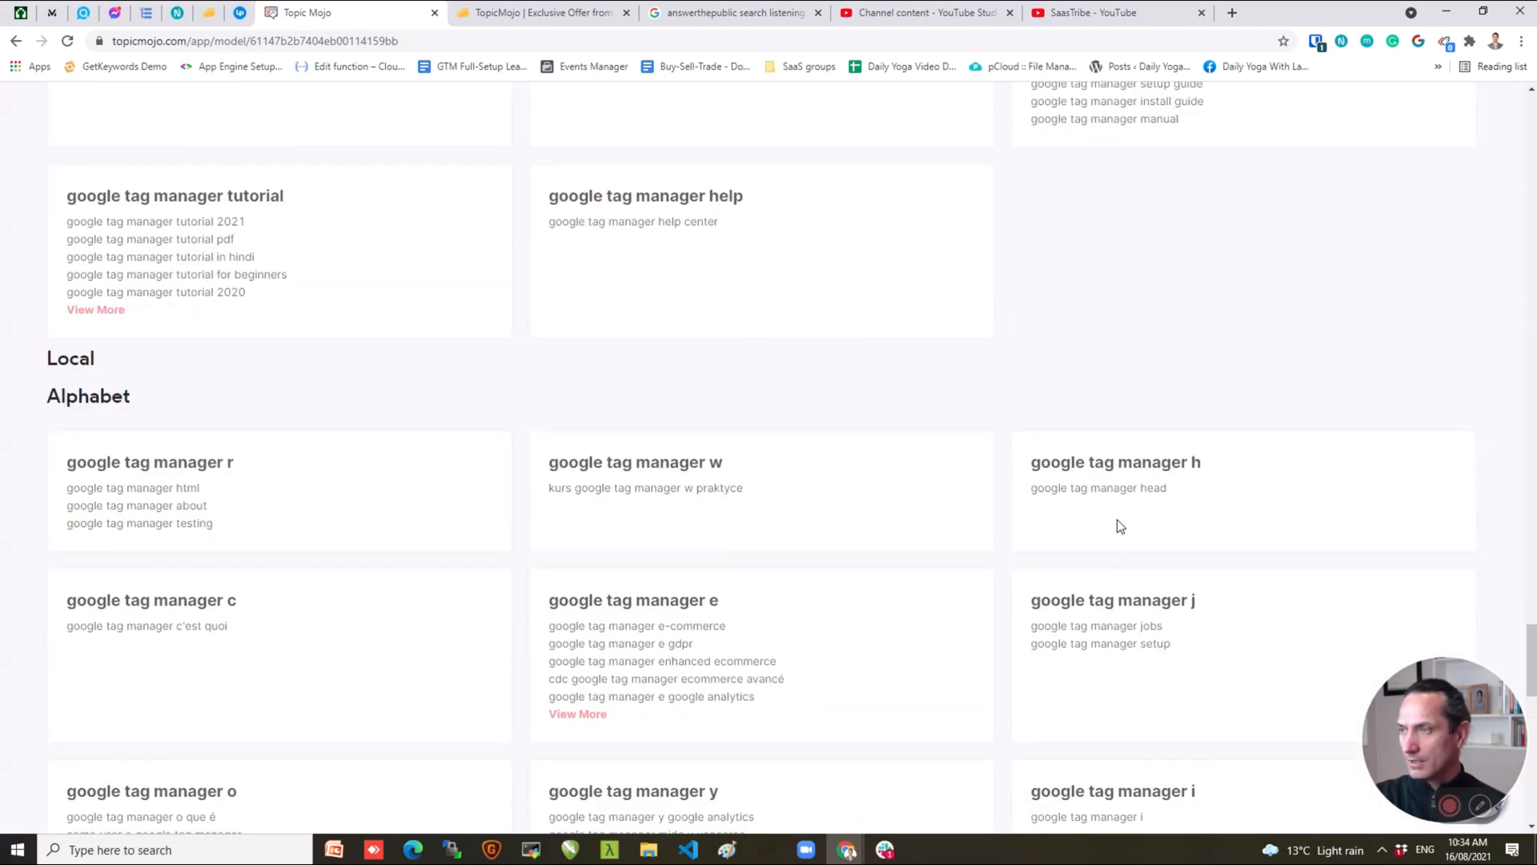
pyautogui.scroll(-3)
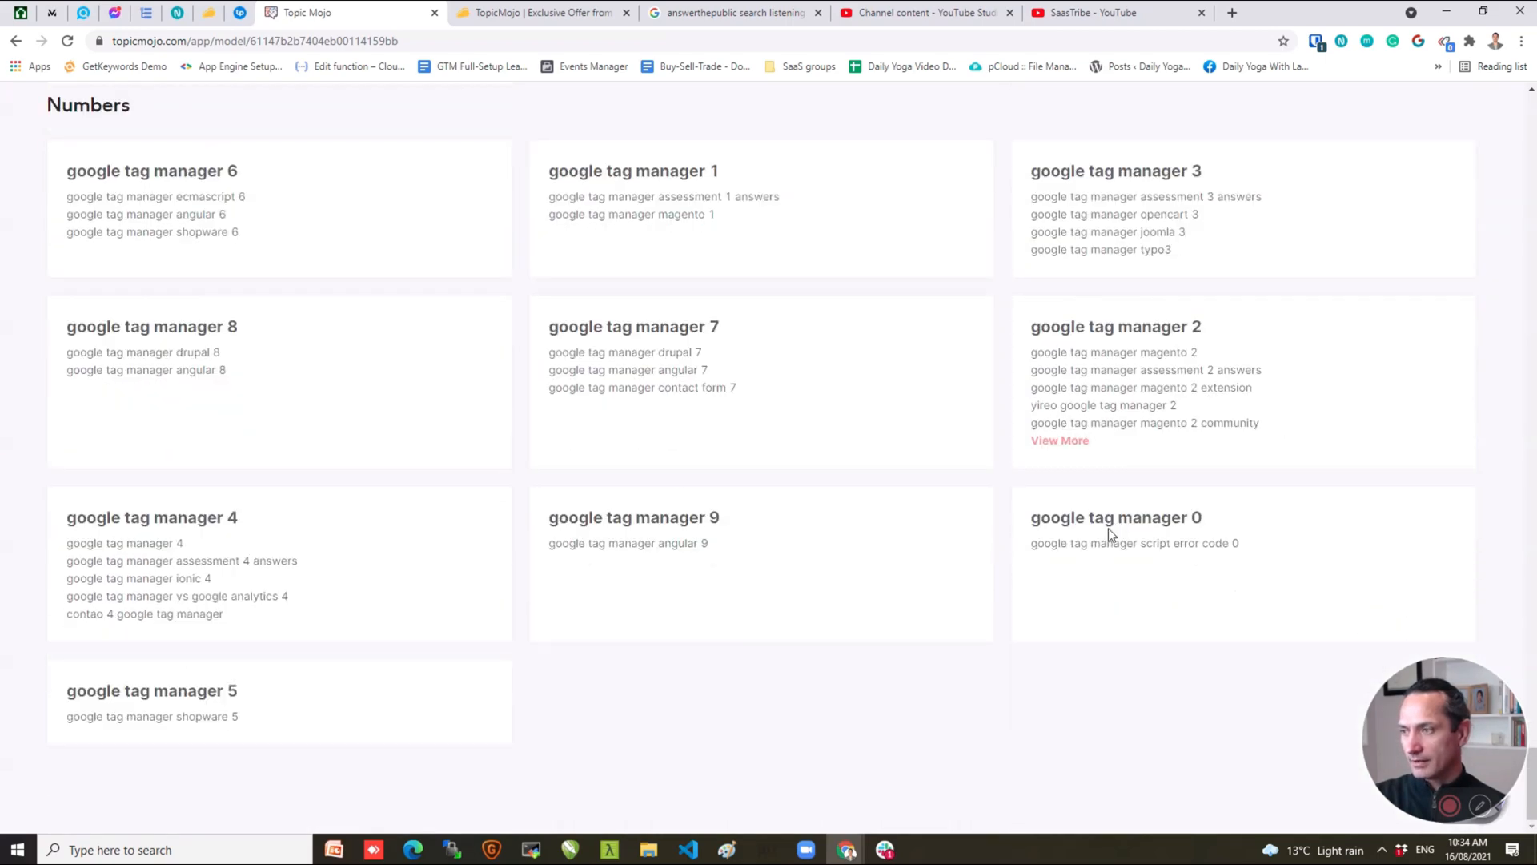
# Browse back and forth over the Shopping and Research groups, ending at the first Phrases group.
pyautogui.scroll(3)
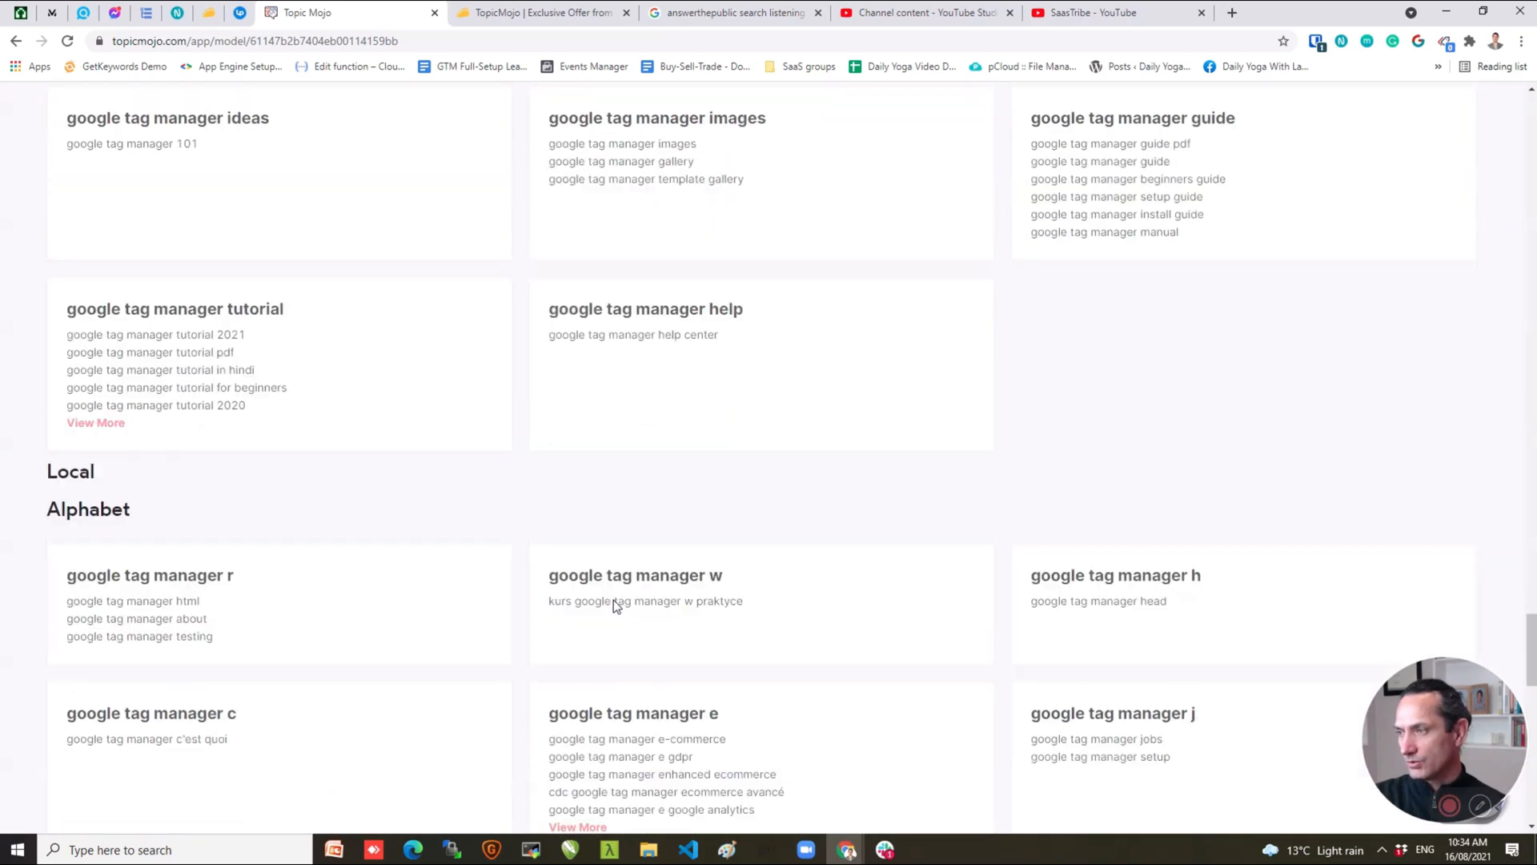
pyautogui.scroll(-3)
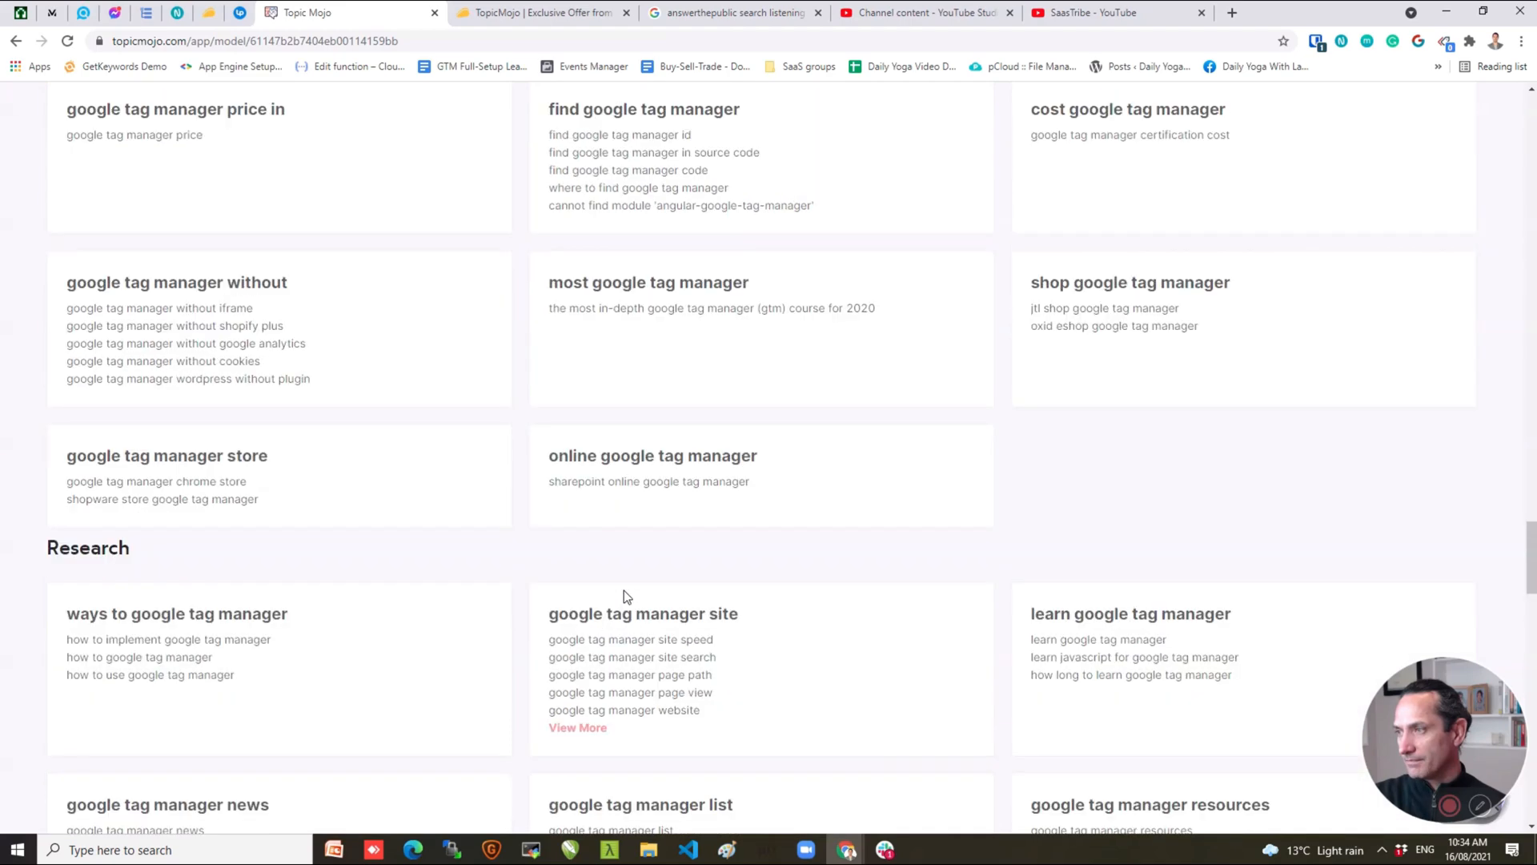
pyautogui.scroll(-3)
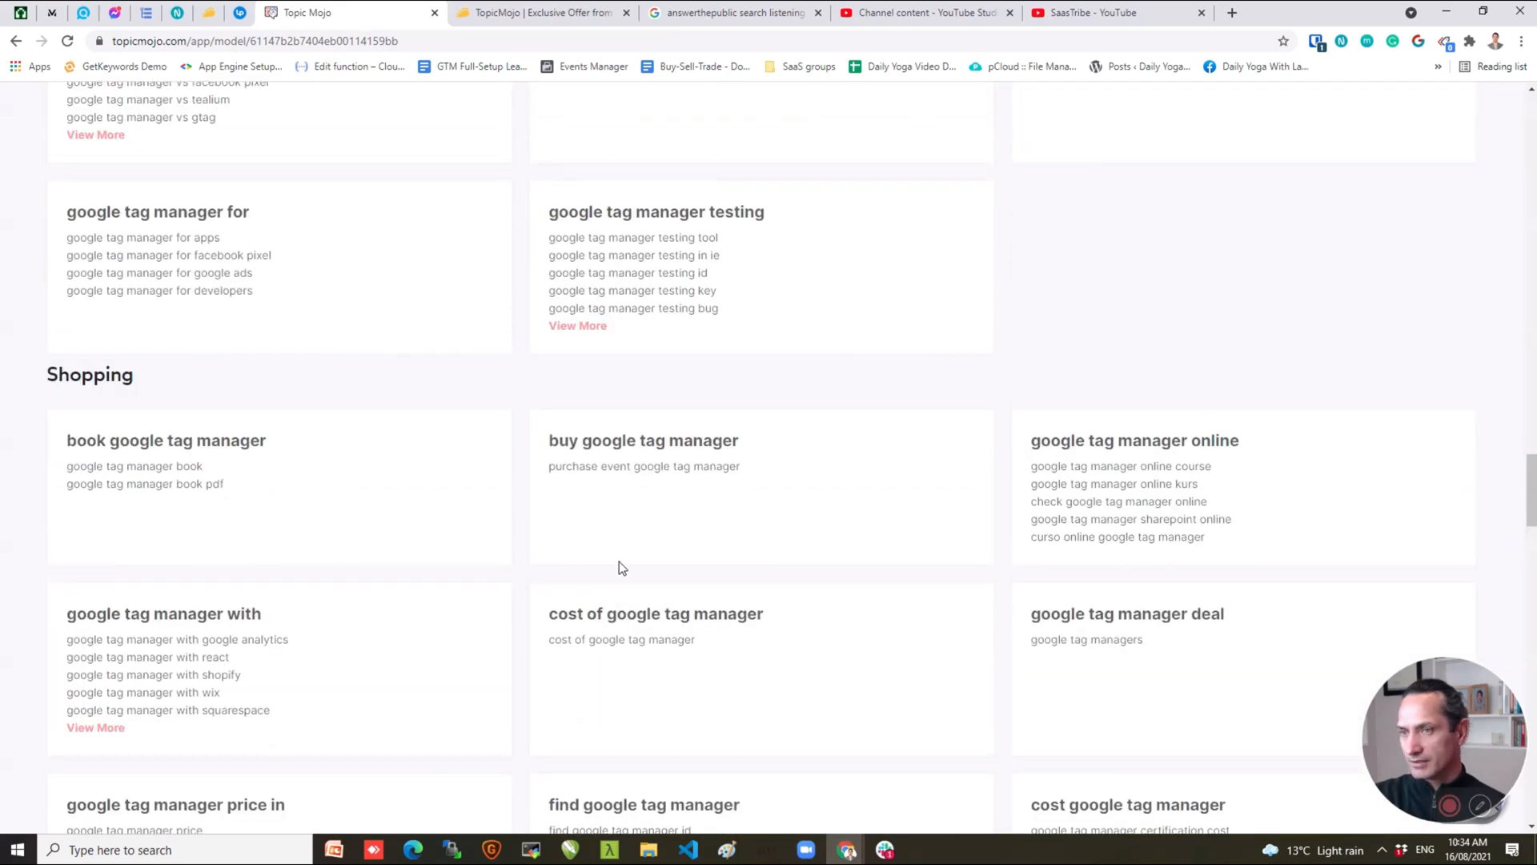
pyautogui.scroll(3)
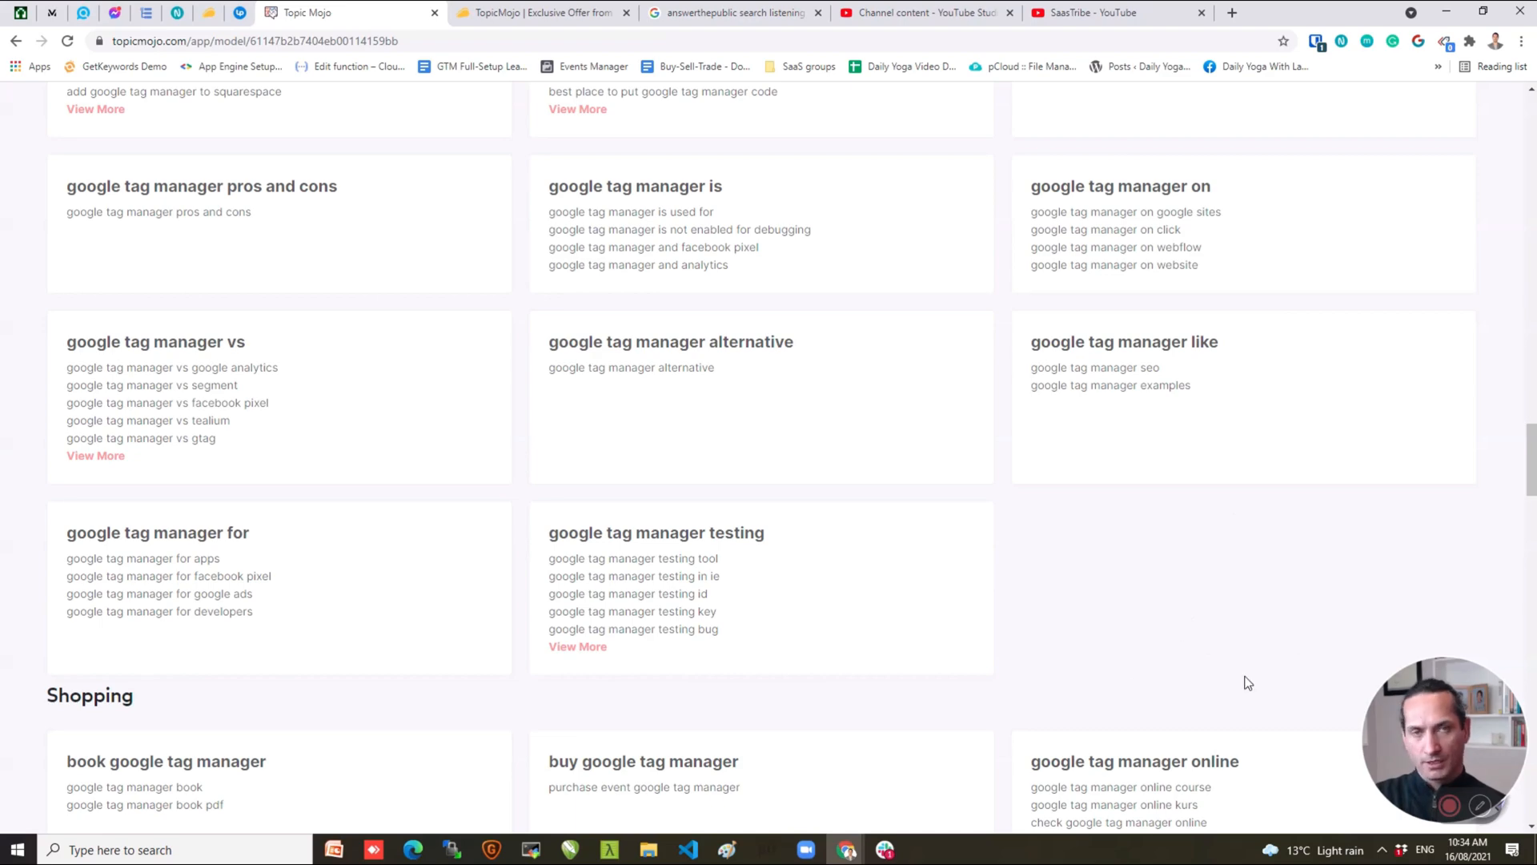
pyautogui.scroll(-3)
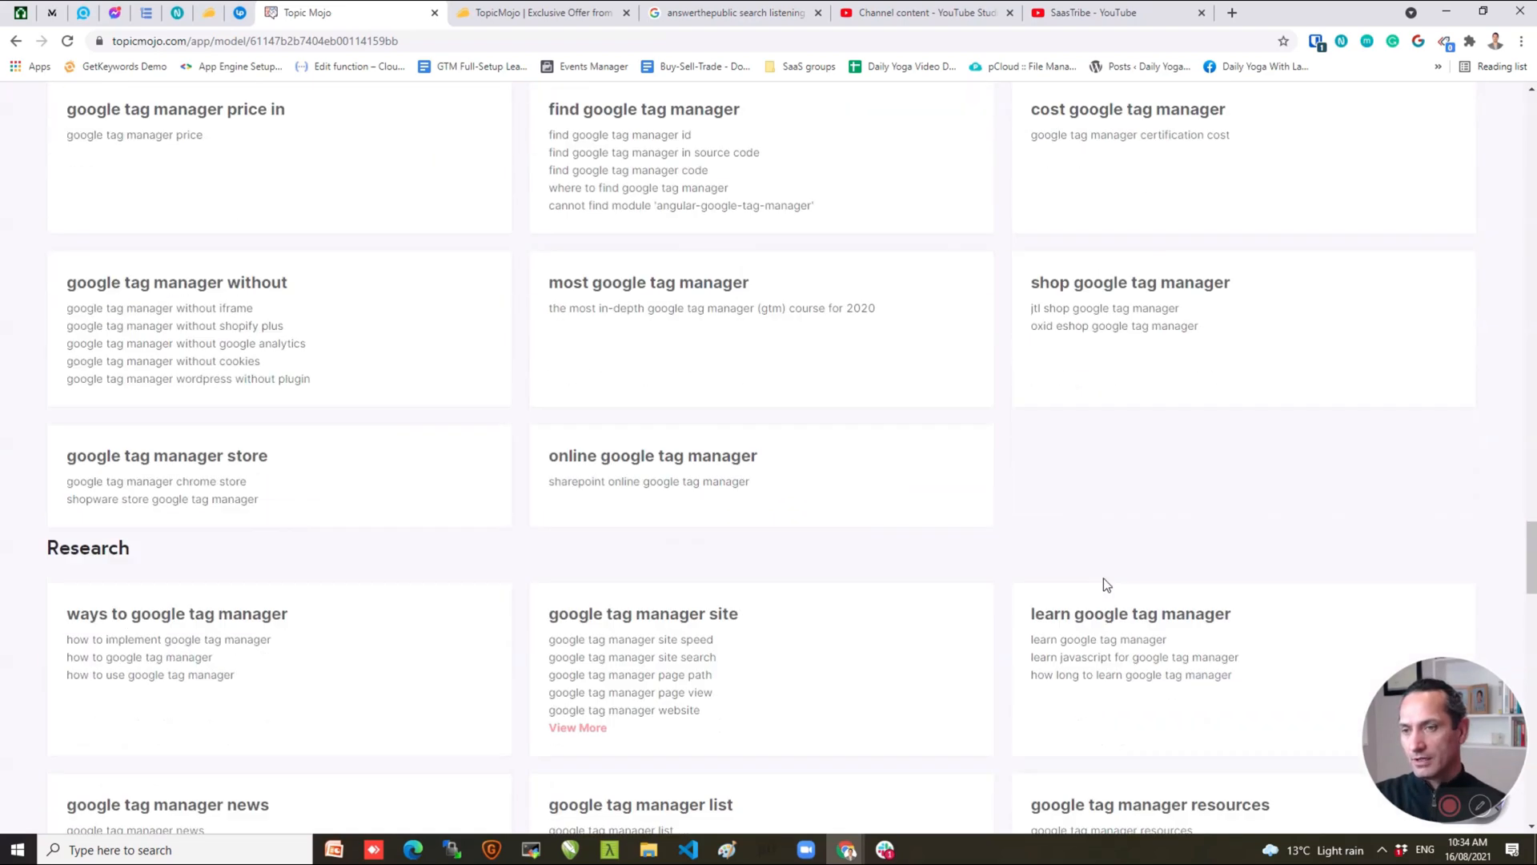
pyautogui.scroll(-3)
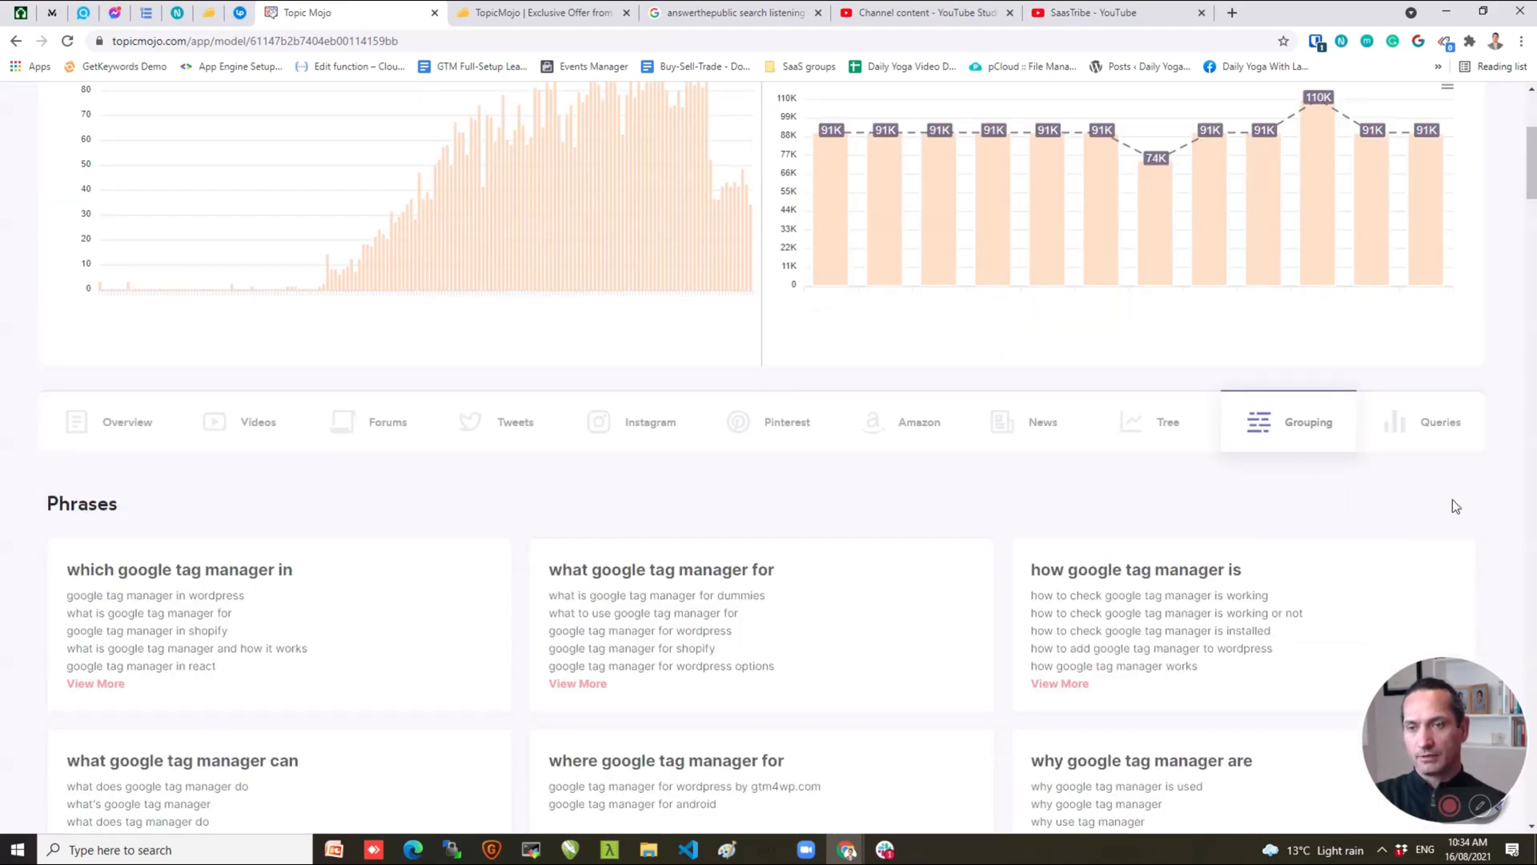
pyautogui.moveTo(1389, 548)
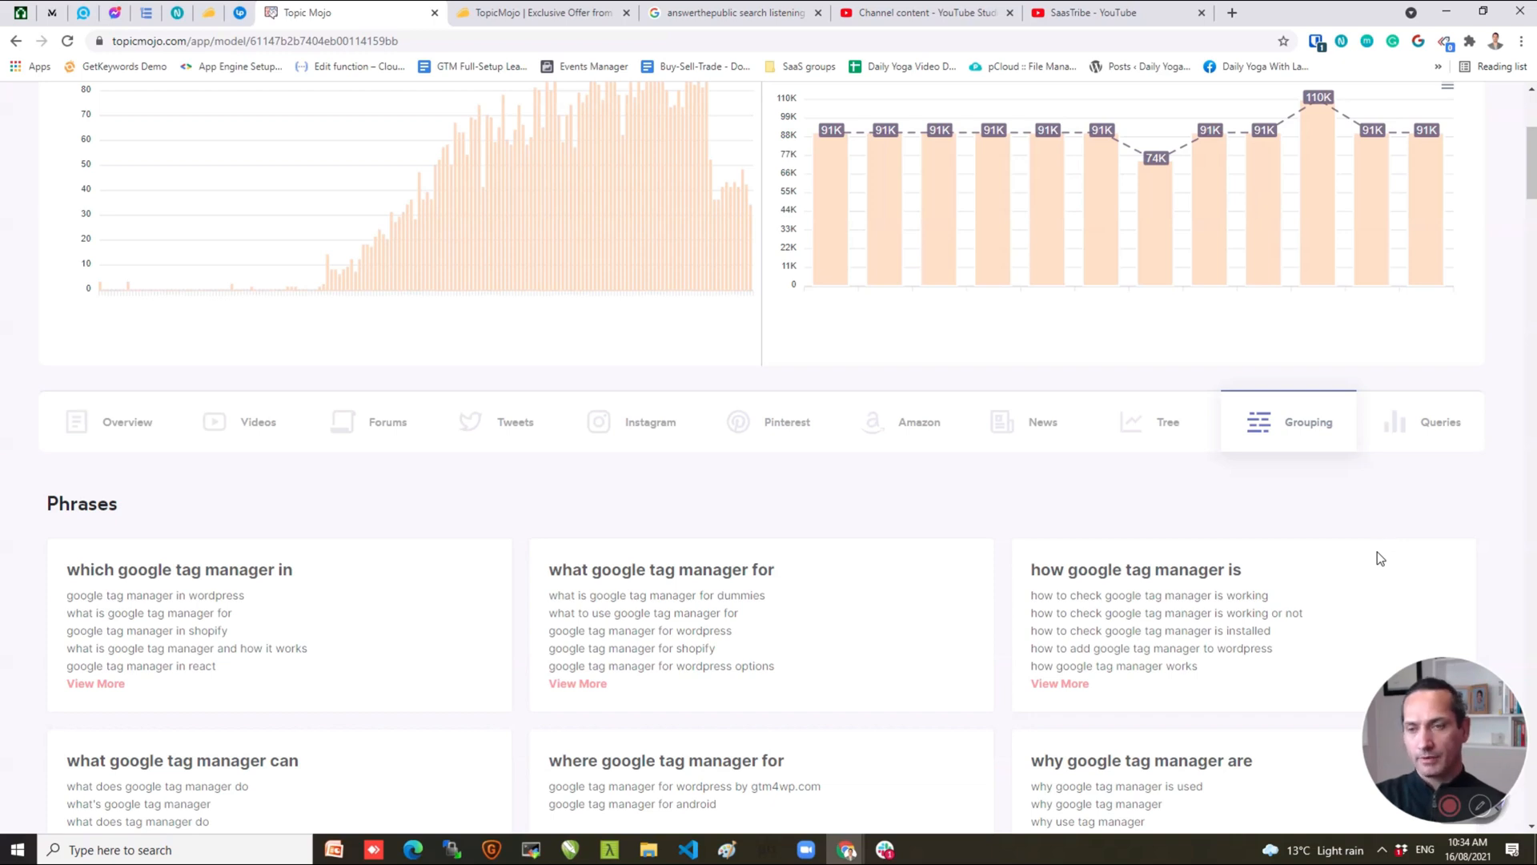
pyautogui.moveTo(1068, 662)
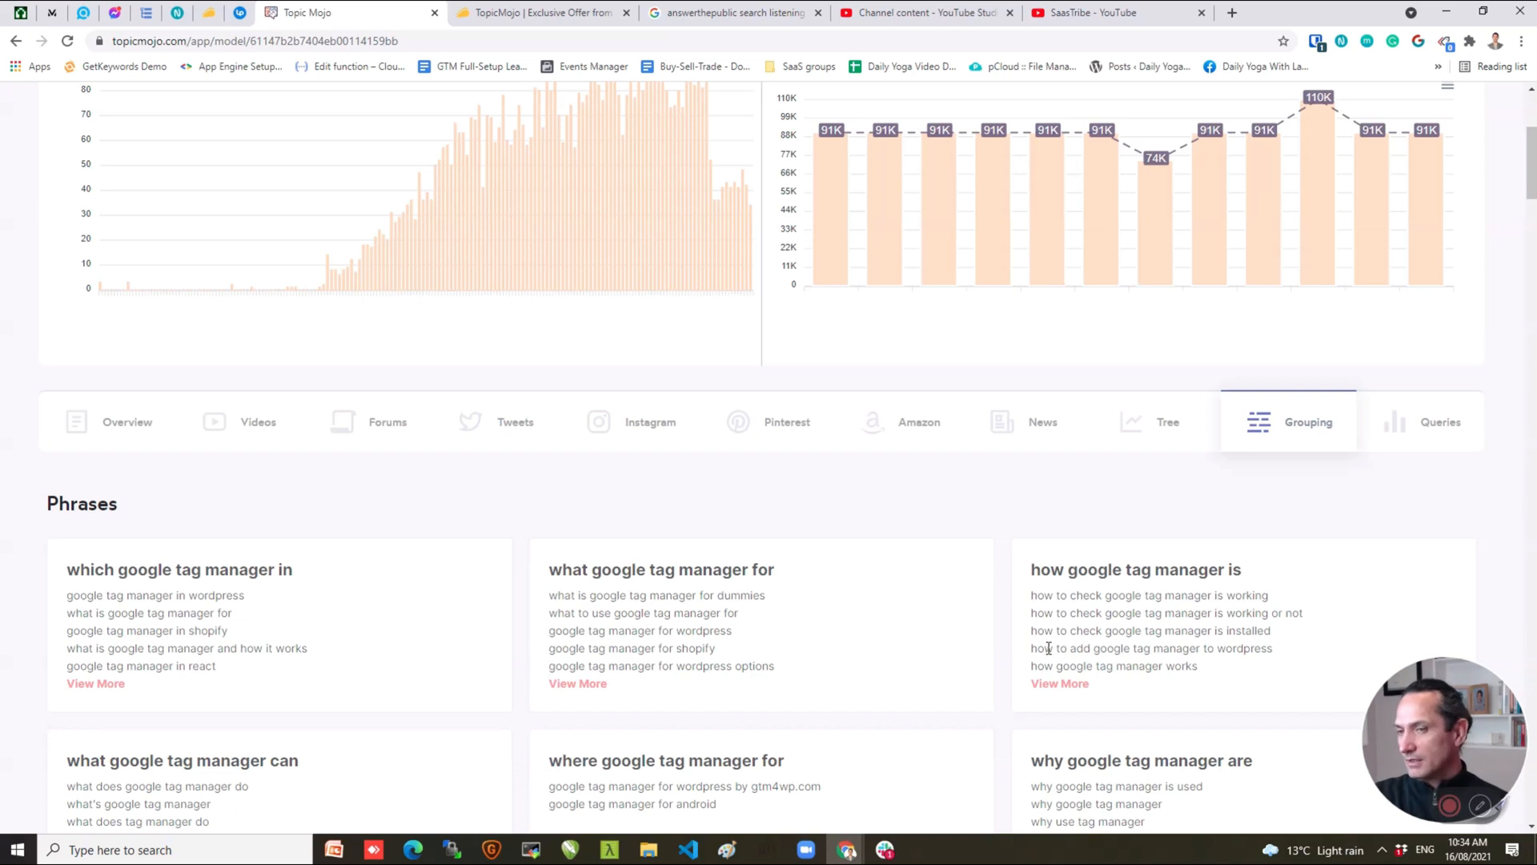
# Expand the 'which google tag manager in' group with View More and scroll through the Phrases and Questions lists.
pyautogui.scroll(-3)
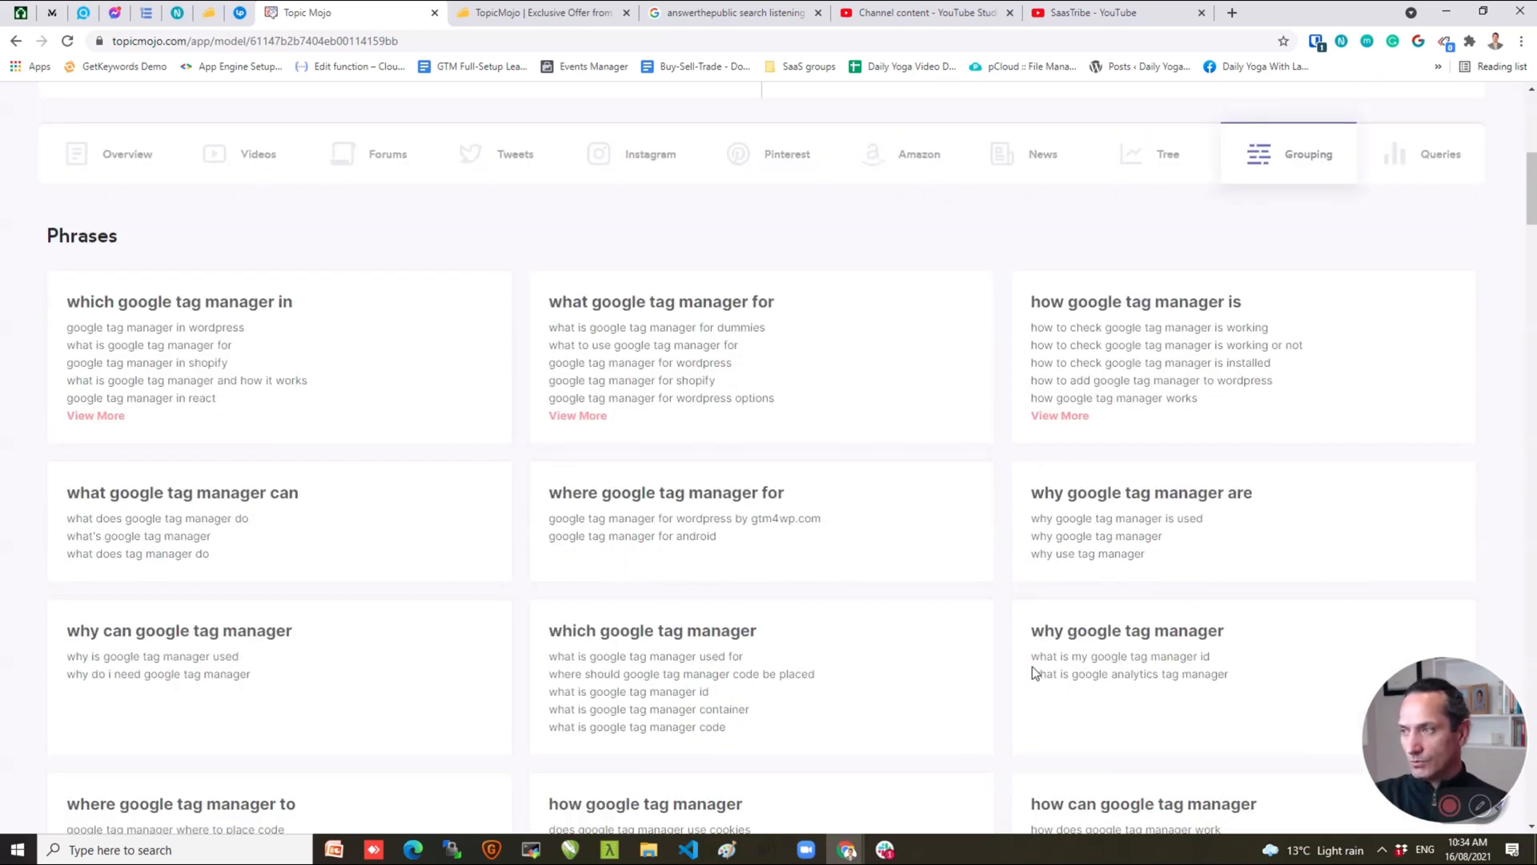
pyautogui.moveTo(490, 792)
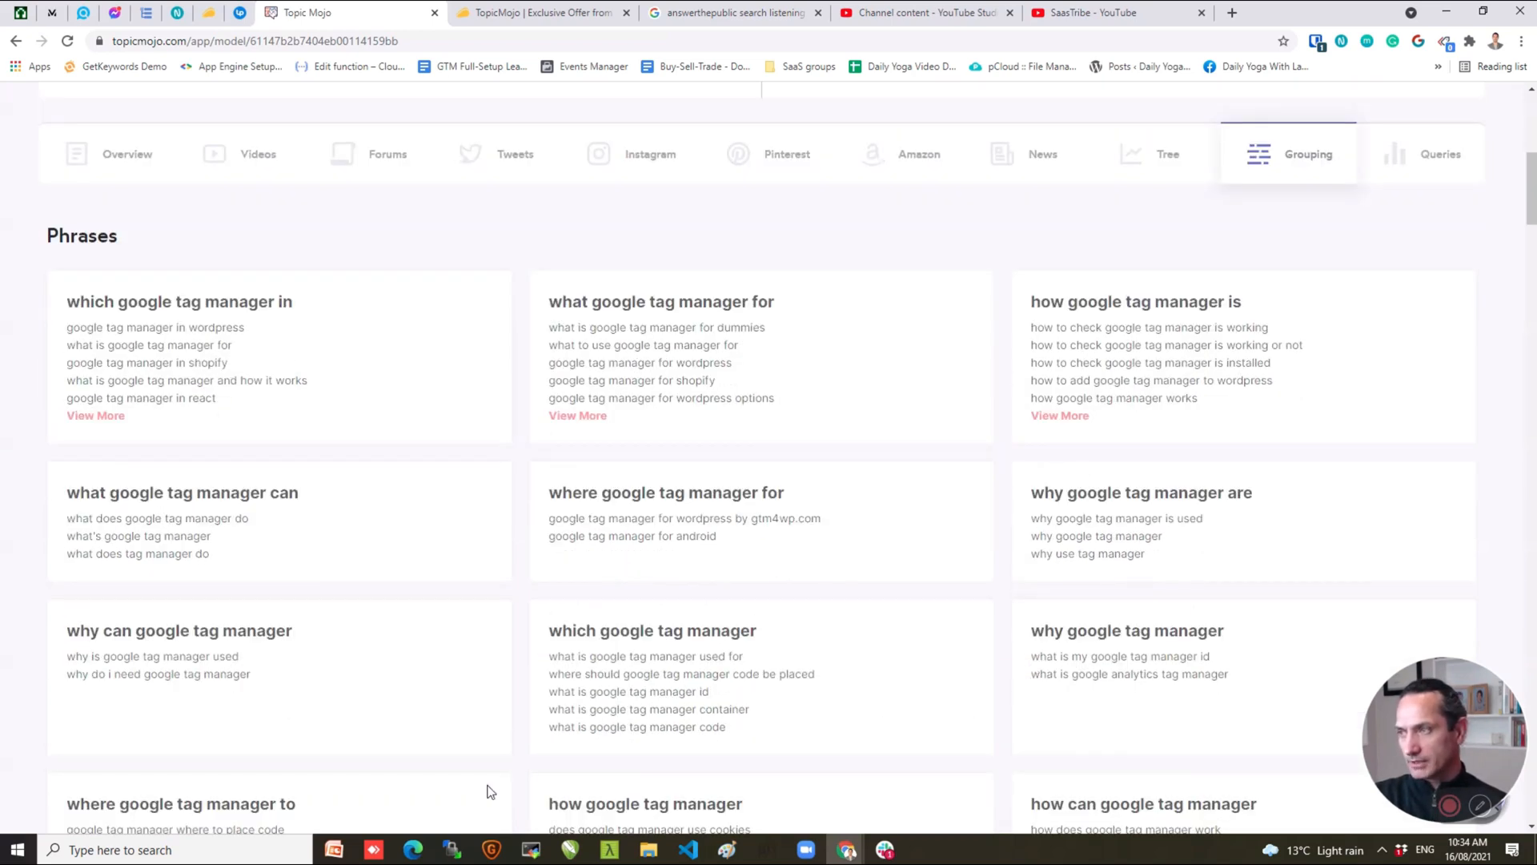
pyautogui.click(95, 415)
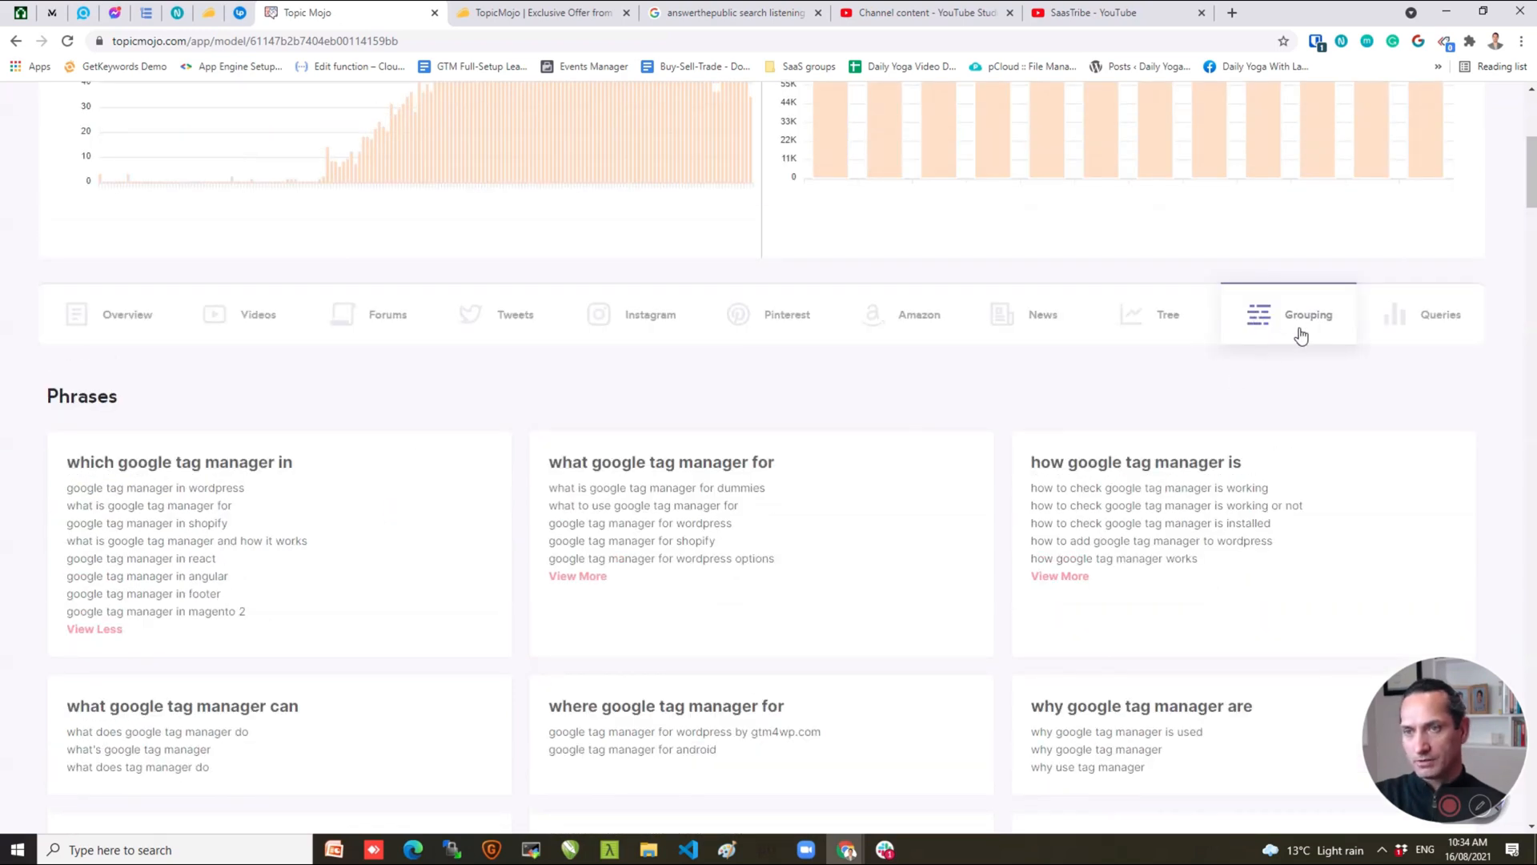
pyautogui.moveTo(1288, 352)
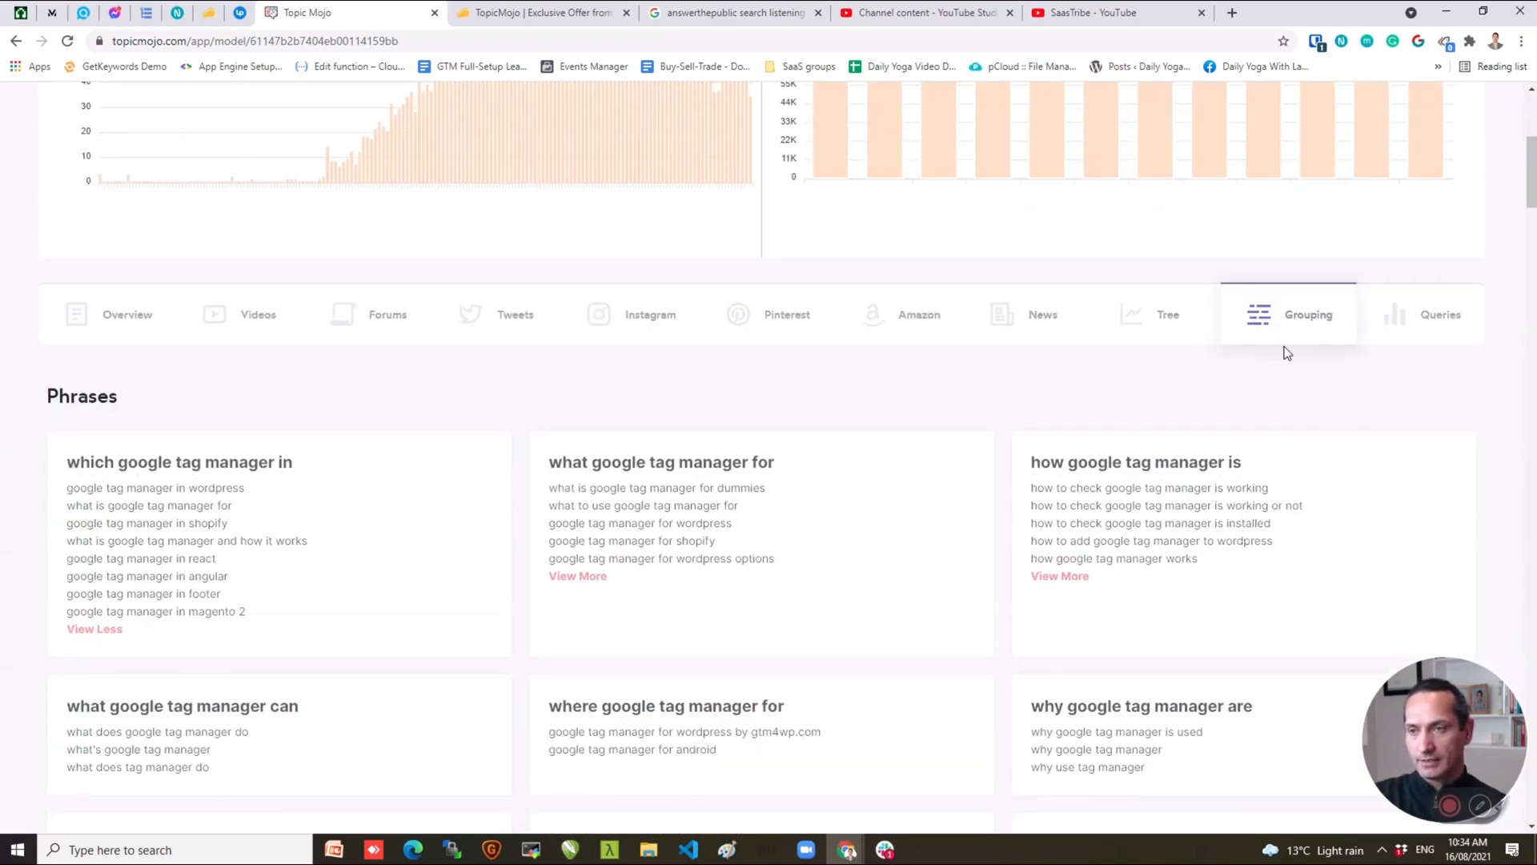
pyautogui.moveTo(189, 655)
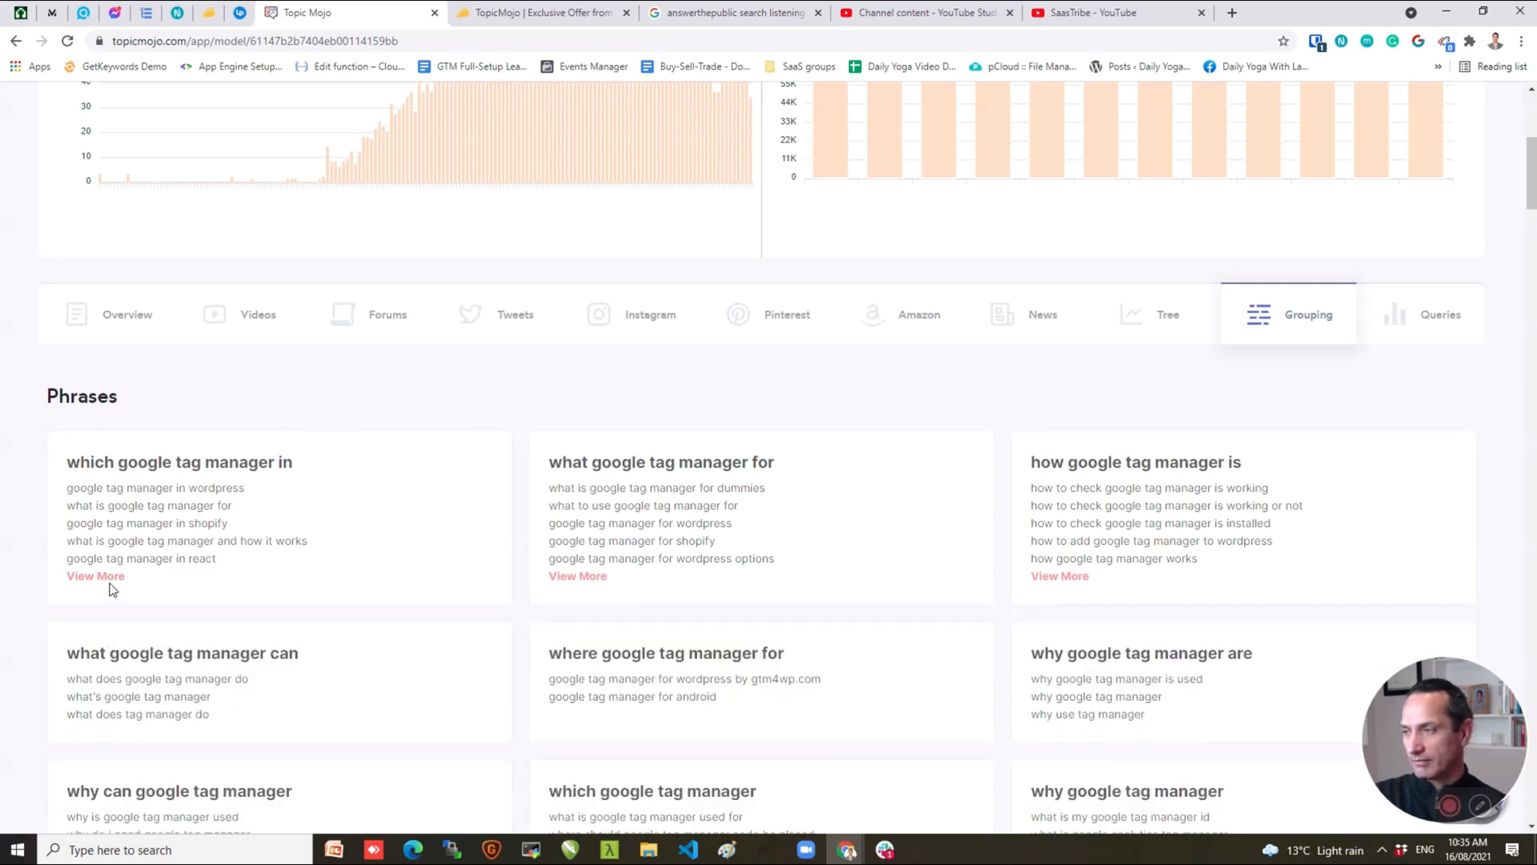
pyautogui.click(94, 575)
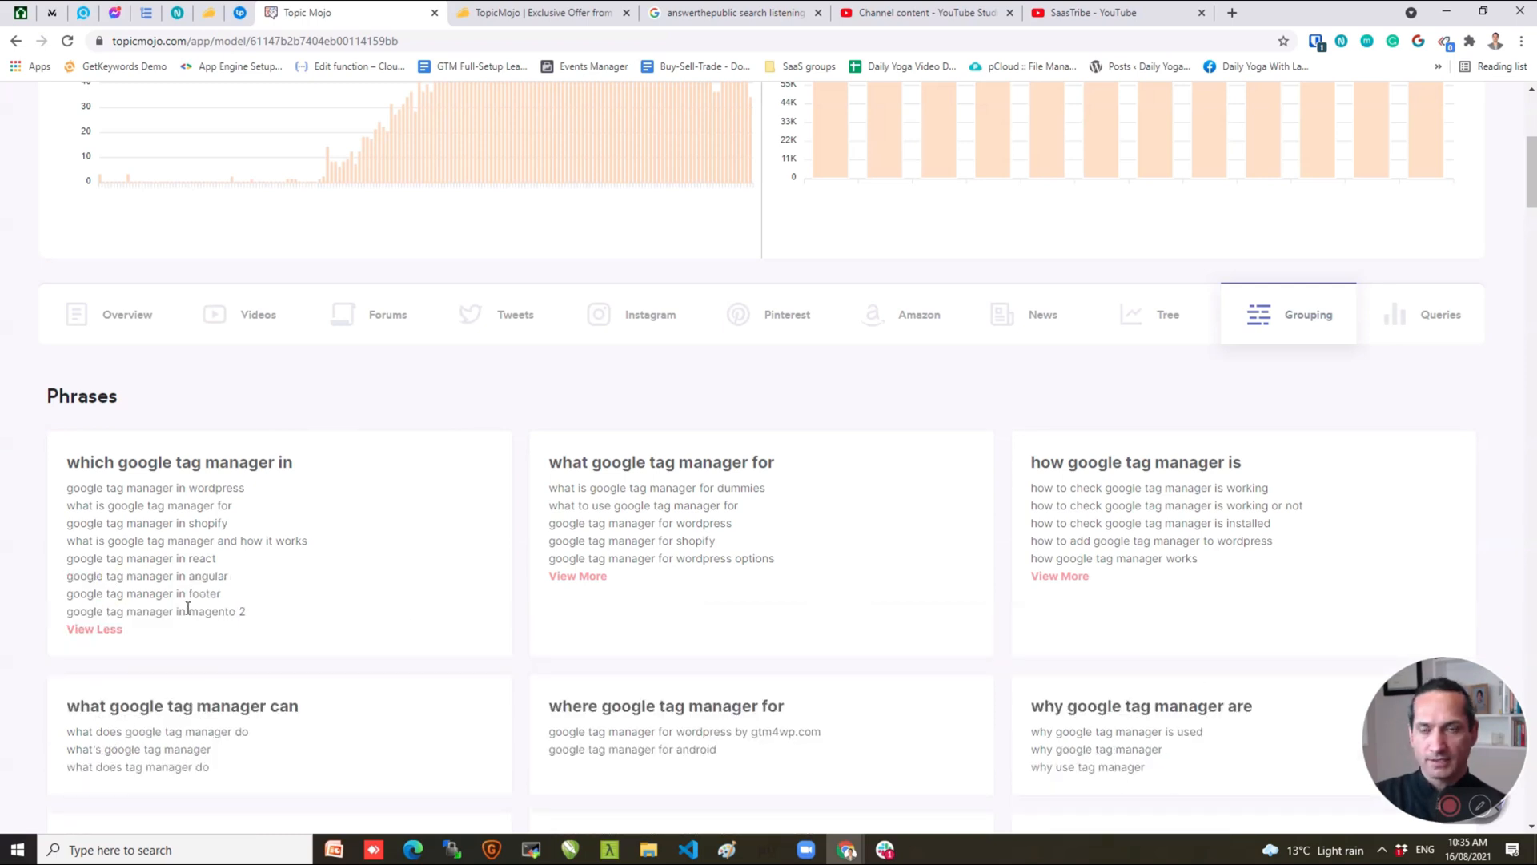
pyautogui.moveTo(418, 631)
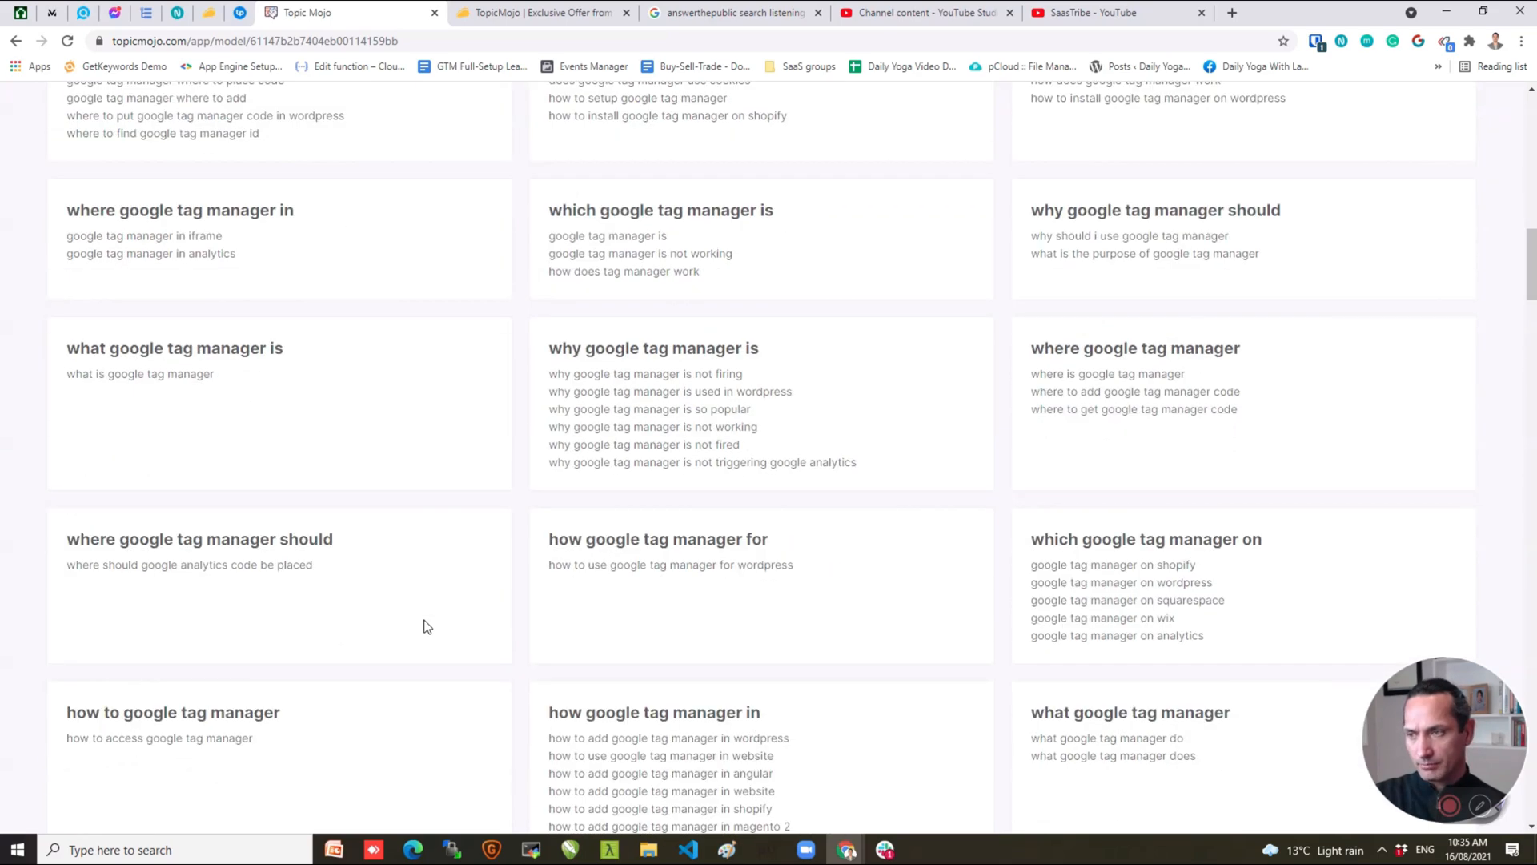
pyautogui.scroll(-3)
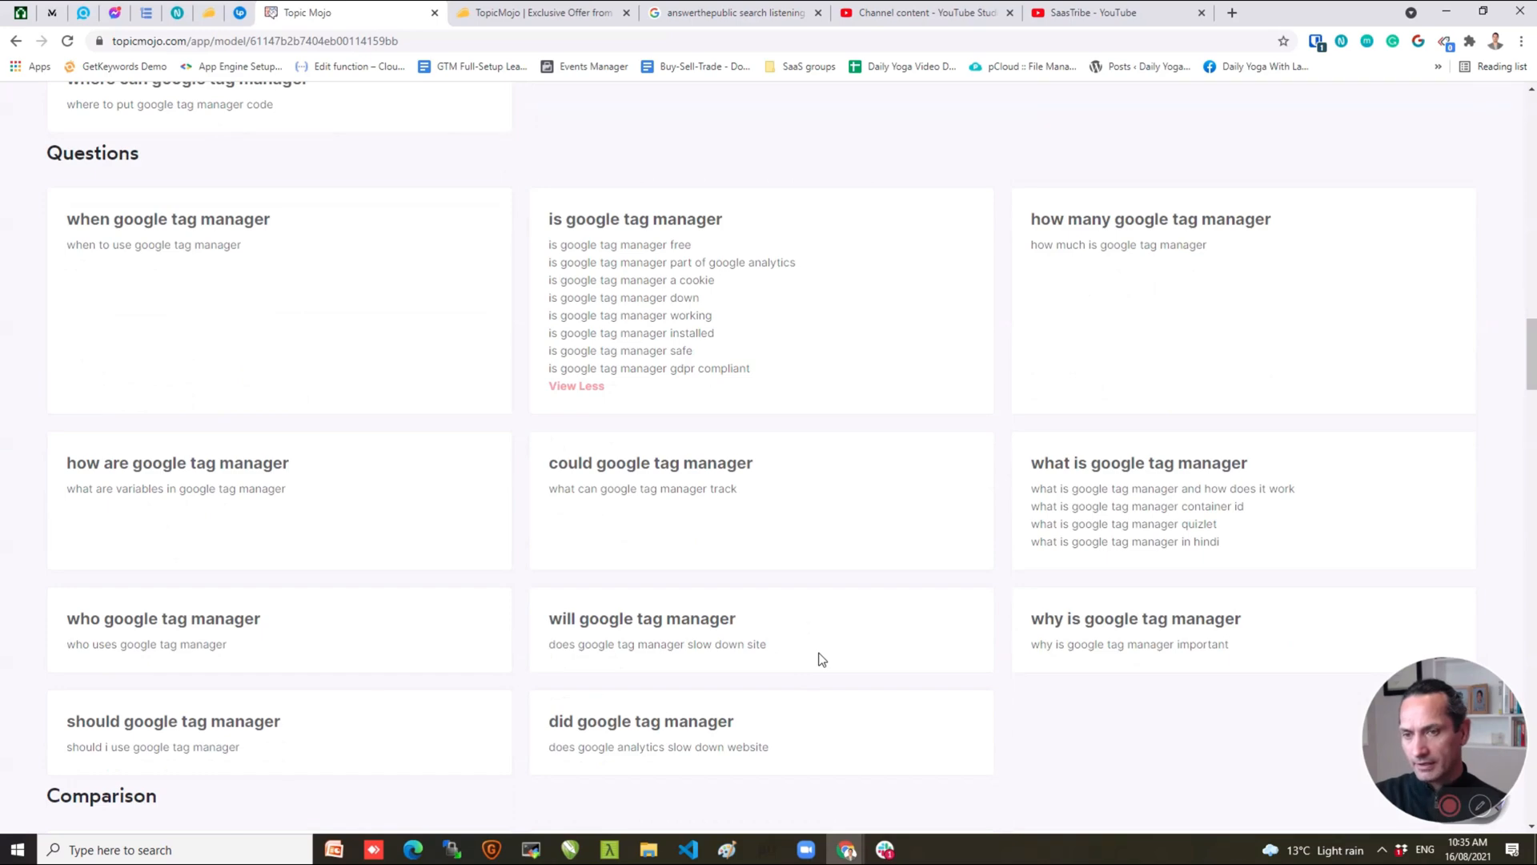
pyautogui.scroll(-3)
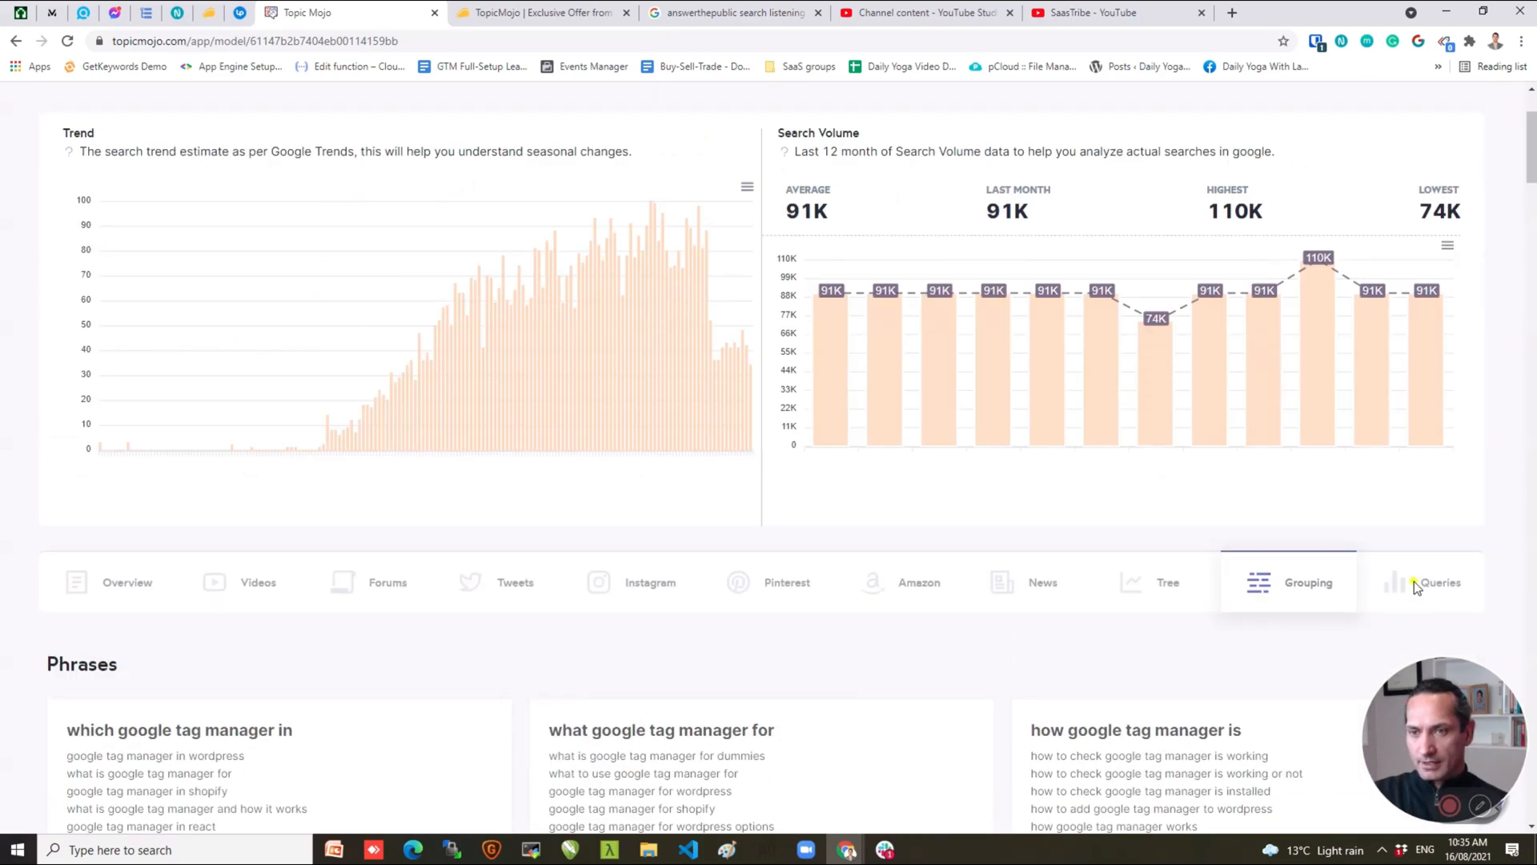
# Switch to the Queries tab showing google tag manager intent counts and the keyword table.
pyautogui.click(1440, 582)
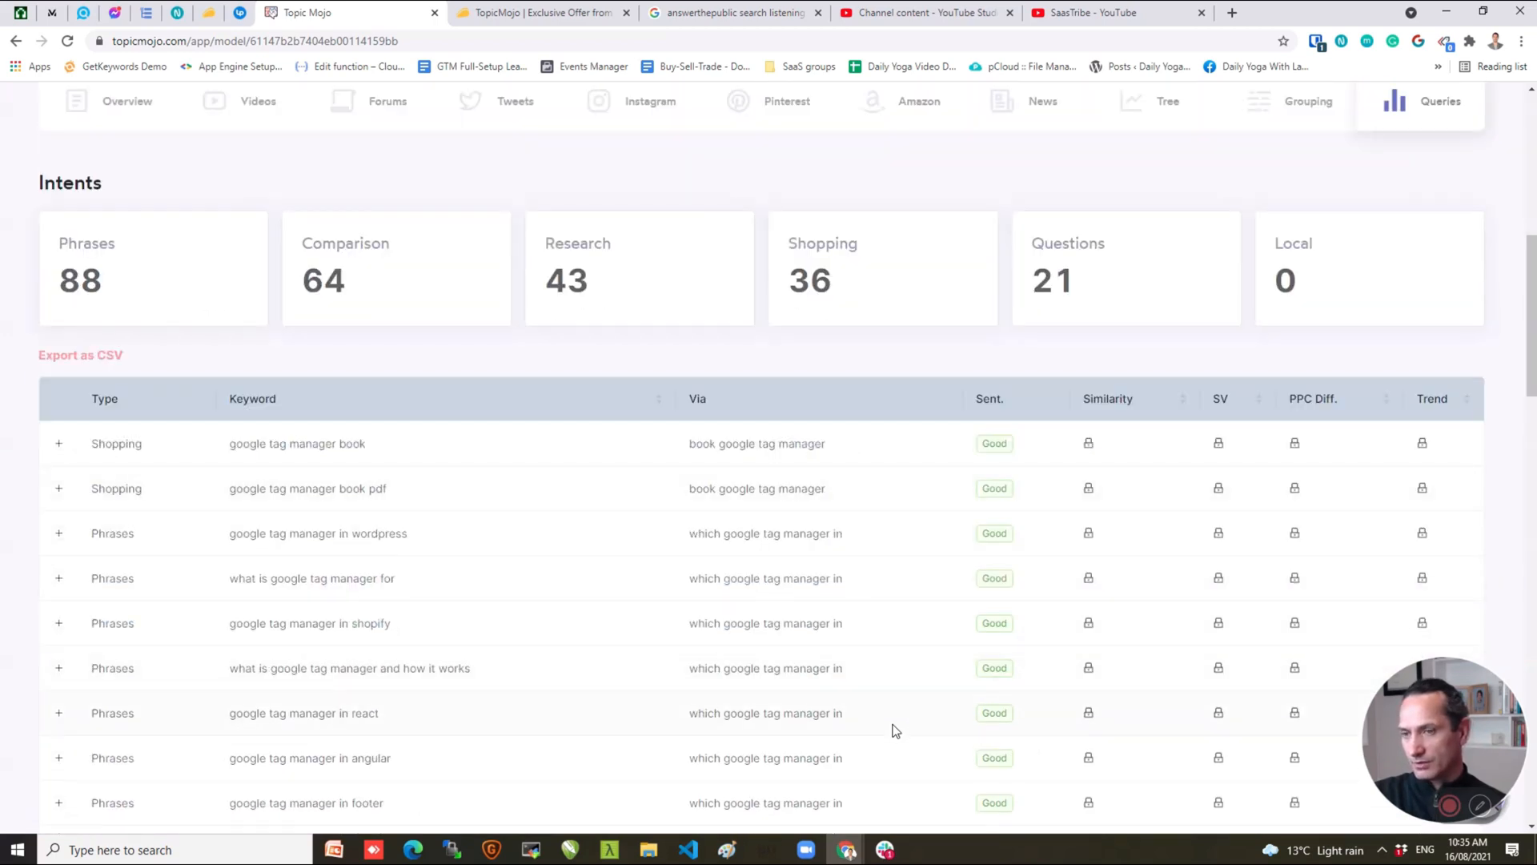
pyautogui.scroll(-3)
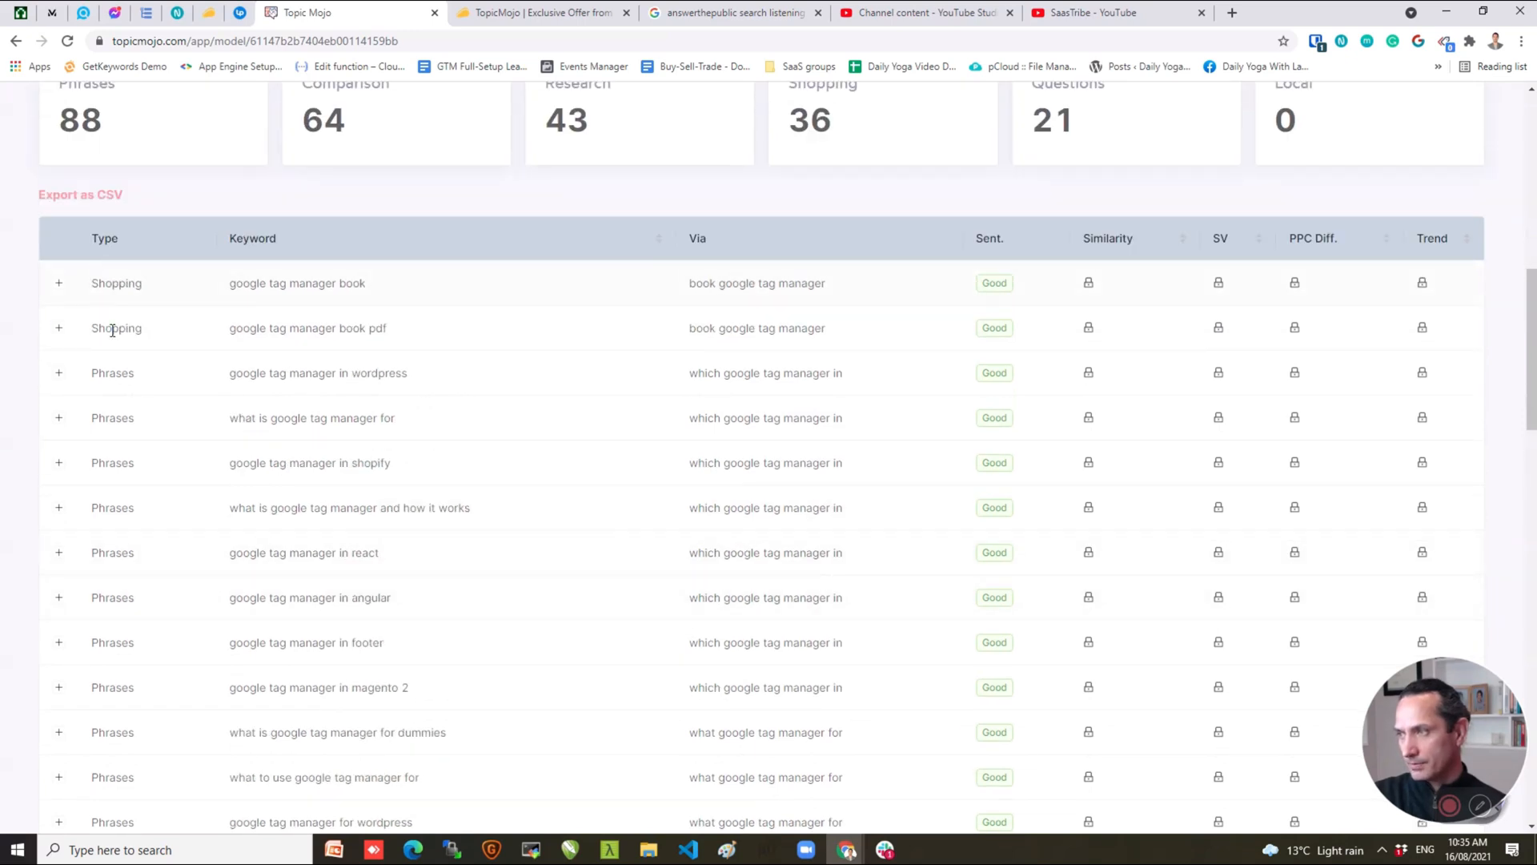
pyautogui.scroll(-3)
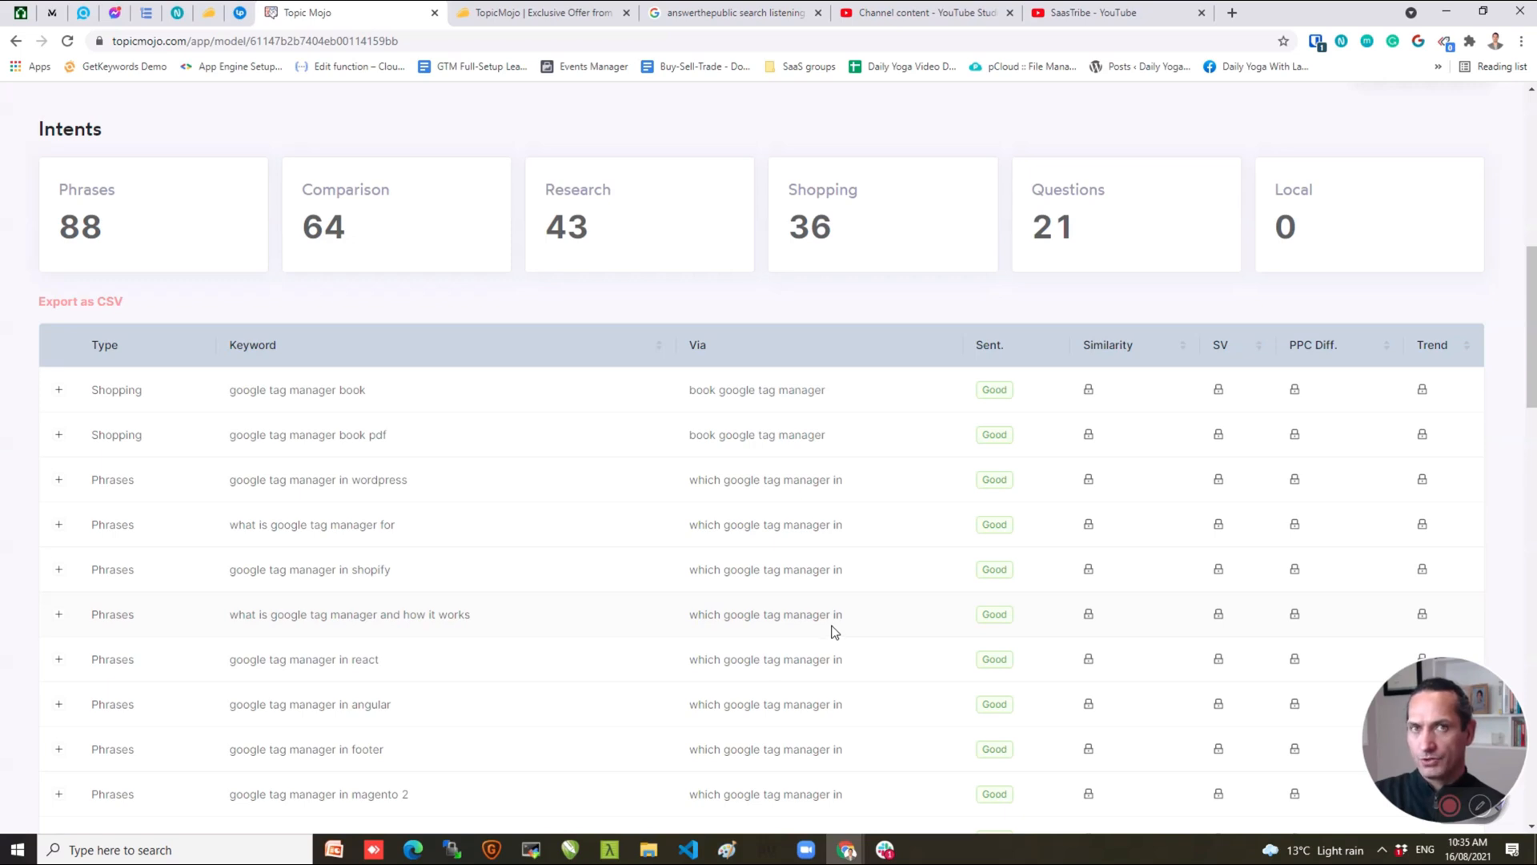
pyautogui.moveTo(1107, 431)
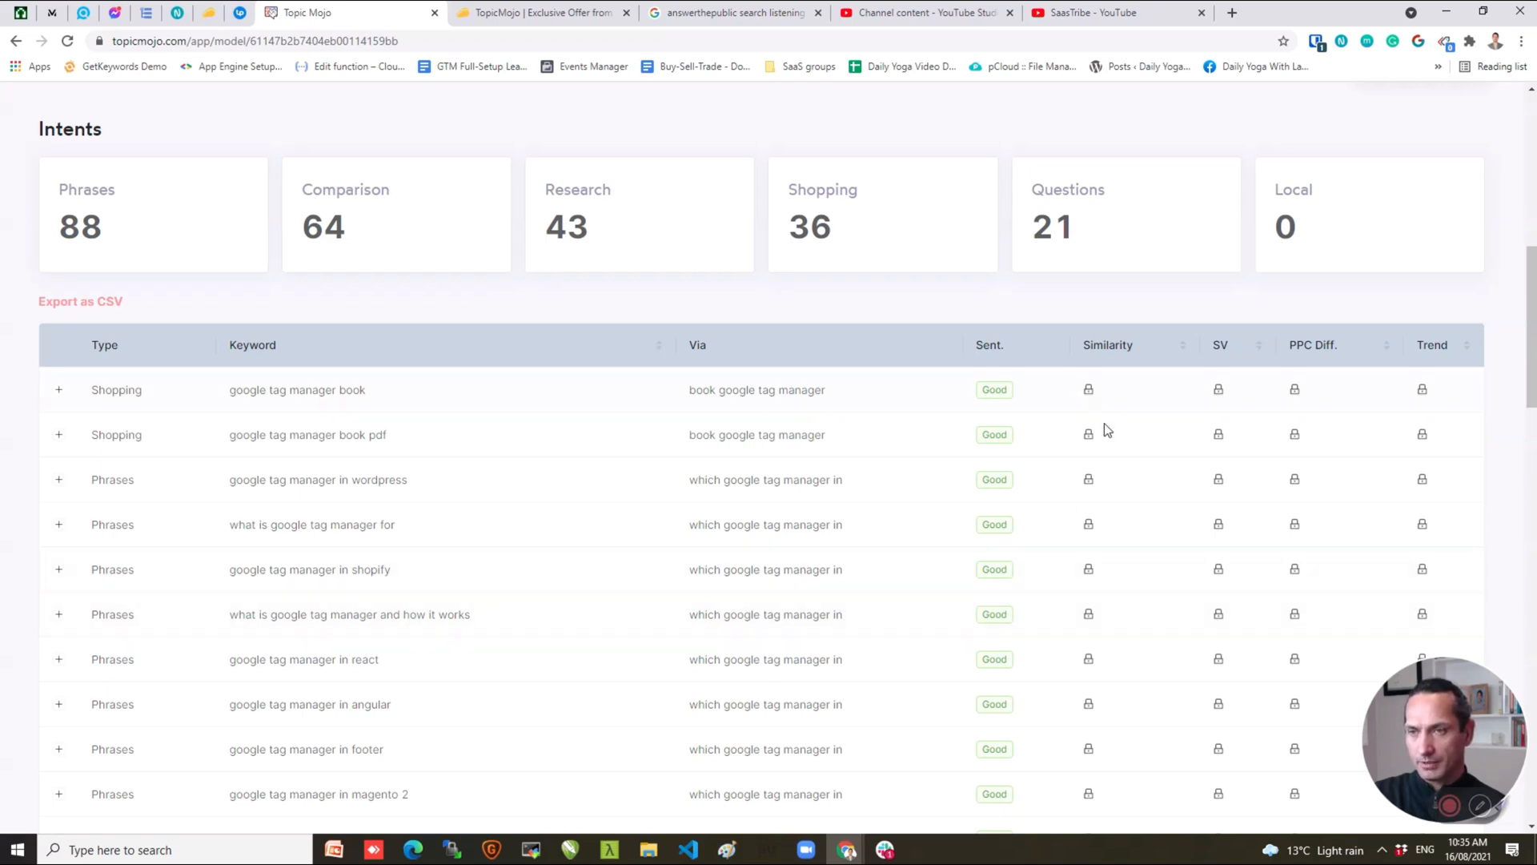
pyautogui.moveTo(1024, 466)
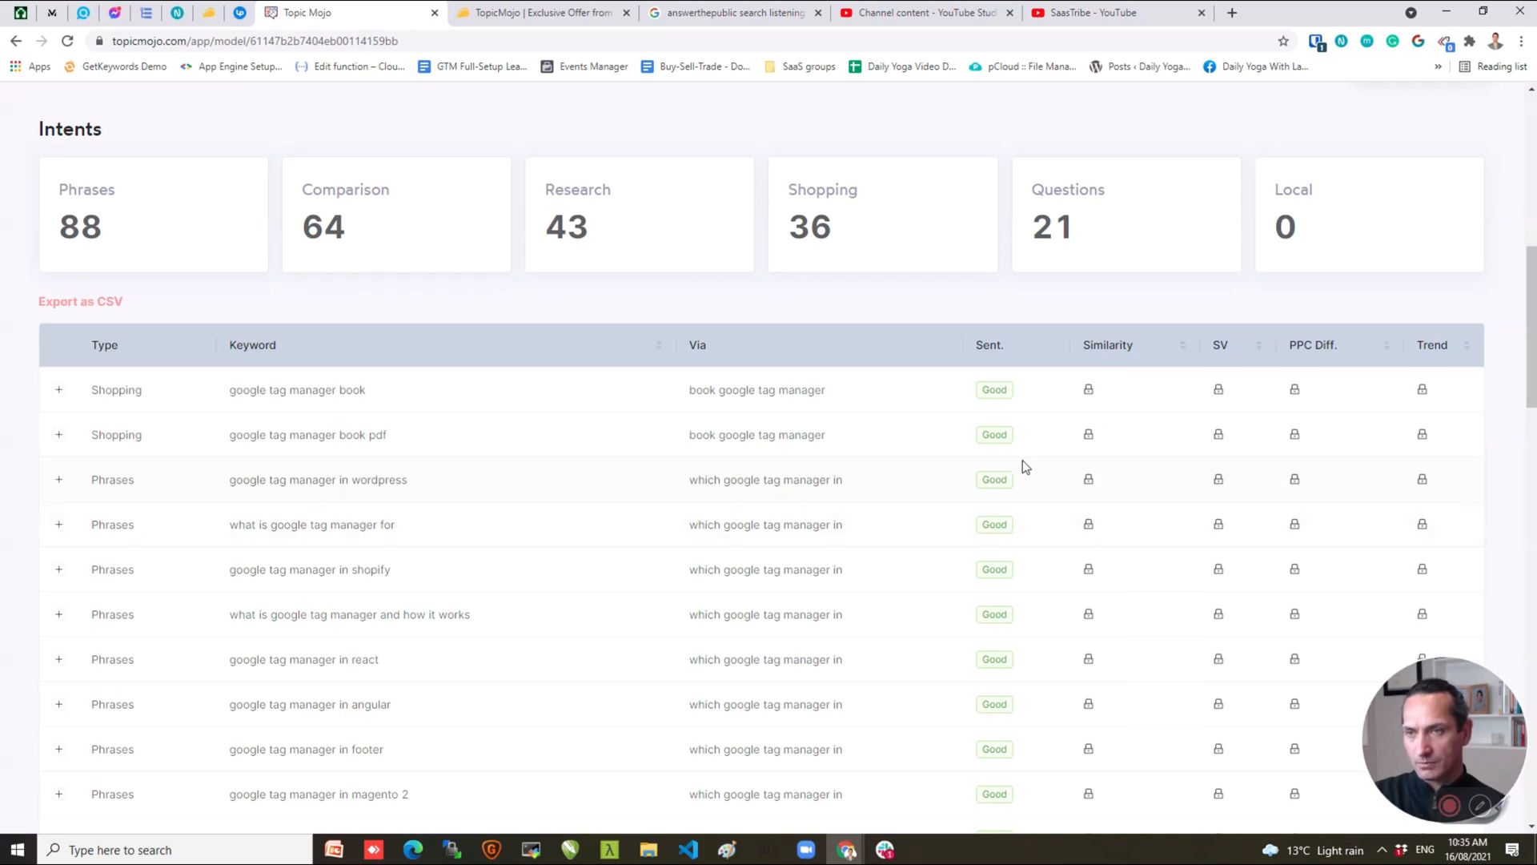
pyautogui.moveTo(1418, 407)
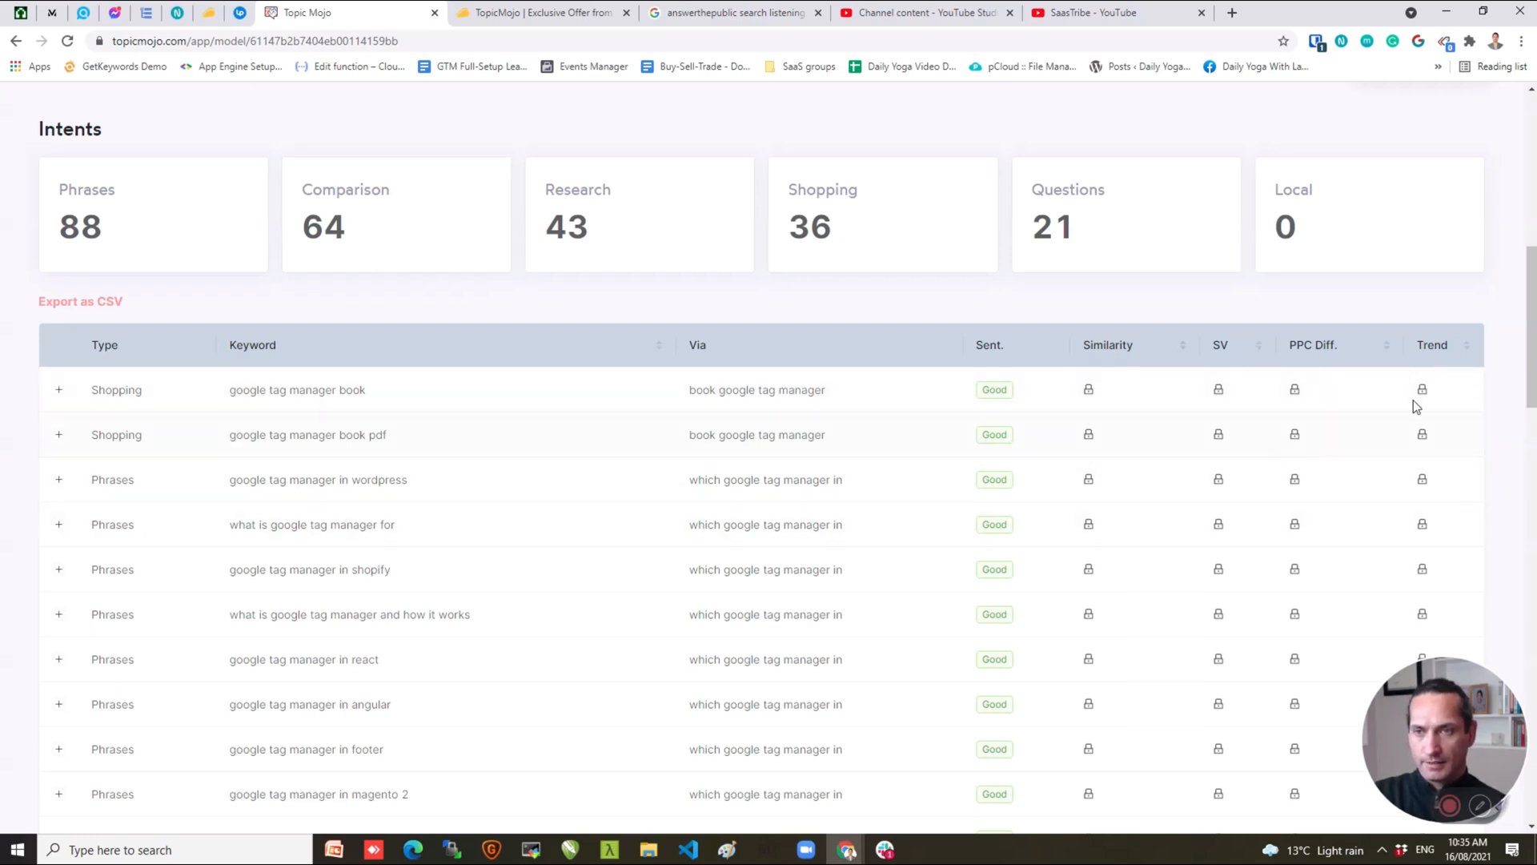
pyautogui.moveTo(1142, 445)
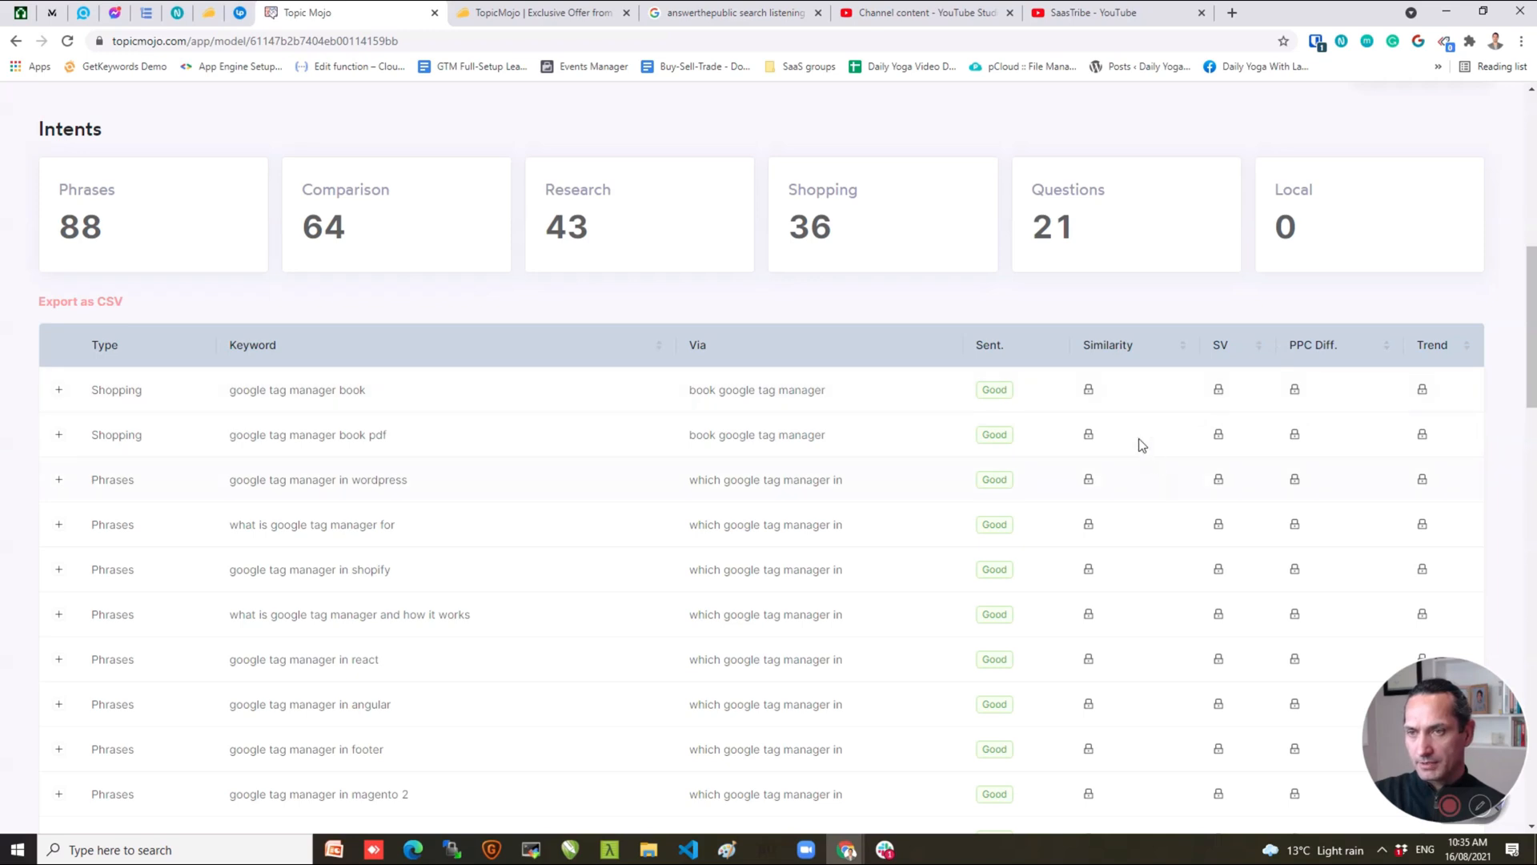
pyautogui.moveTo(1186, 447)
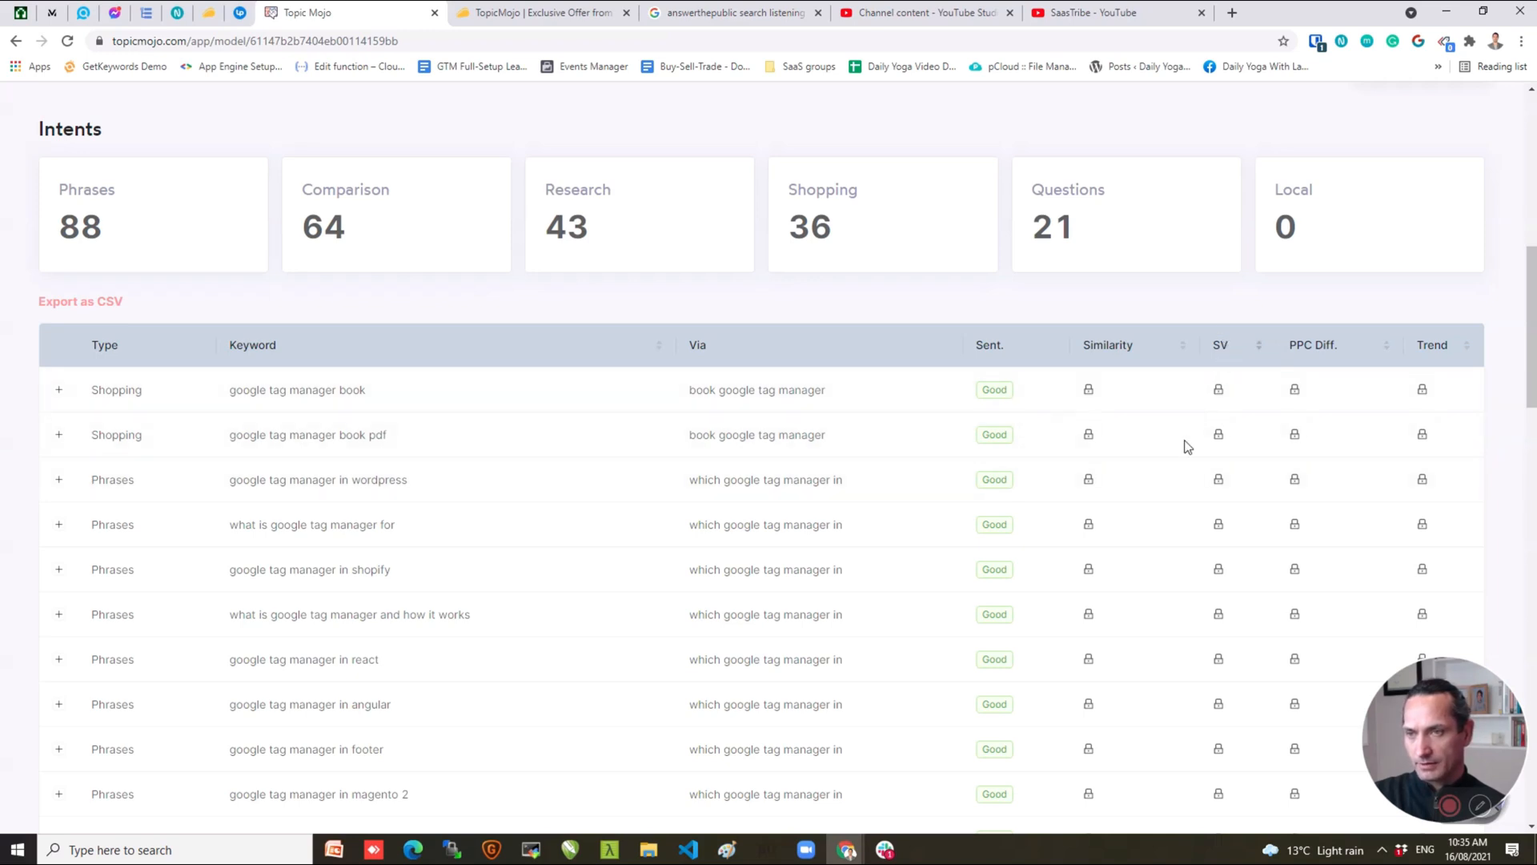
# Browse the keyword table with intent type, source phrase and sentiment columns across its pages.
pyautogui.scroll(-3)
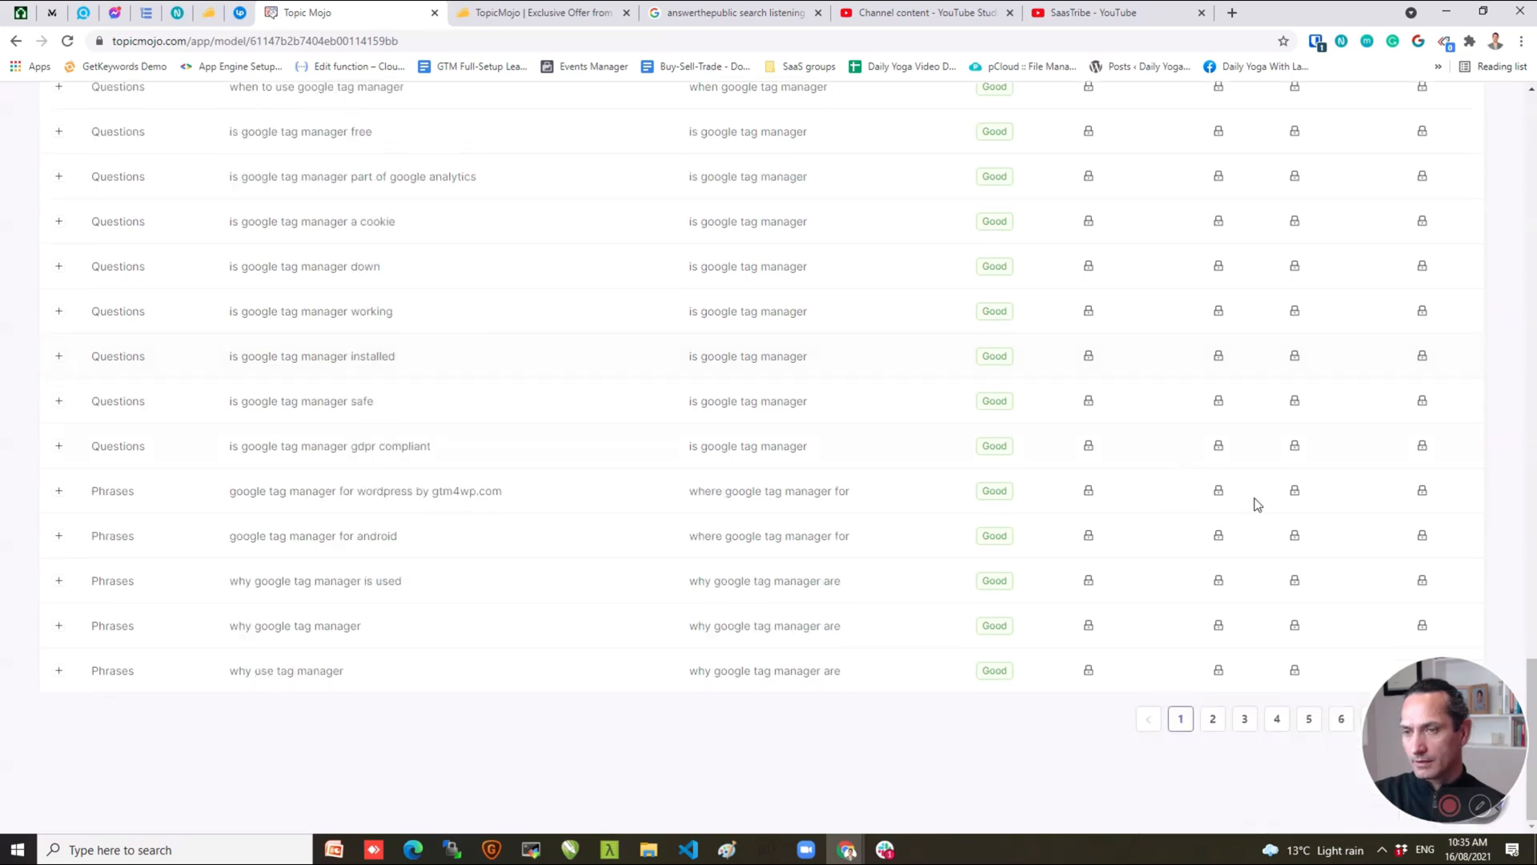
pyautogui.scroll(3)
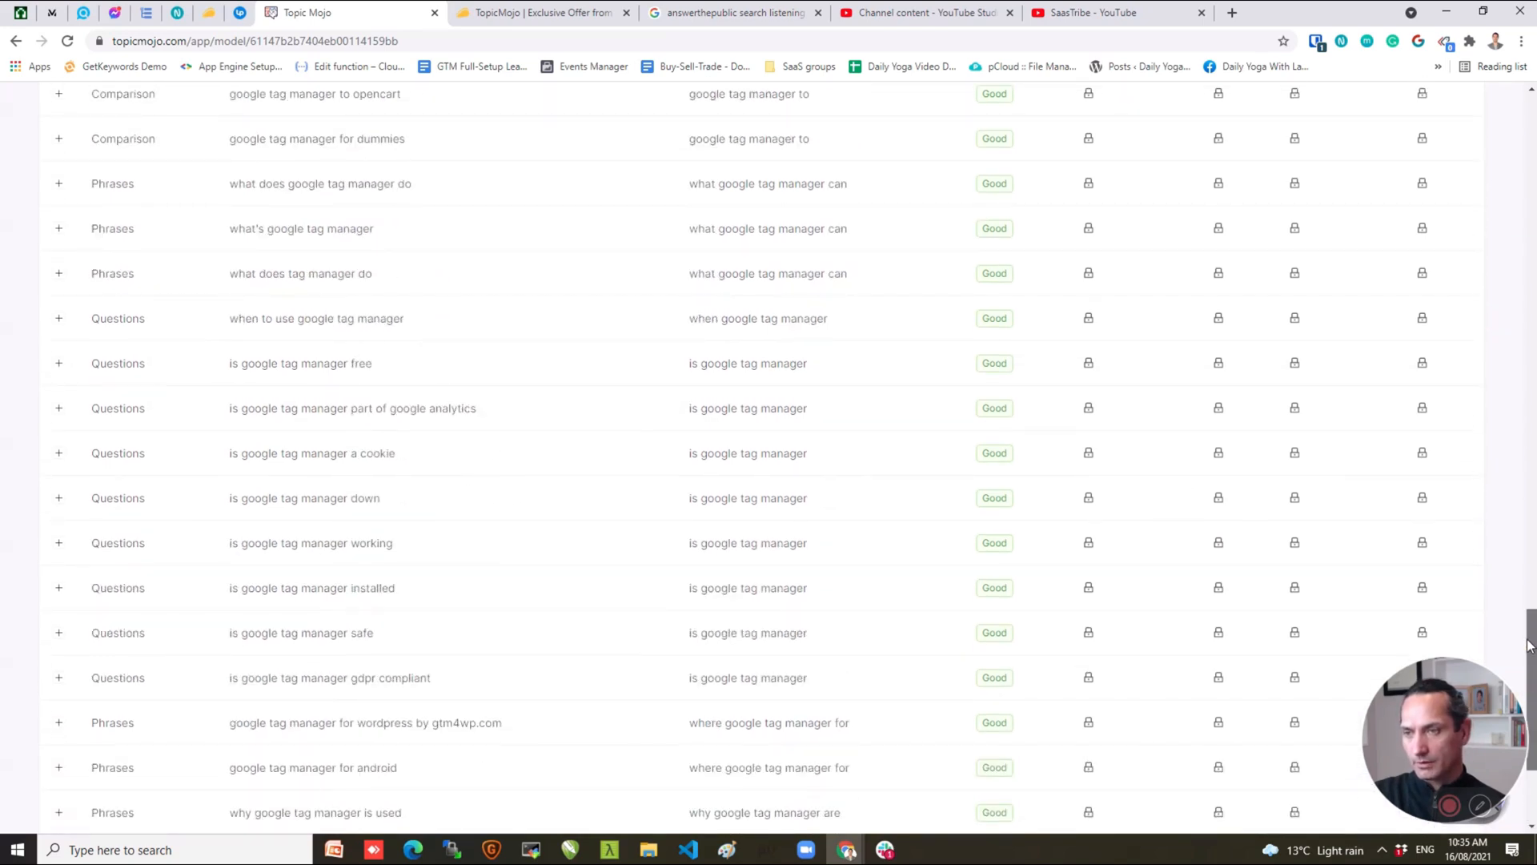
pyautogui.scroll(-3)
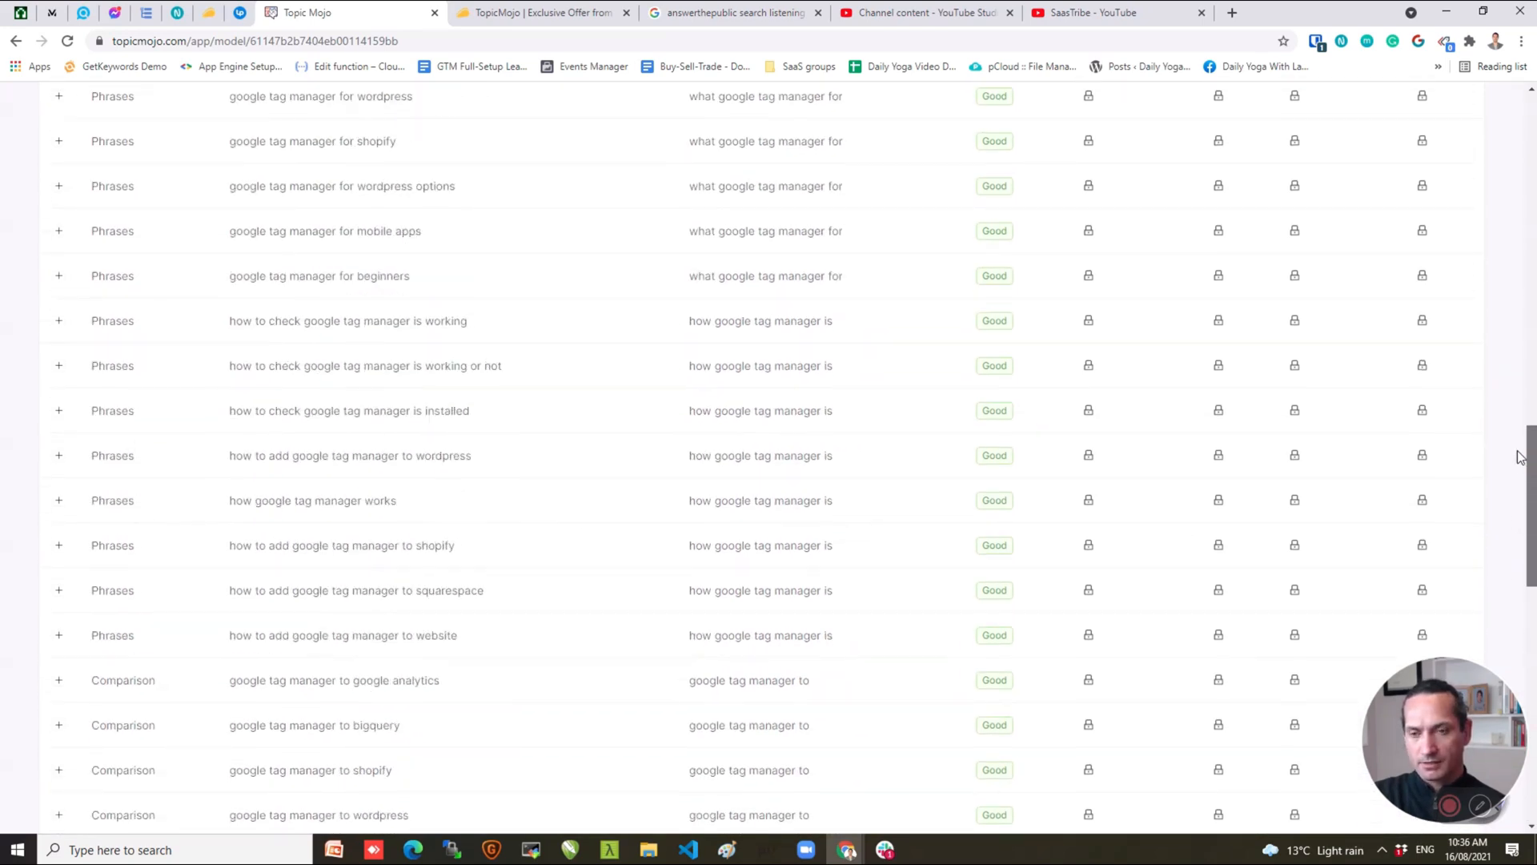
pyautogui.scroll(3)
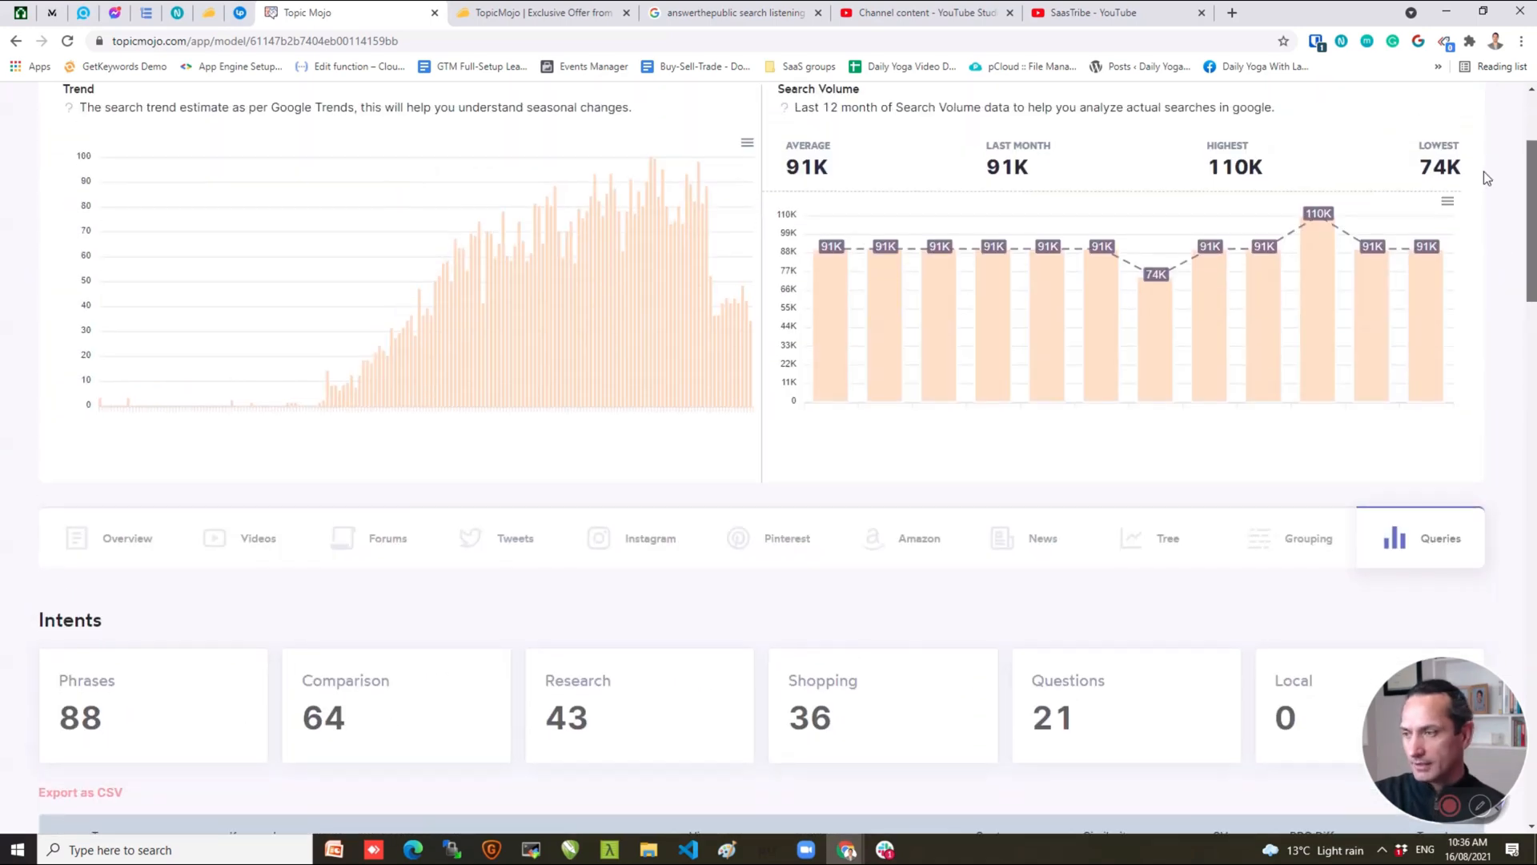
# Scroll back to the tab bar and return to the Grouping tab's which/what/how phrase groups.
pyautogui.scroll(-3)
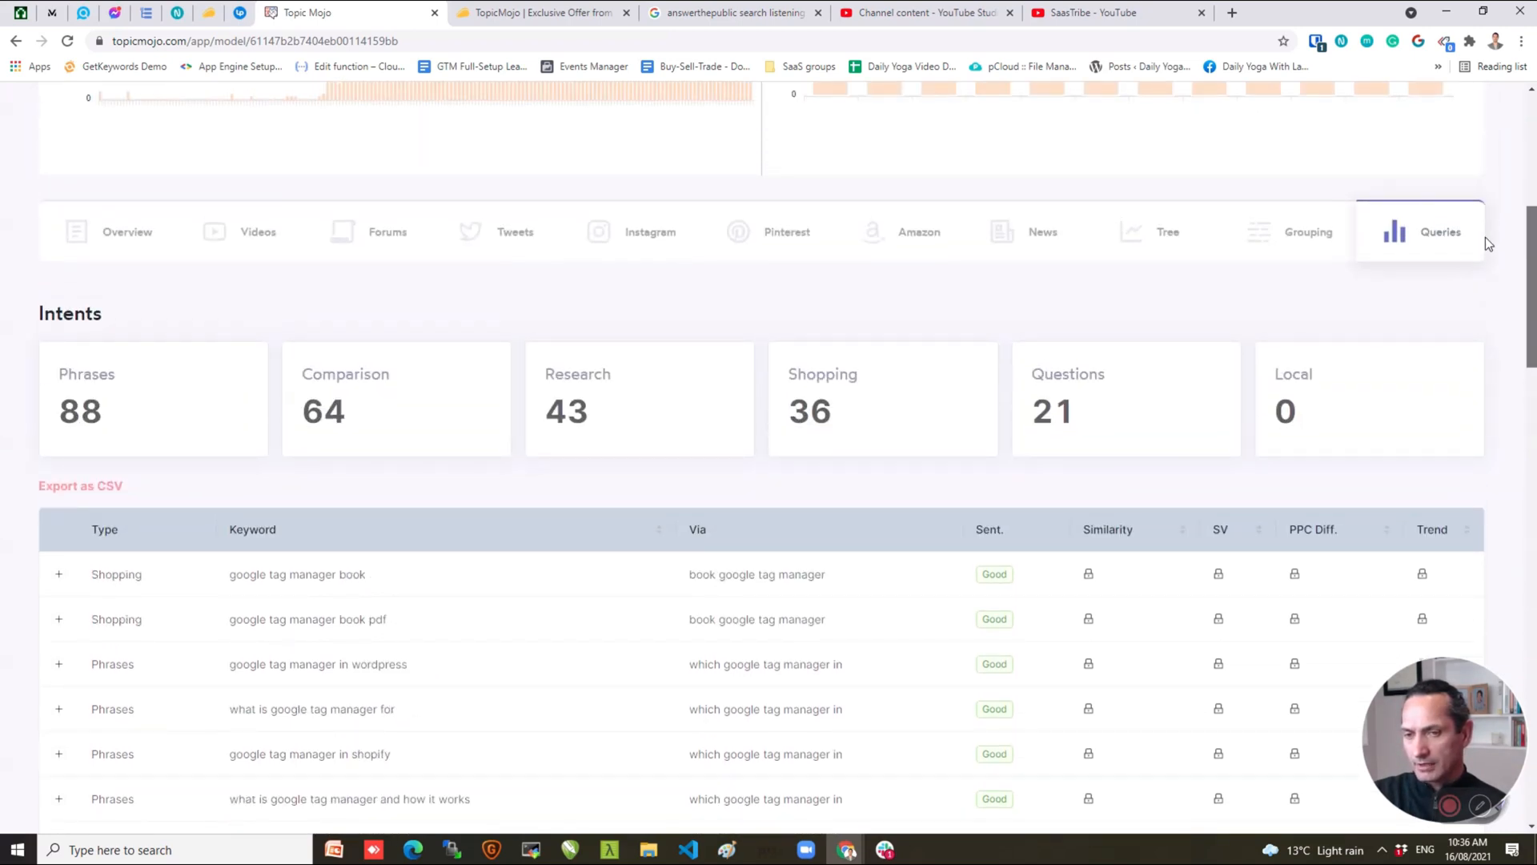
pyautogui.scroll(-3)
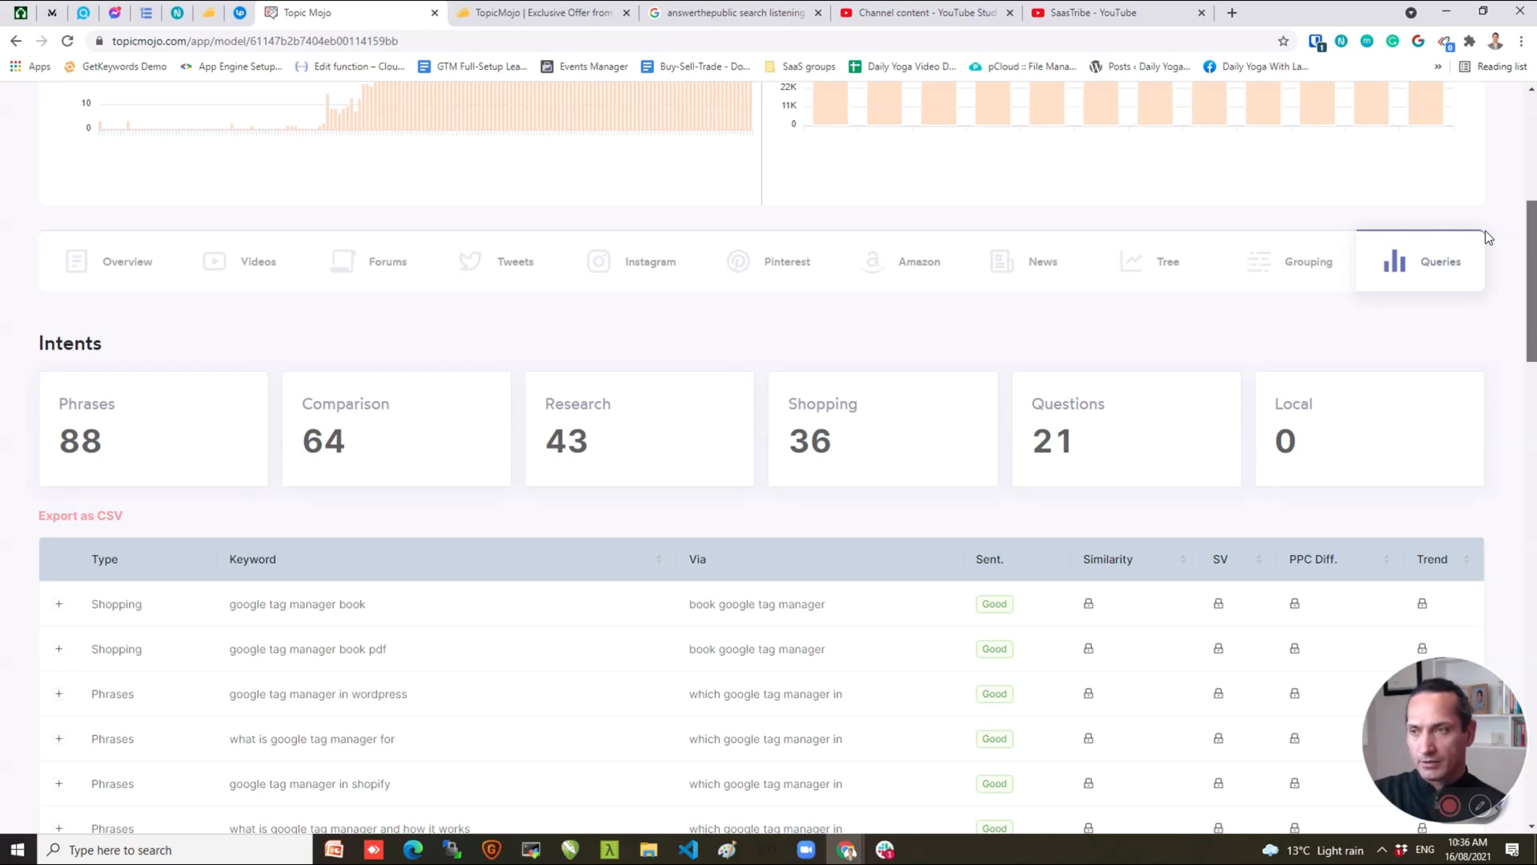
pyautogui.scroll(-3)
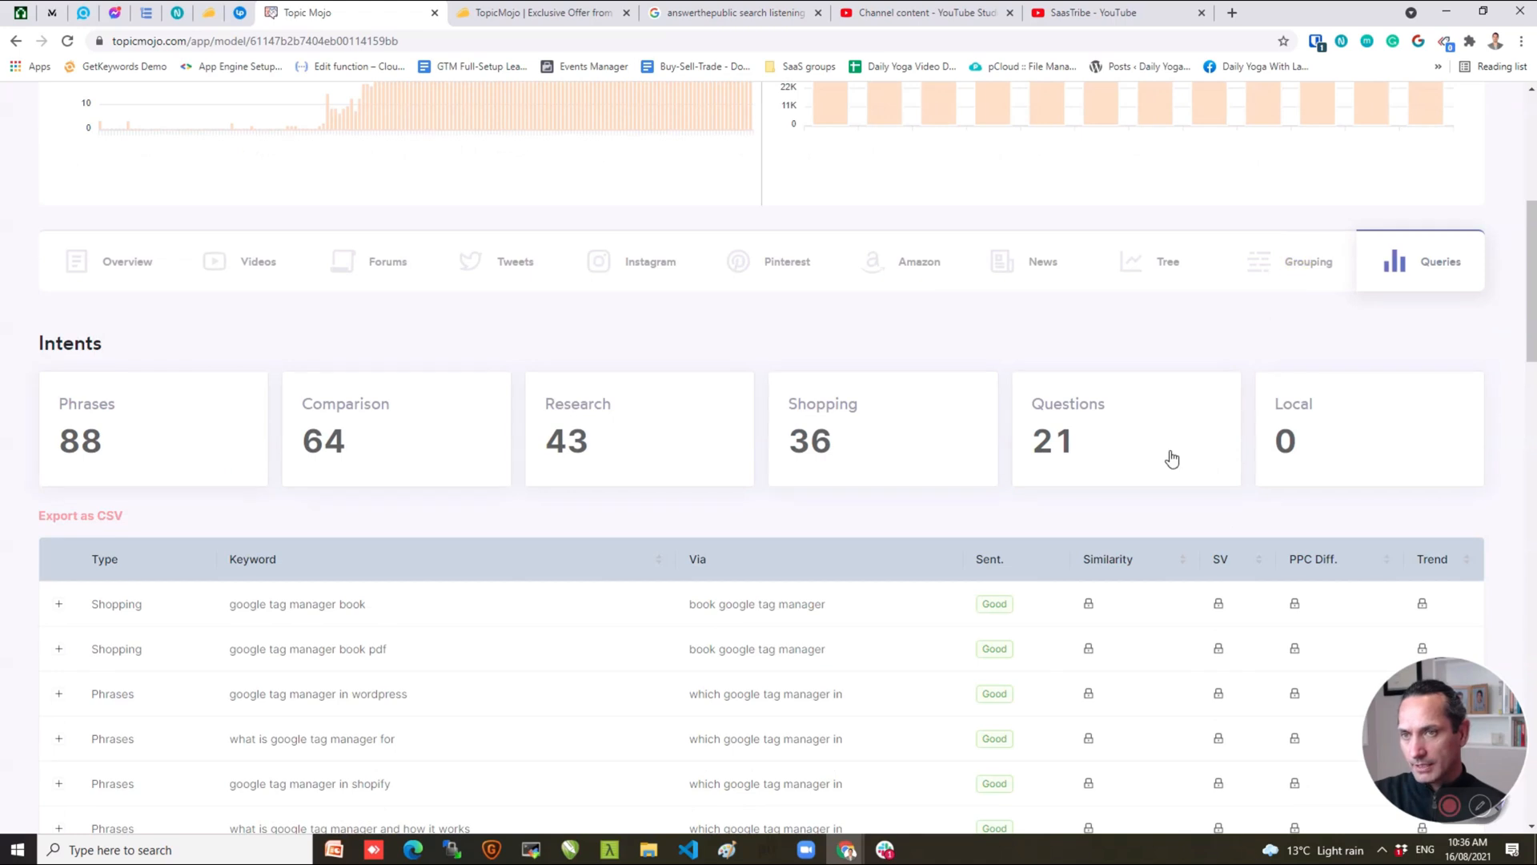
pyautogui.click(1308, 261)
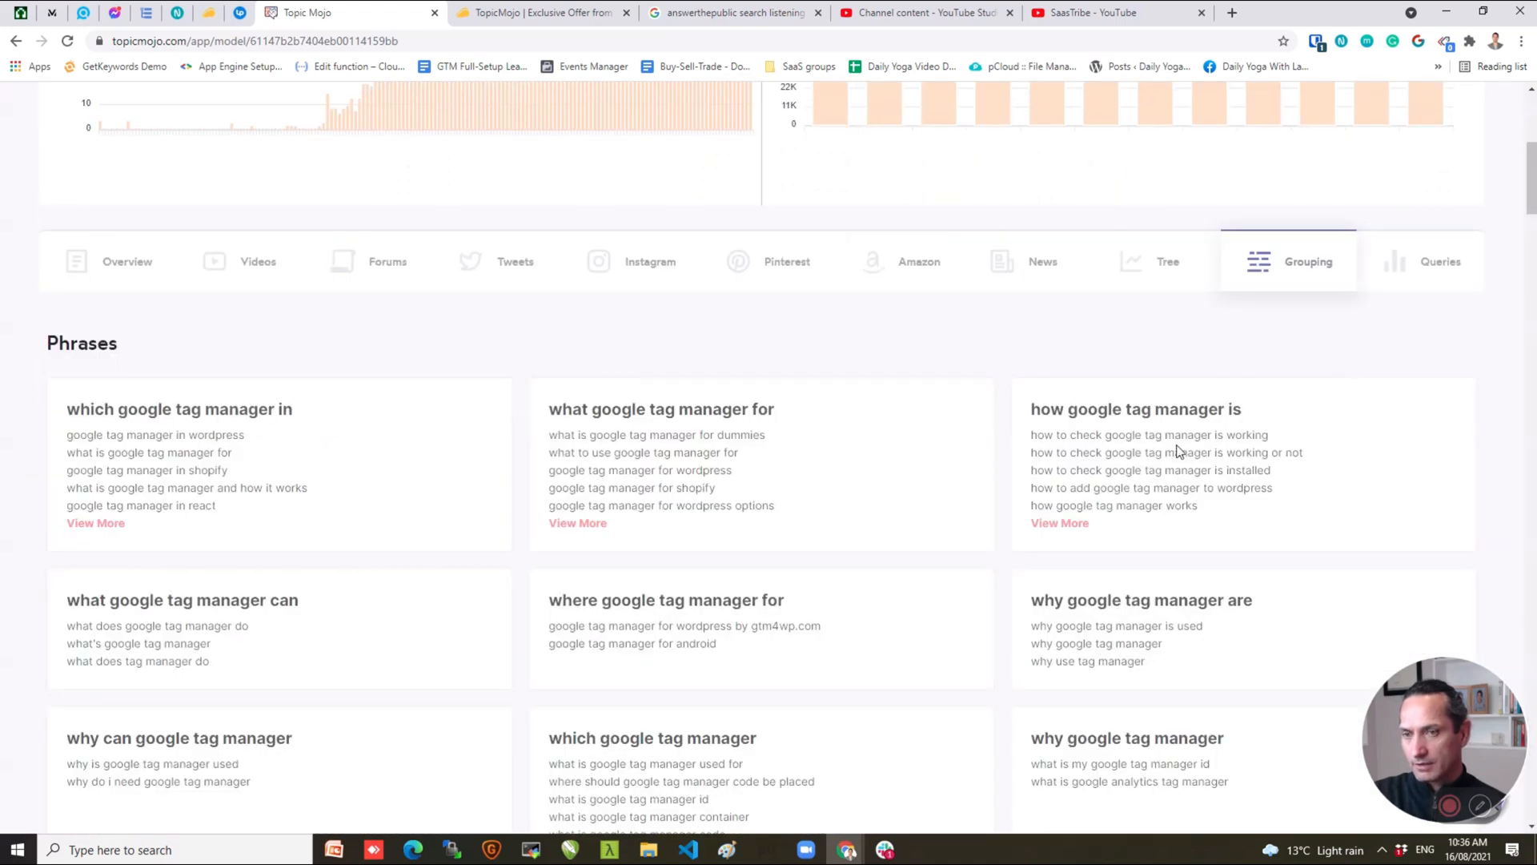